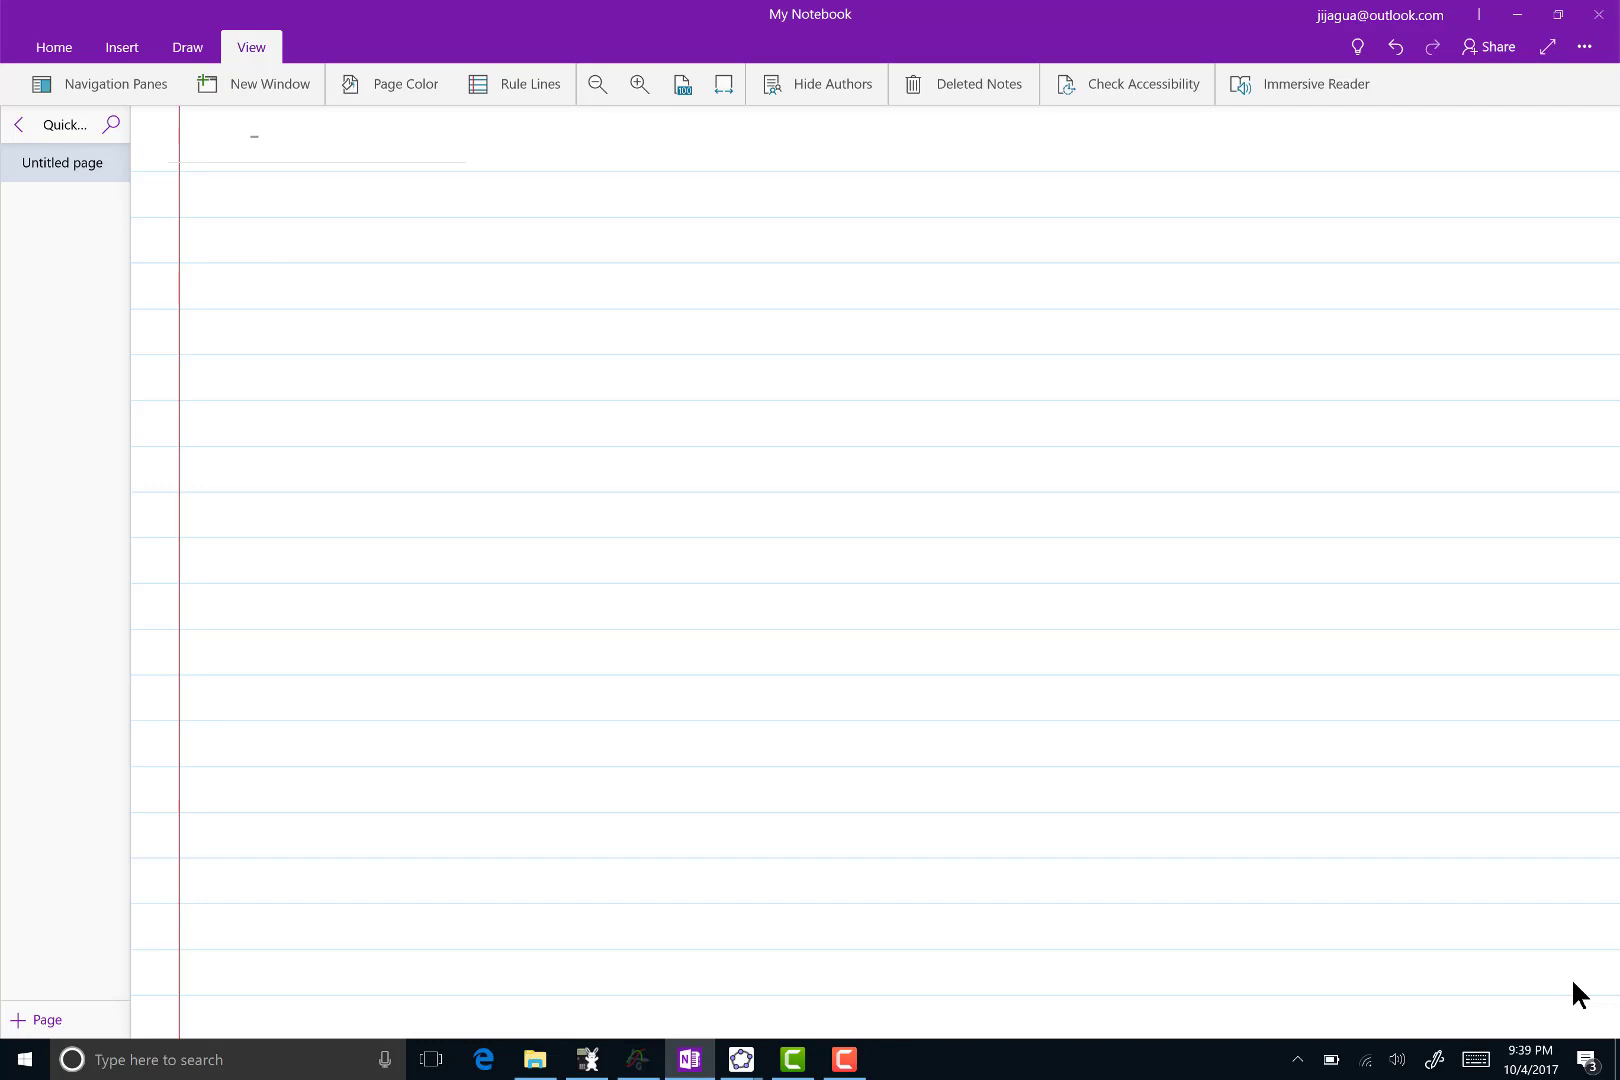
With the black pen, handwrite the title 'Intro to Limits' at the top of the page
{"action": "left_click", "coordinate": [188, 46]}
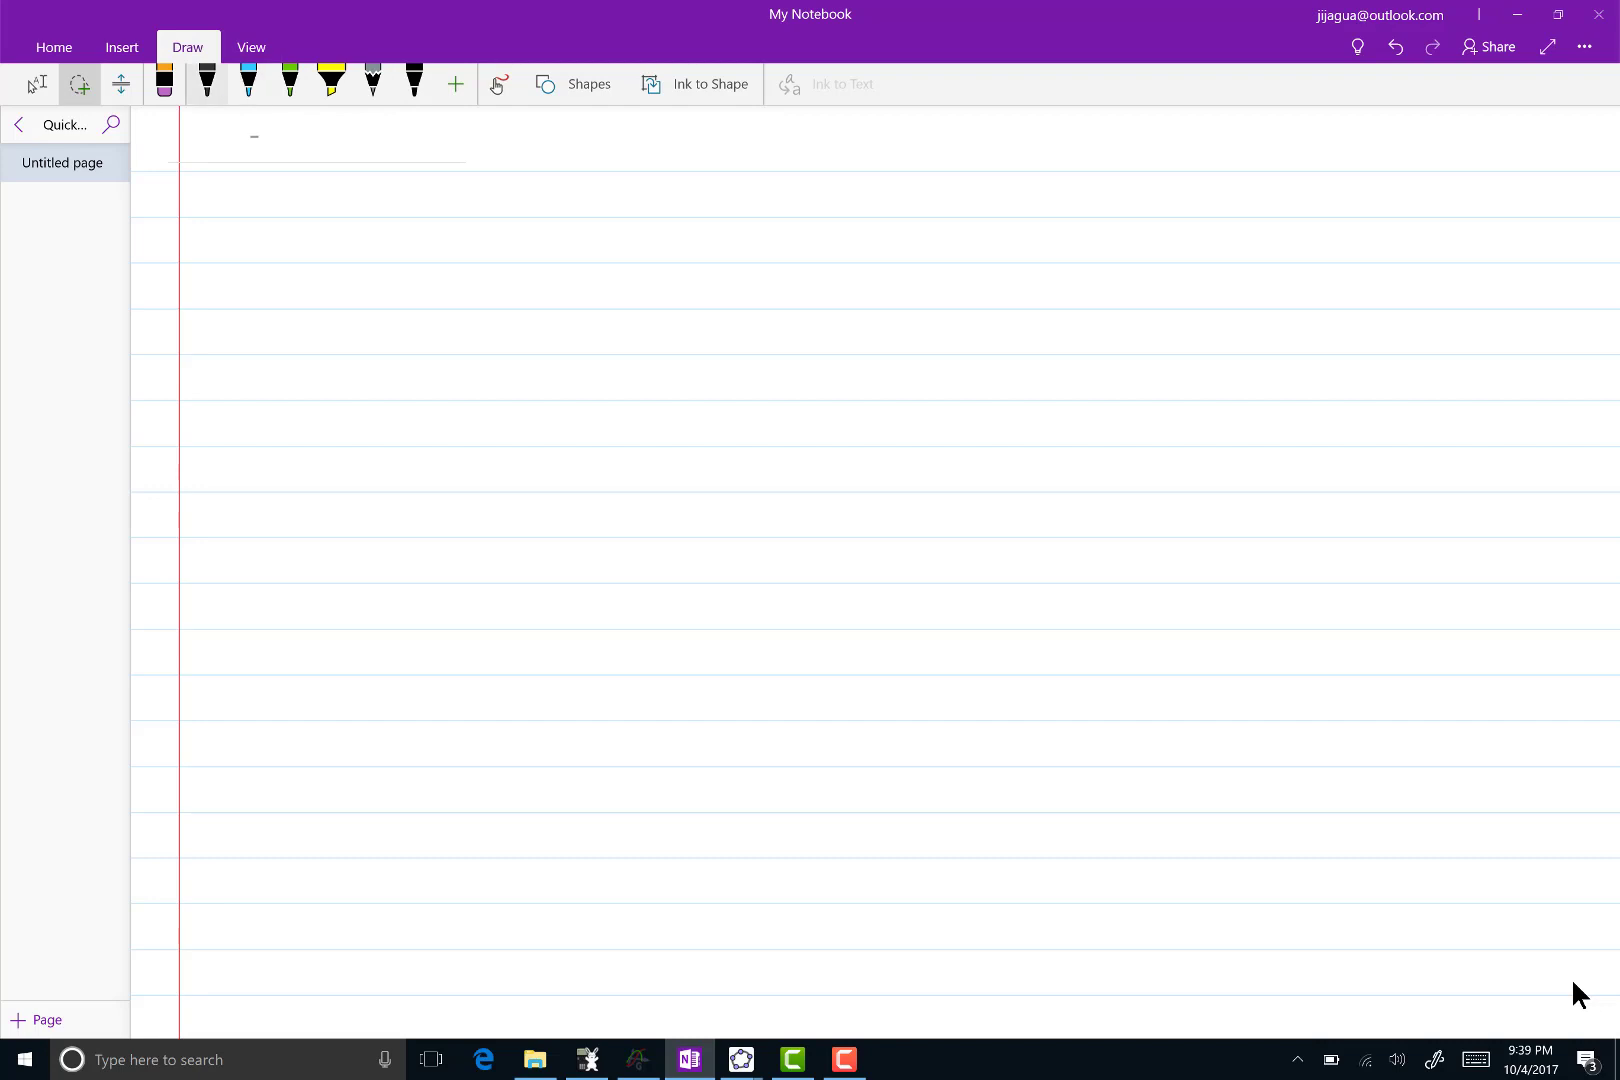
{"action": "left_click", "coordinate": [206, 80]}
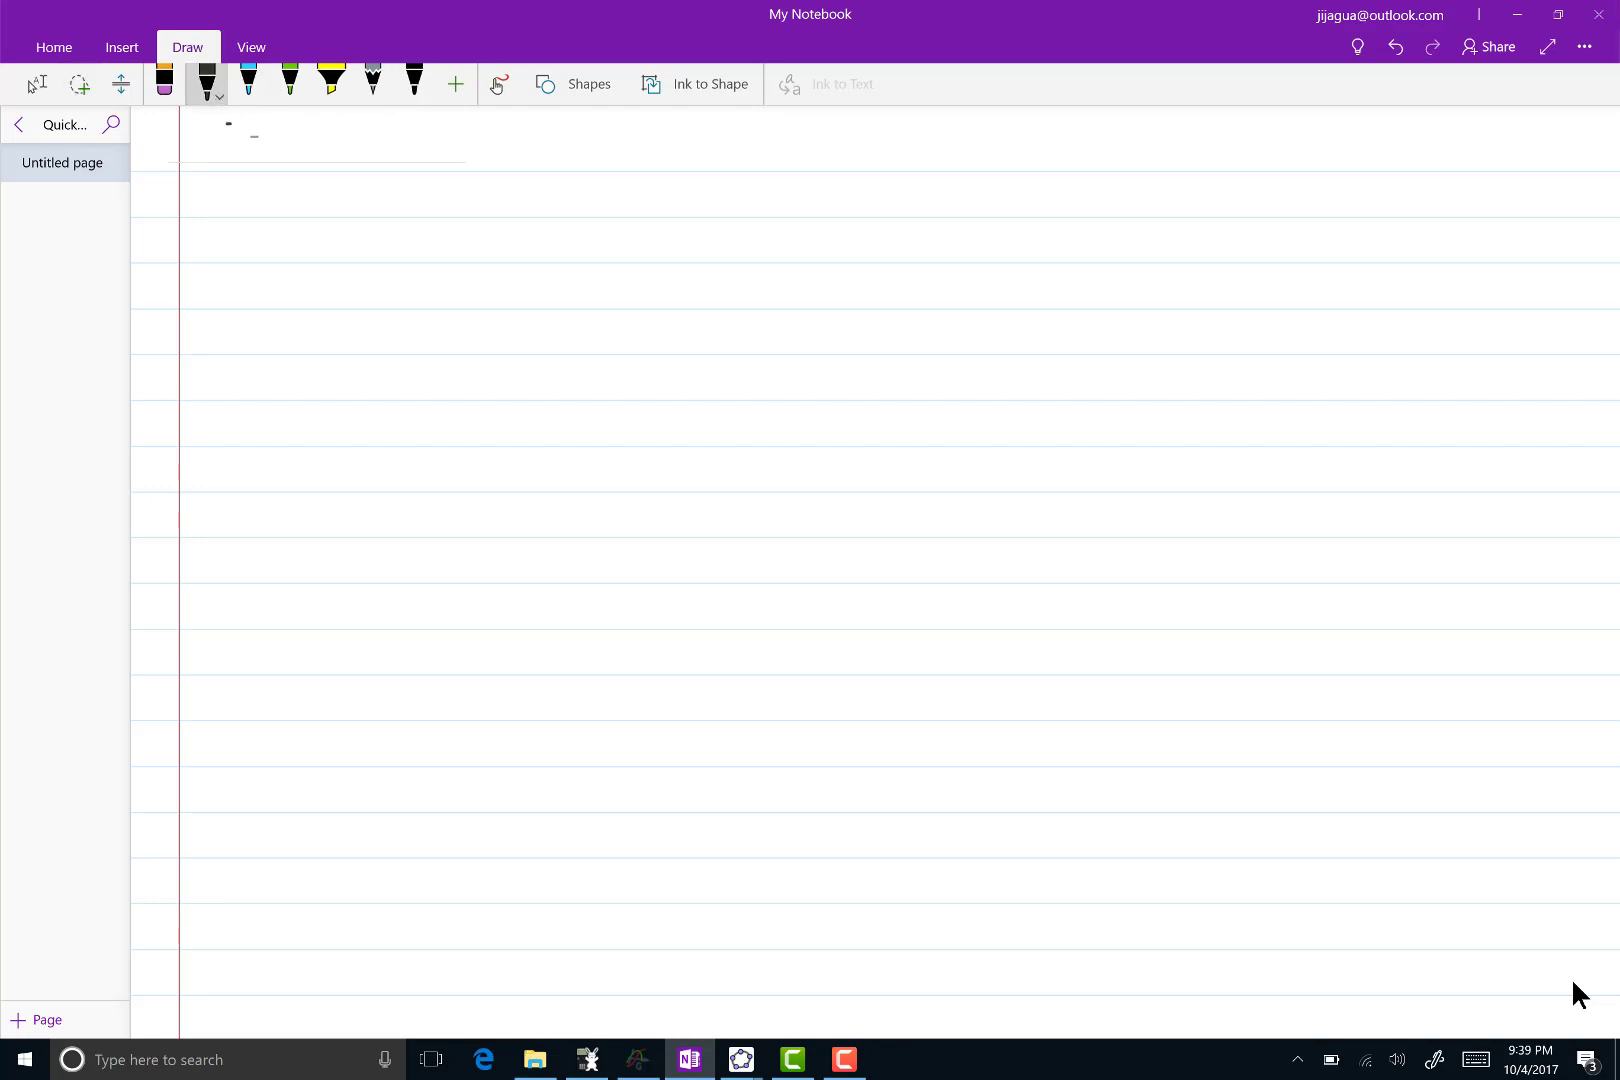
{"action": "left_click_drag", "start_coordinate": [192, 140], "coordinate": [294, 134]}
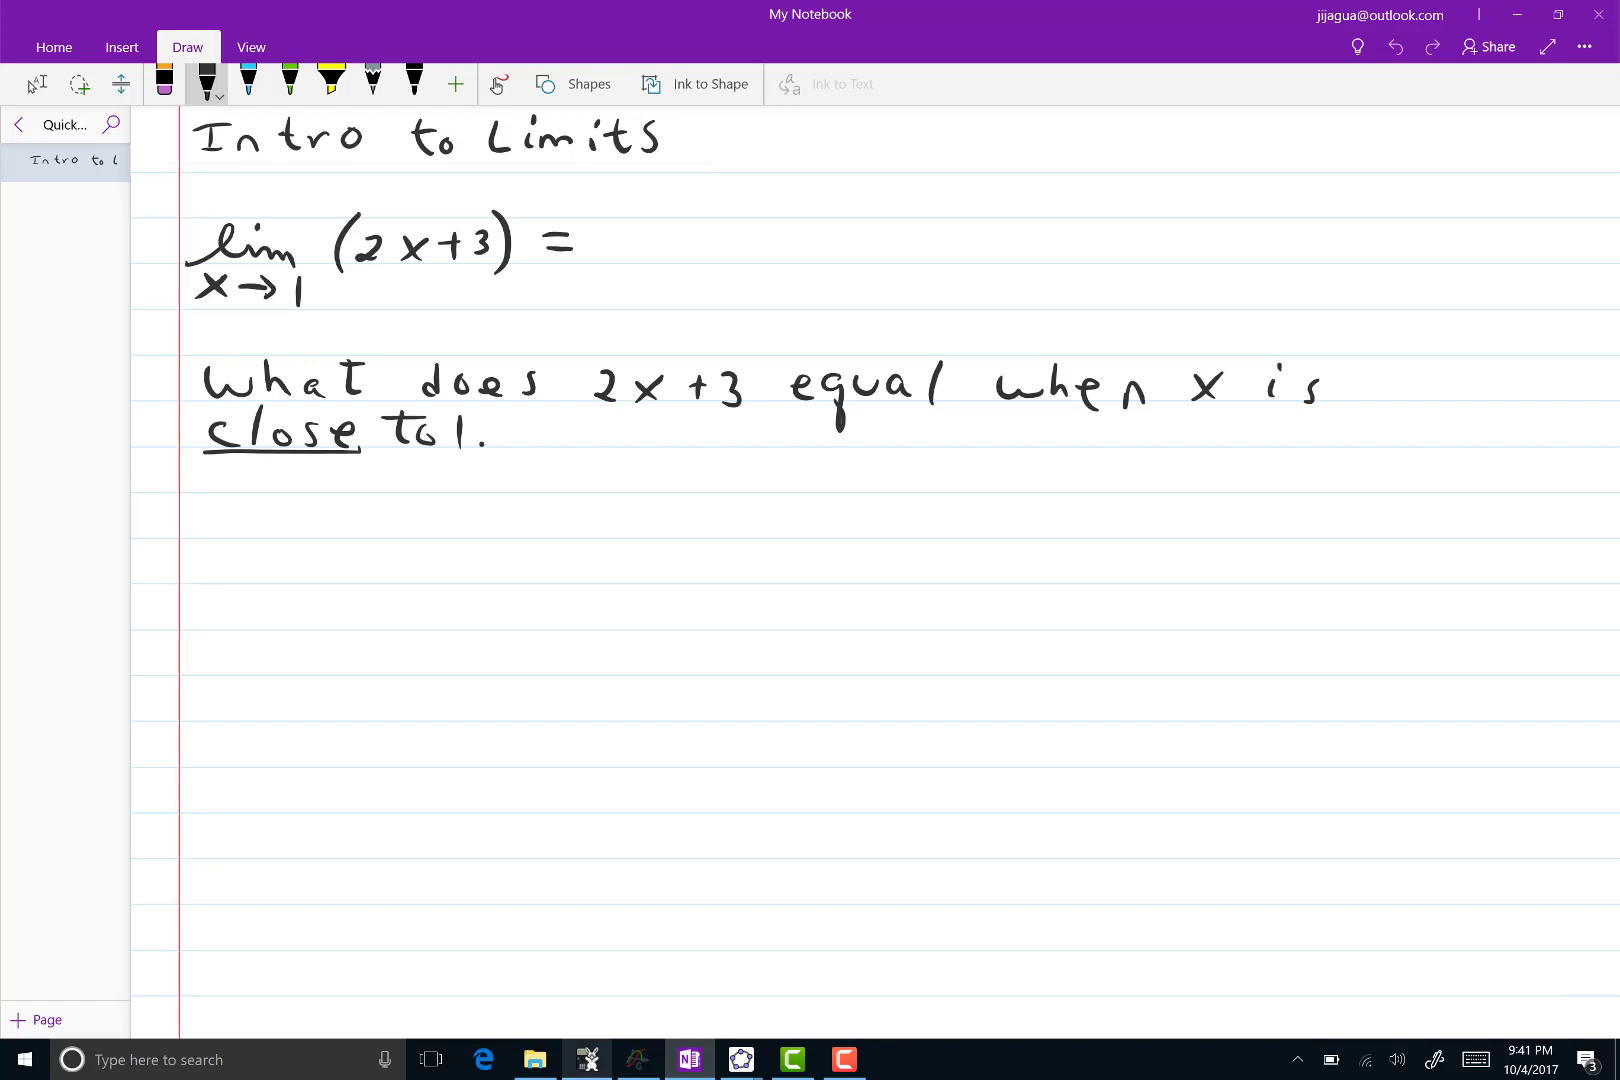
On the TI-84, replace Y1 with 2X+3 and go to the graph screen
{"action": "left_click", "coordinate": [586, 1060]}
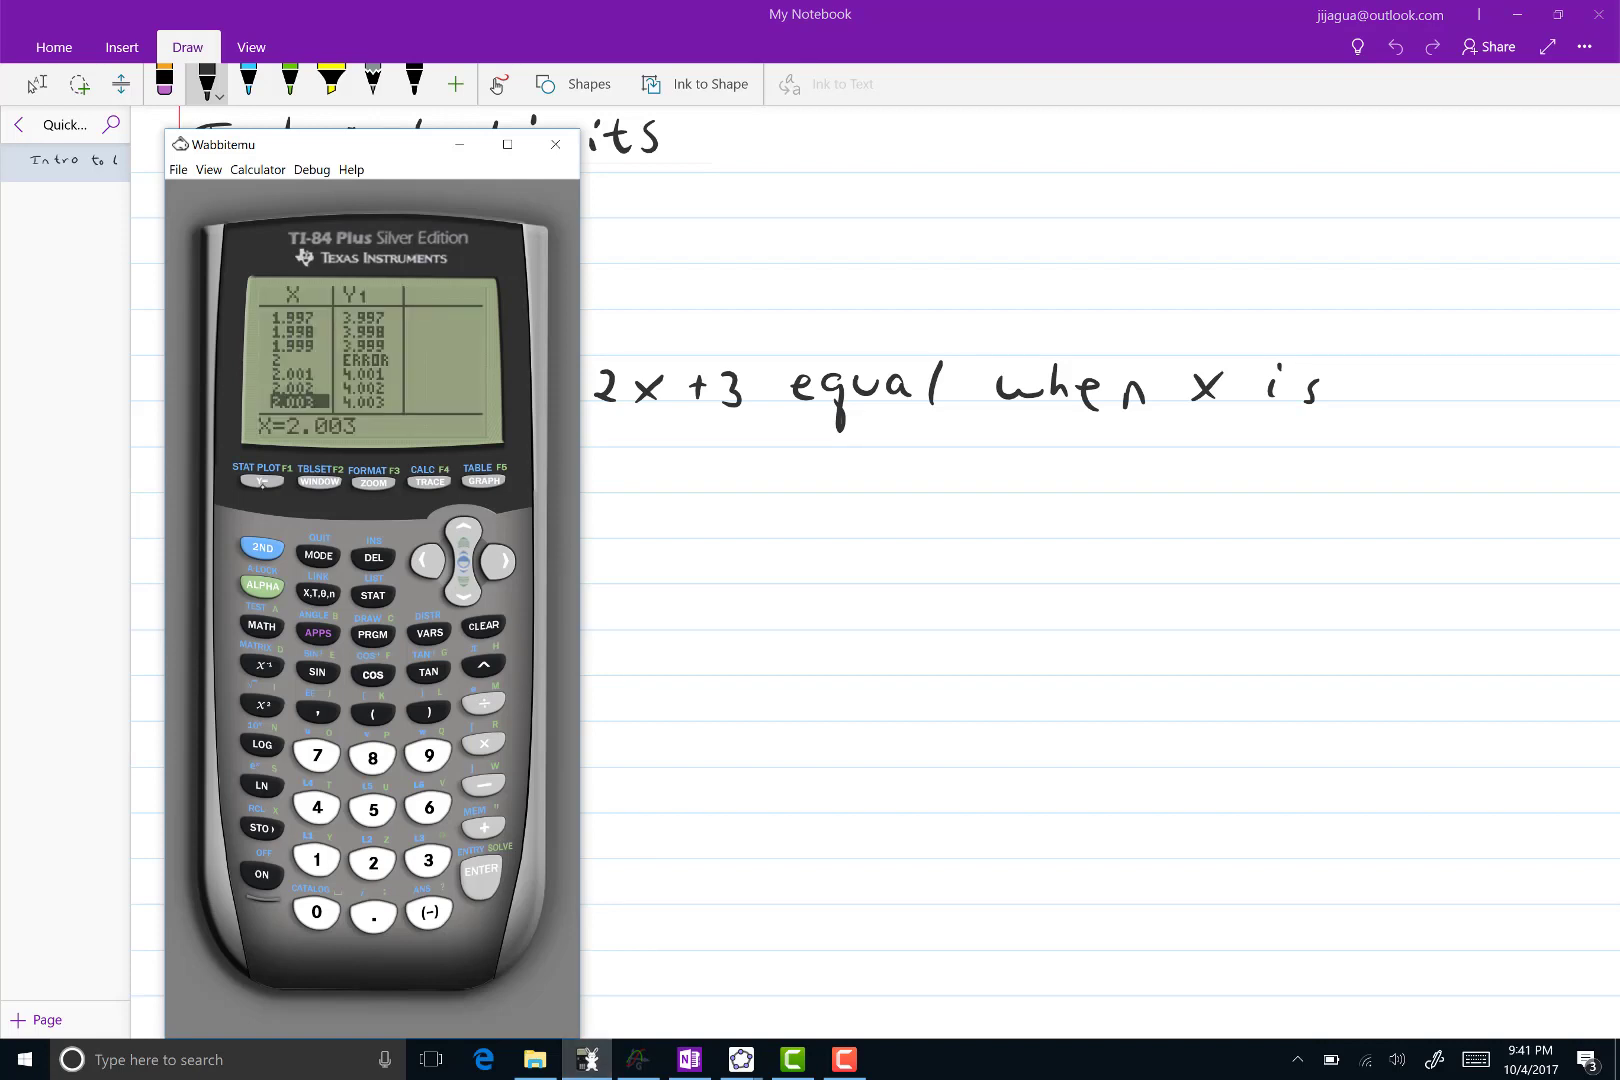
{"action": "left_click", "coordinate": [260, 480]}
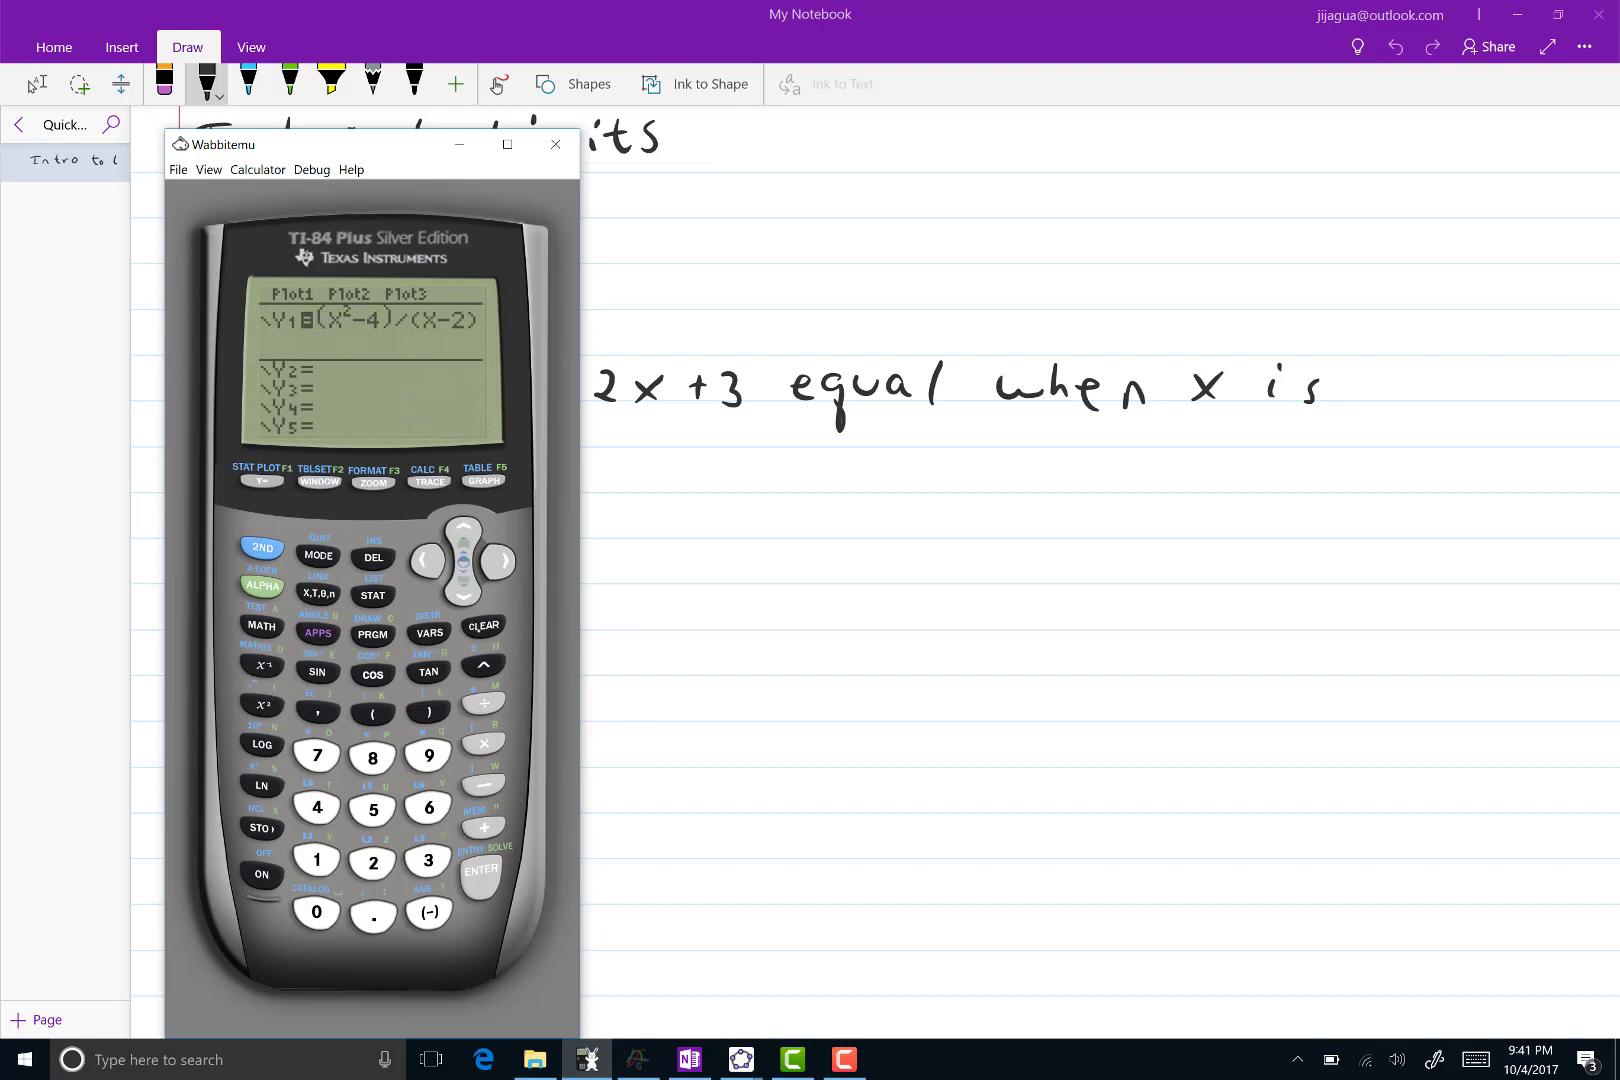
{"action": "left_click", "coordinate": [484, 626]}
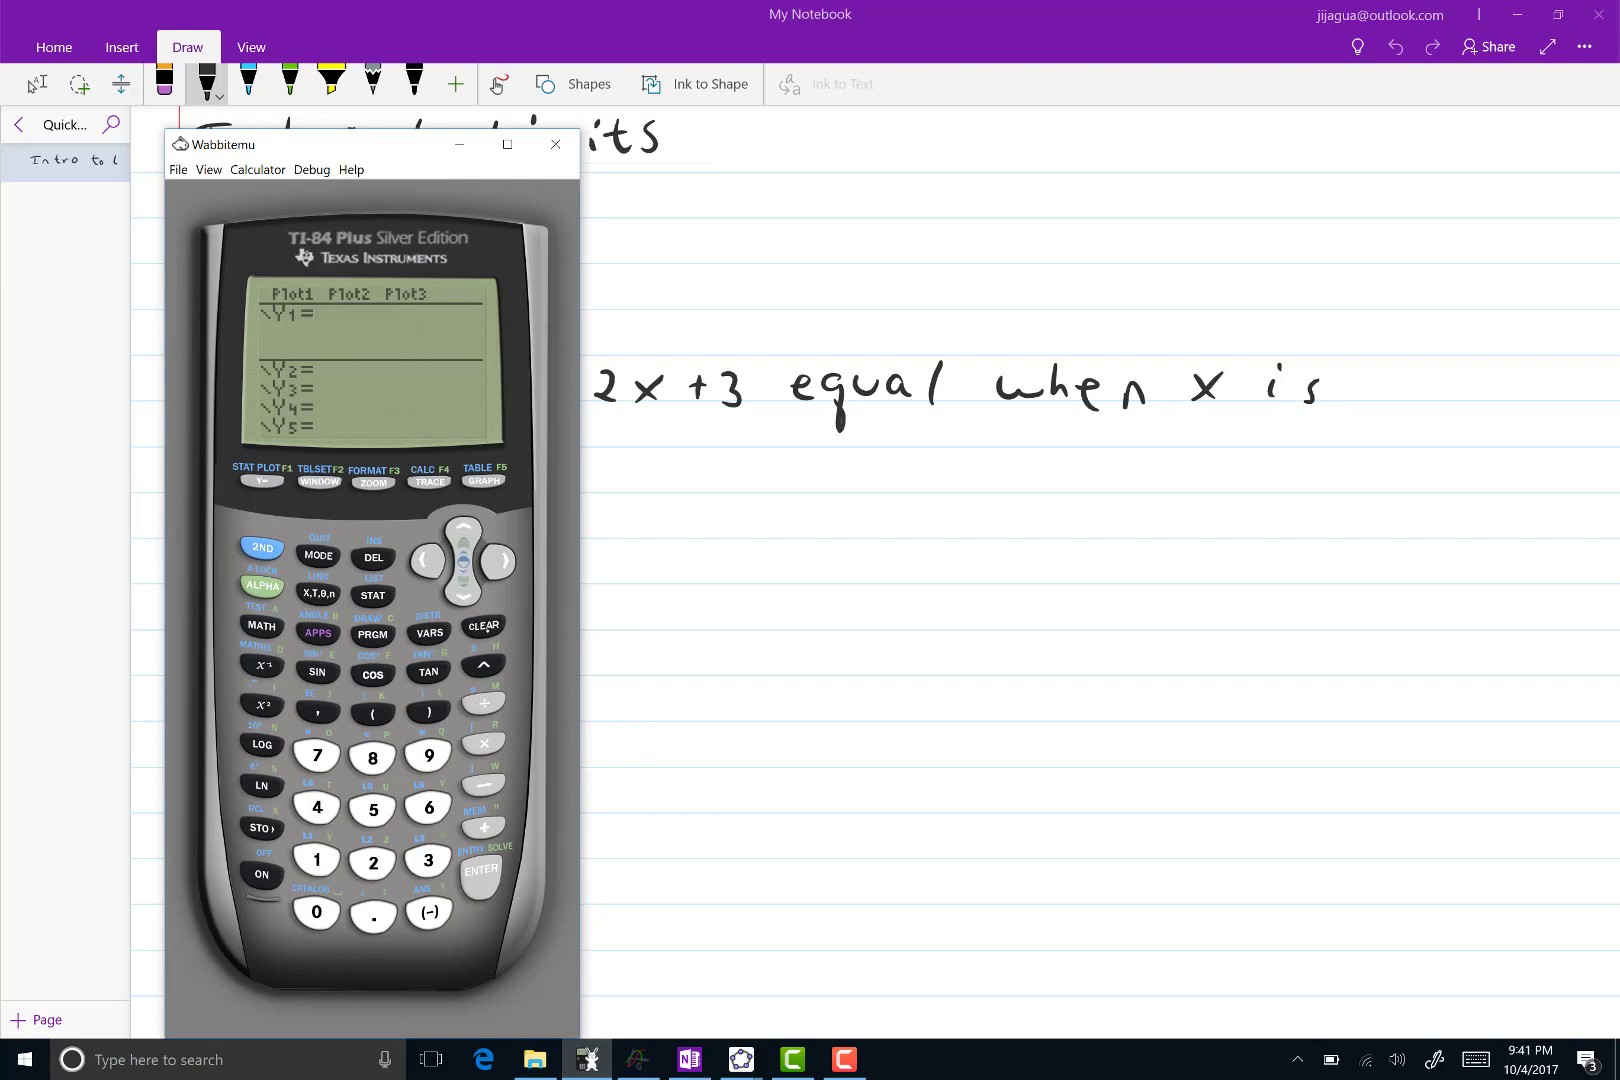
{"action": "left_click", "coordinate": [372, 862]}
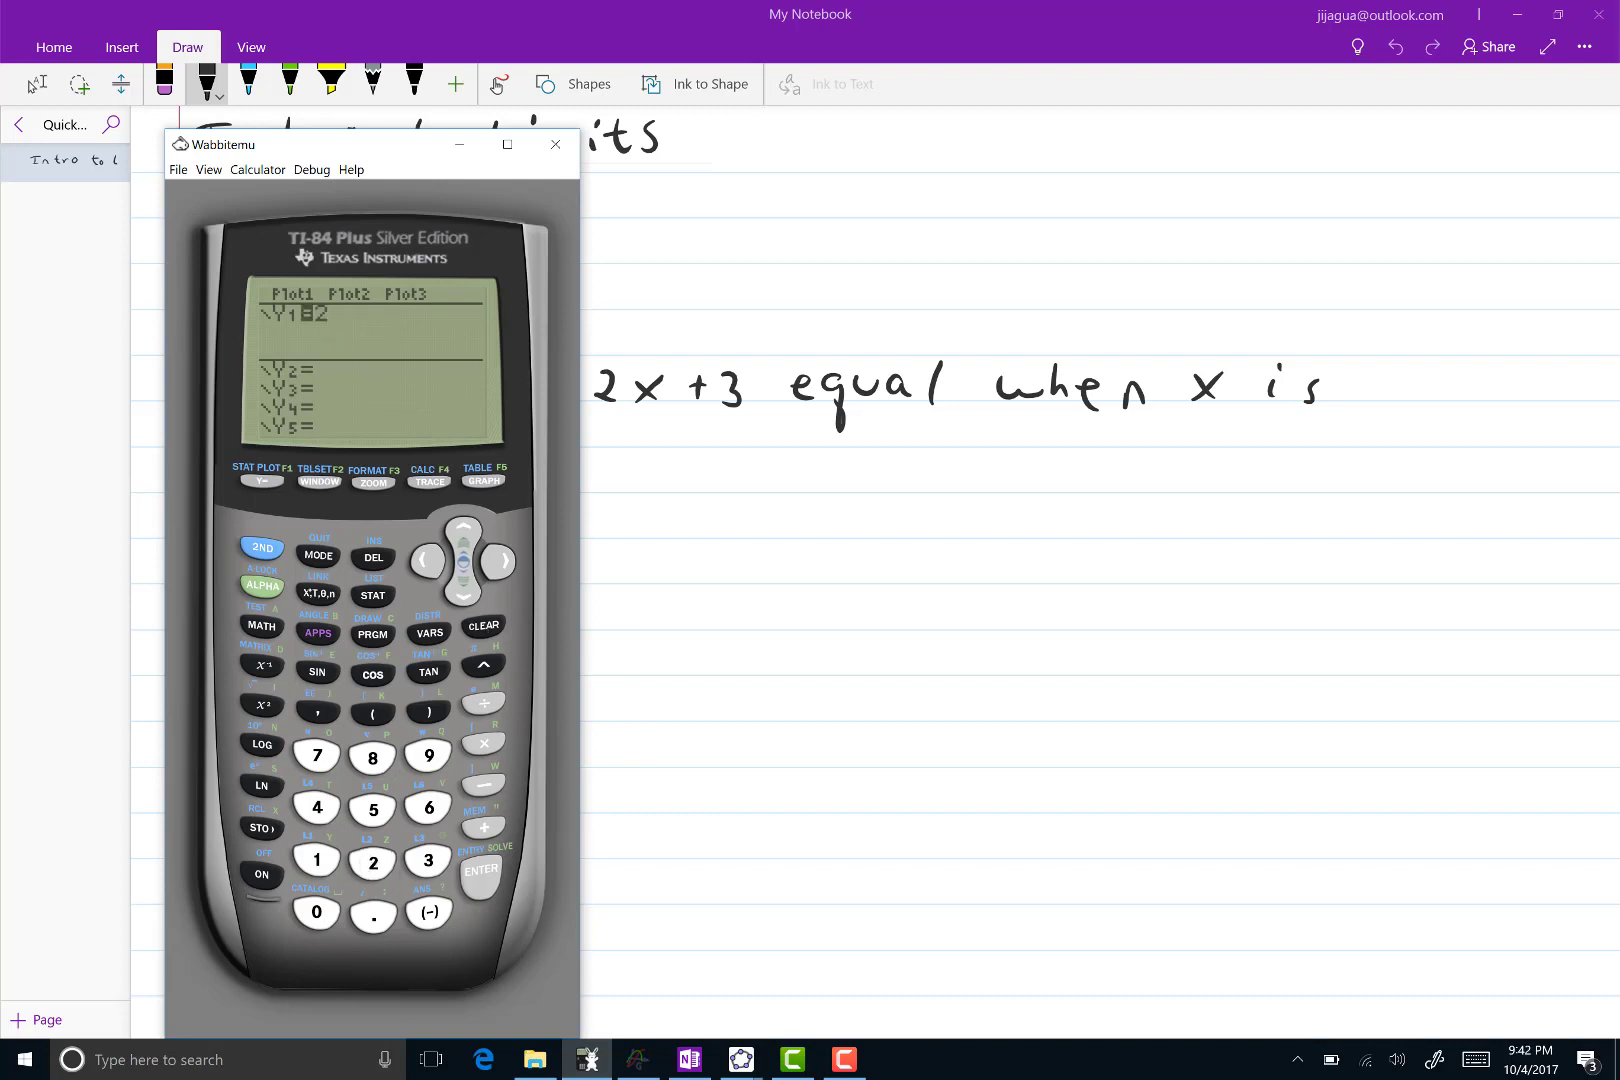
{"action": "left_click", "coordinate": [318, 594]}
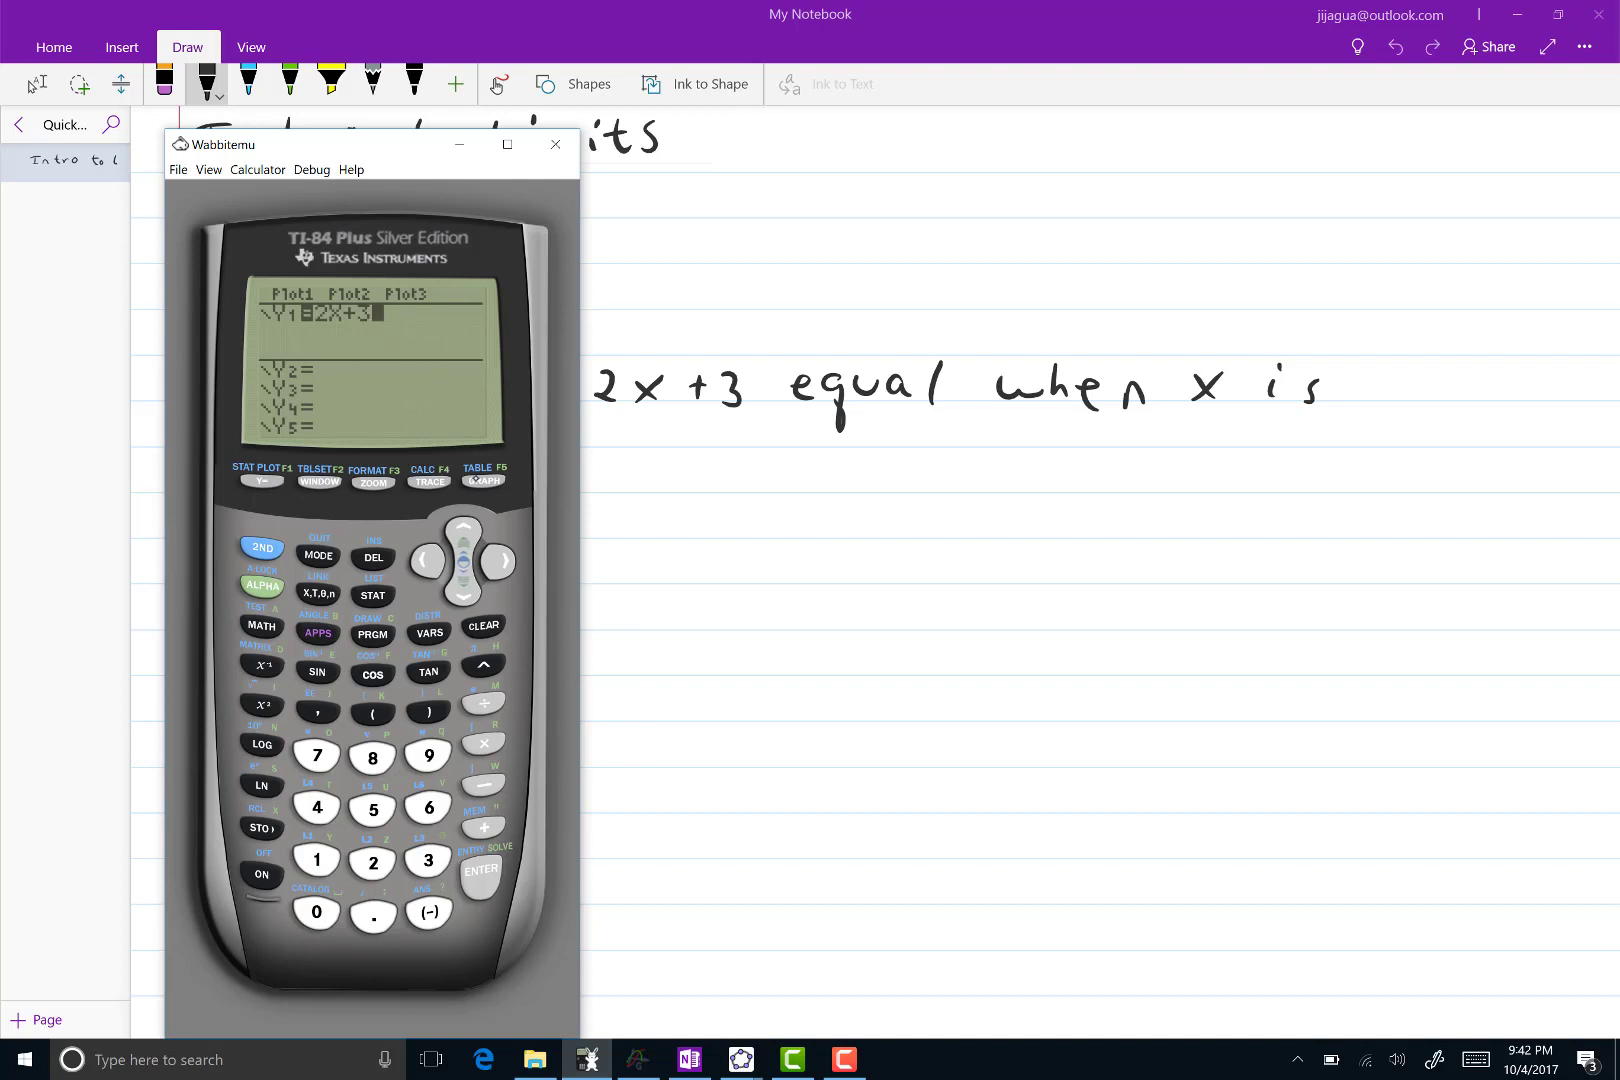
{"action": "left_click", "coordinate": [372, 482]}
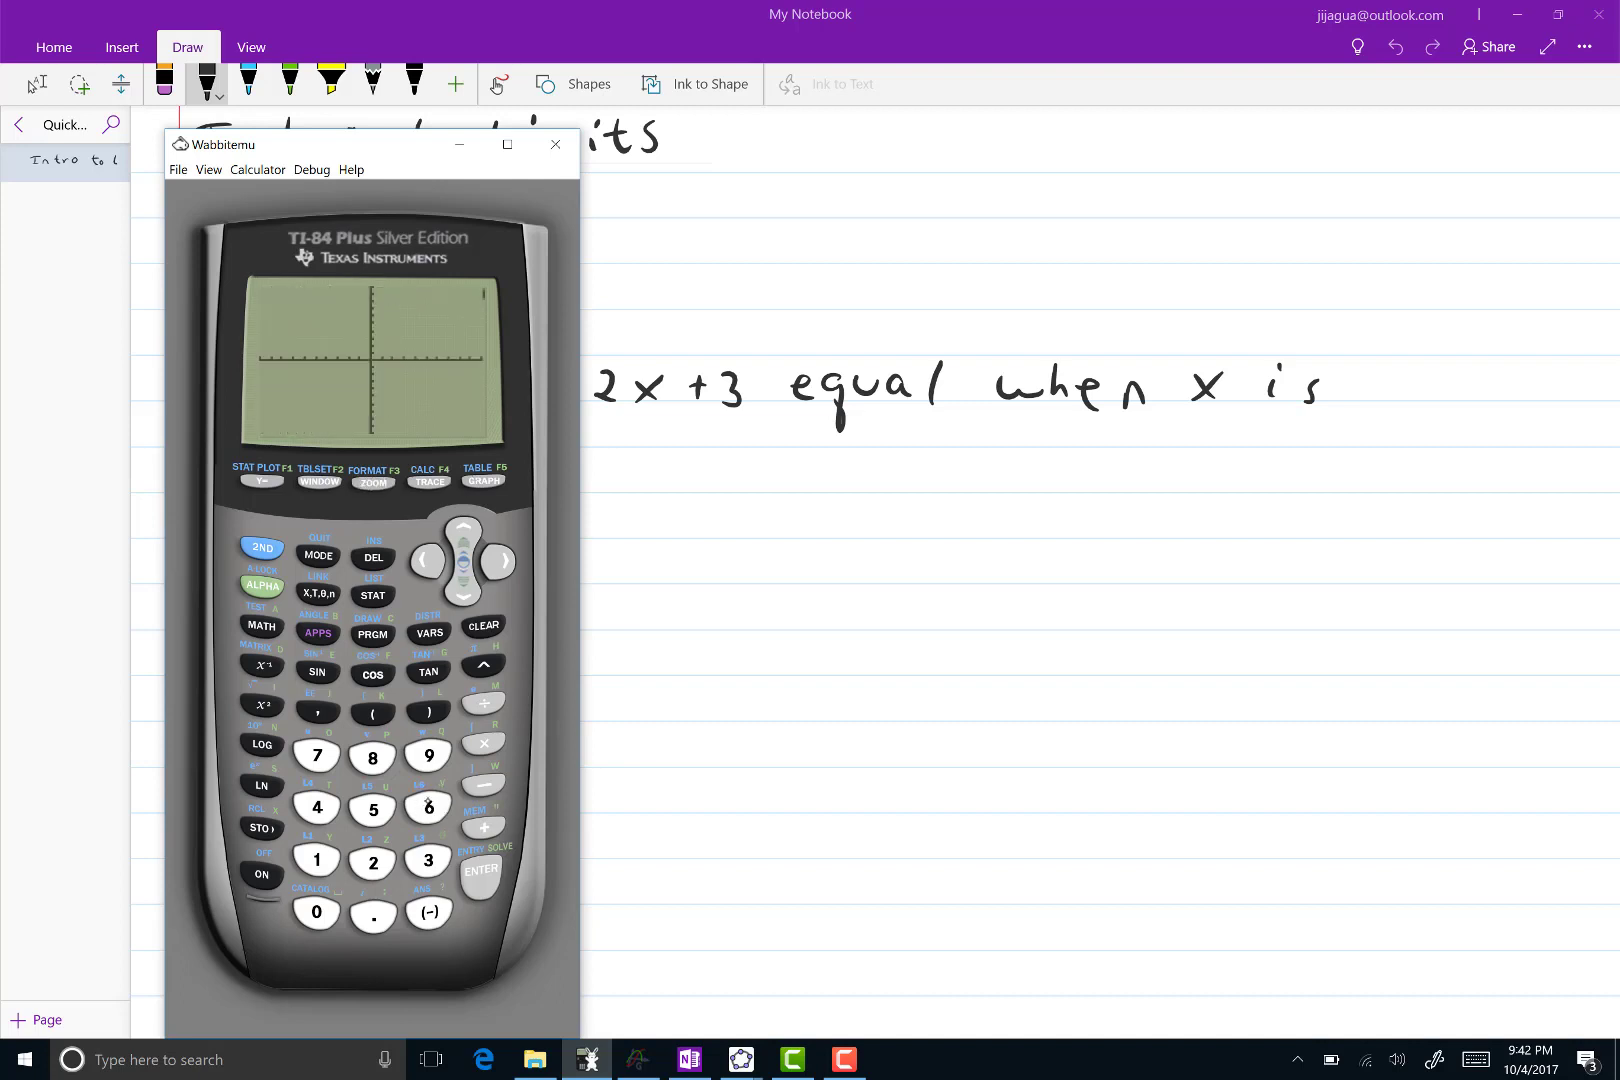
Plot the line 2X+3 and show its table with Y1 near 7 around X=2
{"action": "left_click", "coordinate": [482, 480]}
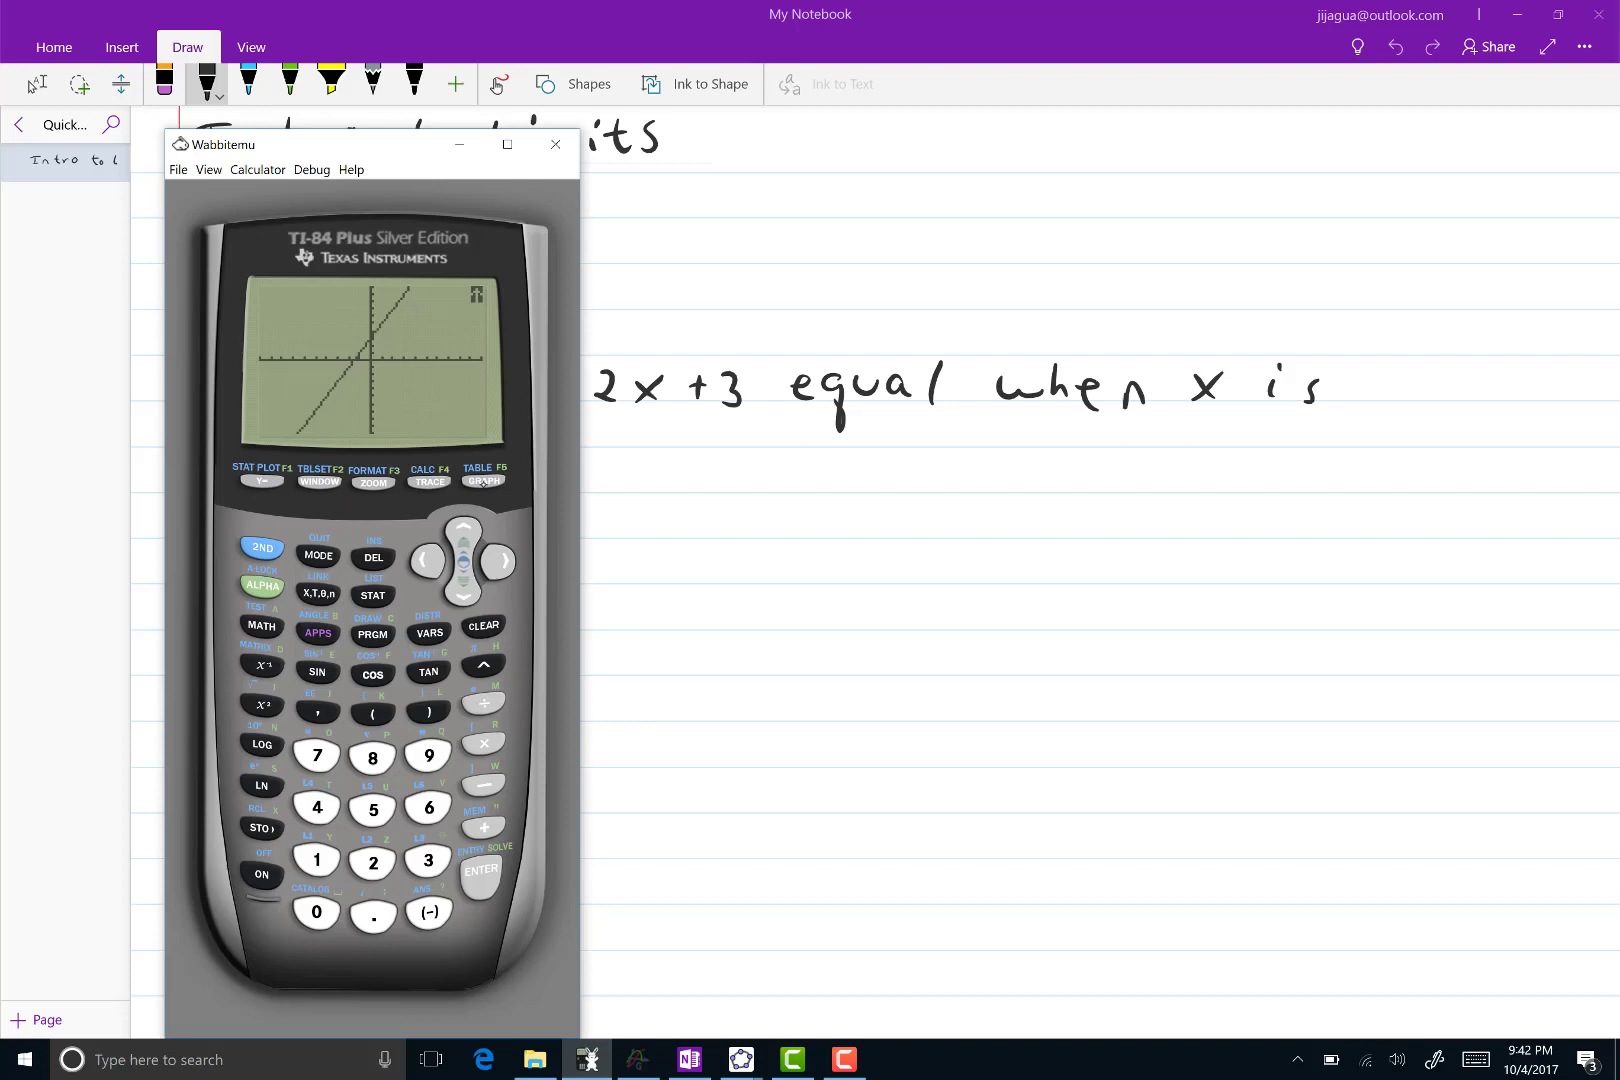
{"action": "left_click", "coordinate": [484, 480]}
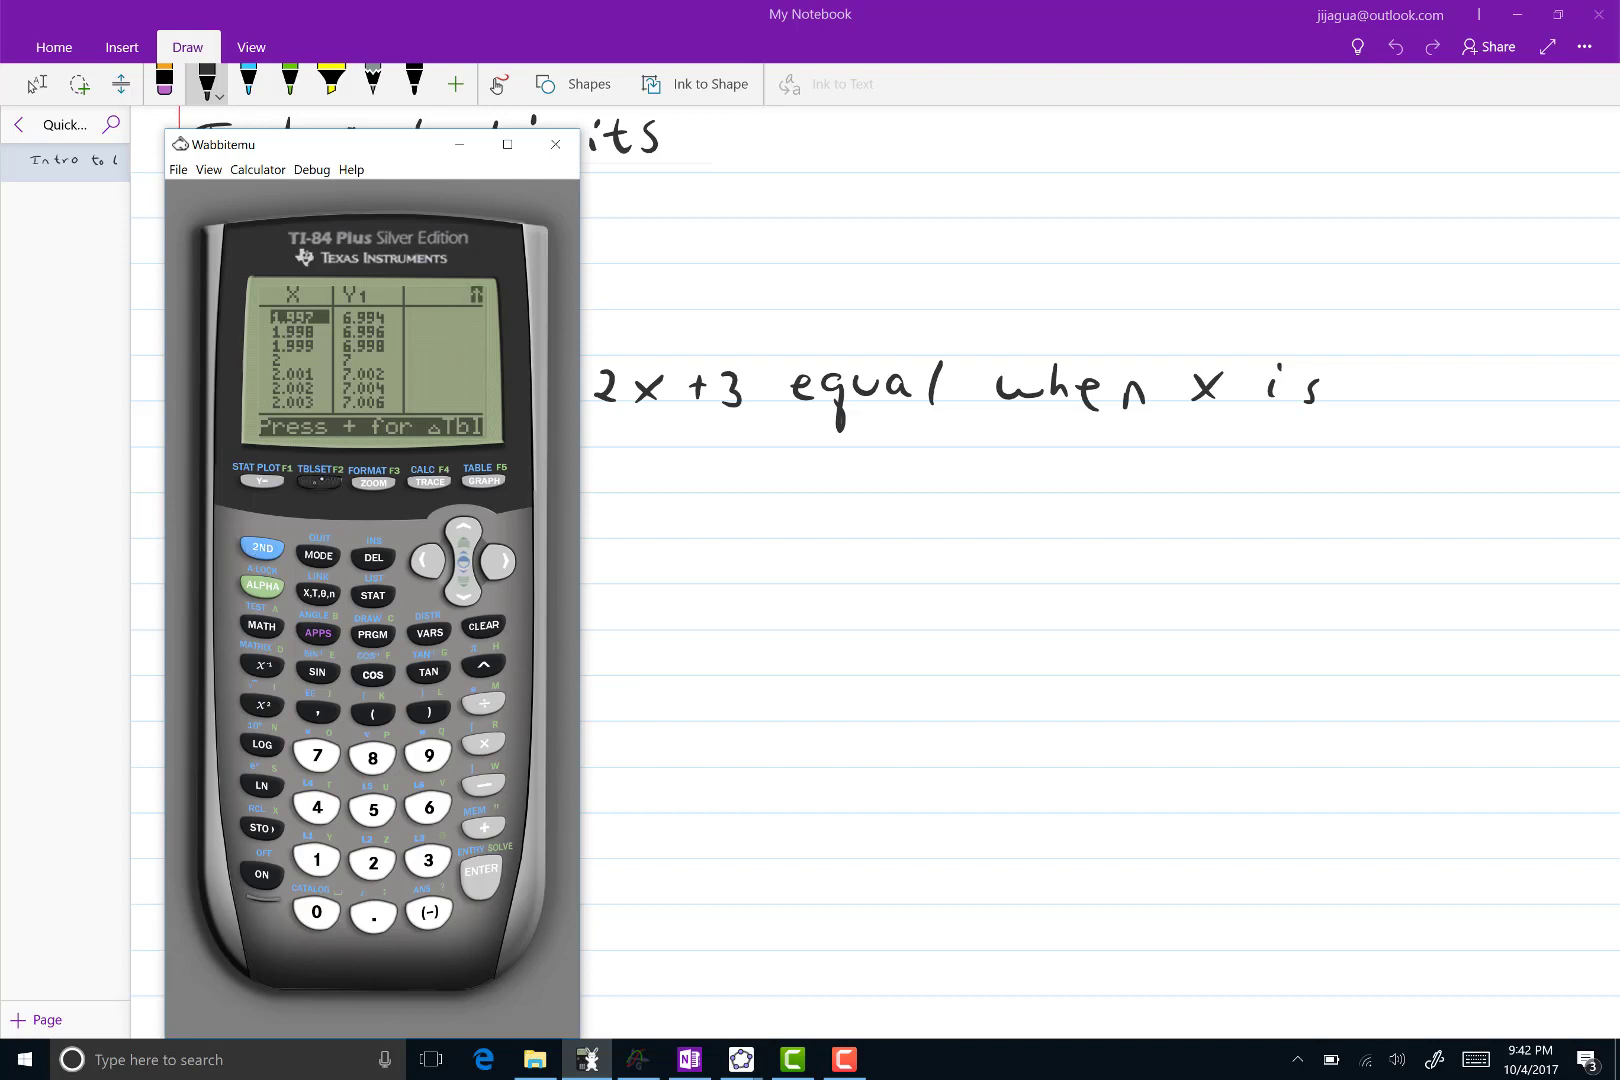
In TBLSET set TblStart=.9 and a new step, then view the table from X=.9
{"action": "left_click", "coordinate": [318, 480]}
{"action": "type", "text": "."}
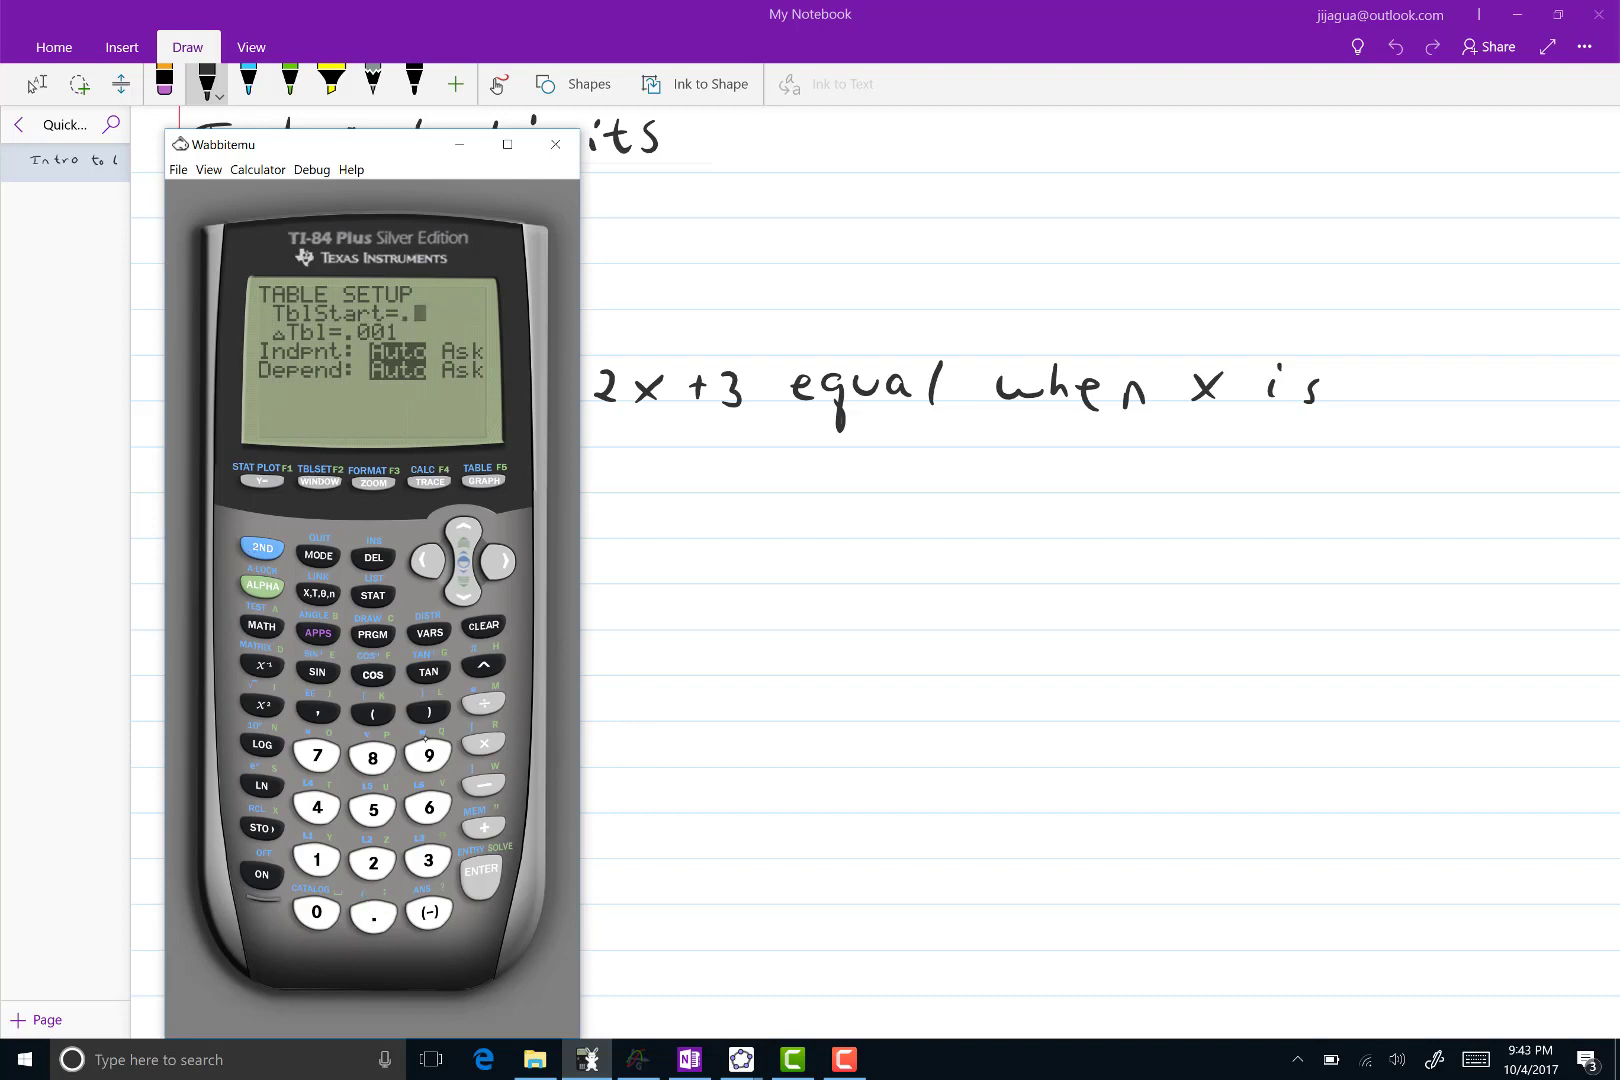
{"action": "left_click", "coordinate": [428, 756]}
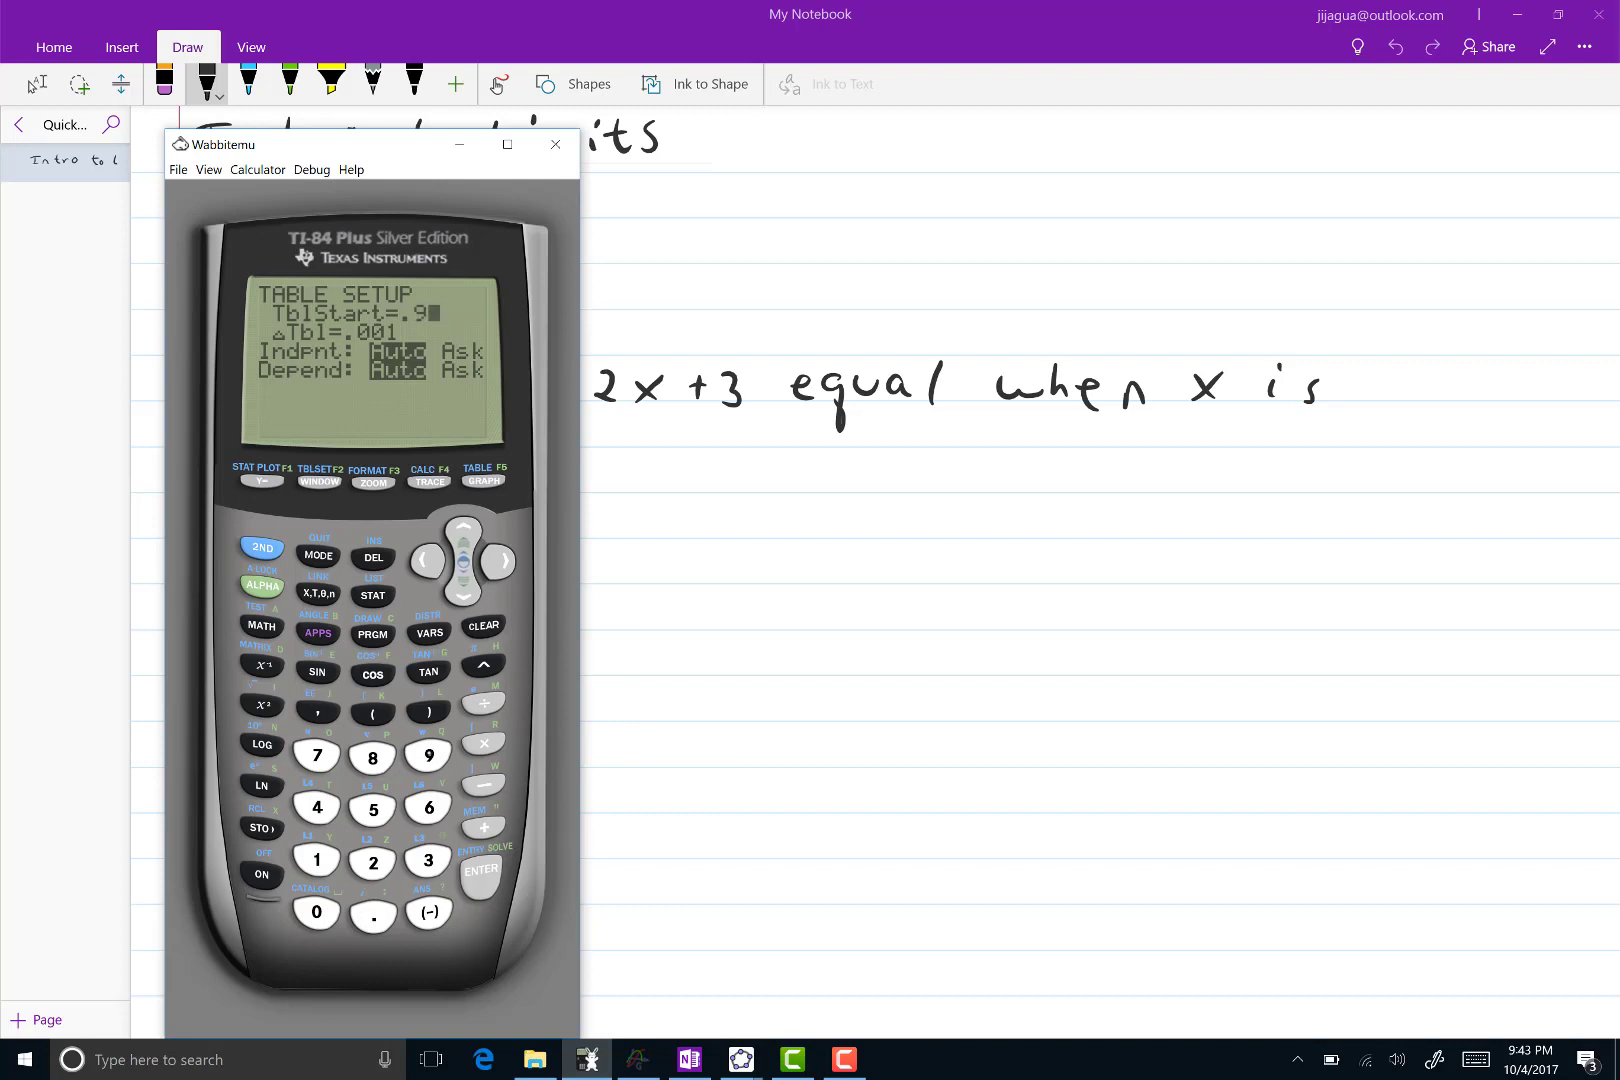
{"action": "left_click", "coordinate": [462, 592]}
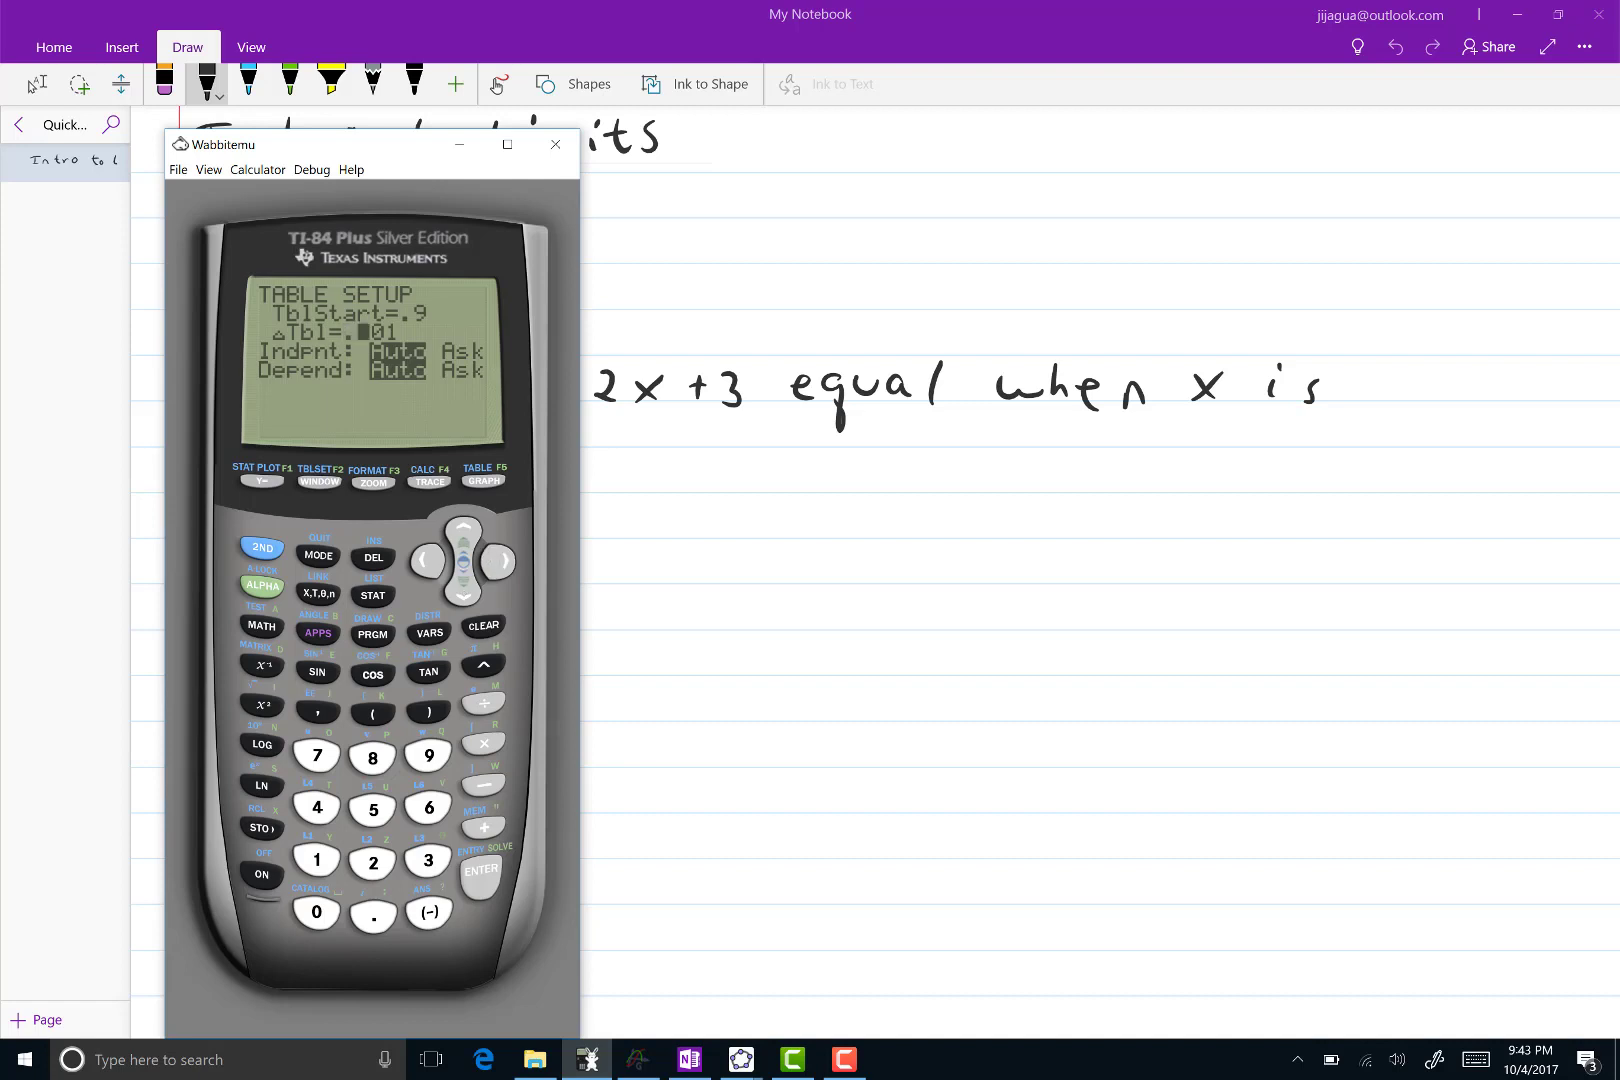
{"action": "left_click", "coordinate": [372, 862]}
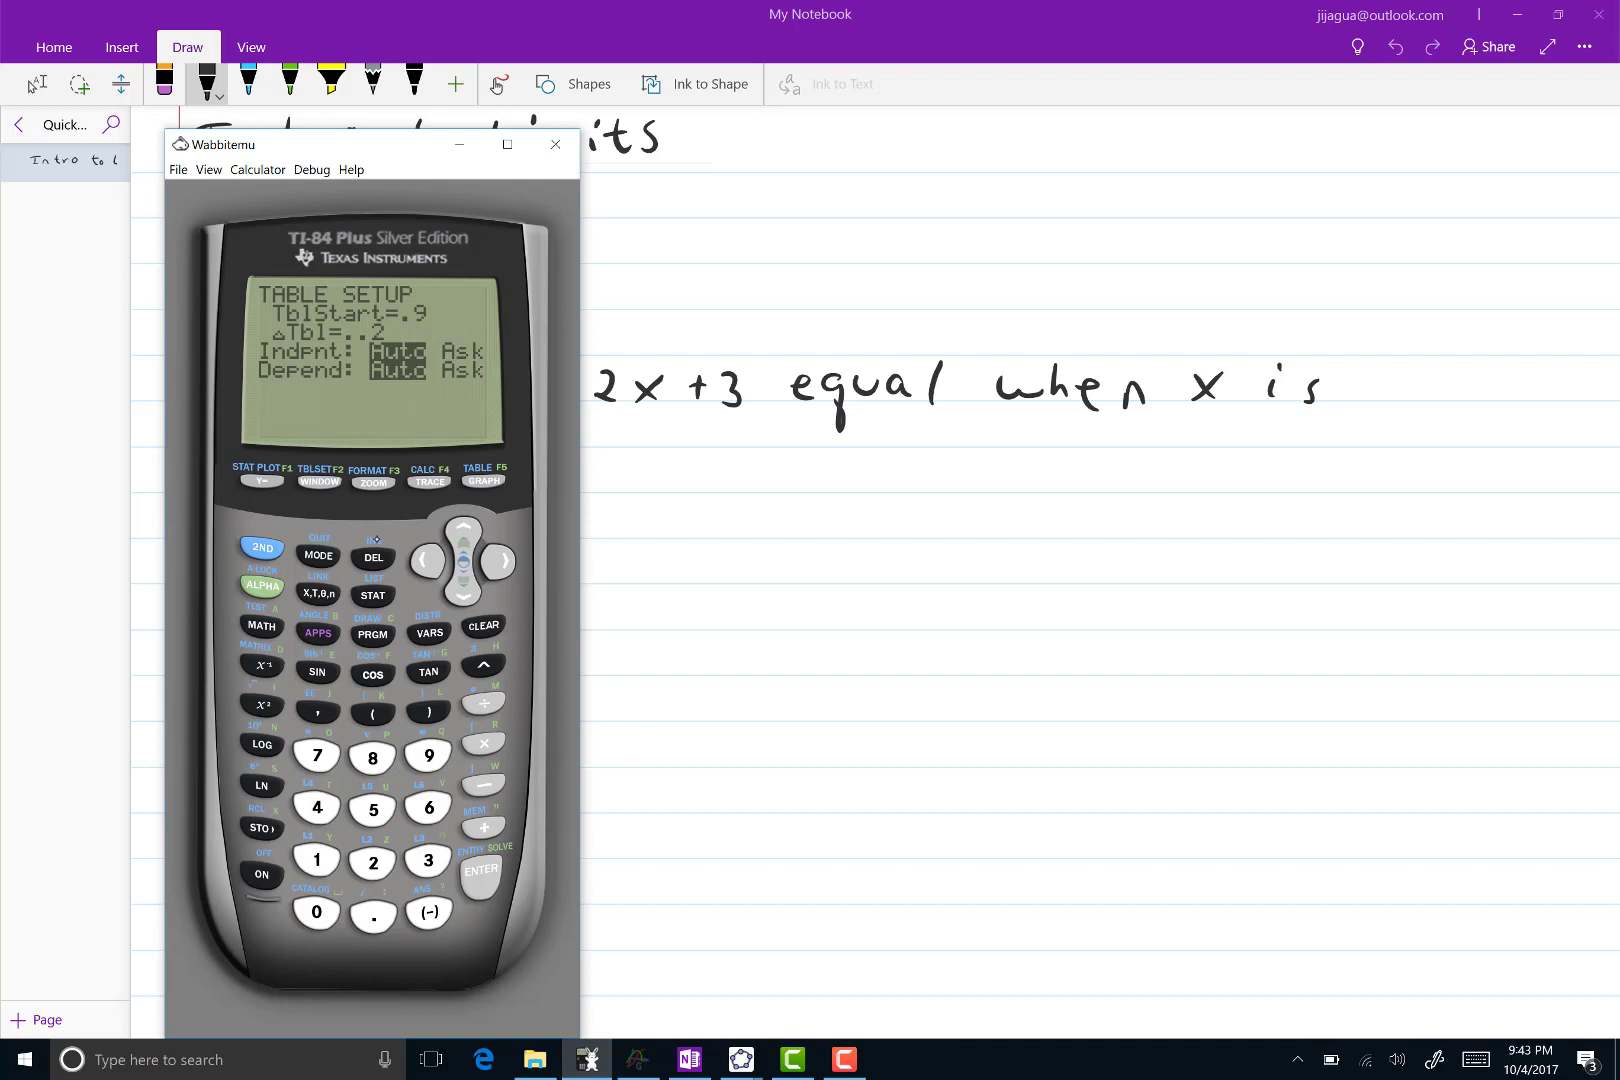
{"action": "left_click", "coordinate": [262, 548]}
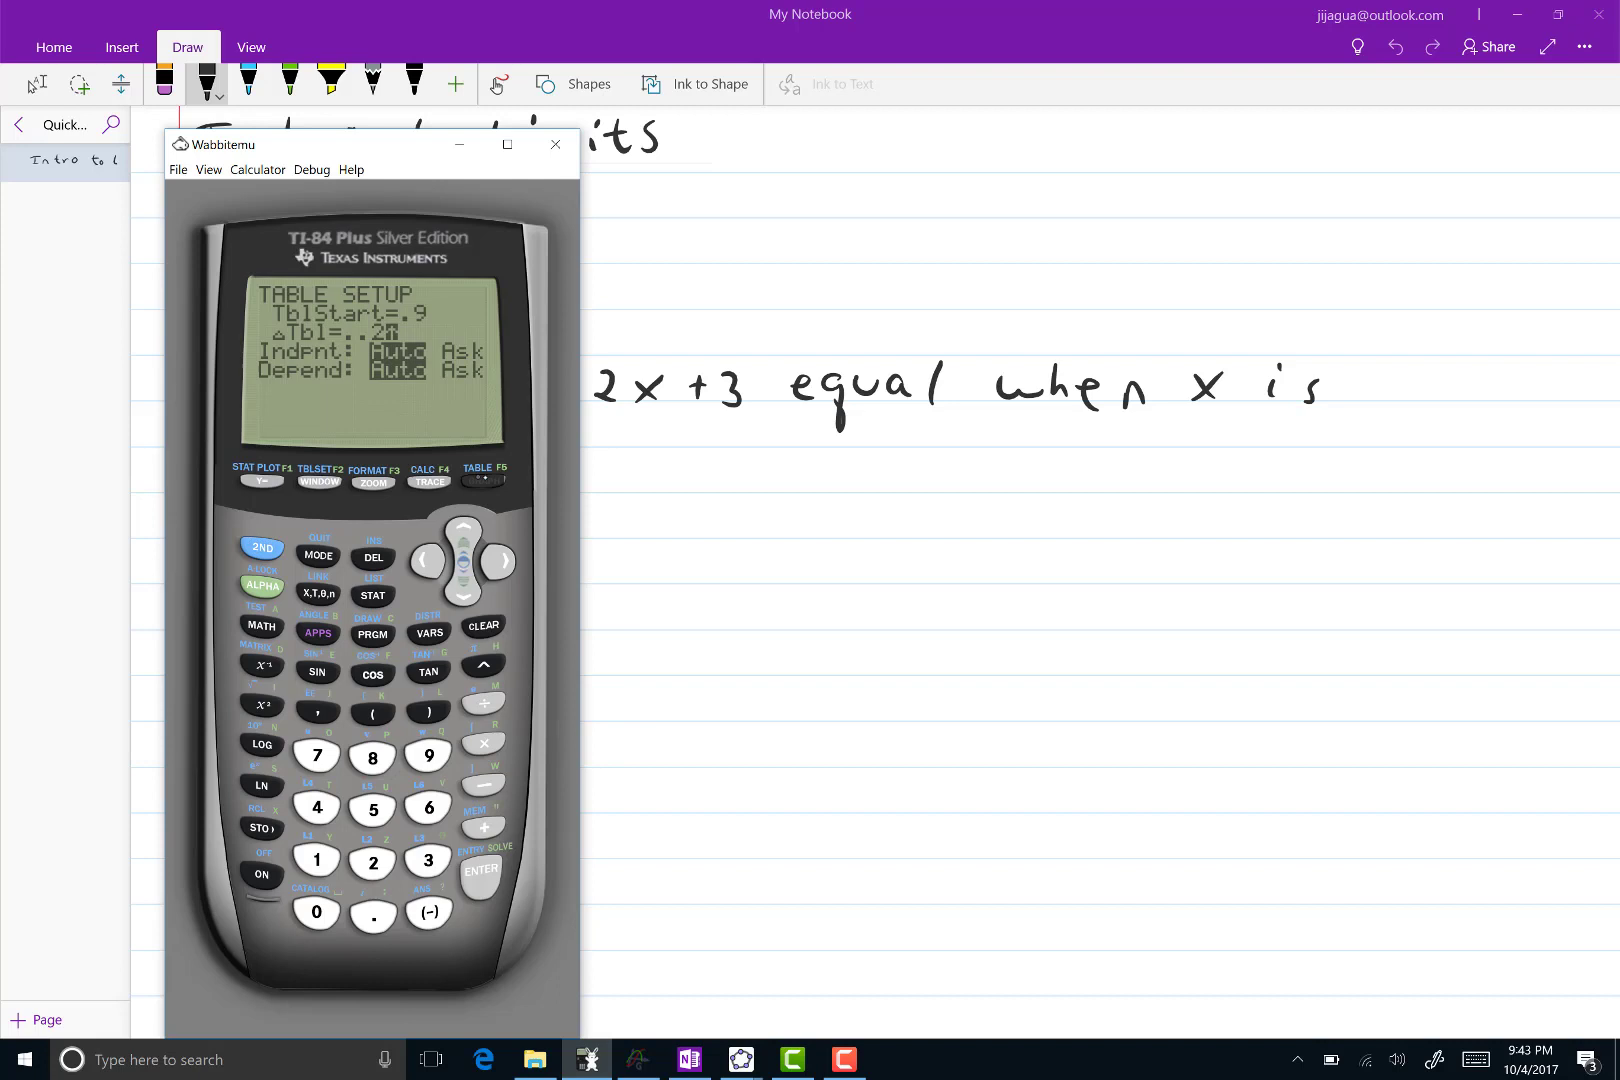
{"action": "left_click", "coordinate": [484, 476]}
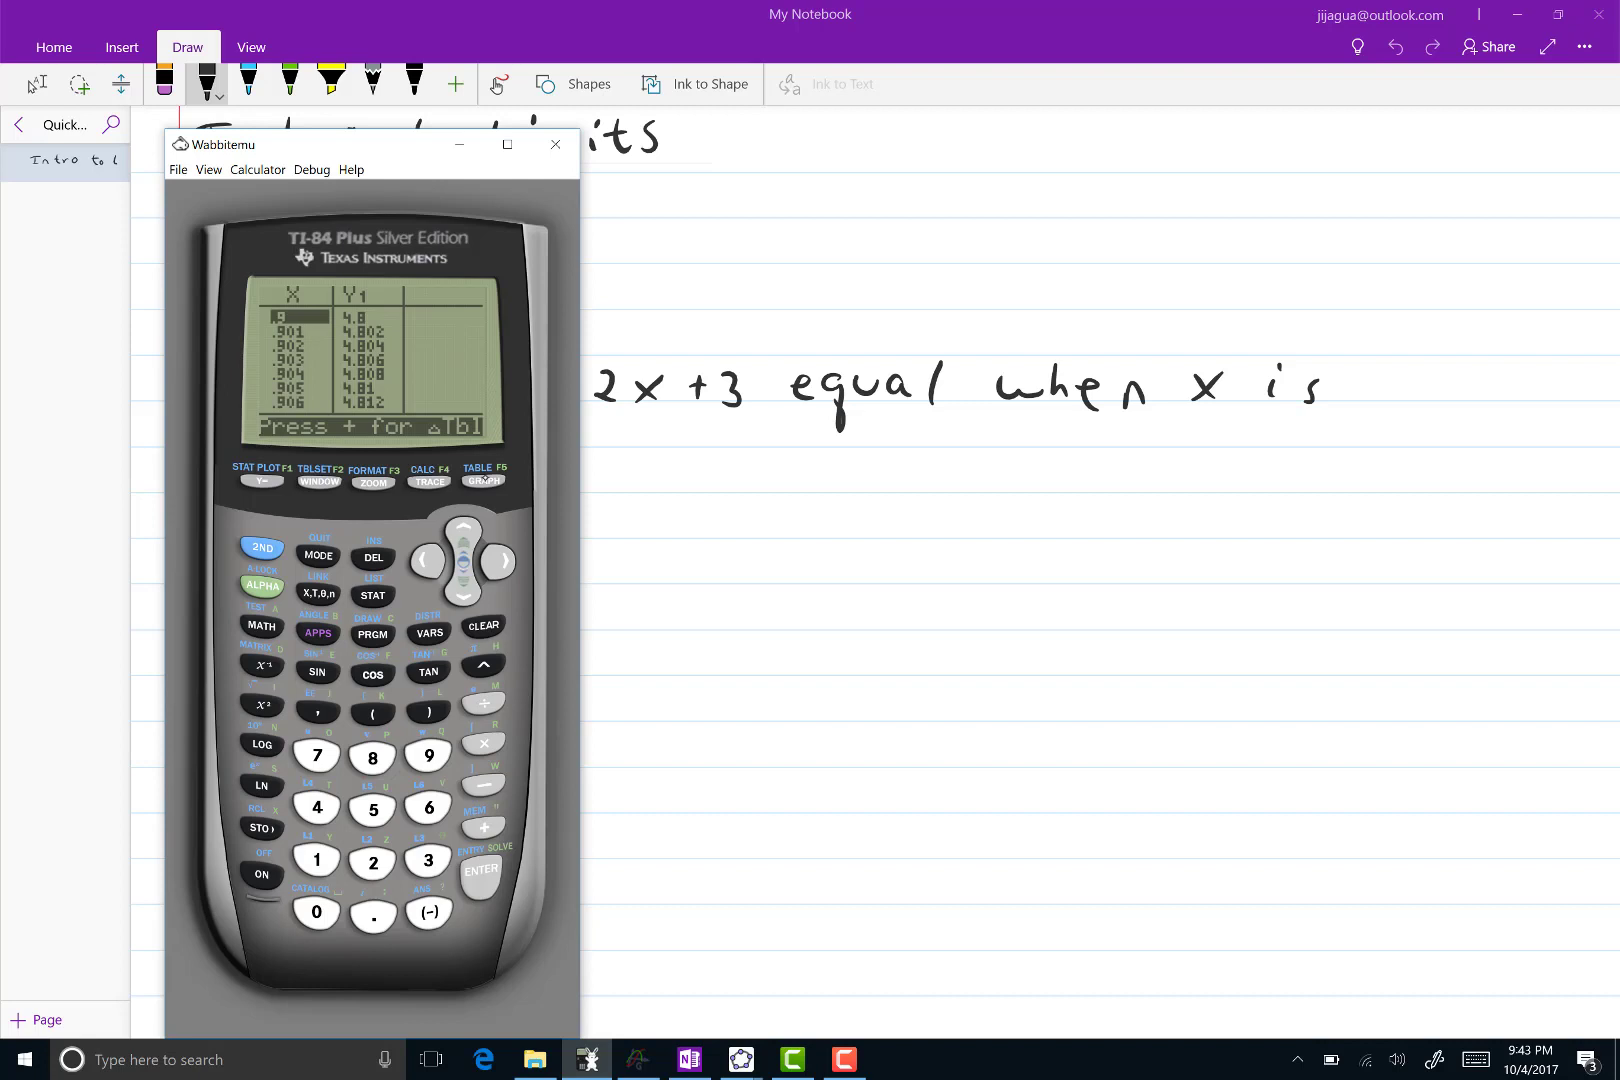
Return to TBLSET, set ΔTbl=.2, and show the table 4.8, 5.2, 5.6…
{"action": "left_click", "coordinate": [318, 480]}
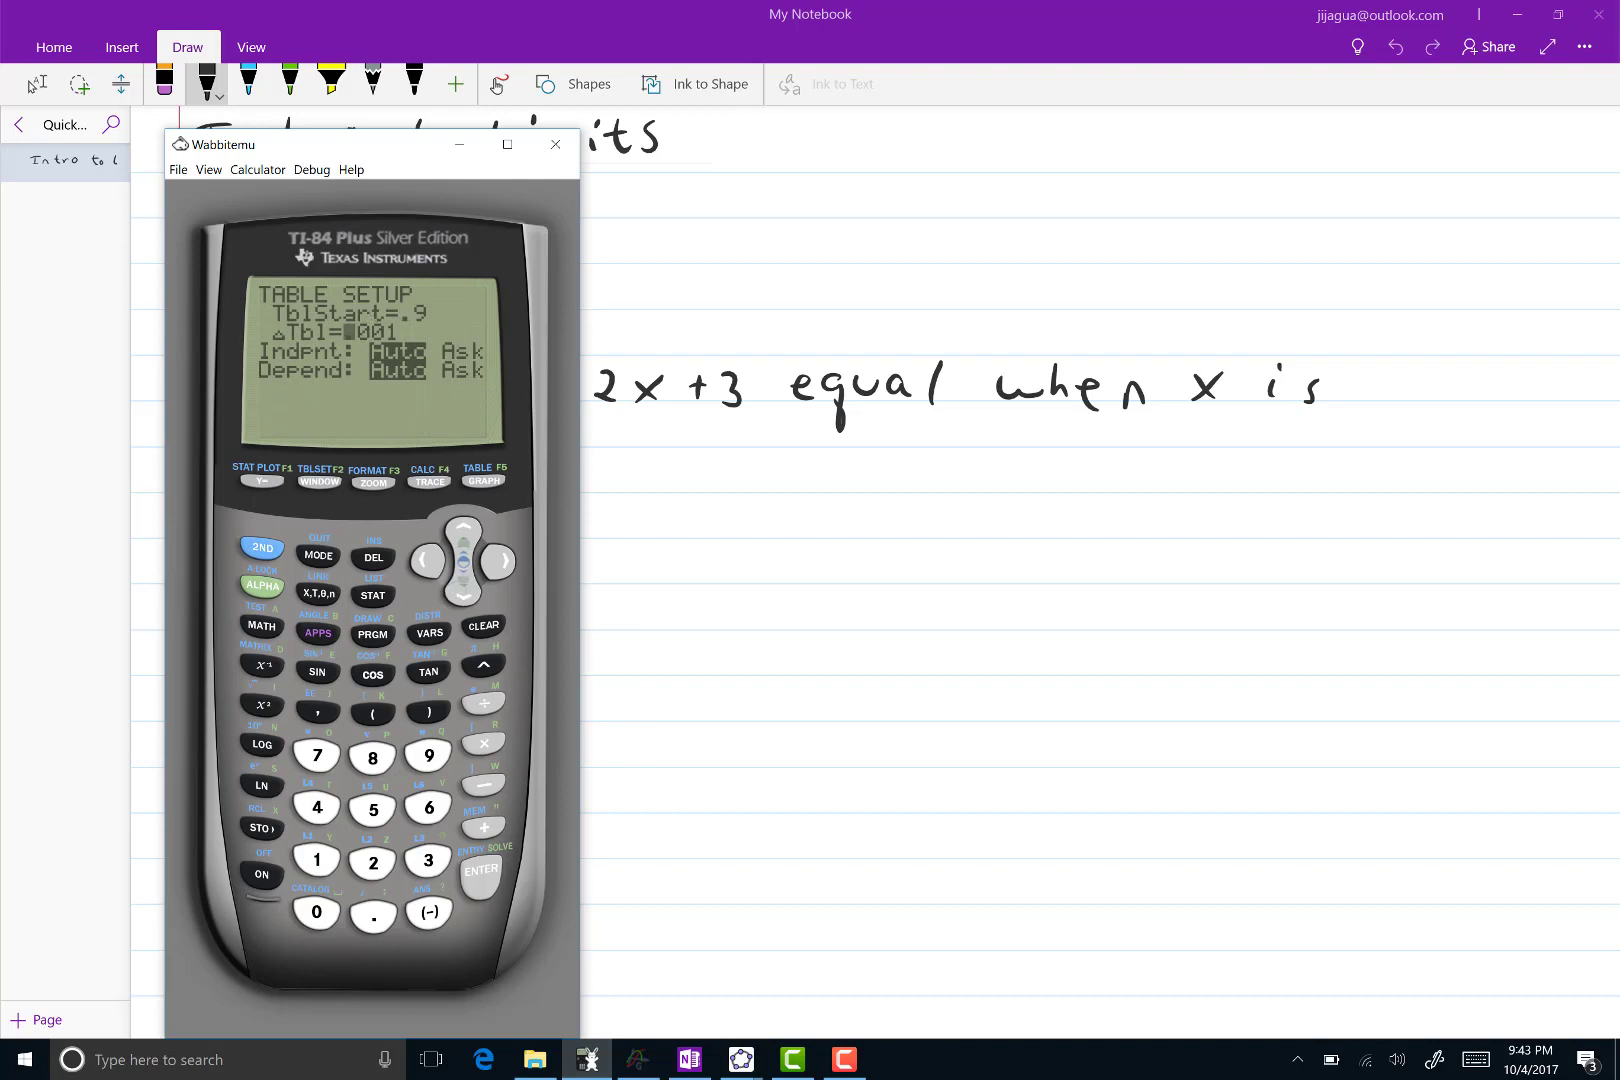
{"action": "left_click", "coordinate": [372, 558]}
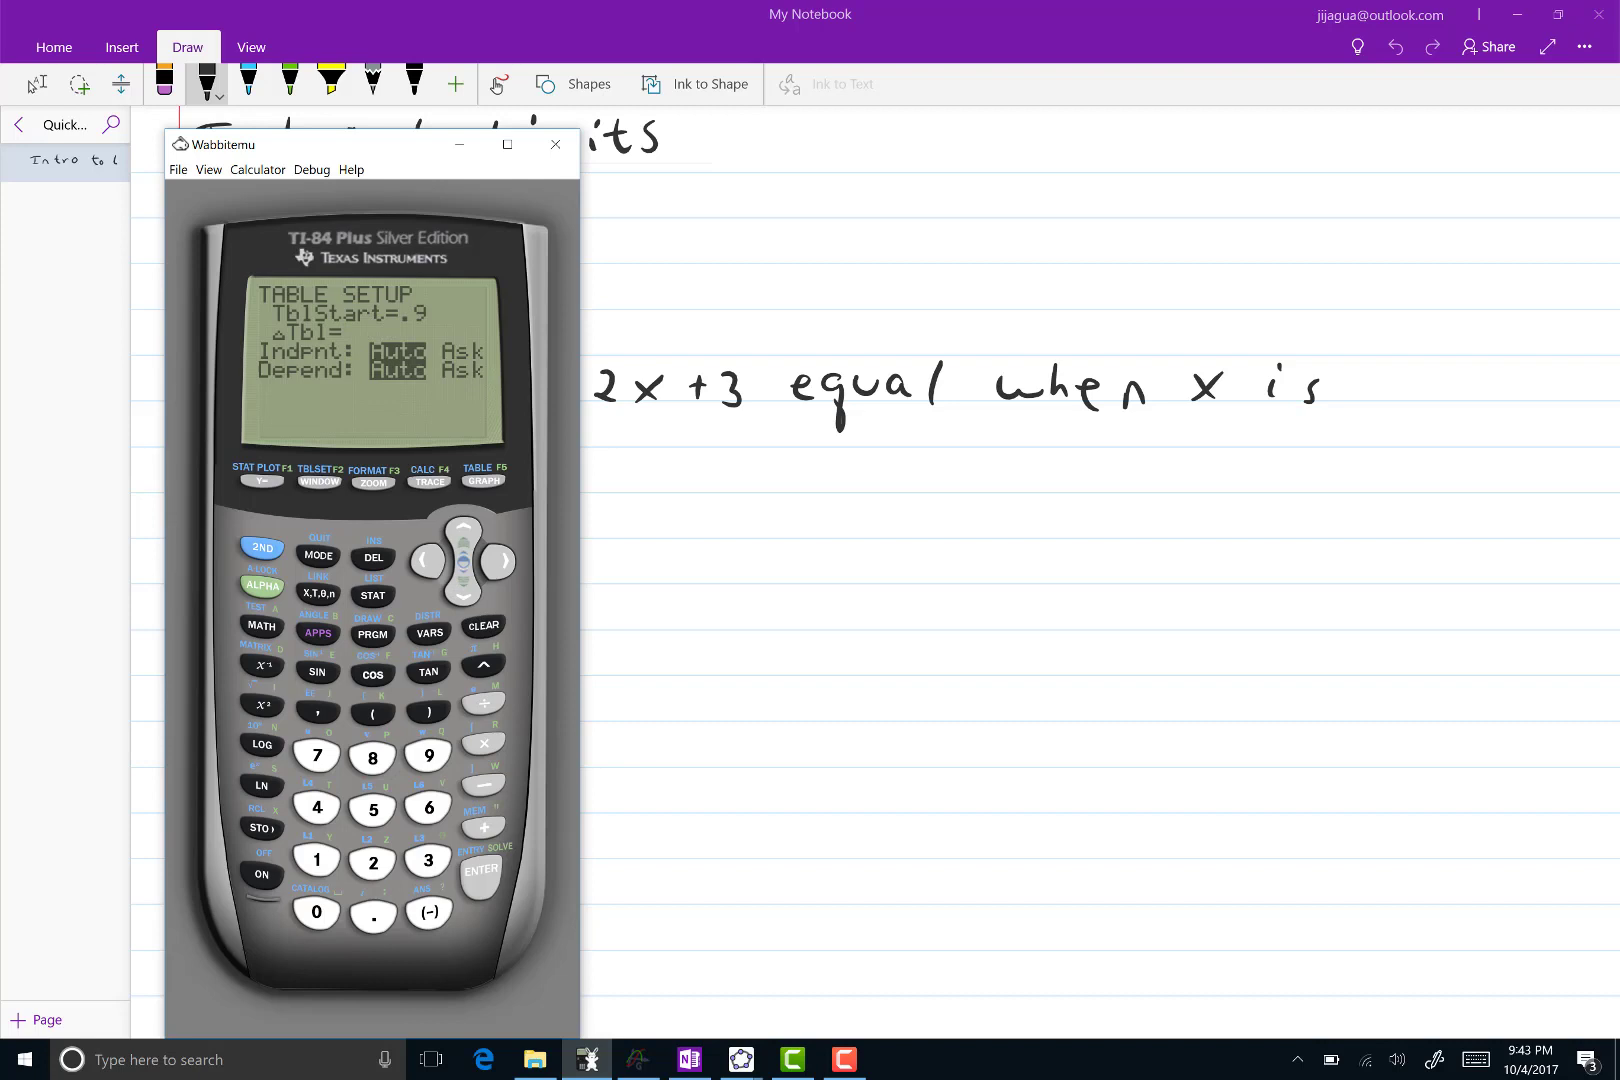
{"action": "left_click", "coordinate": [372, 862]}
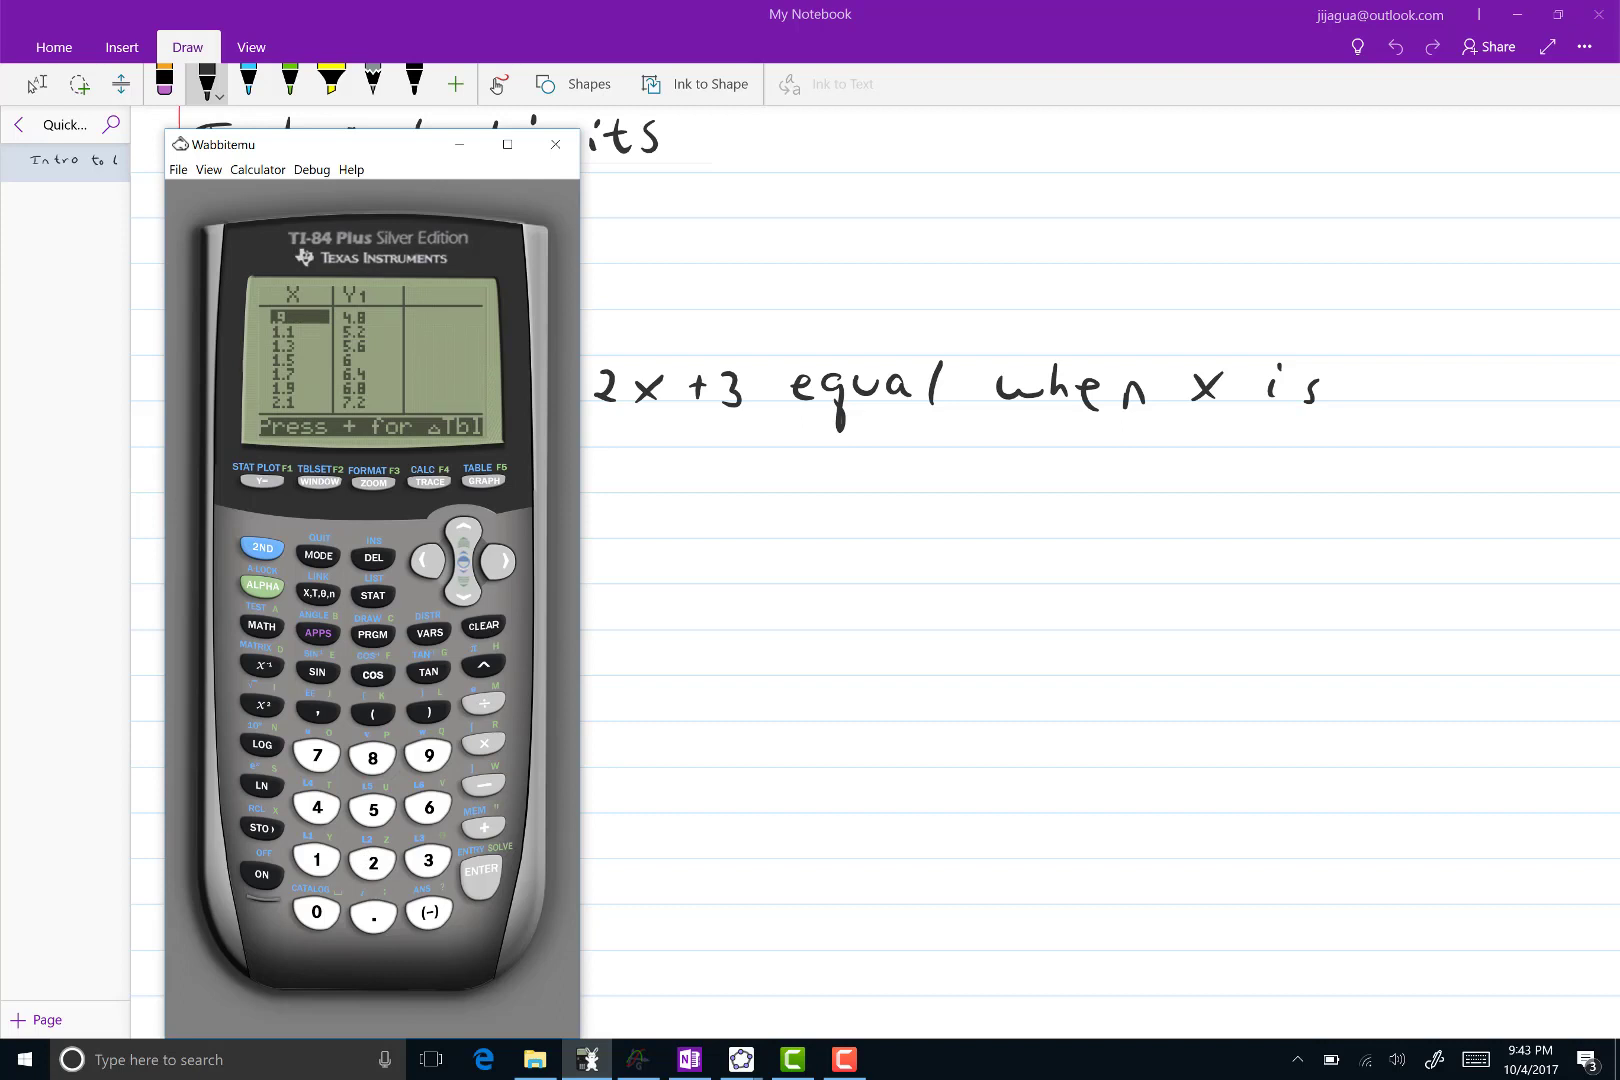
Browse up the table, compute √15 ≈ 3.872983346 on the home screen, then reopen TBLSET
{"action": "left_click", "coordinate": [462, 526]}
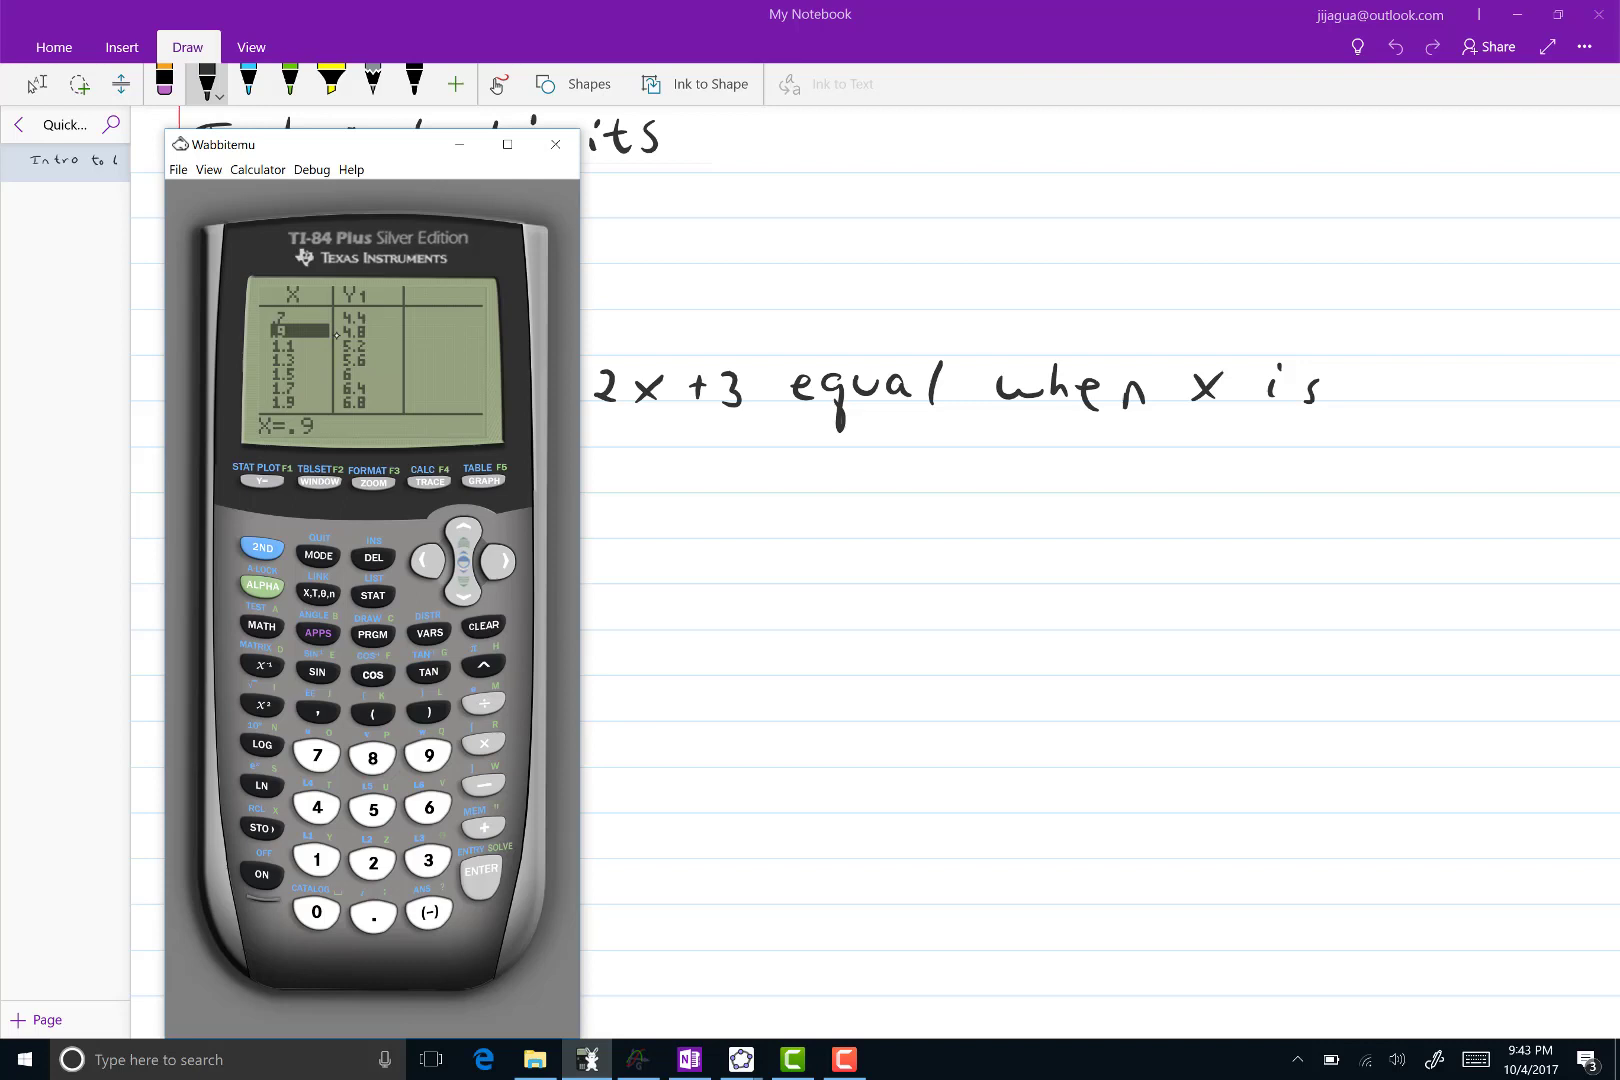
{"action": "left_click", "coordinate": [462, 592]}
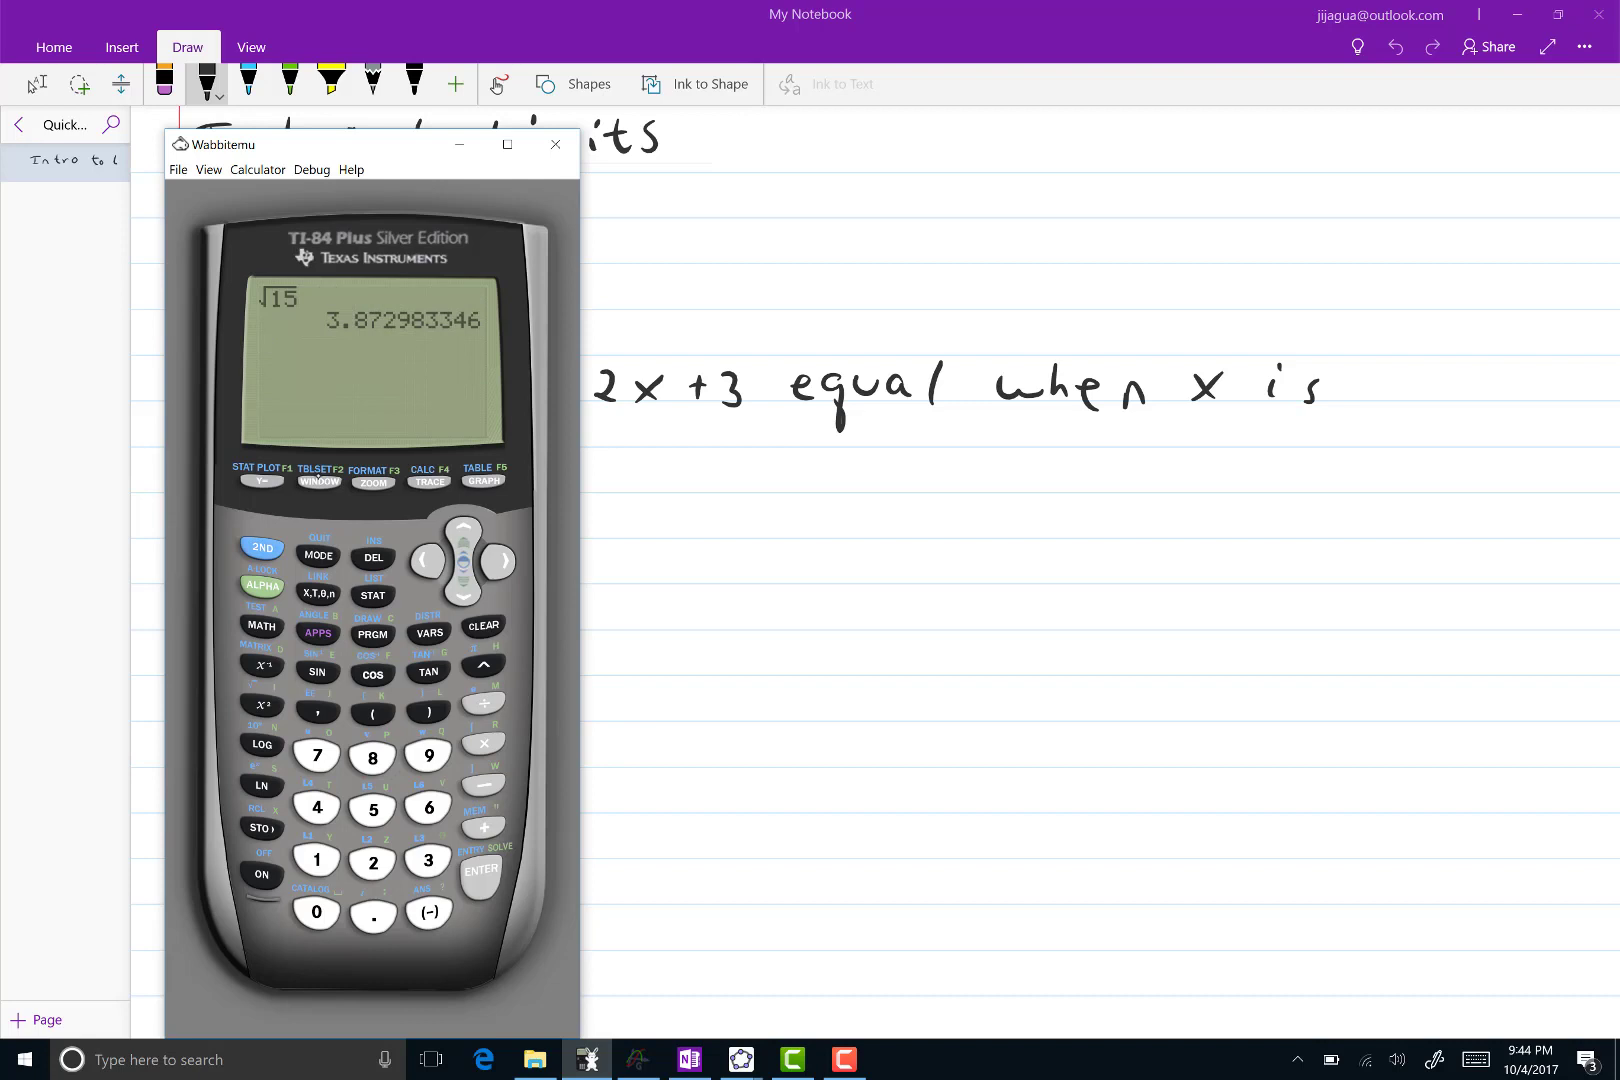
{"action": "left_click", "coordinate": [318, 480]}
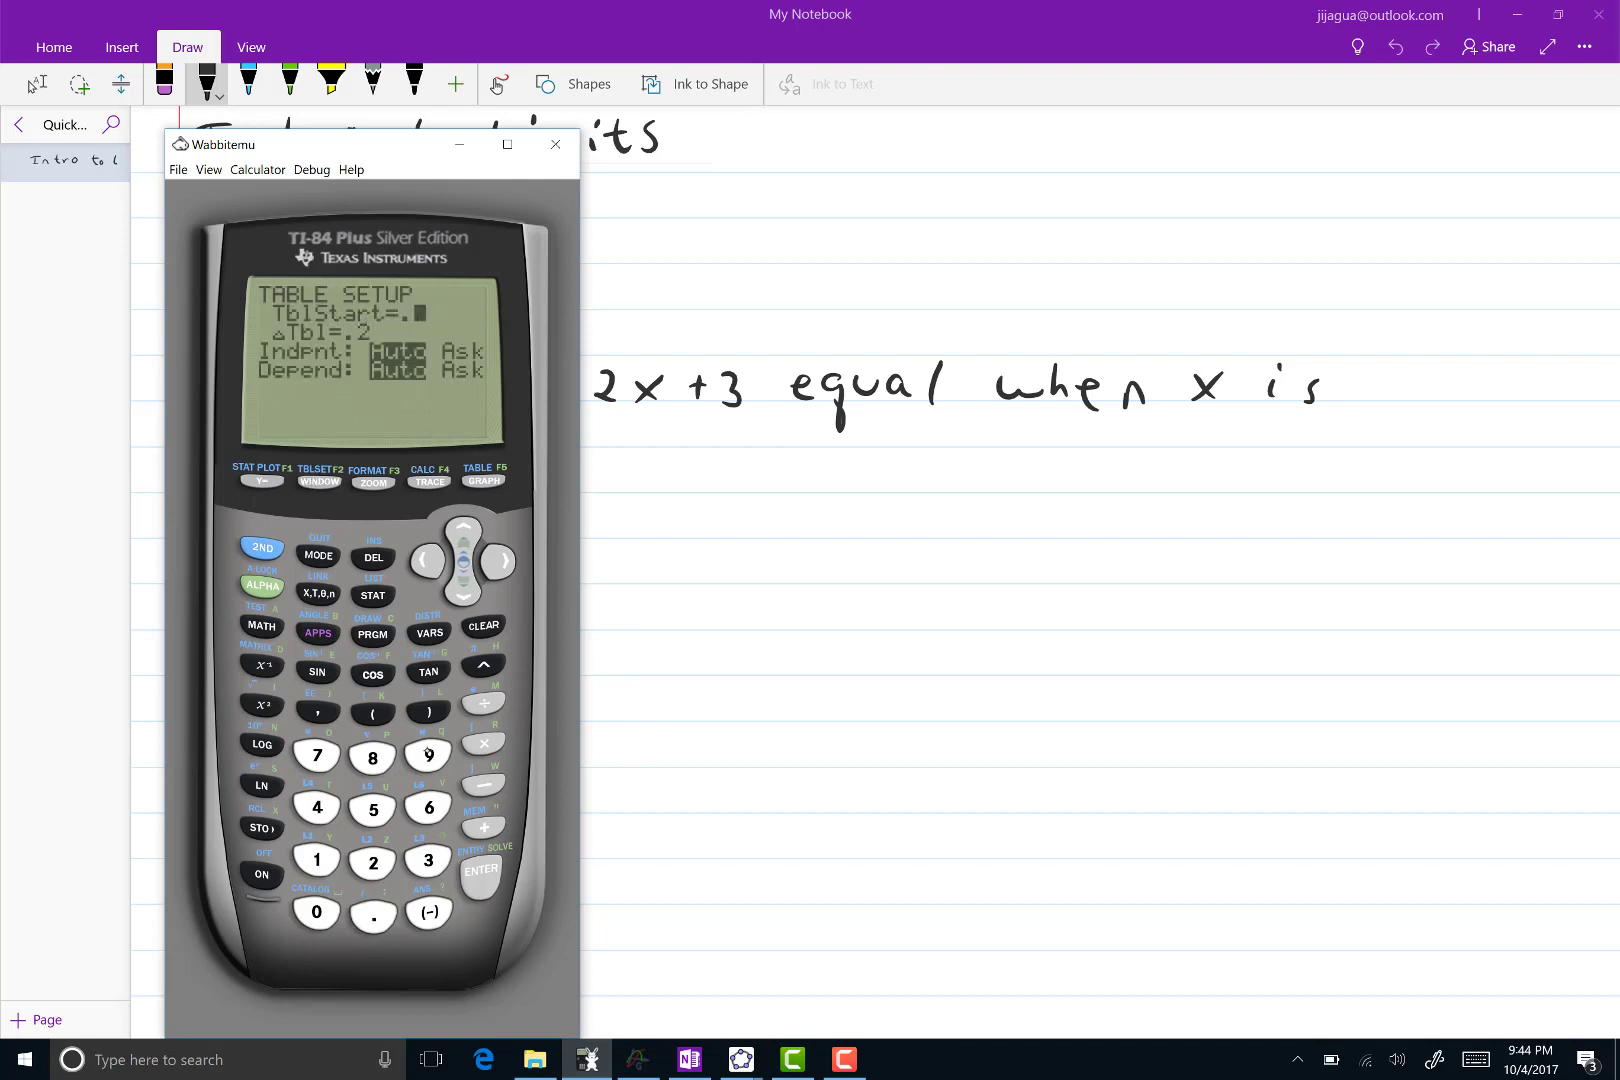
In TBLSET set TblStart=.99 and ΔTbl=.02
{"action": "left_click", "coordinate": [428, 756]}
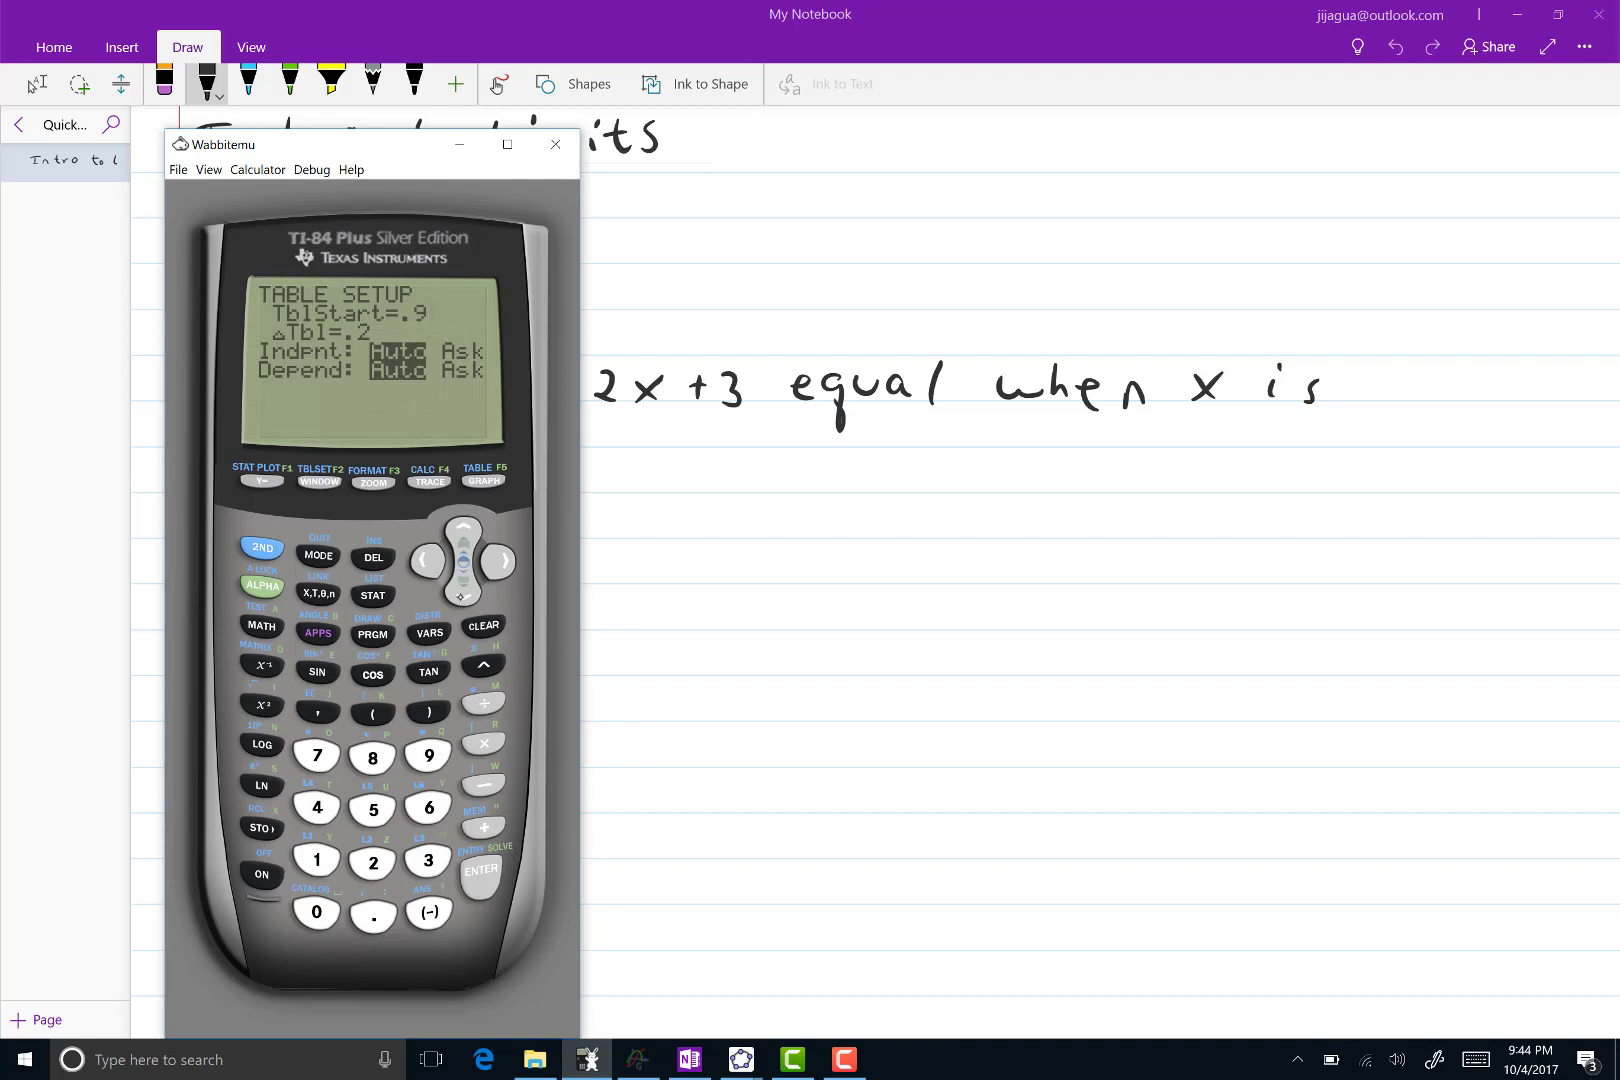
{"action": "left_click", "coordinate": [372, 912]}
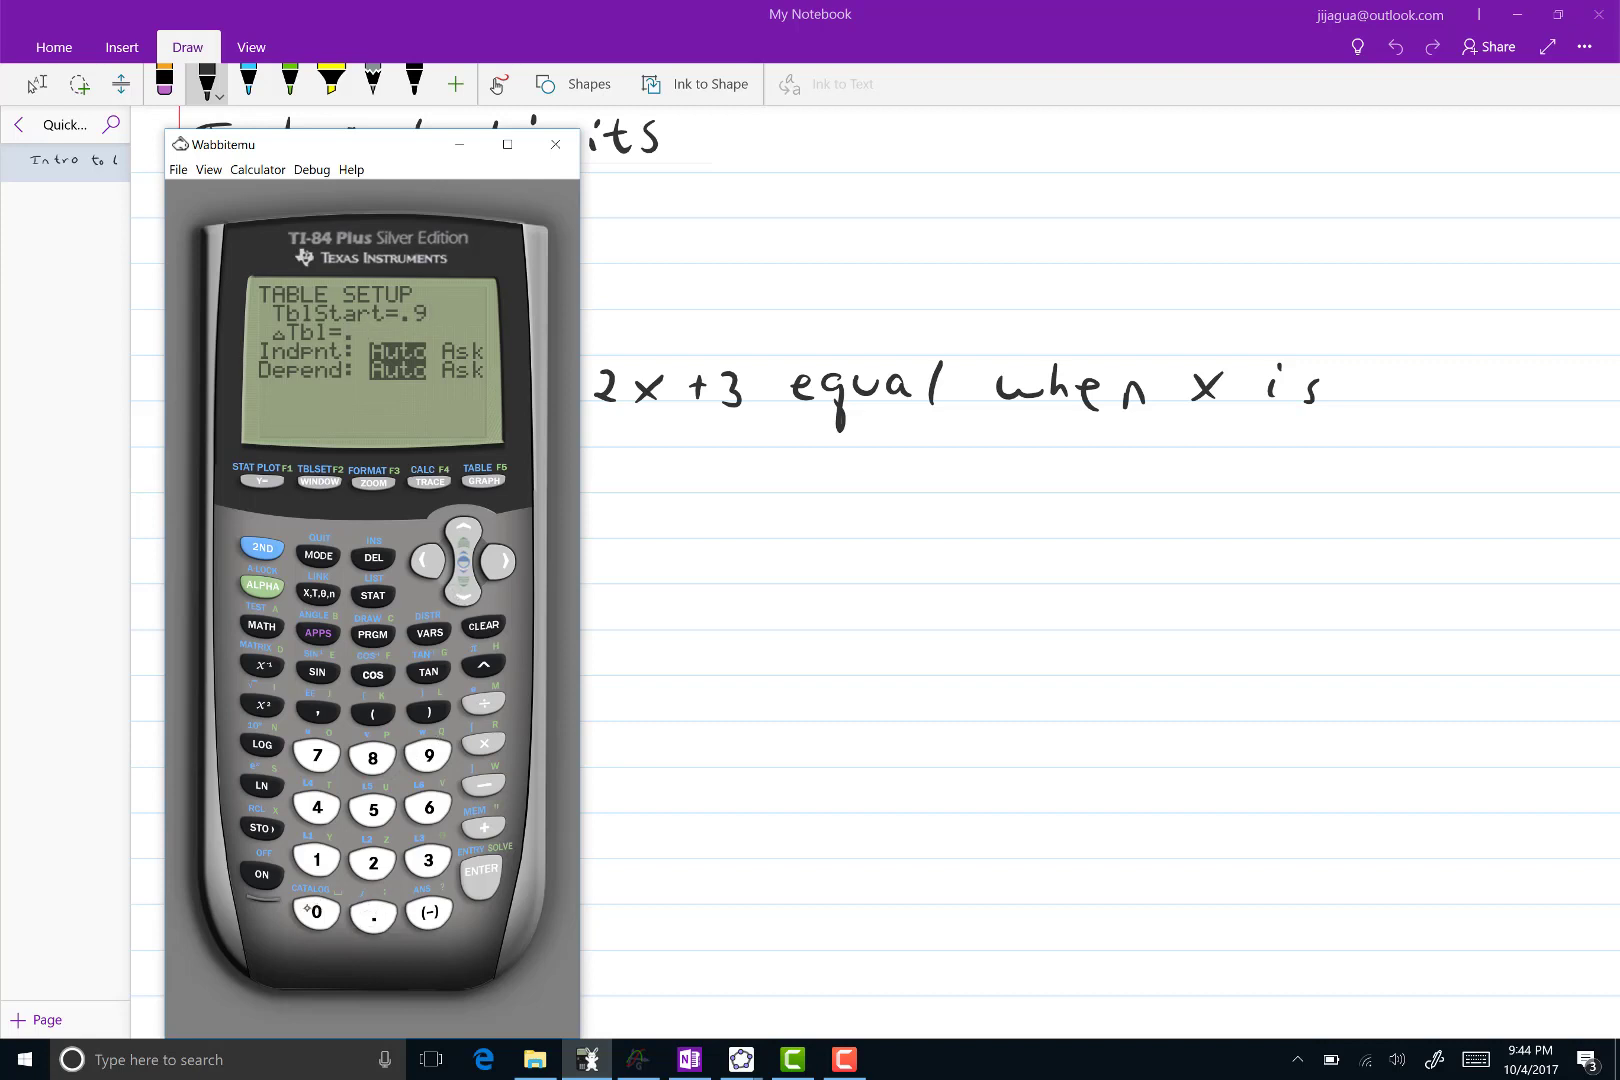
{"action": "left_click", "coordinate": [372, 862]}
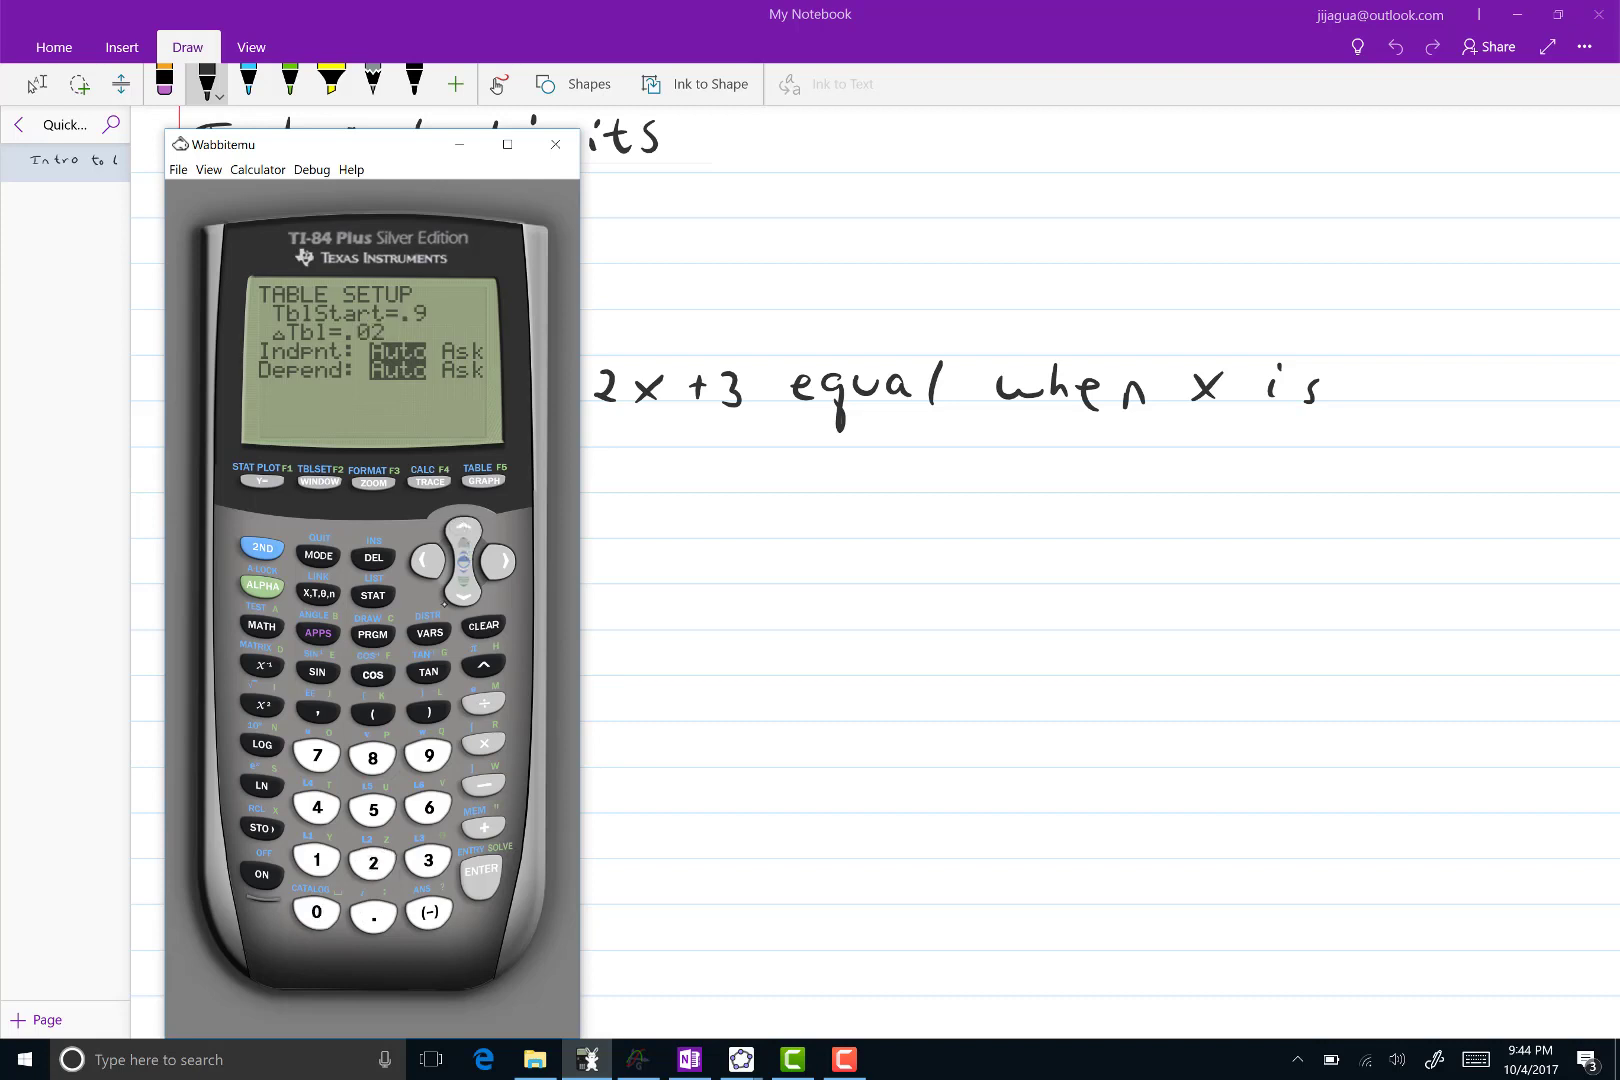
{"action": "left_click", "coordinate": [428, 754]}
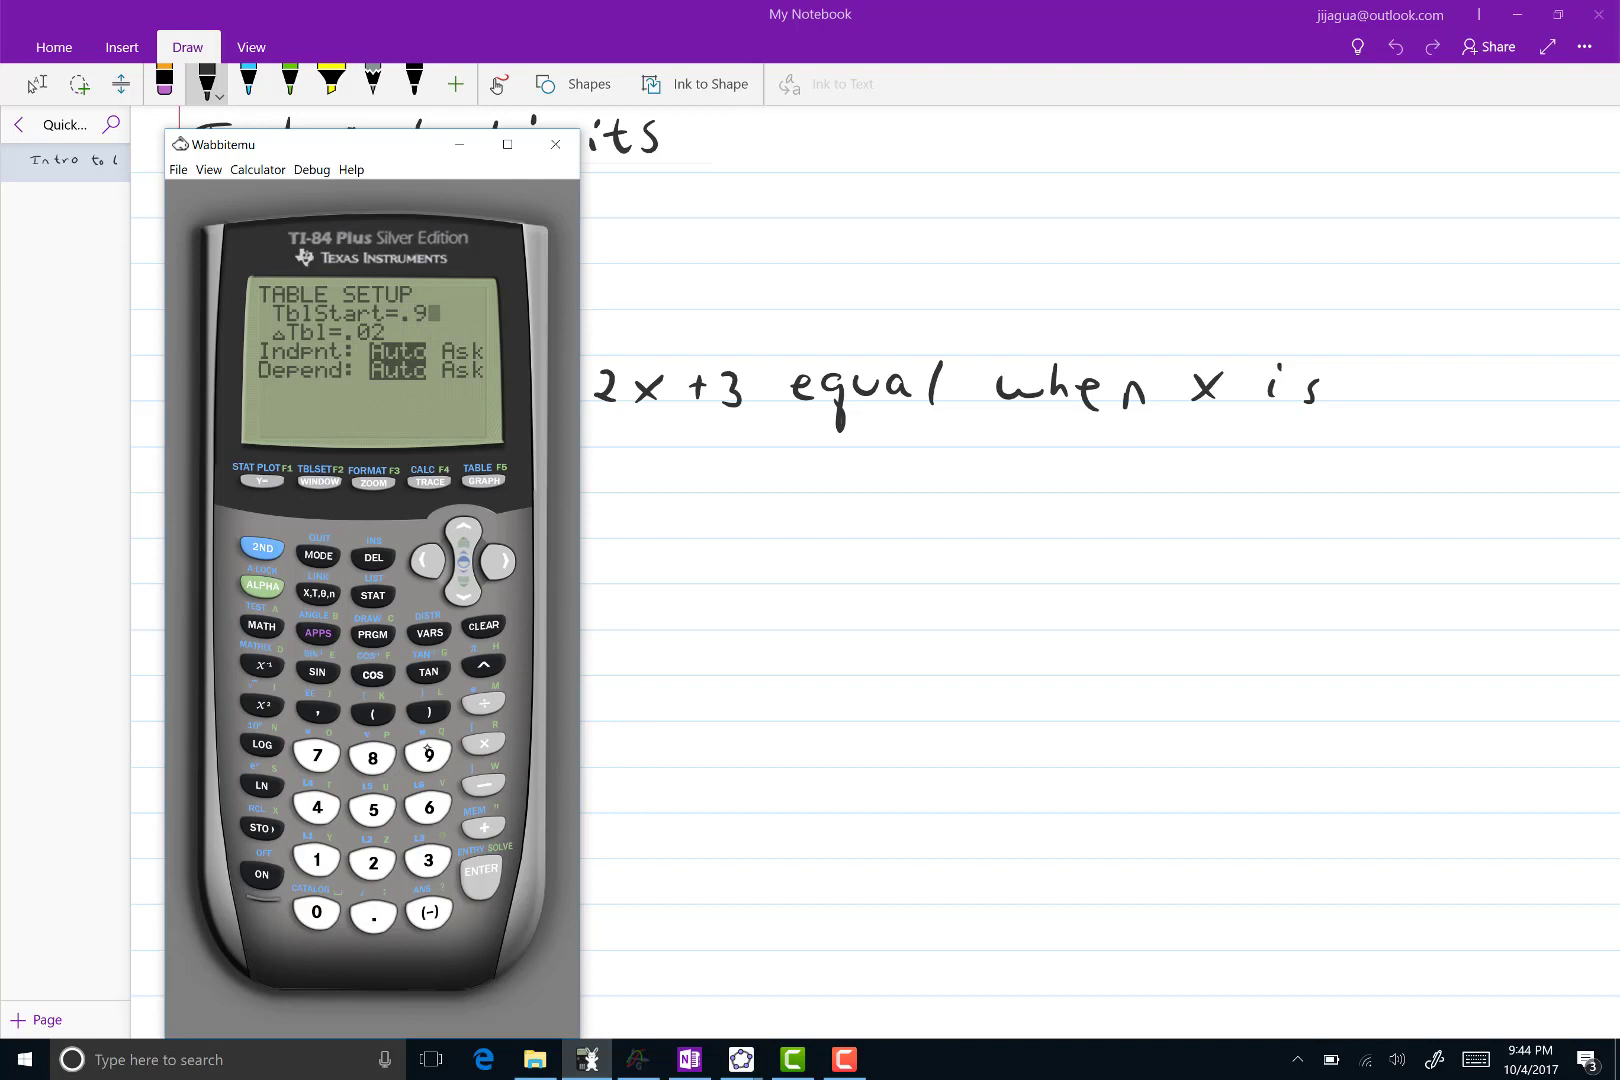
{"action": "left_click", "coordinate": [428, 756]}
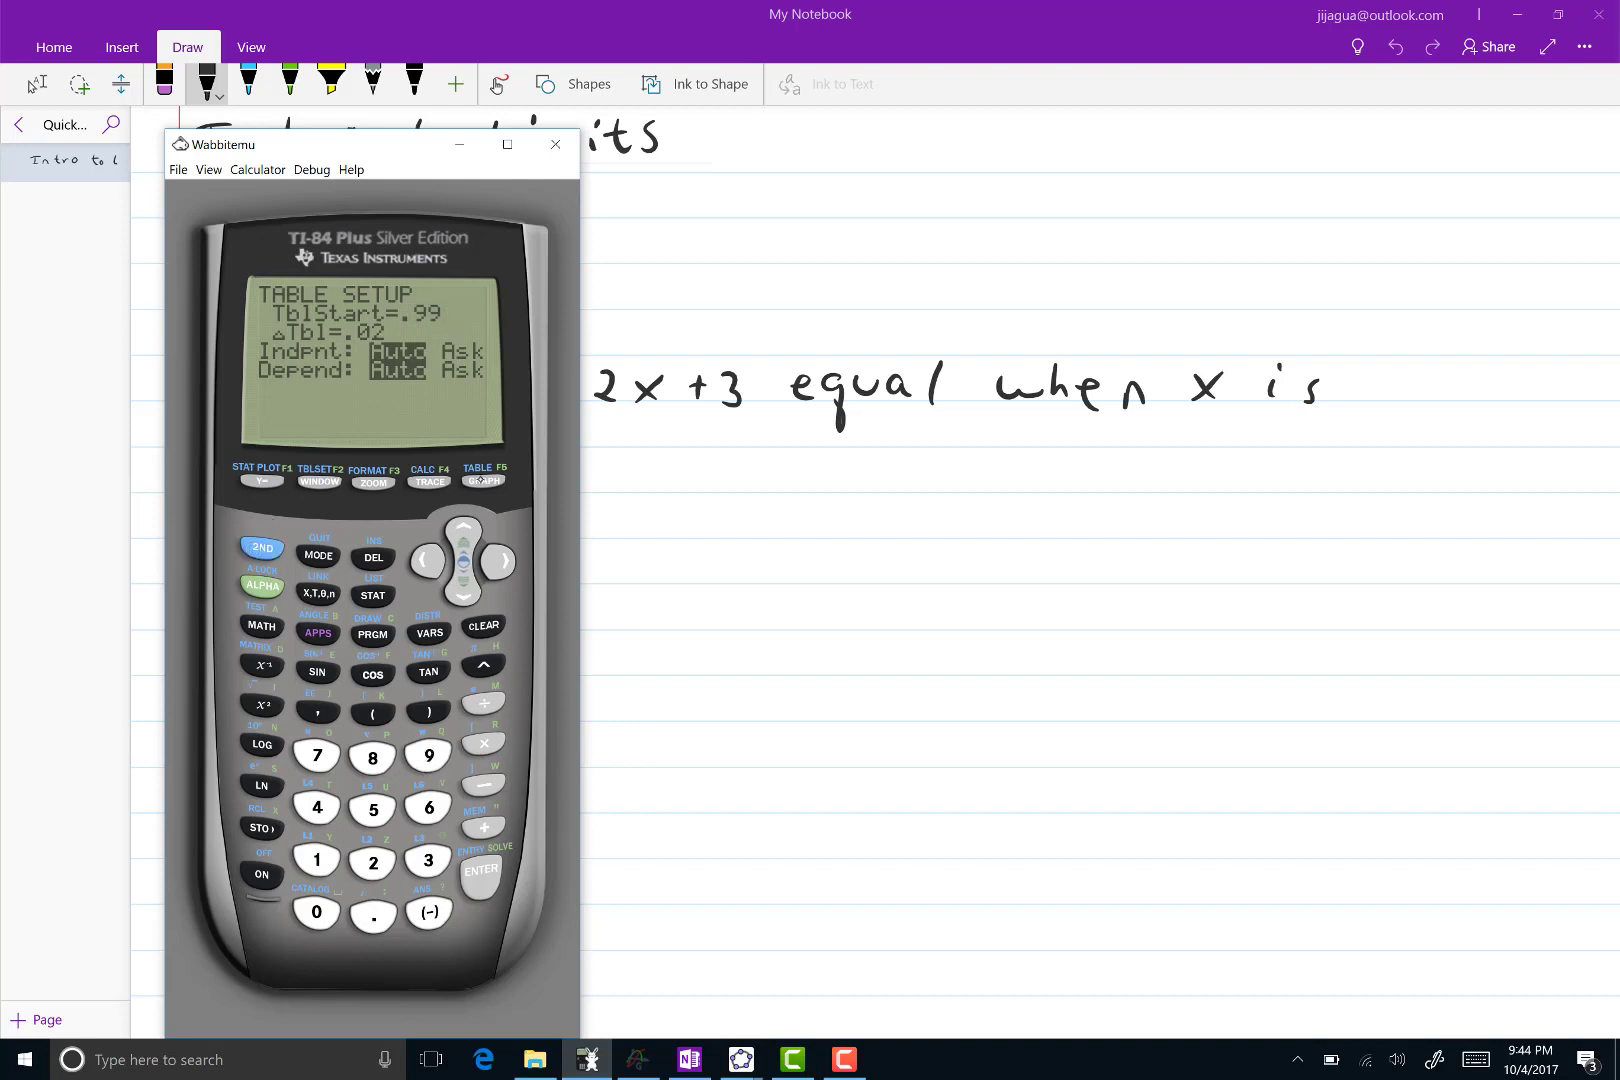
Show the table and browse rows from X=.95 down to the 1.01 row
{"action": "left_click", "coordinate": [482, 480]}
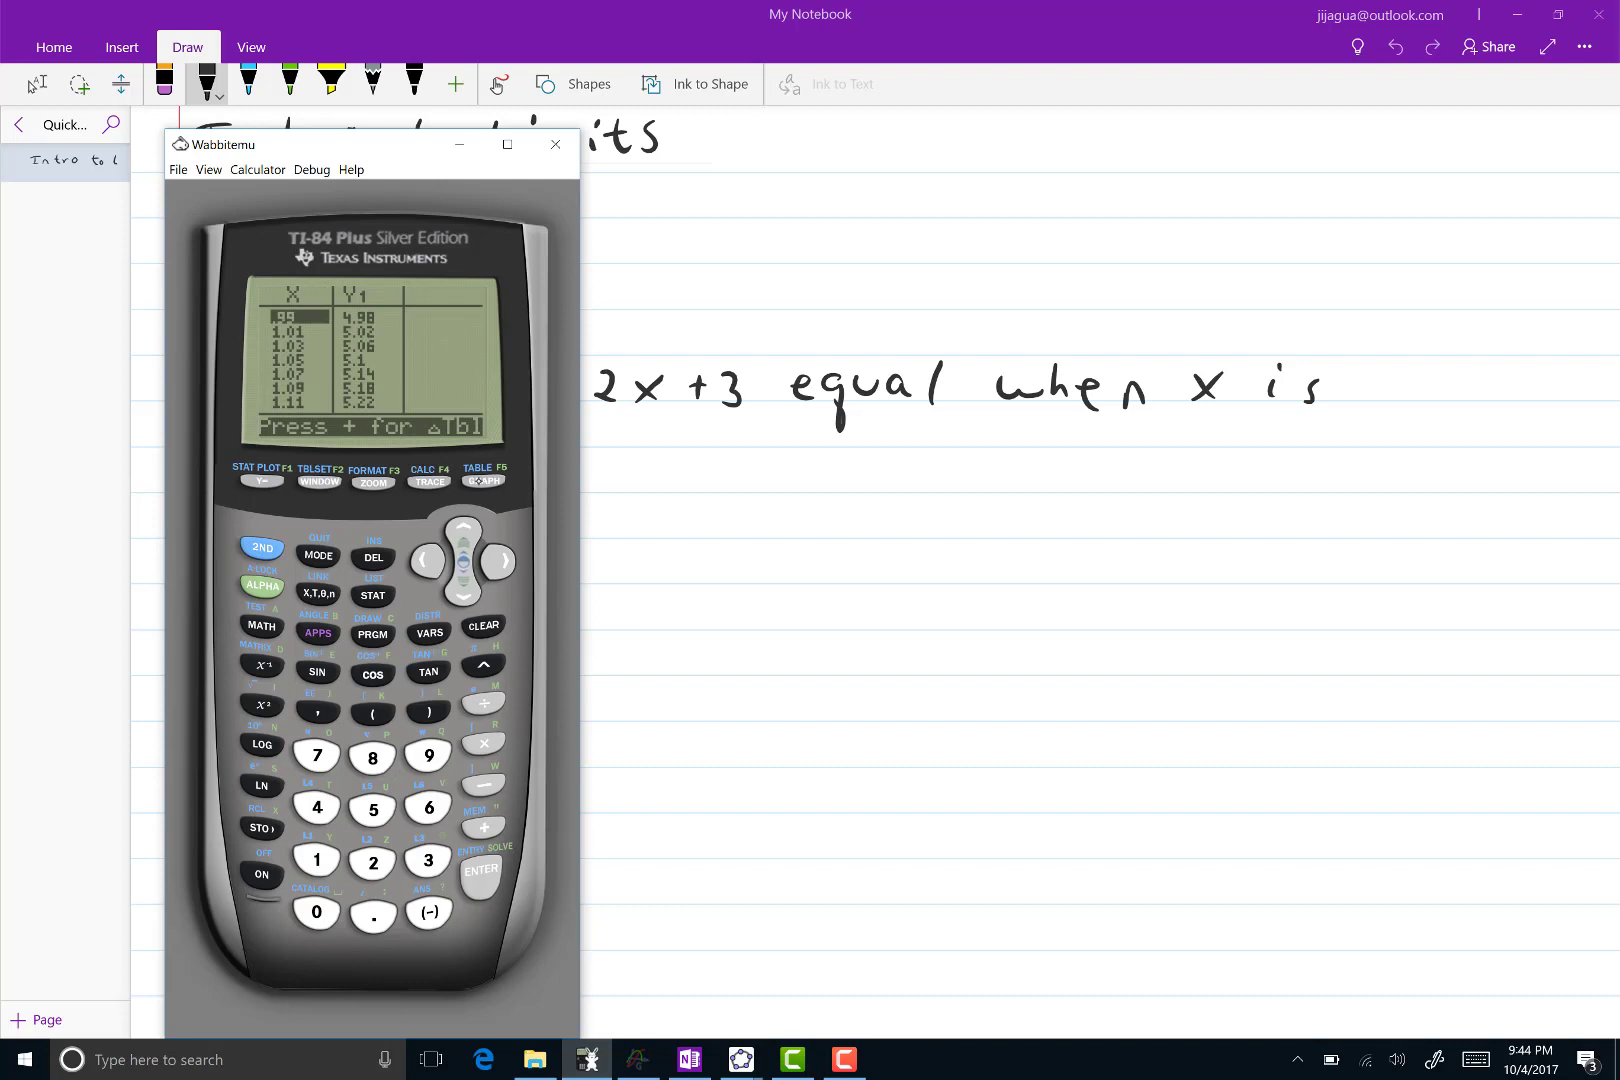
{"action": "left_click", "coordinate": [462, 526]}
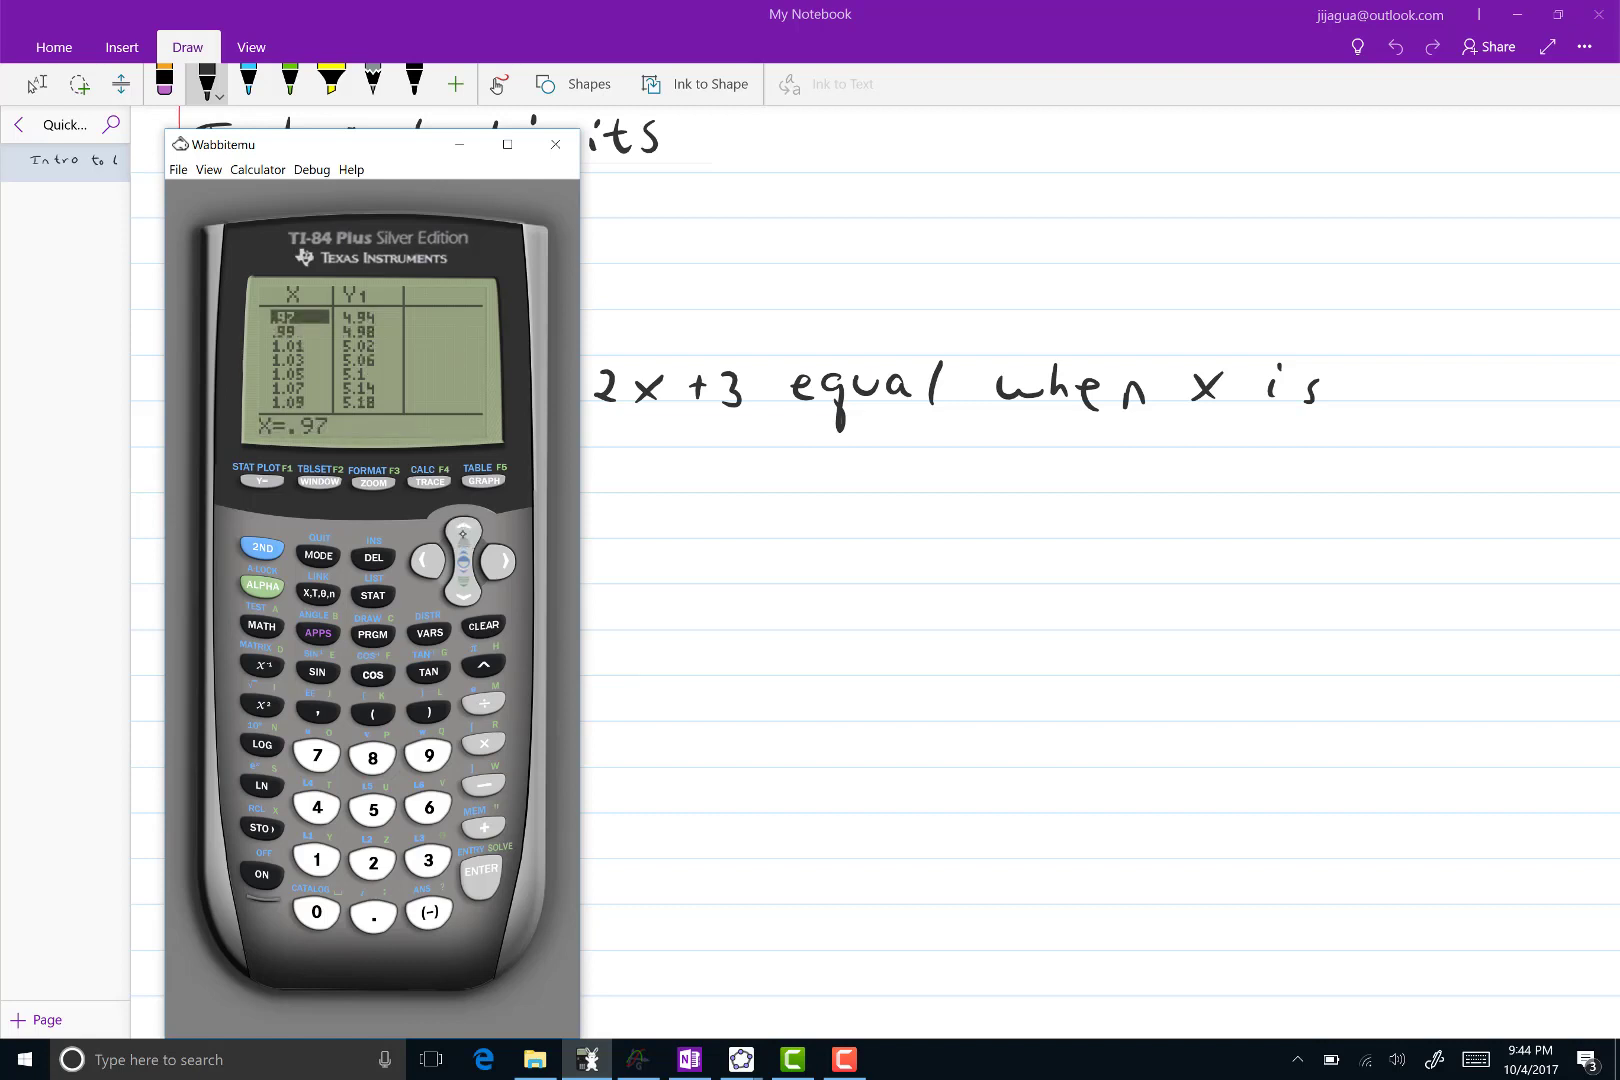
{"action": "left_click", "coordinate": [462, 530]}
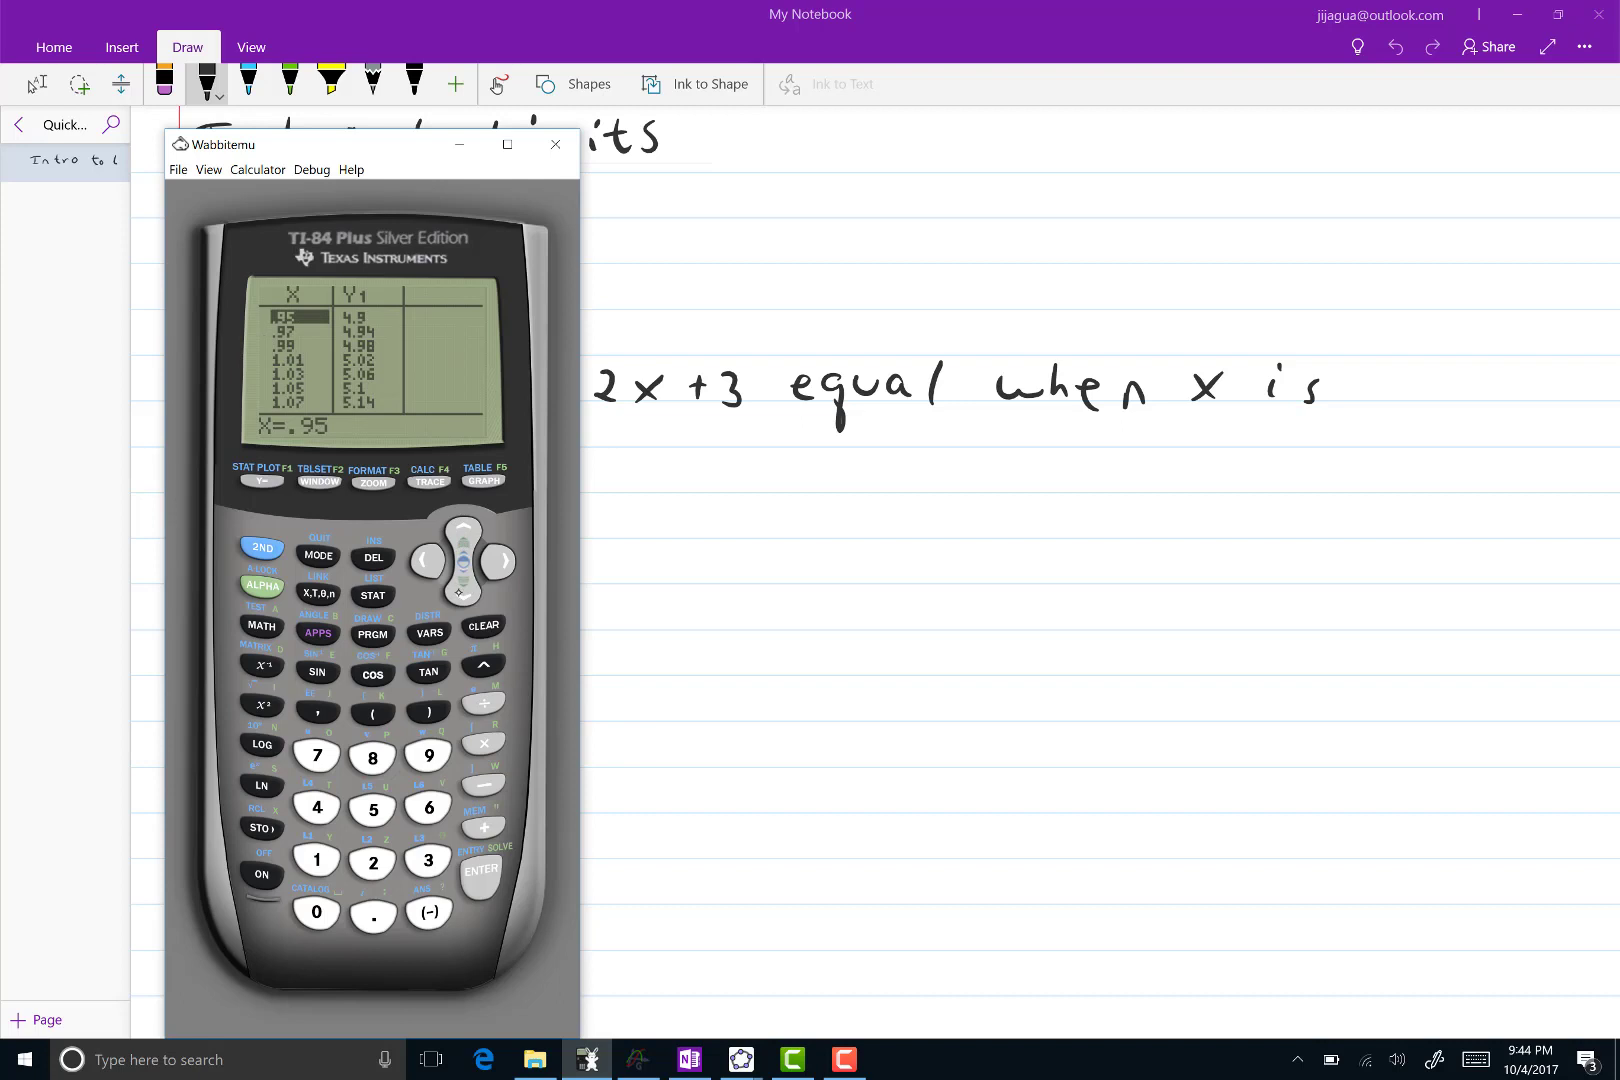
{"action": "left_click", "coordinate": [462, 594]}
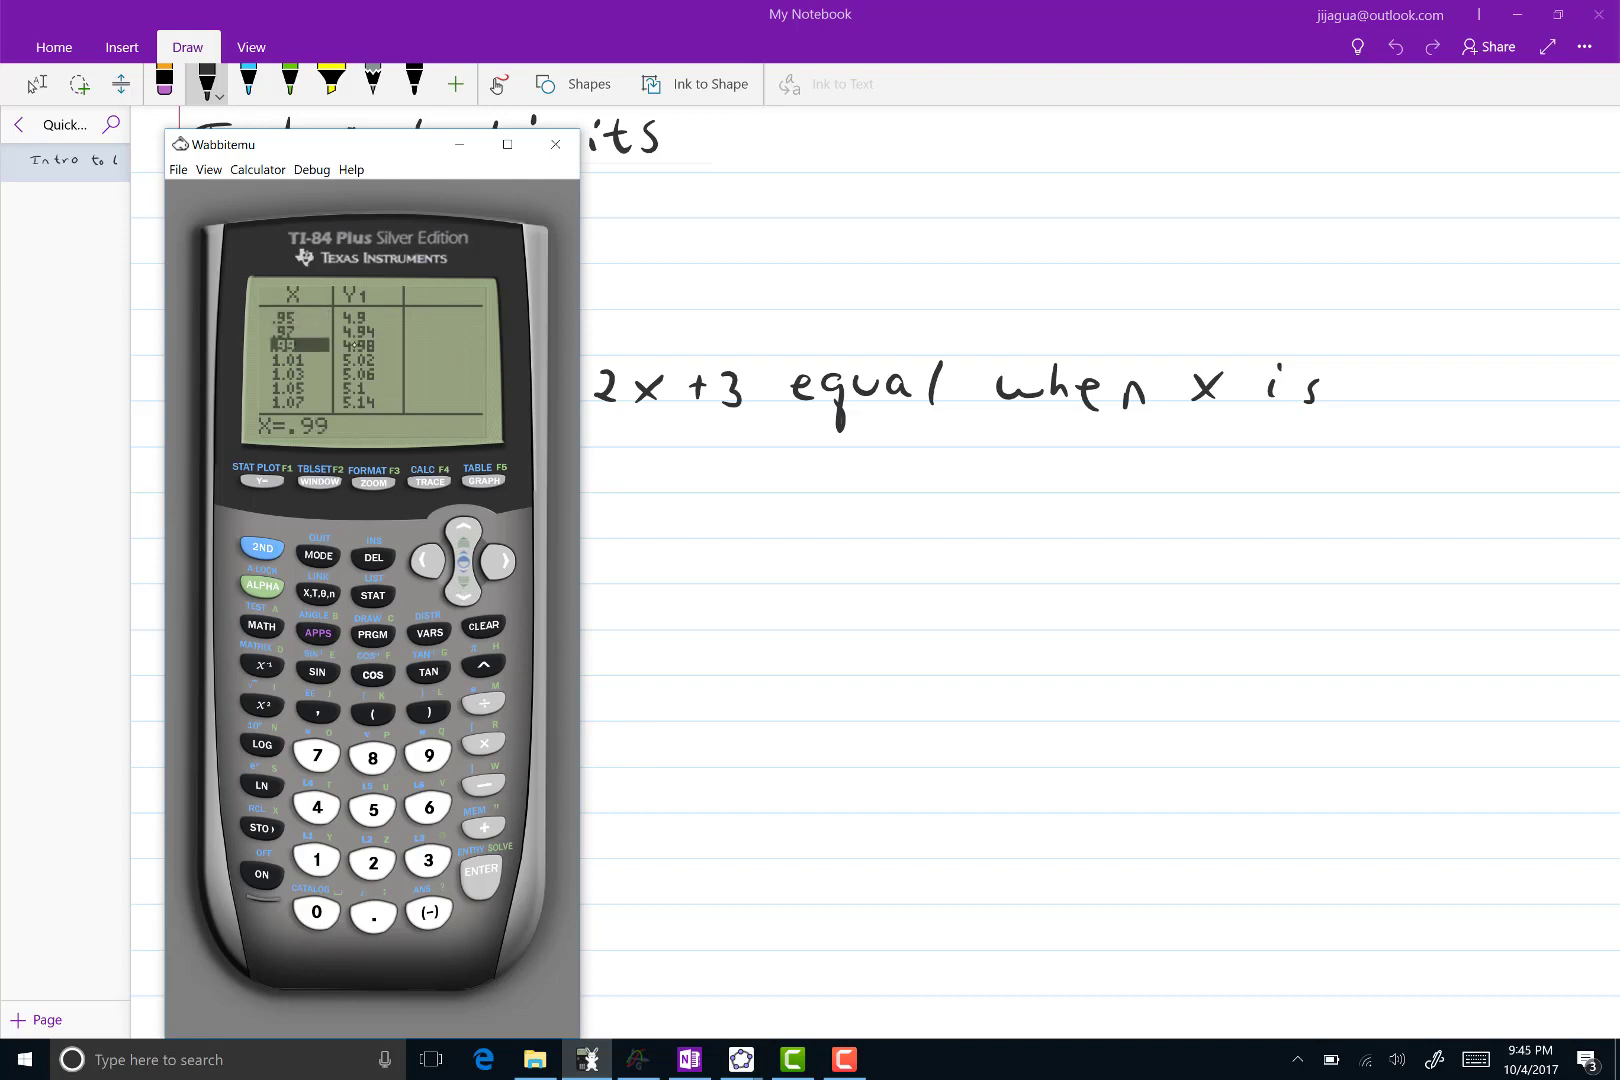
{"action": "left_click", "coordinate": [462, 594]}
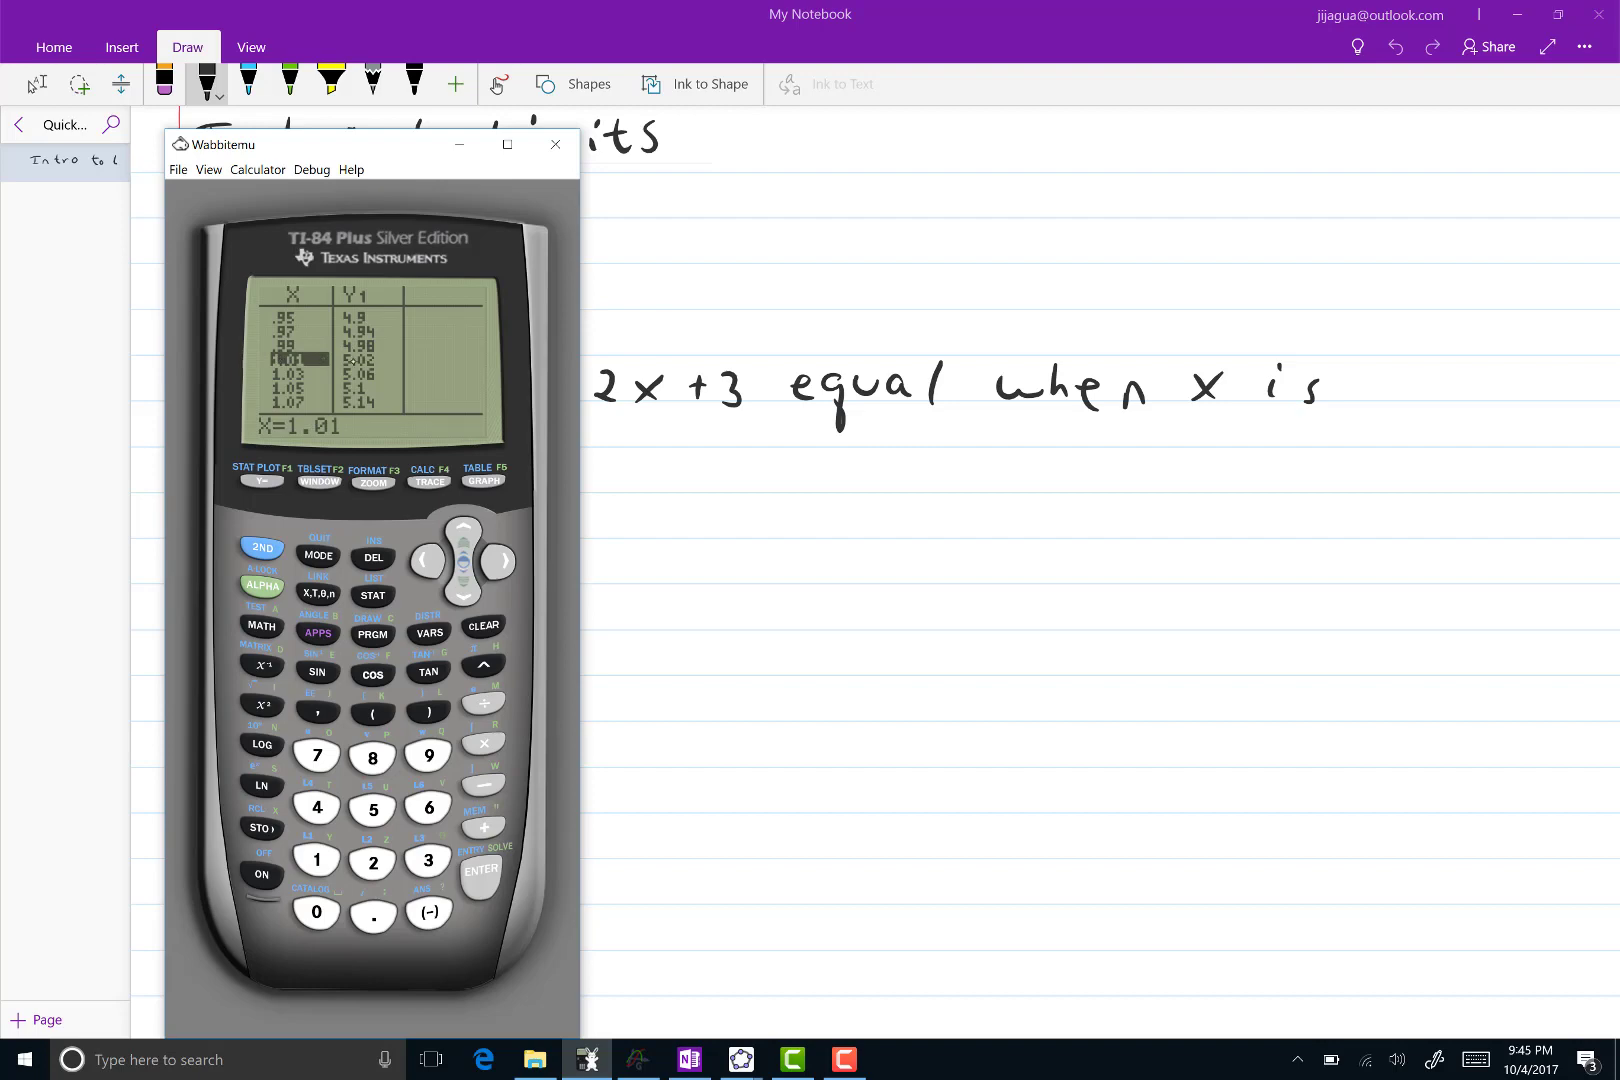
Take a Wabbitemu screenshot of the table and save it over scr.png in Downloads
{"action": "left_click", "coordinate": [208, 170]}
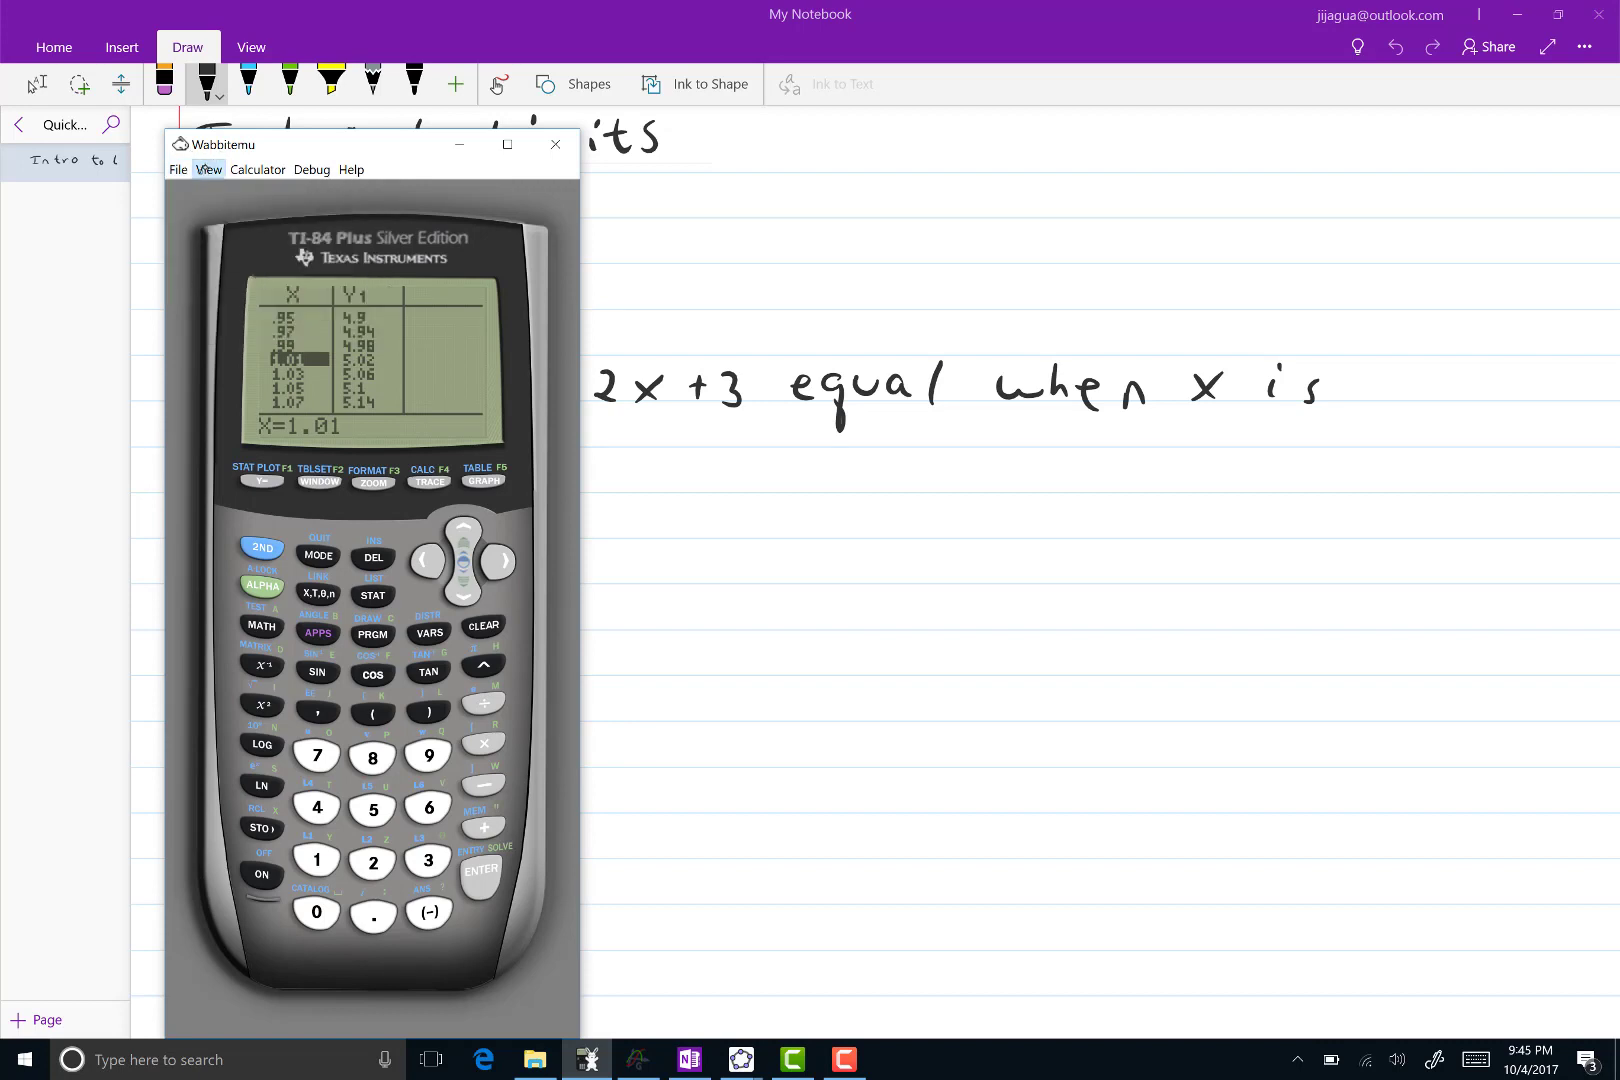
{"action": "left_click", "coordinate": [208, 170]}
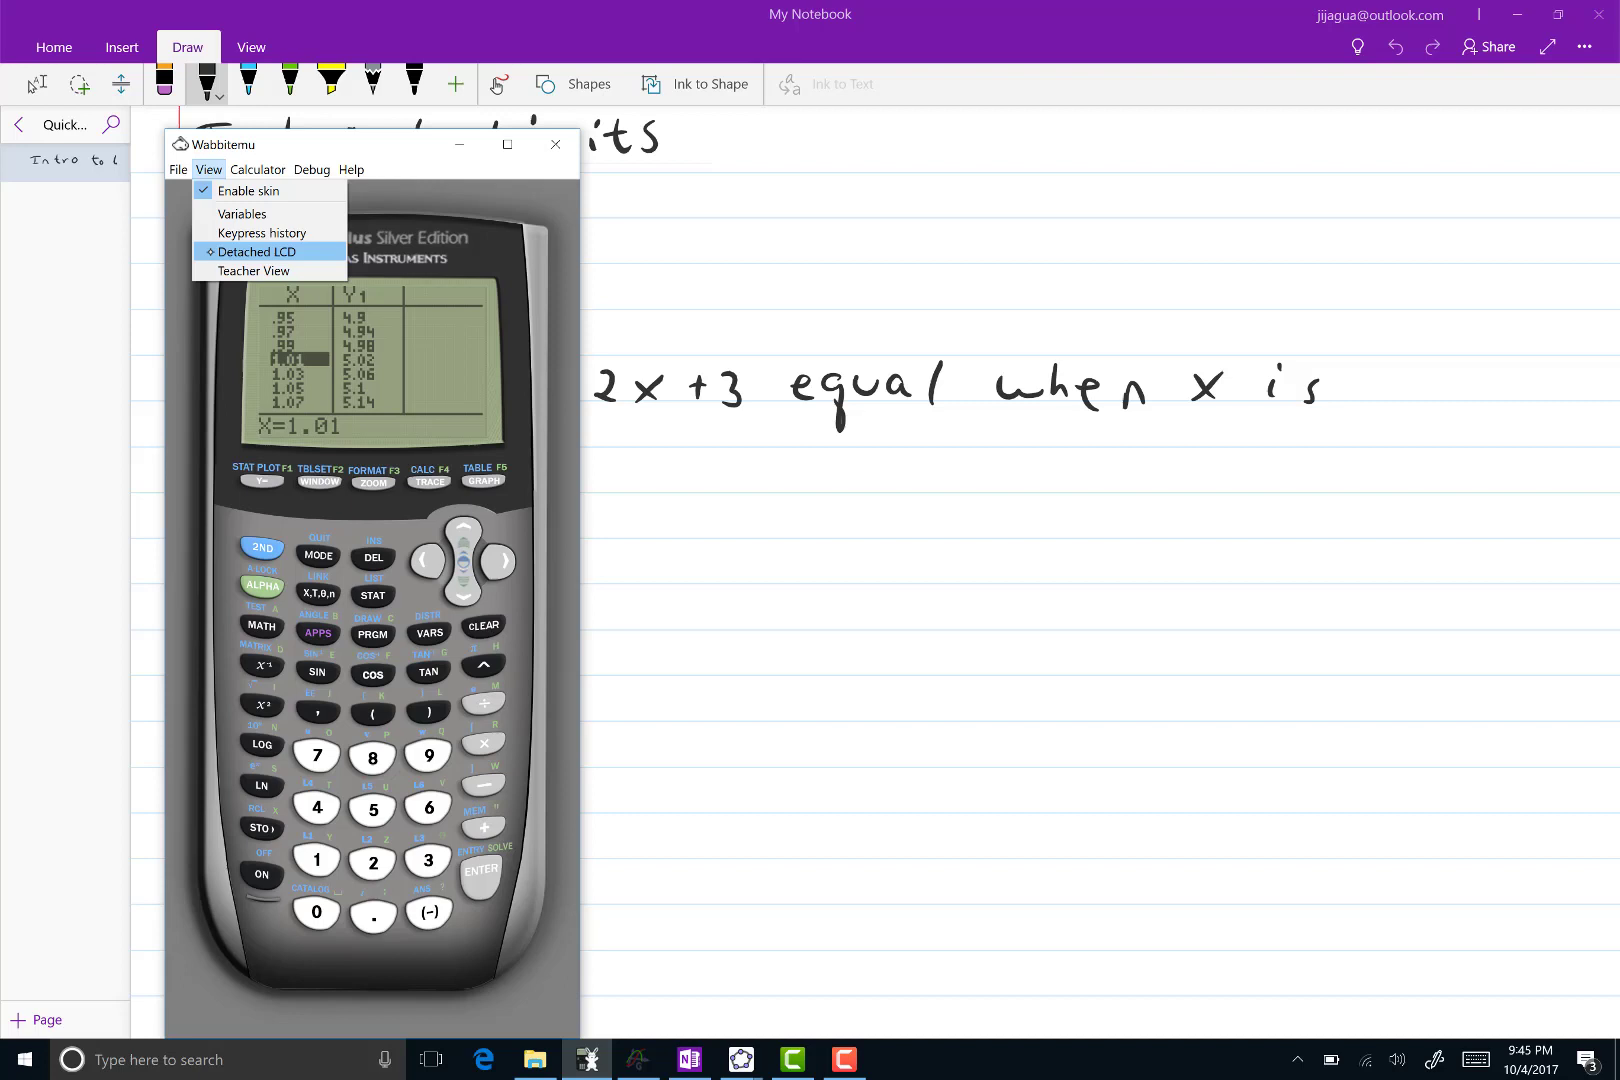
{"action": "left_click", "coordinate": [178, 170]}
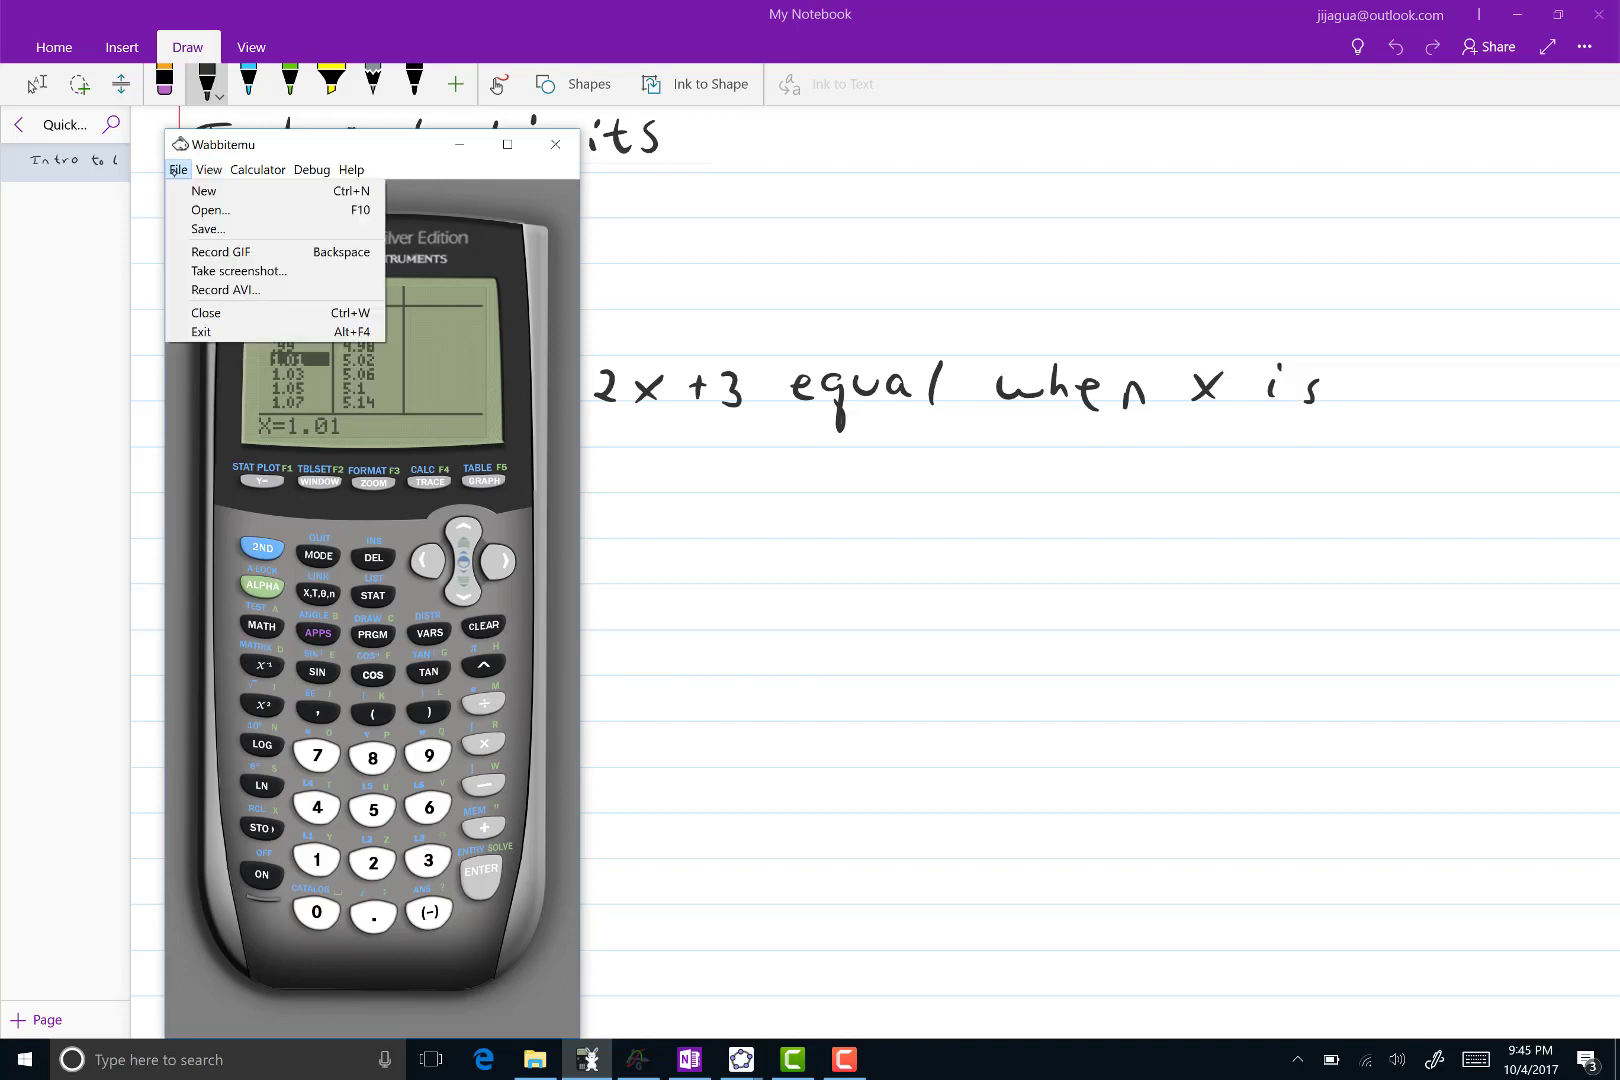
{"action": "mouse_move", "coordinate": [206, 228]}
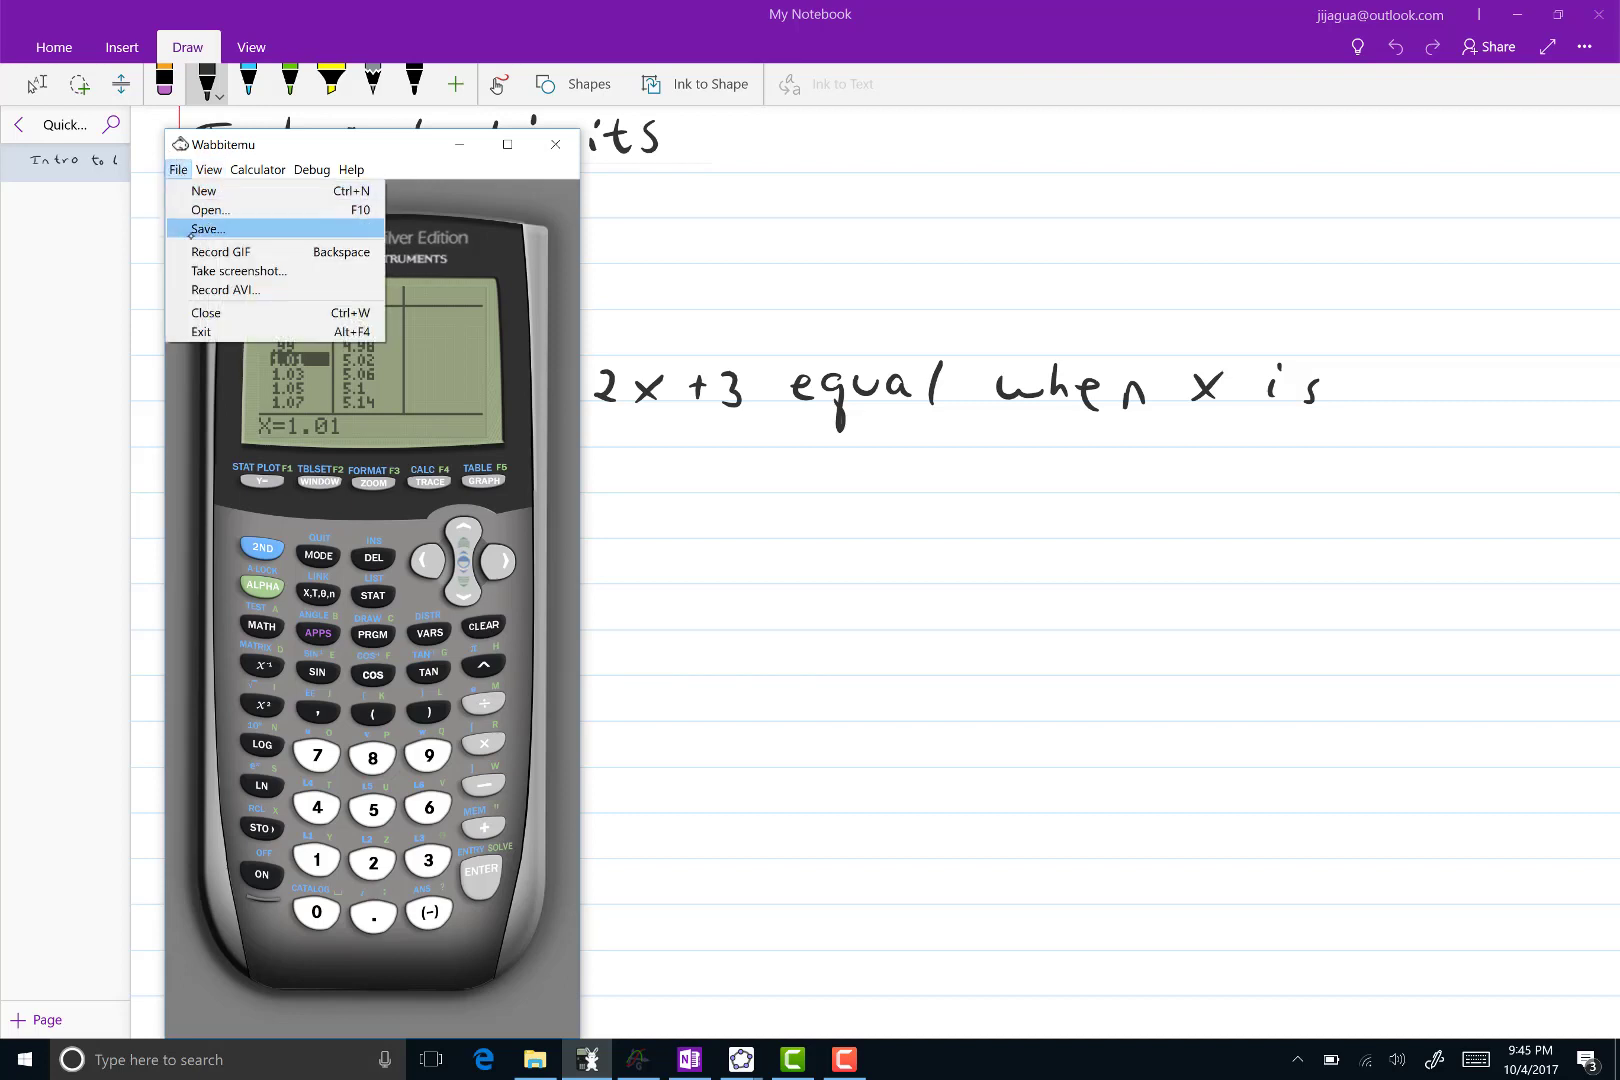
{"action": "mouse_move", "coordinate": [238, 270]}
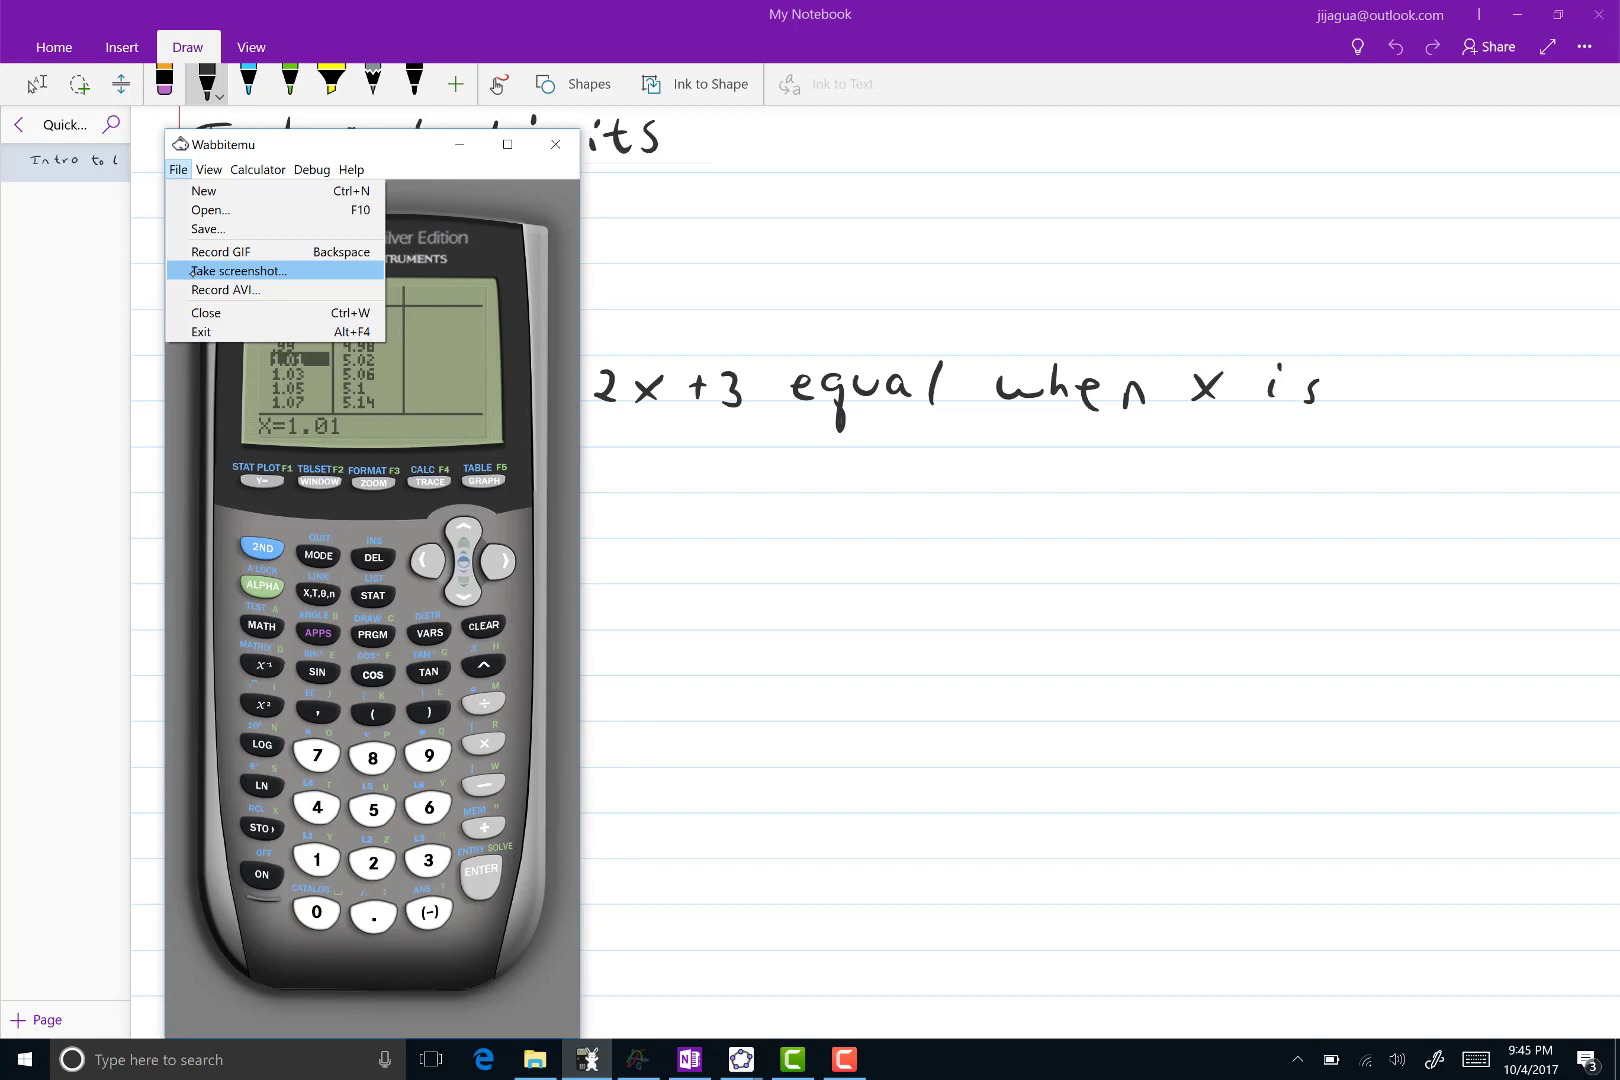
{"action": "mouse_move", "coordinate": [220, 252]}
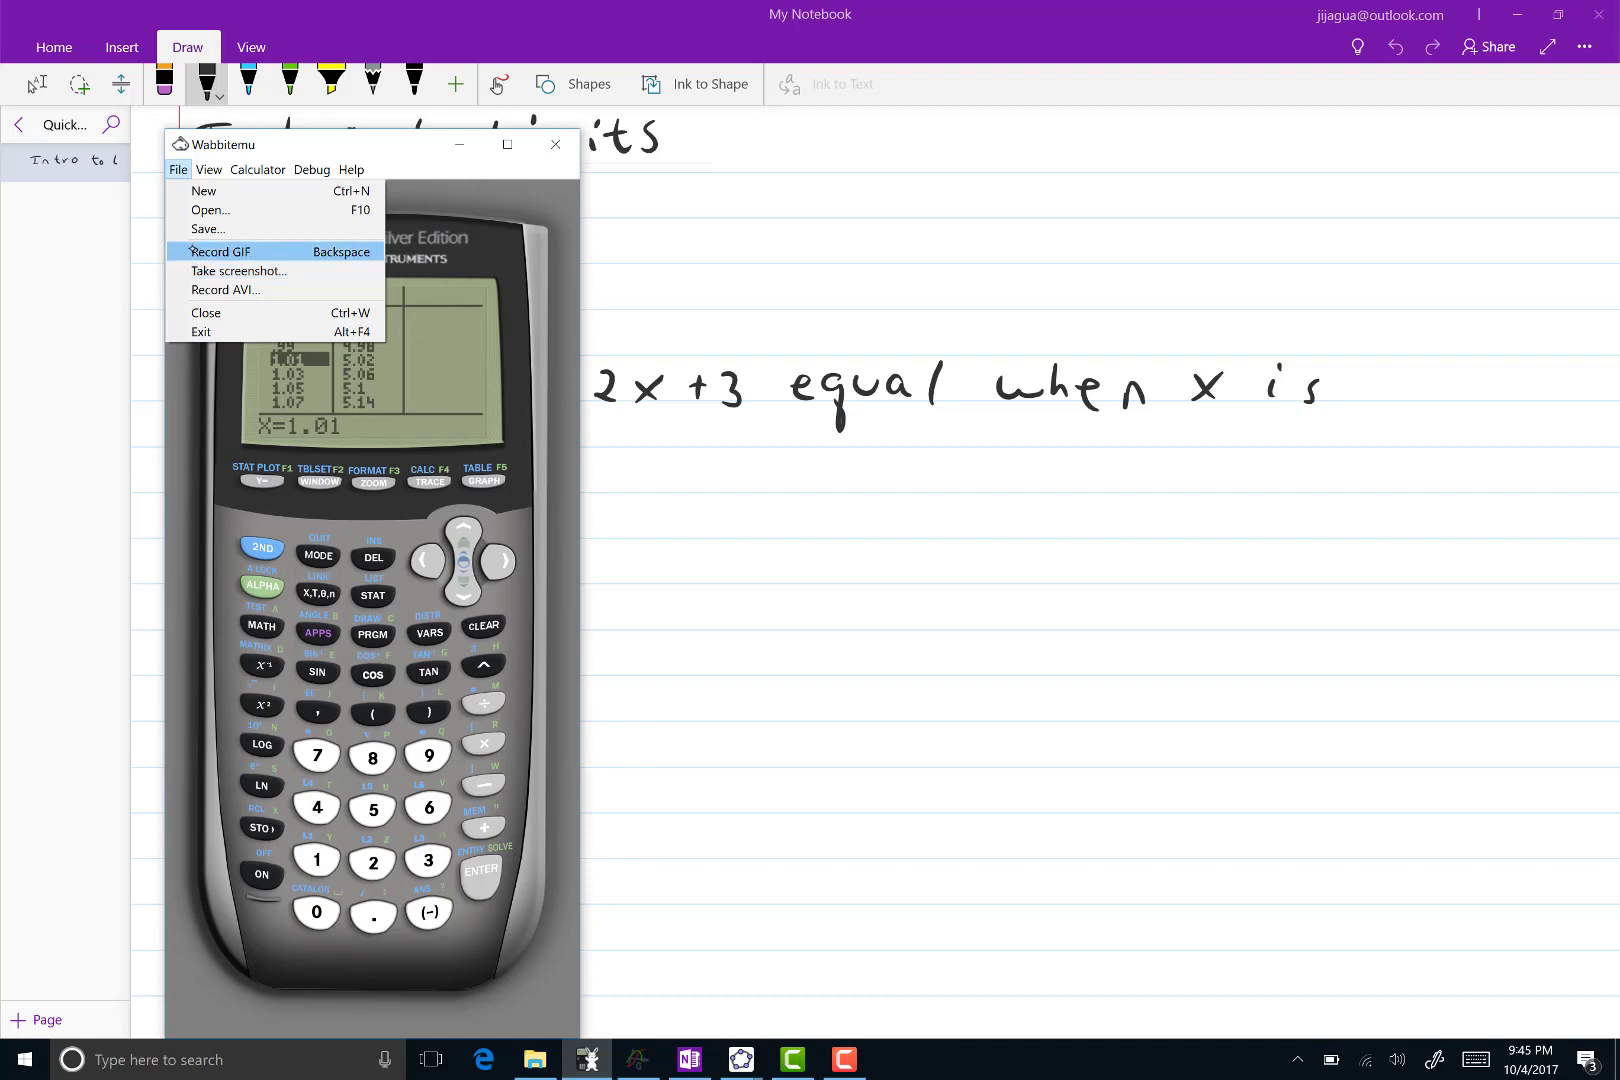
{"action": "mouse_move", "coordinate": [238, 270]}
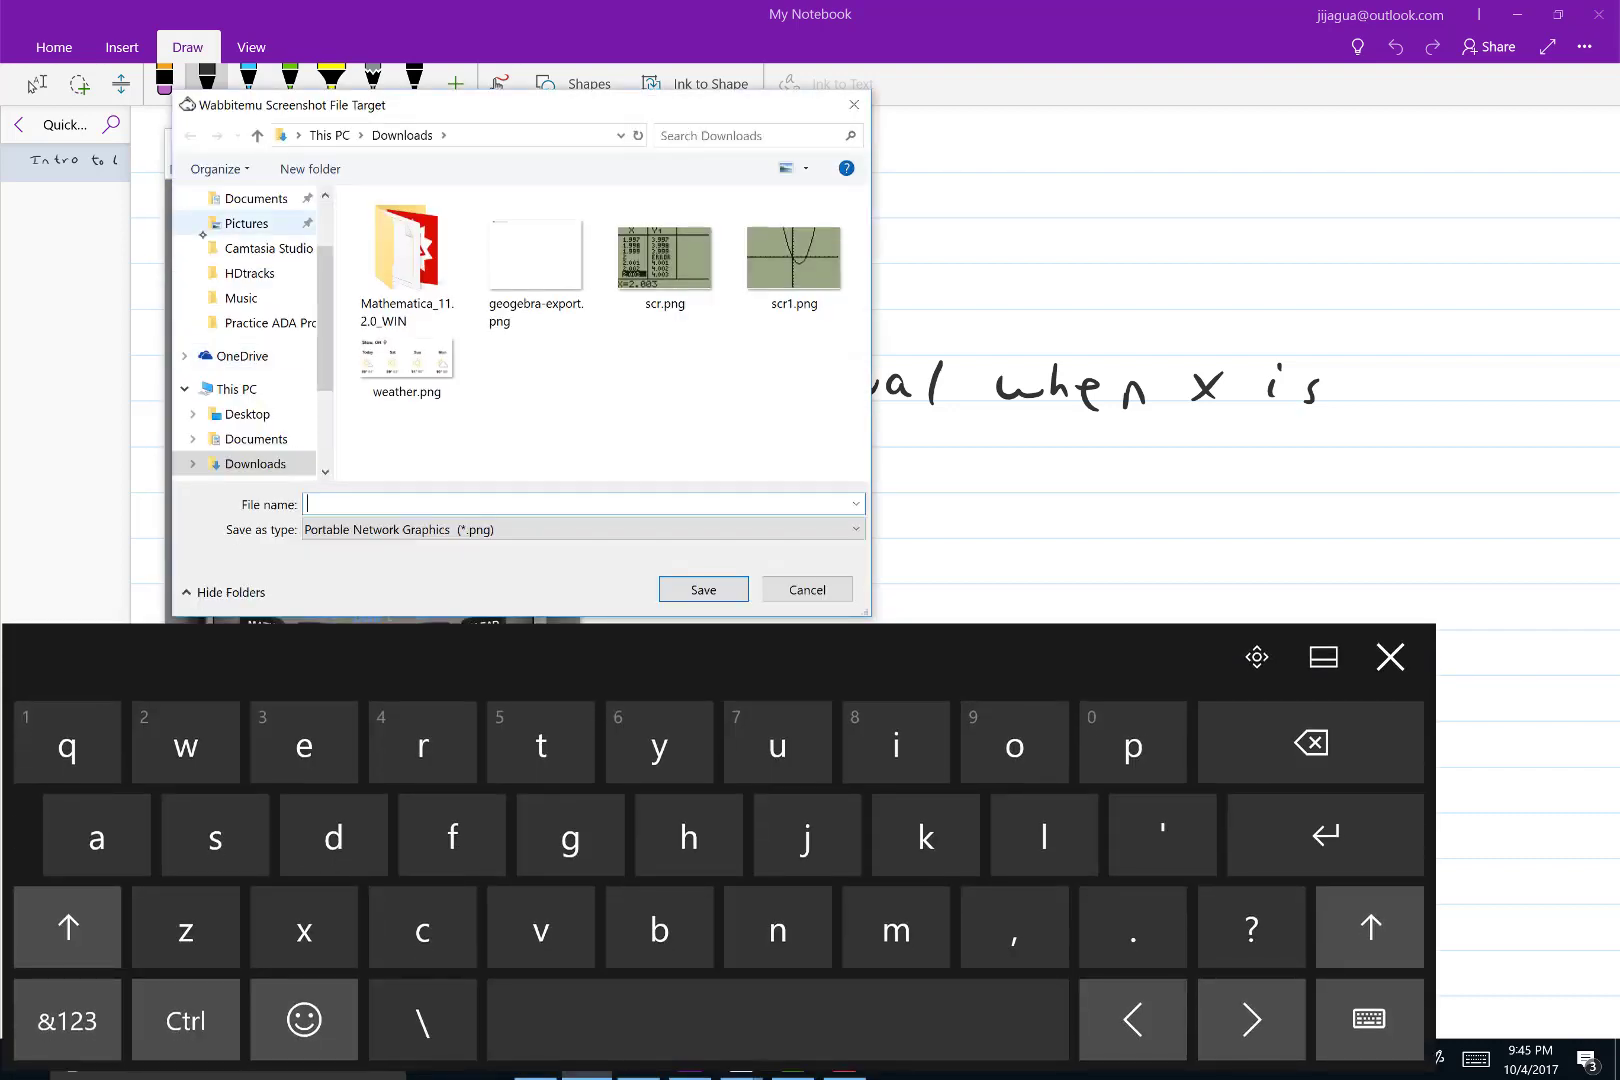
{"action": "left_click", "coordinate": [666, 254]}
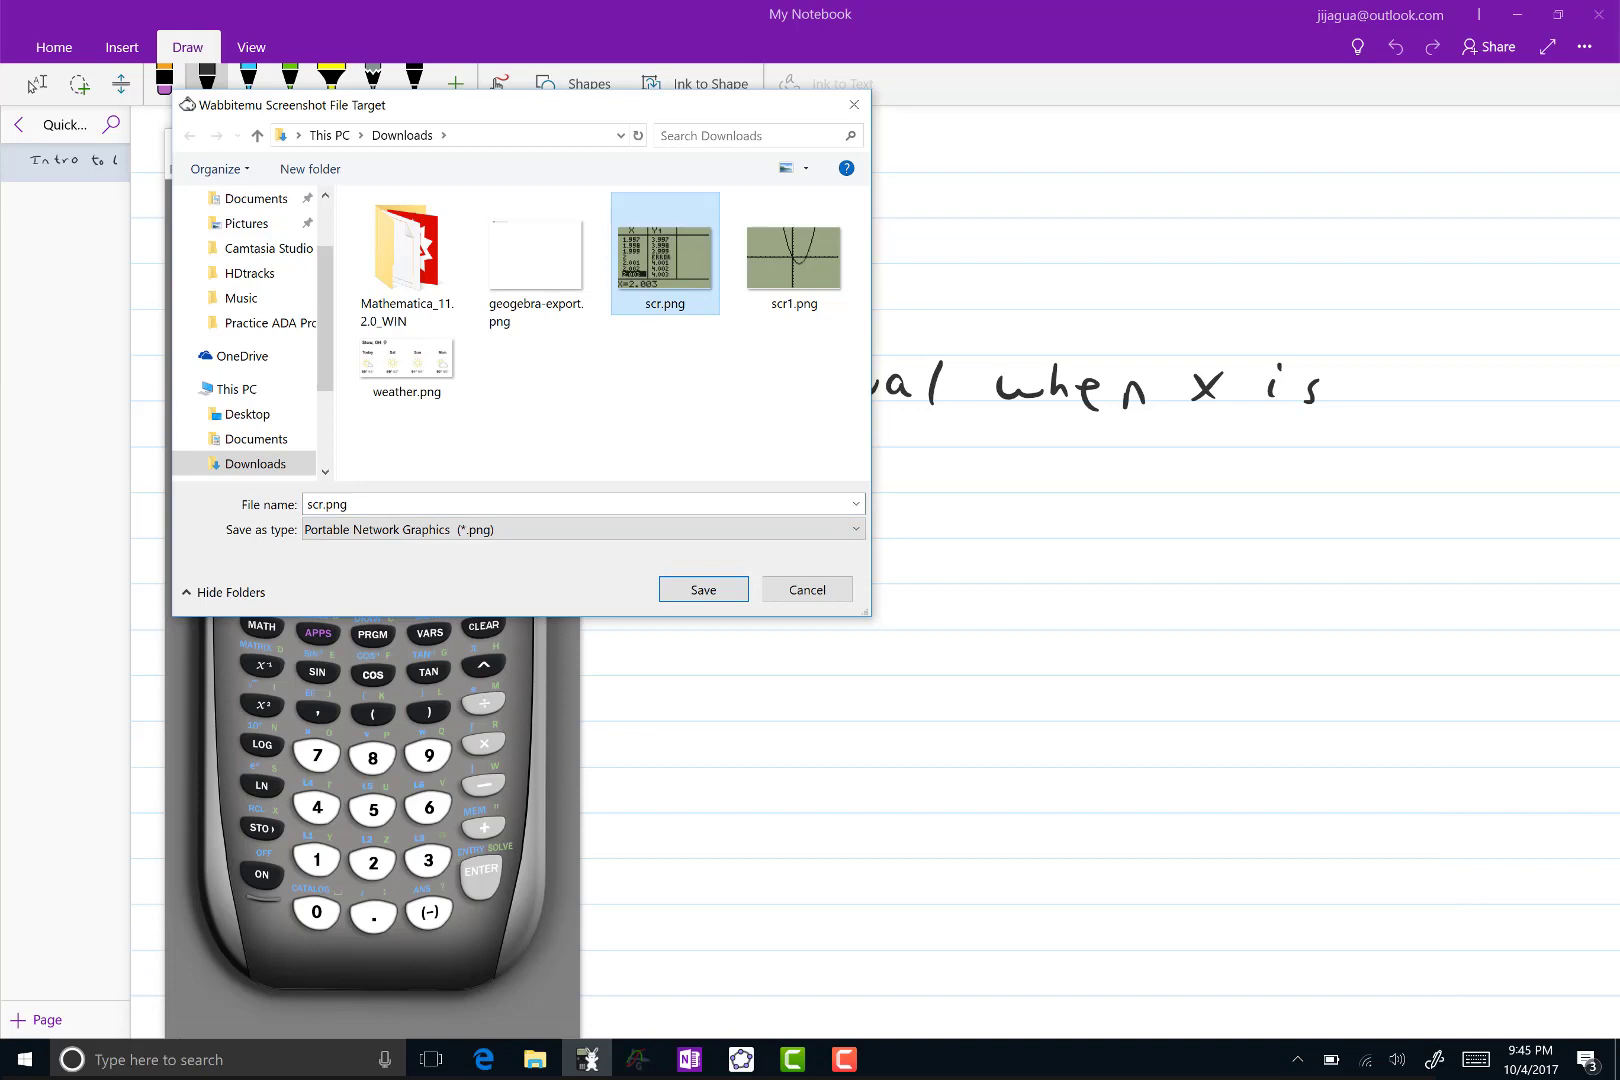
{"action": "left_click", "coordinate": [702, 590]}
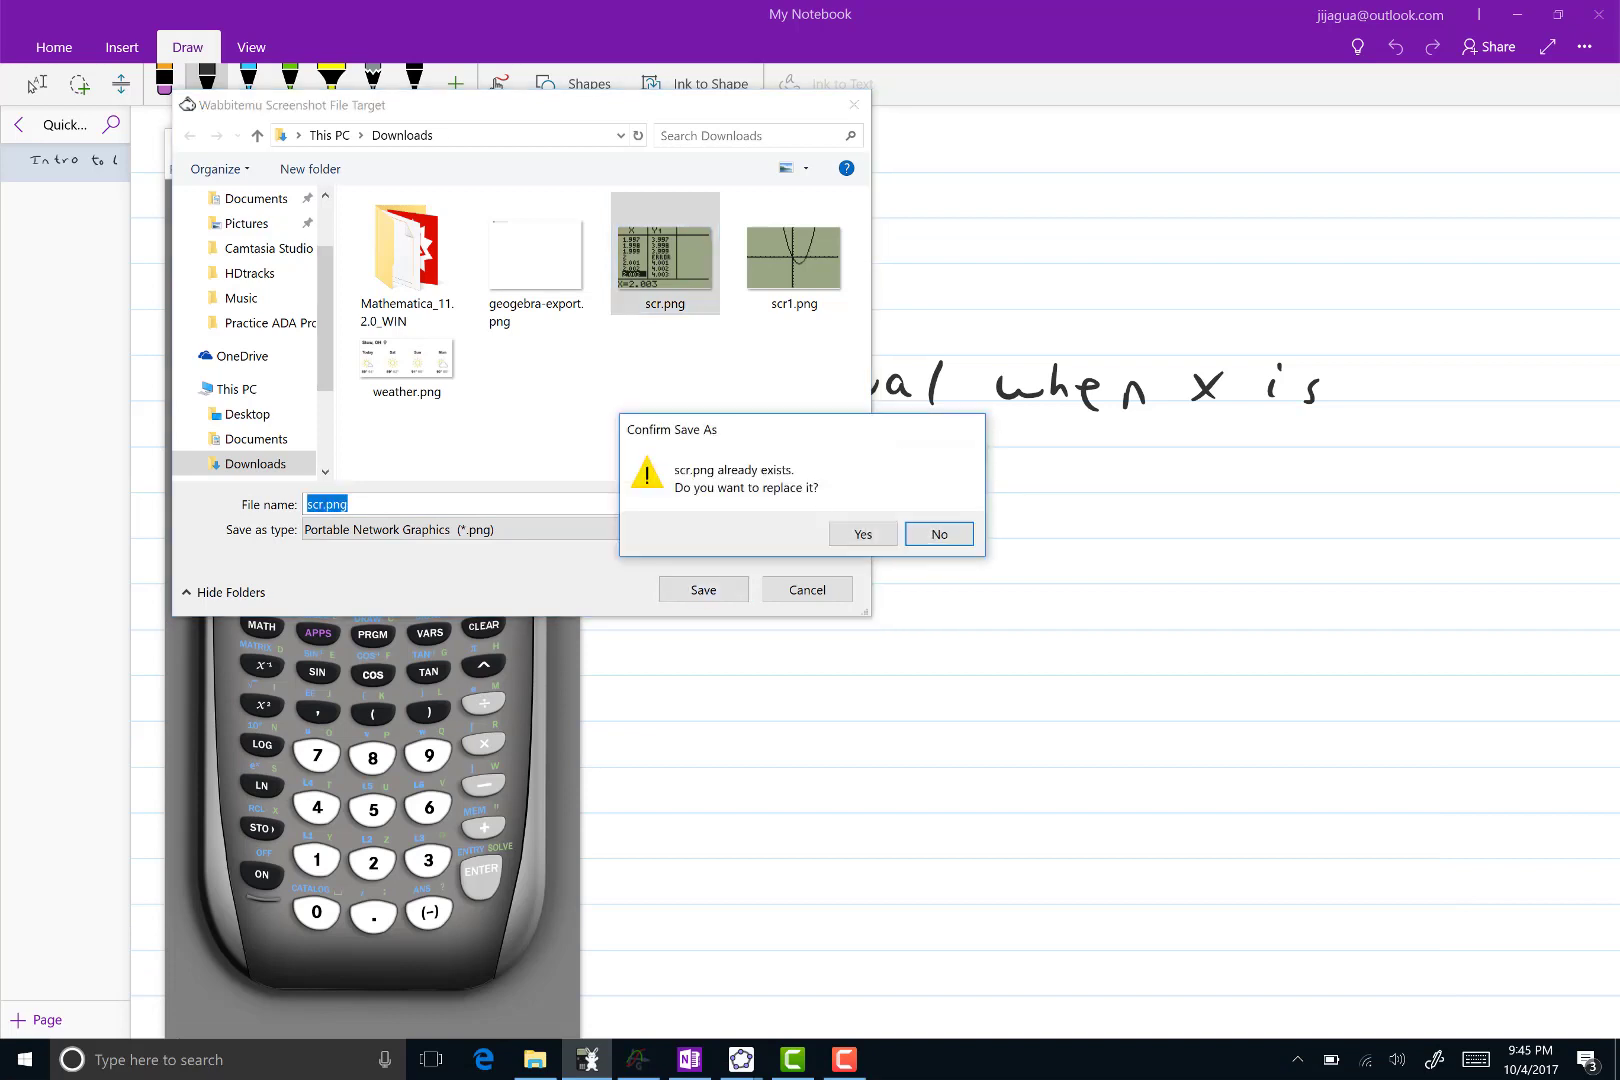
{"action": "left_click", "coordinate": [862, 534]}
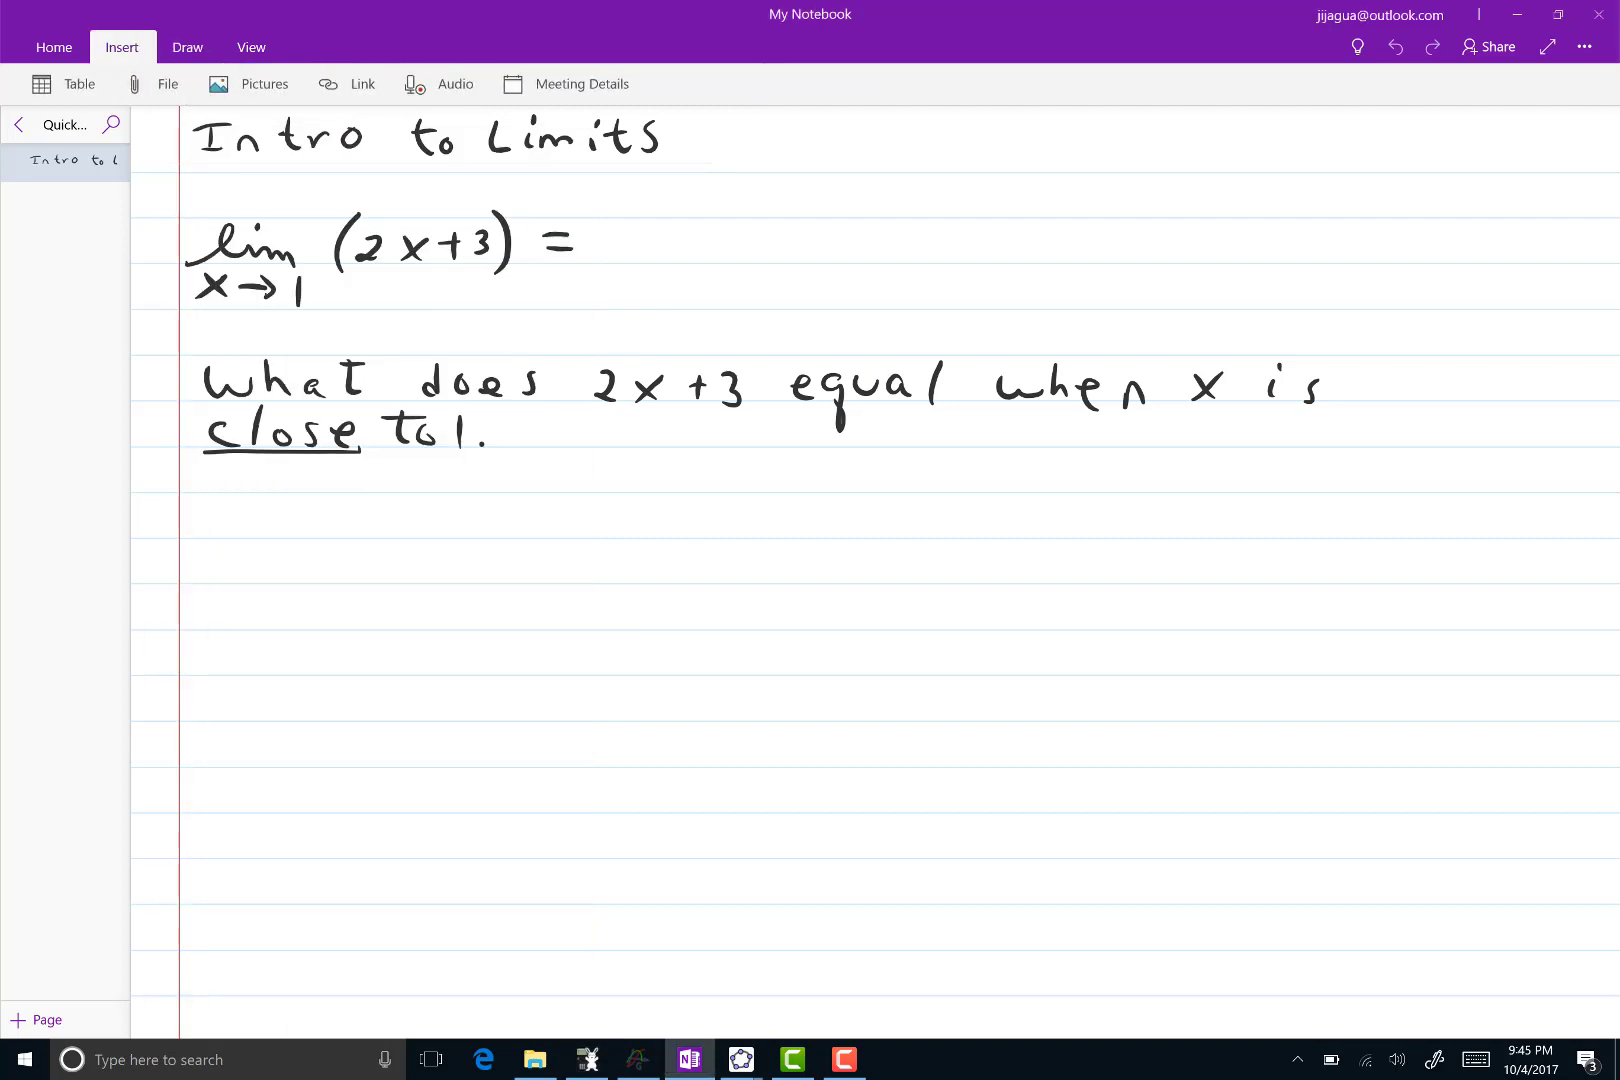
Insert scr.png below the question and enlarge the table so it reads clearly
{"action": "left_click", "coordinate": [262, 84]}
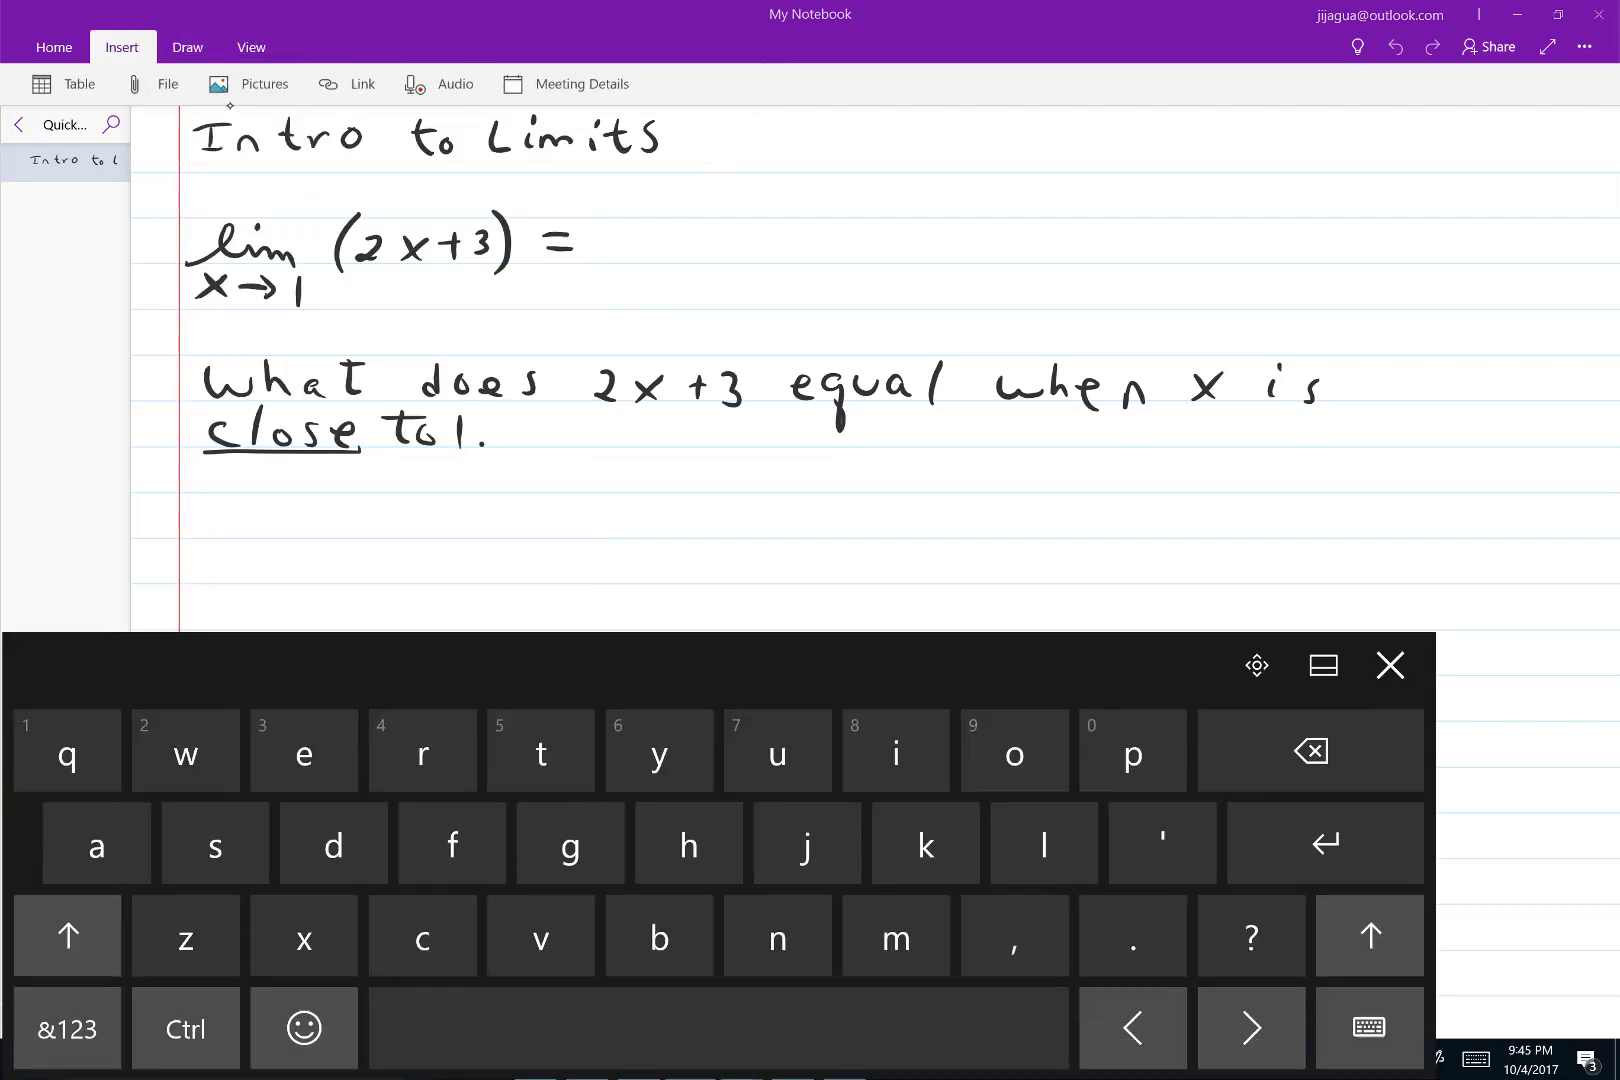
{"action": "left_click", "coordinate": [262, 84]}
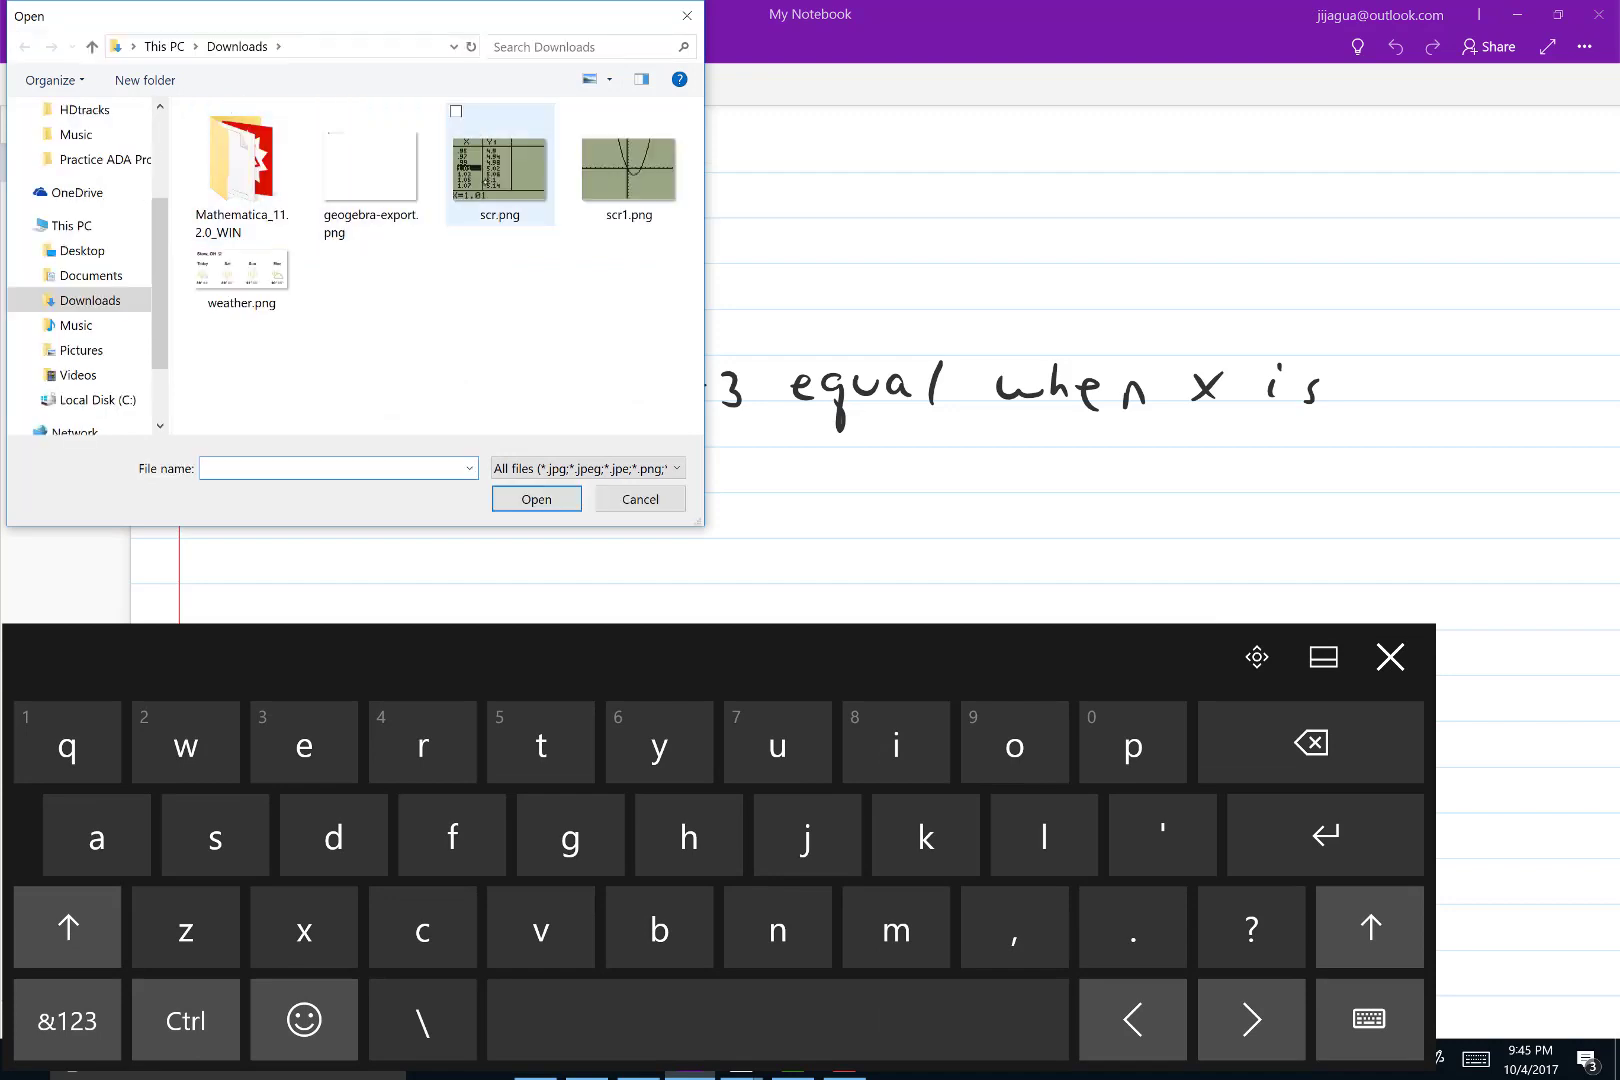
{"action": "left_click", "coordinate": [536, 500]}
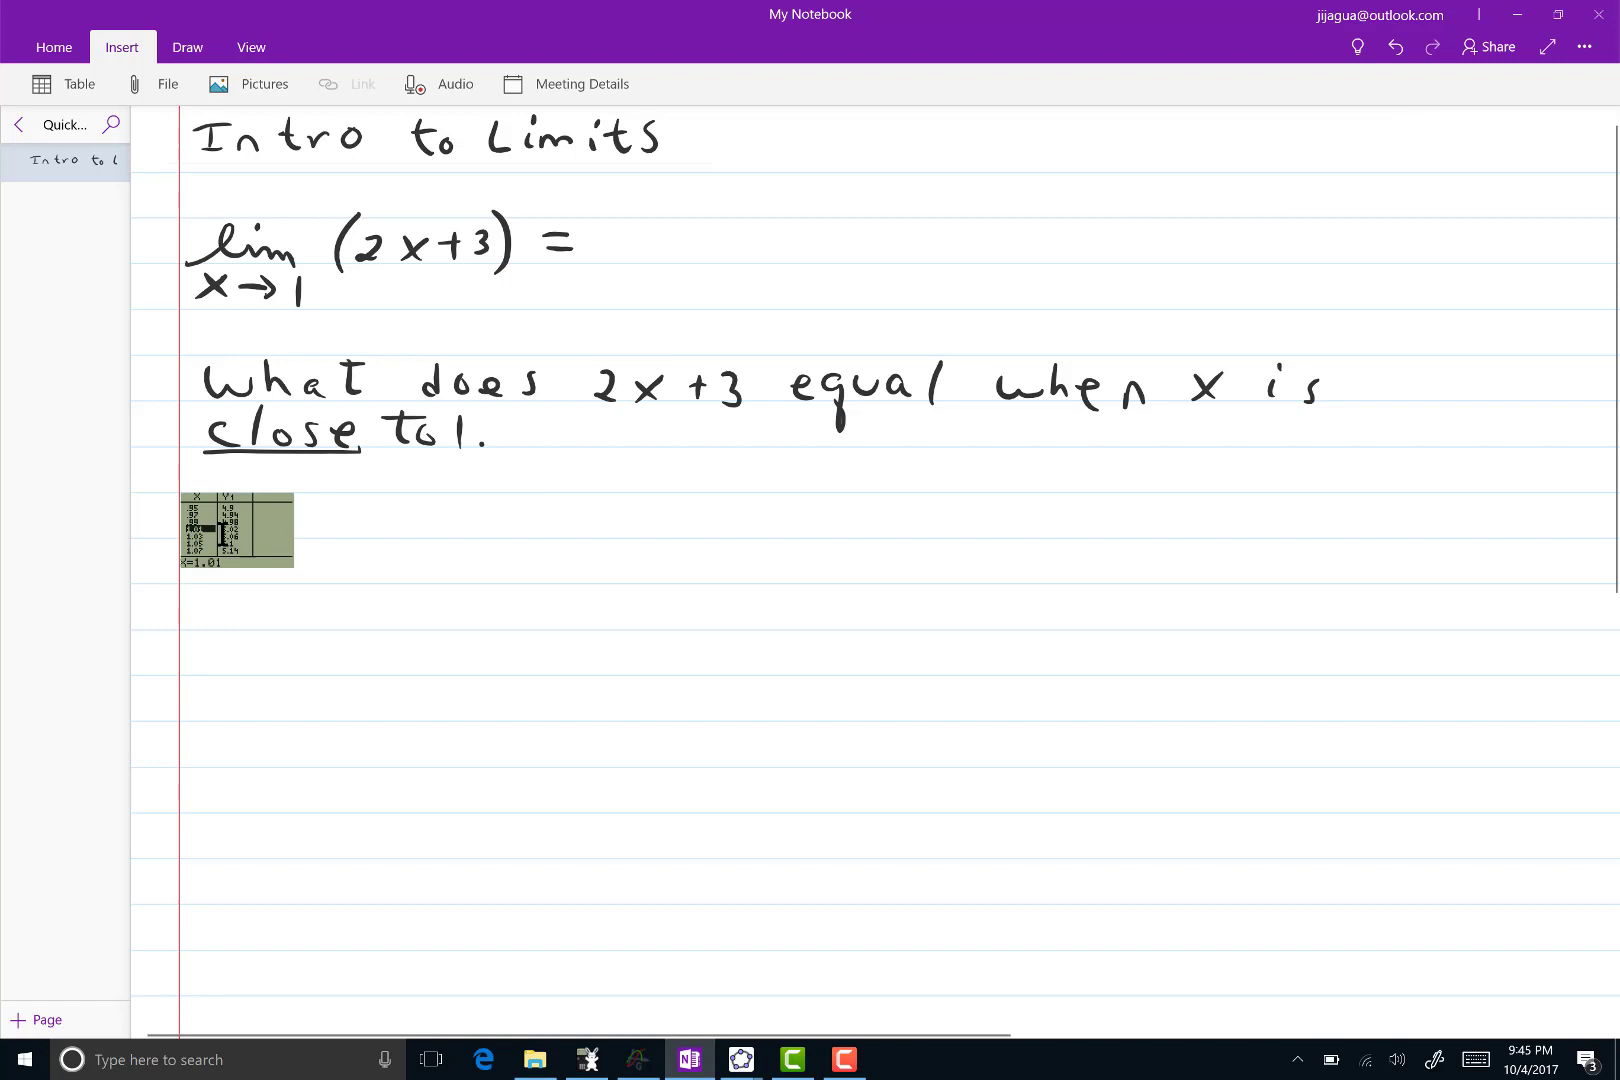
{"action": "left_click", "coordinate": [236, 530]}
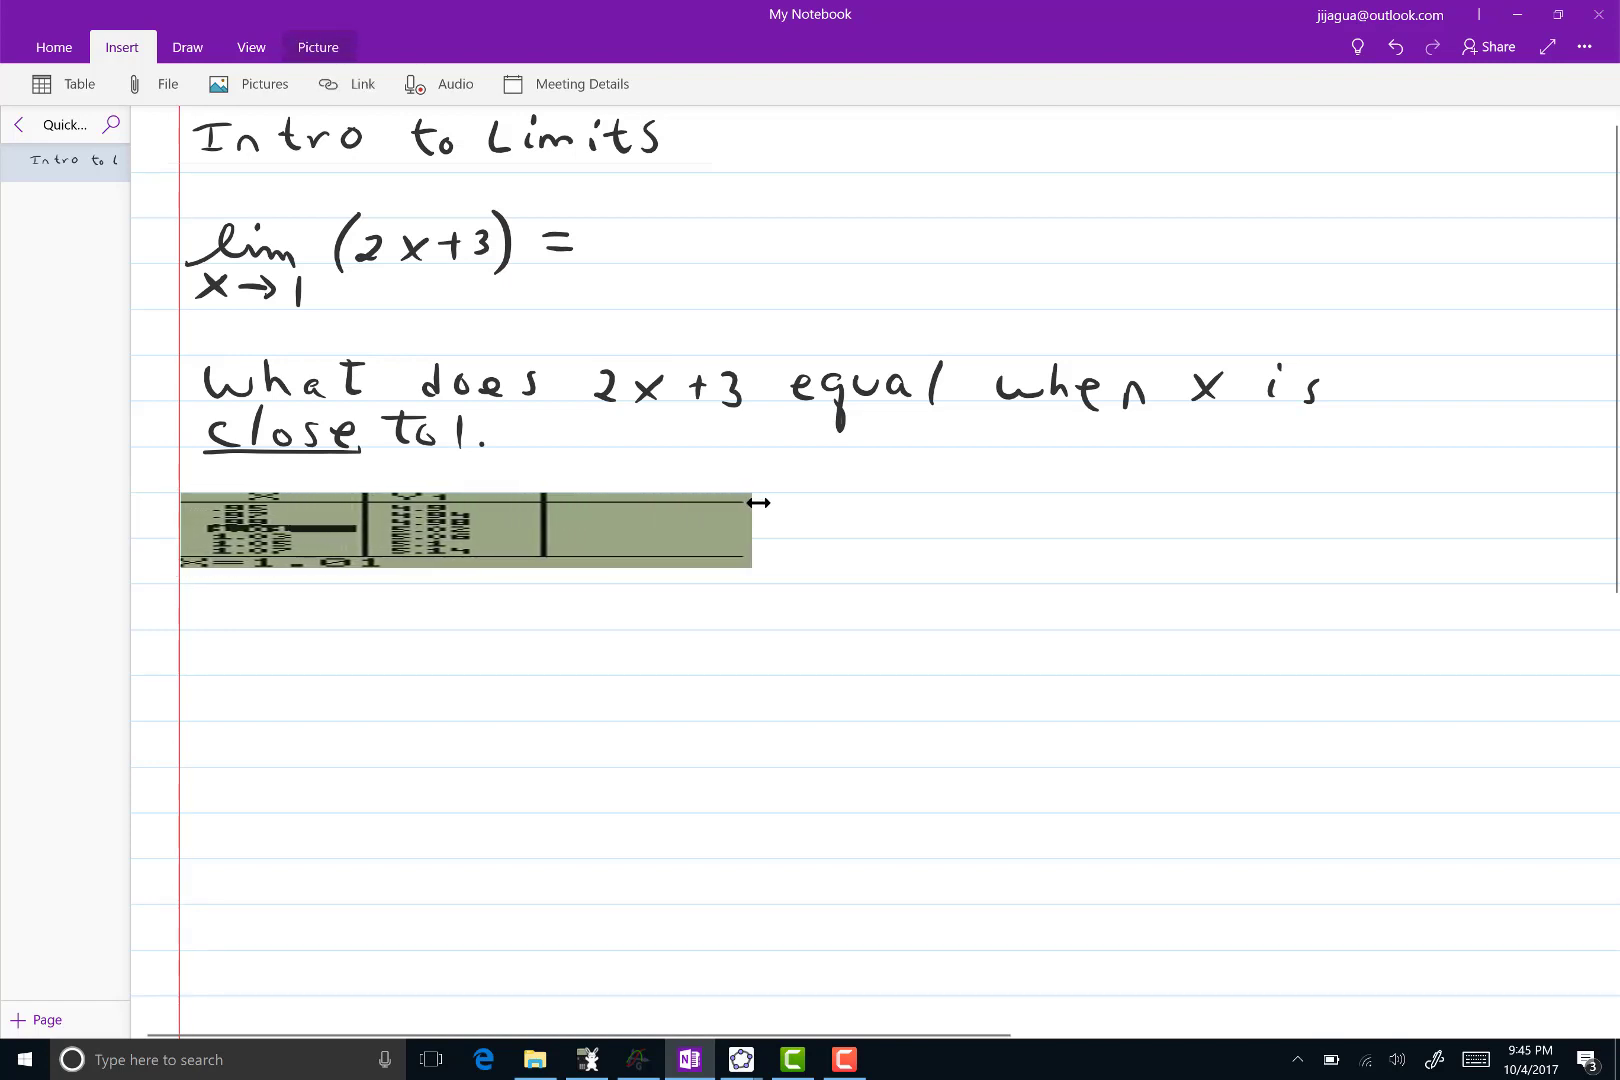
{"action": "left_click", "coordinate": [464, 530]}
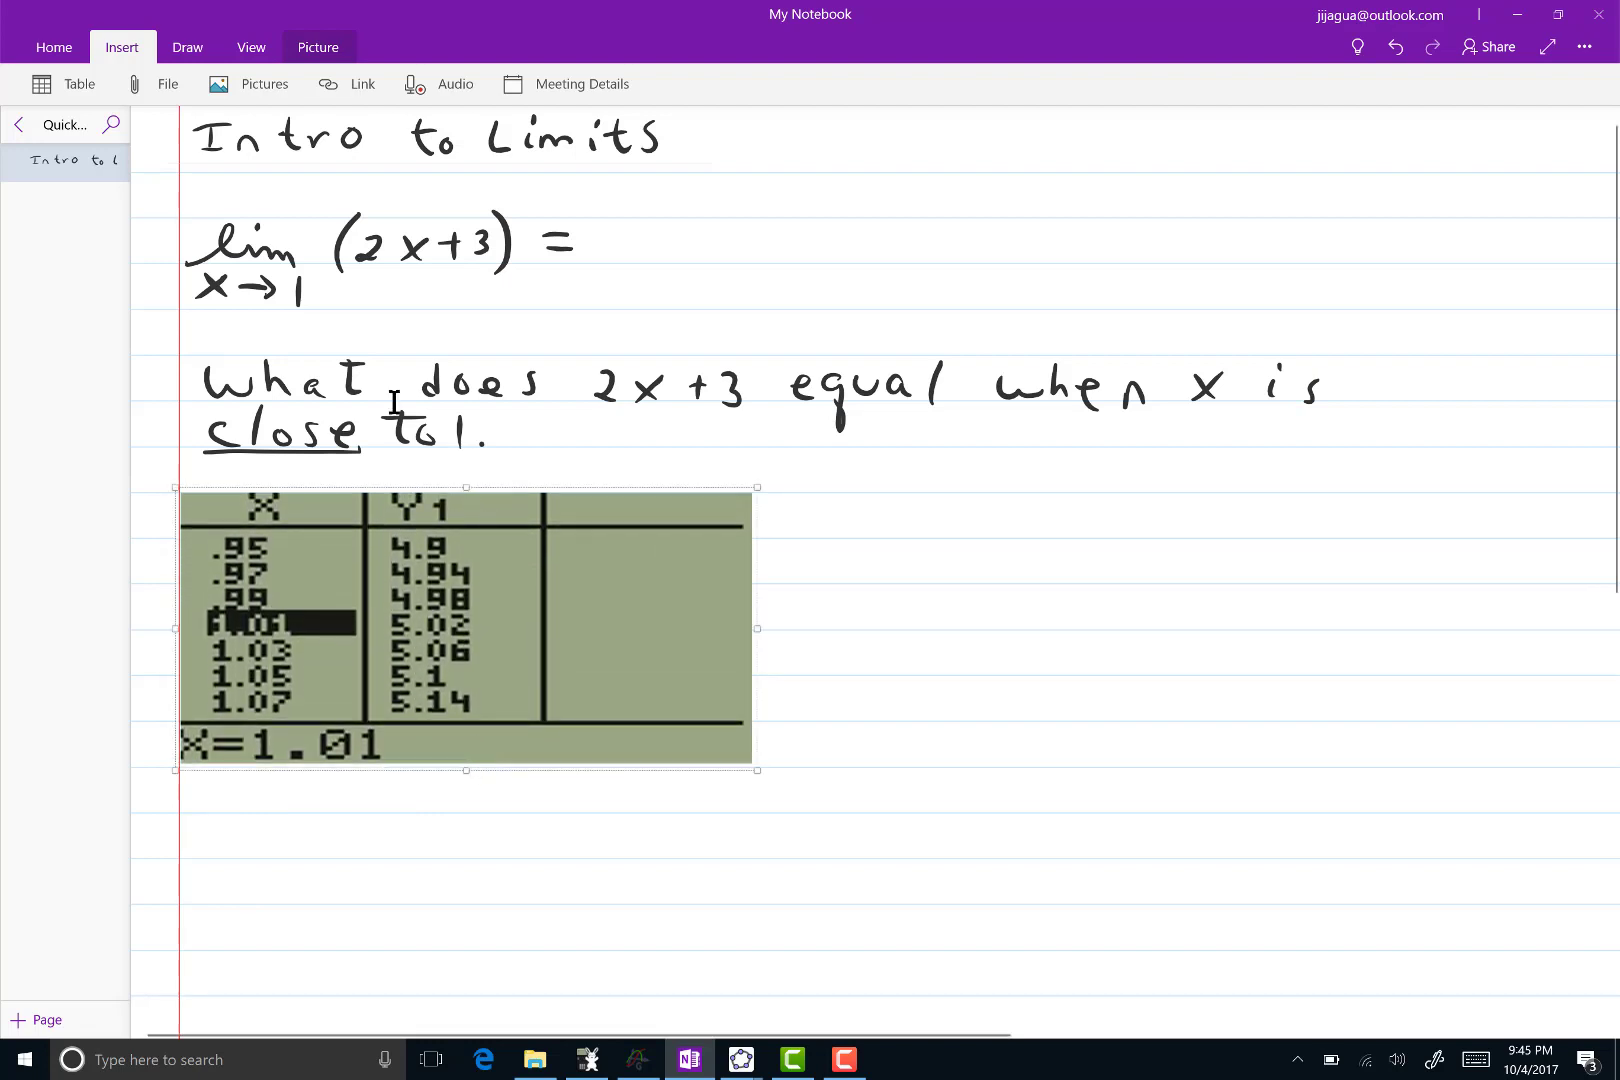
{"action": "left_click", "coordinate": [214, 330]}
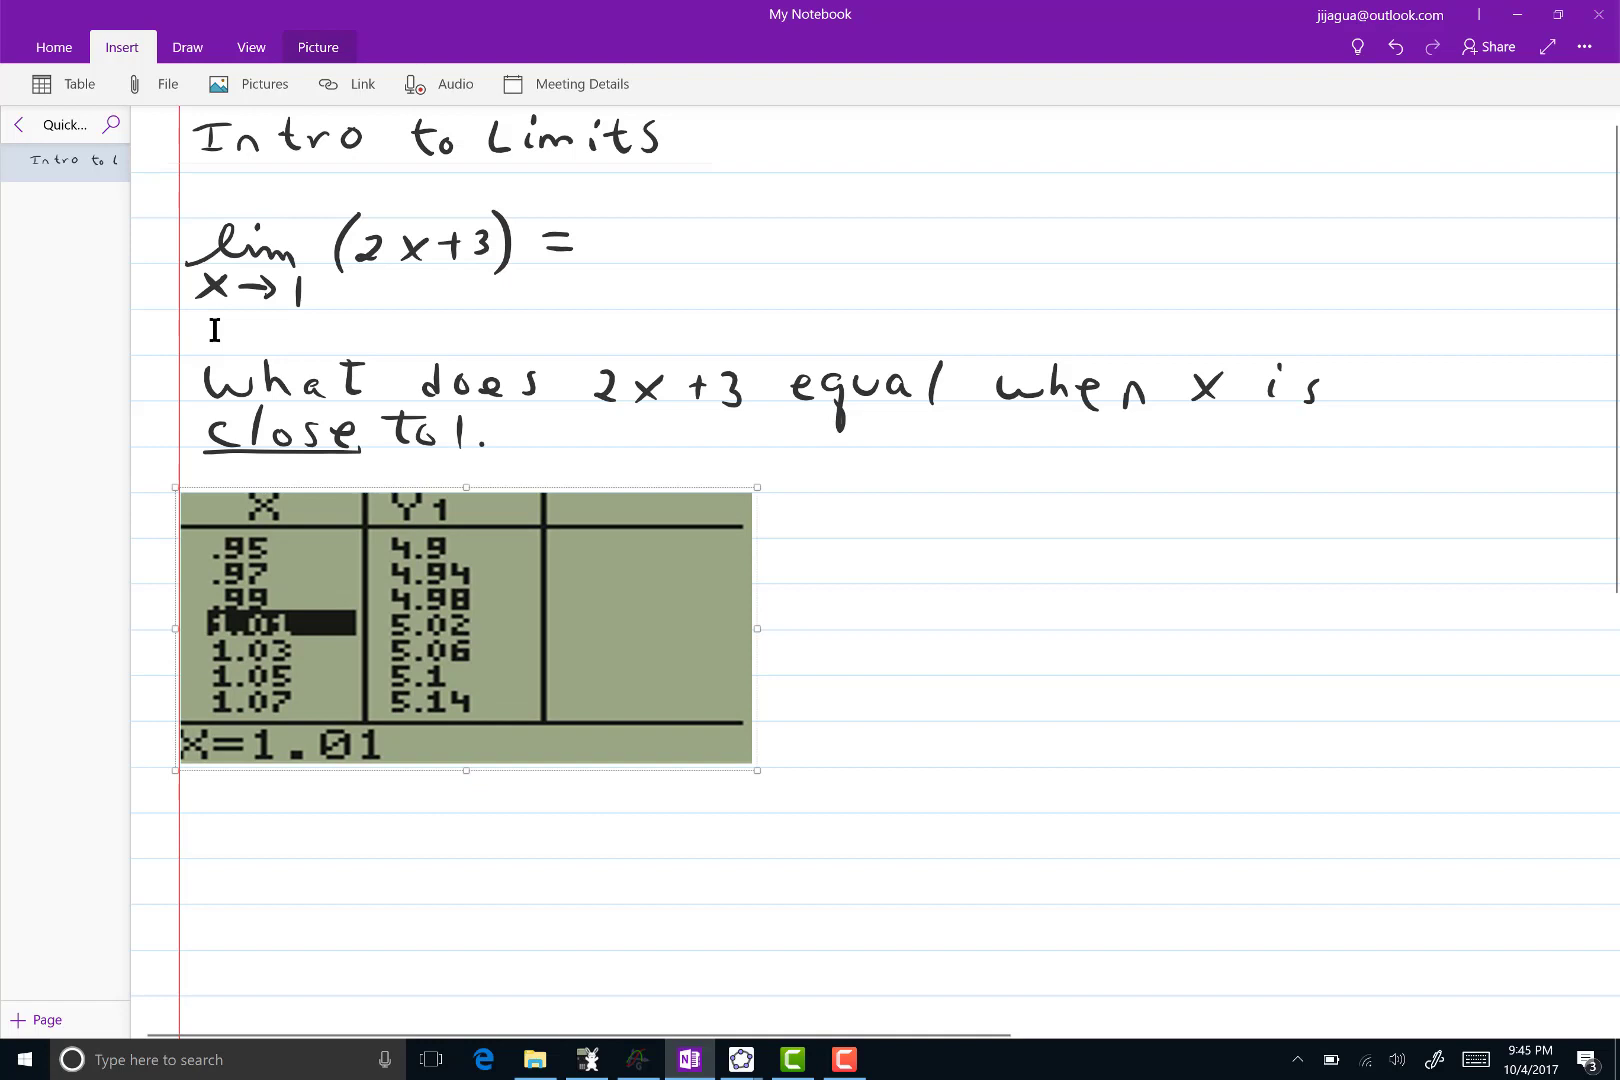
{"action": "left_click", "coordinate": [912, 658]}
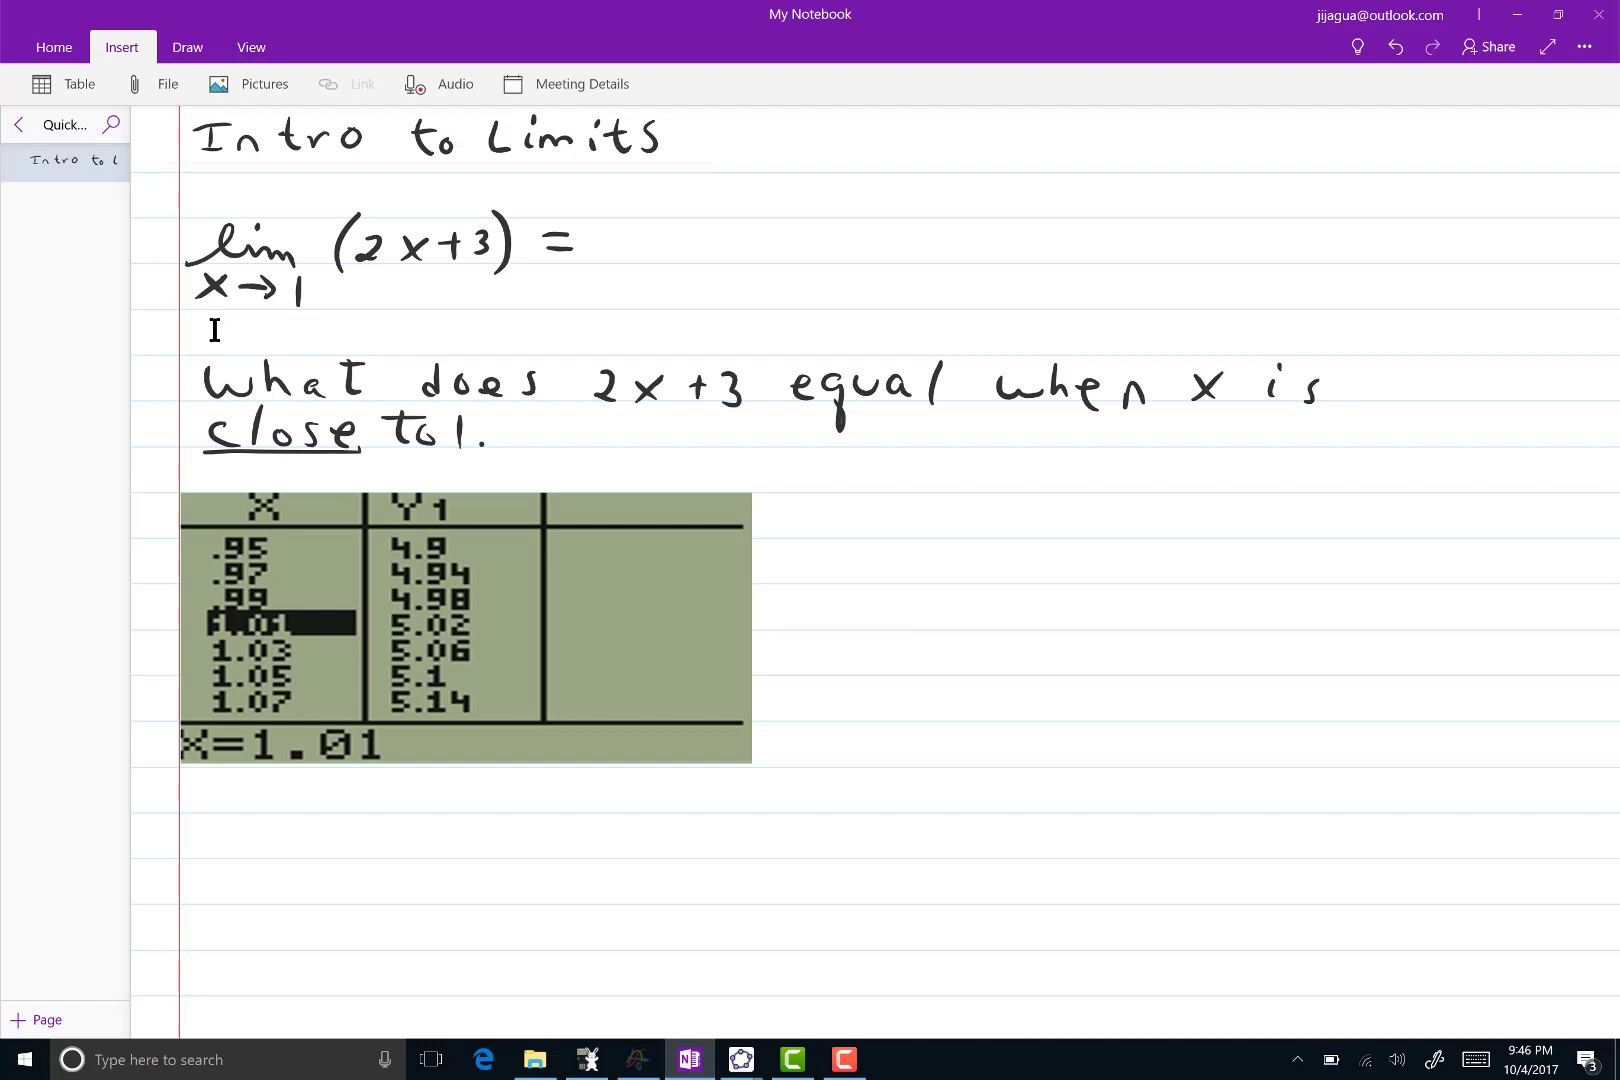
Ink circles on the .99 and 1.01 rows and write lim(2x+3) ≈ 4.98 to 5.02
{"action": "left_click", "coordinate": [188, 46]}
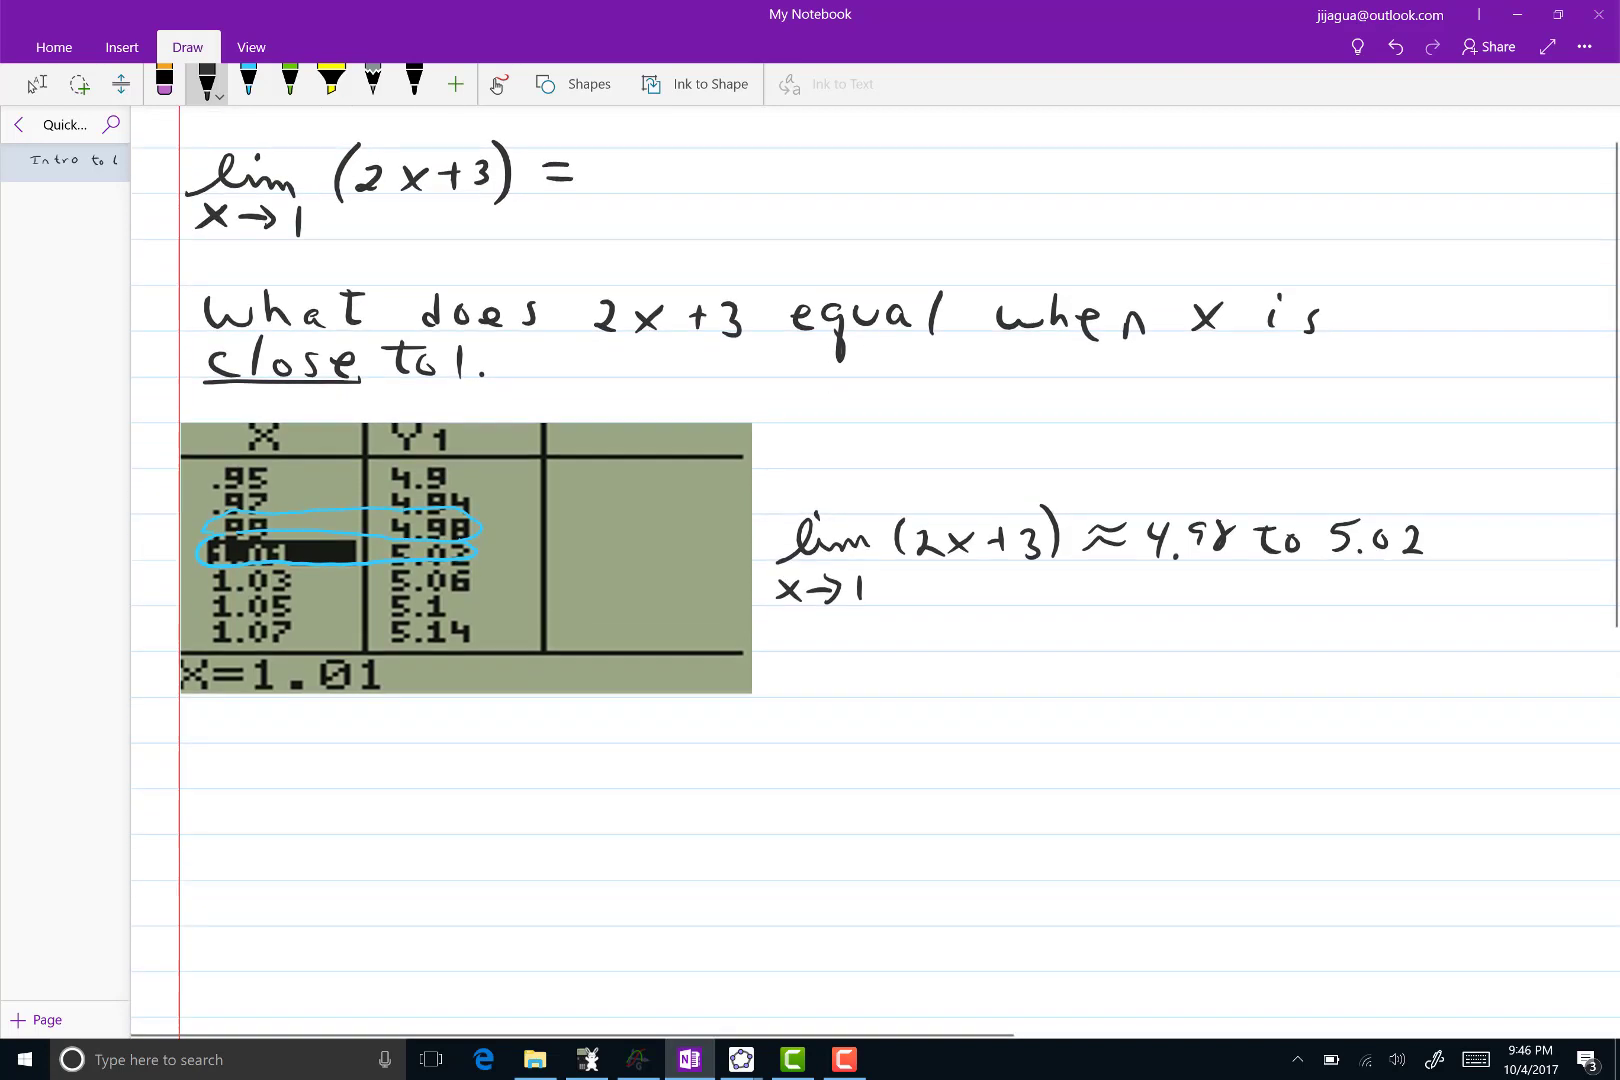
{"action": "scroll", "scroll_direction": "down", "scroll_amount": 3}
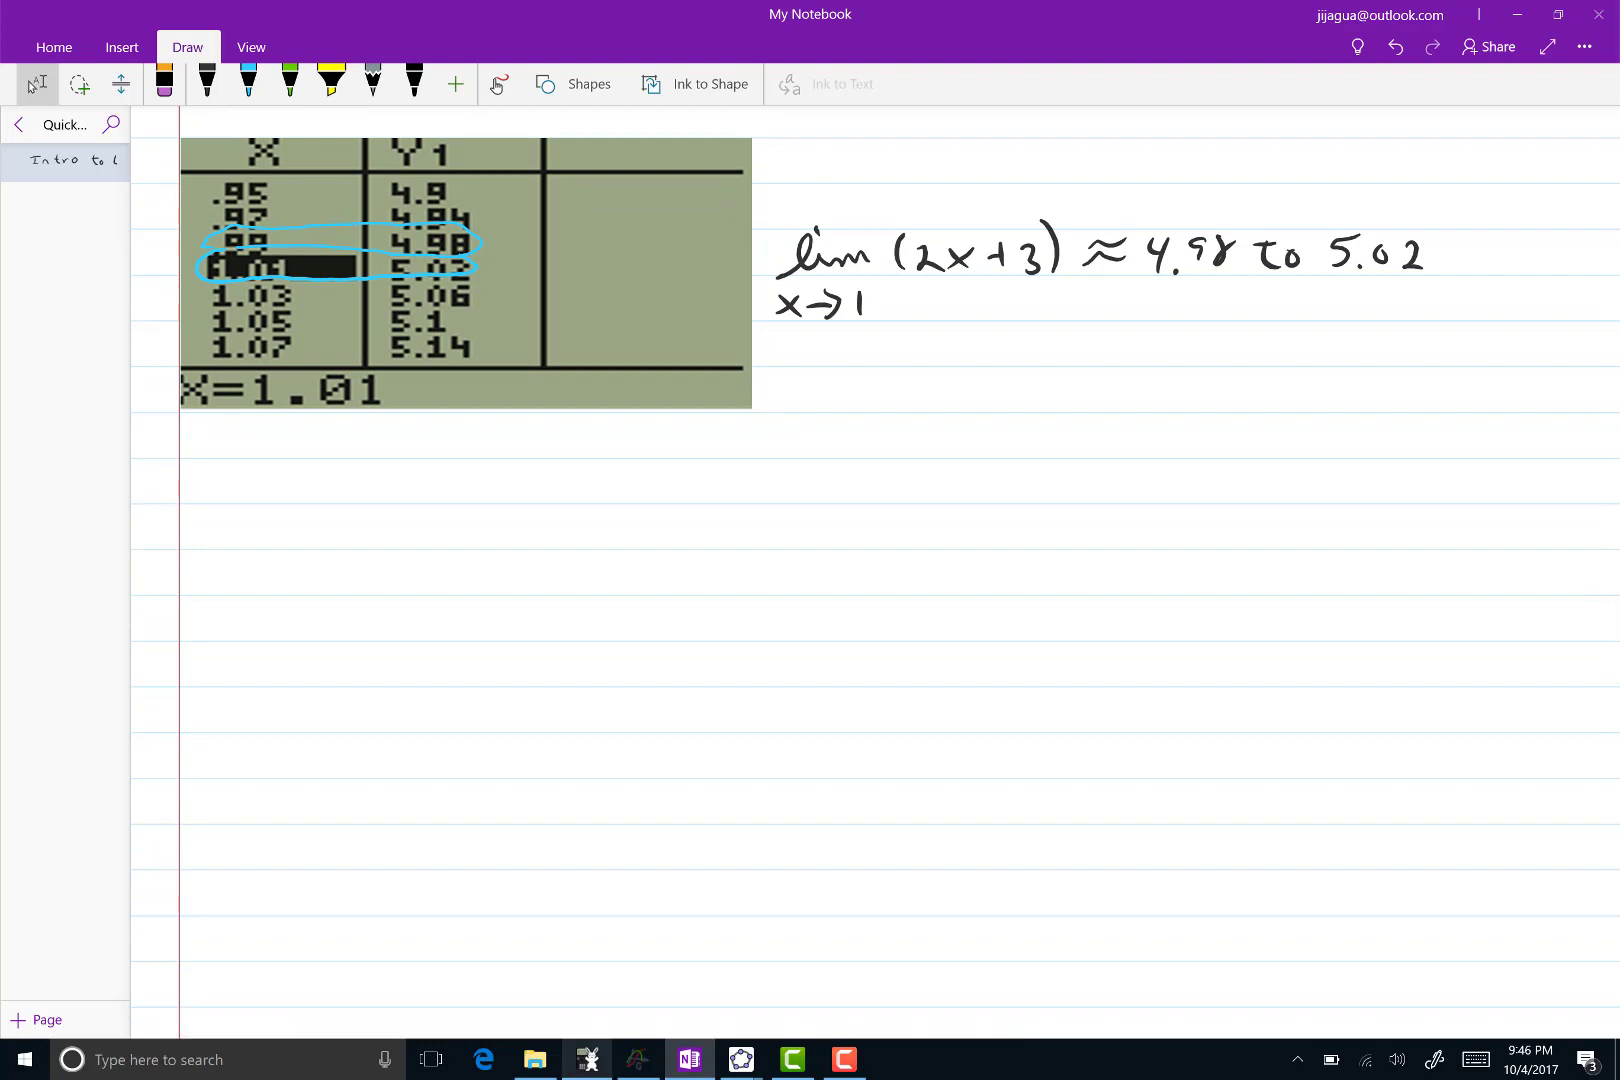
In TBLSET set TblStart=.999 and ΔTbl=.002, then show Y1 values 4.998, 5.002 around X=1
{"action": "left_click", "coordinate": [586, 1058]}
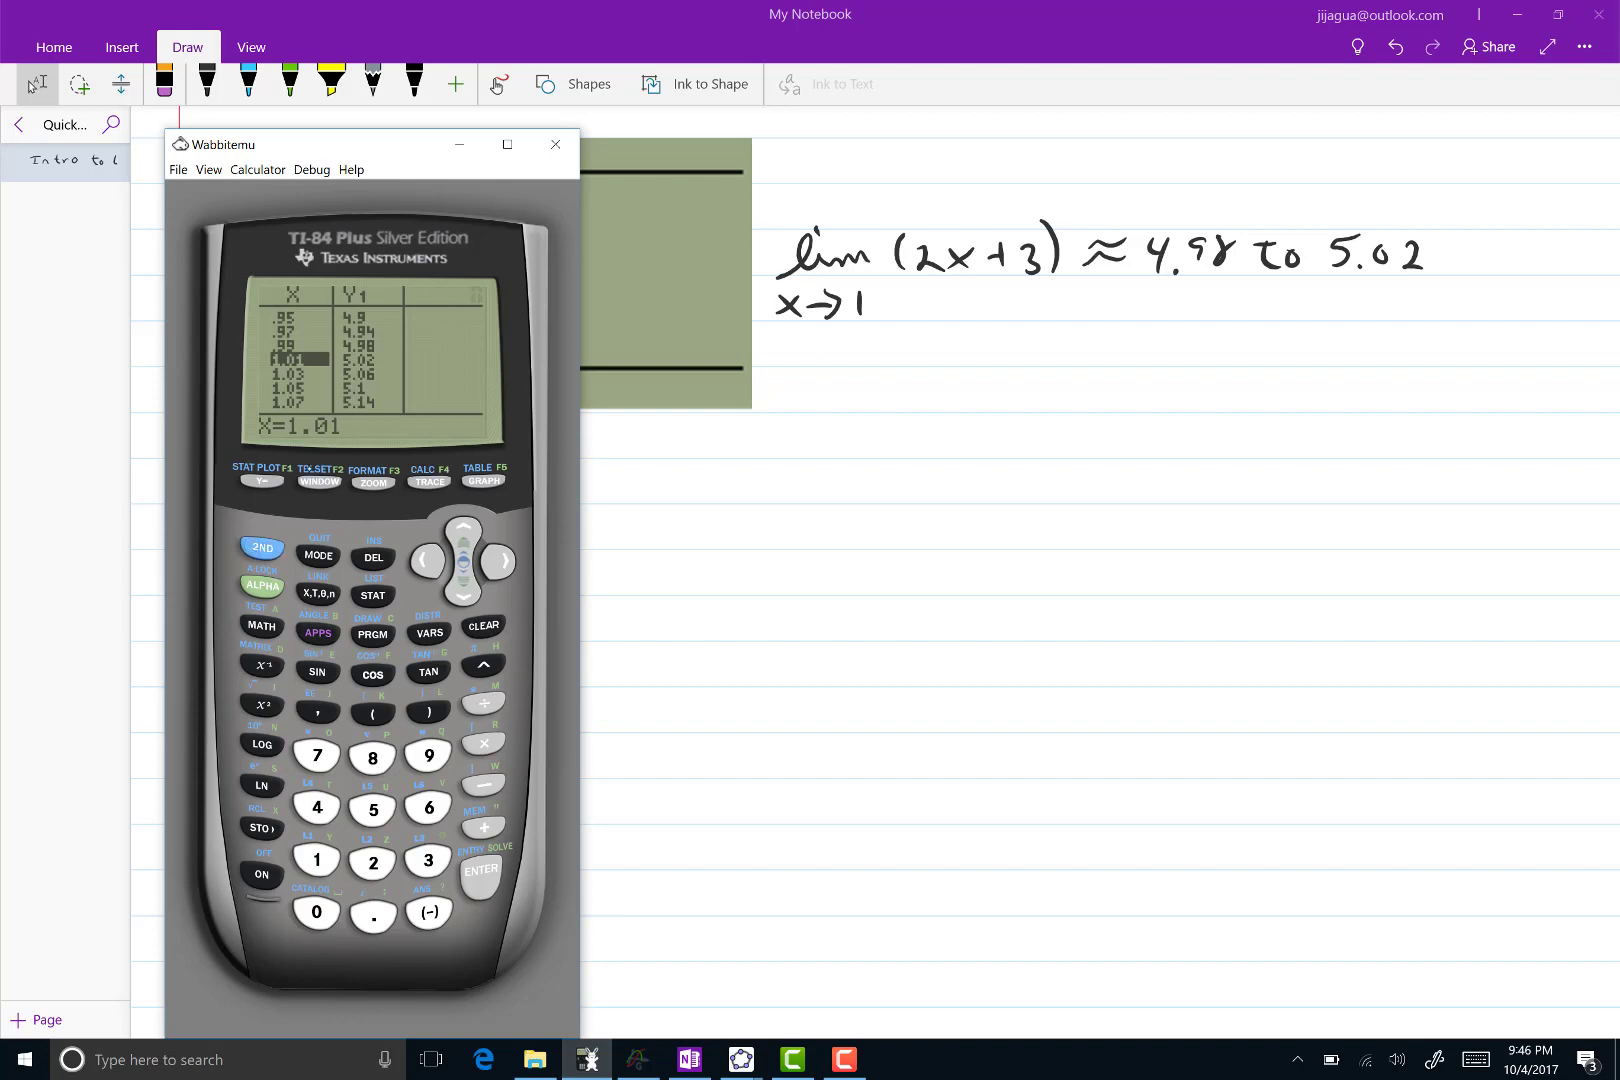
{"action": "left_click", "coordinate": [318, 482]}
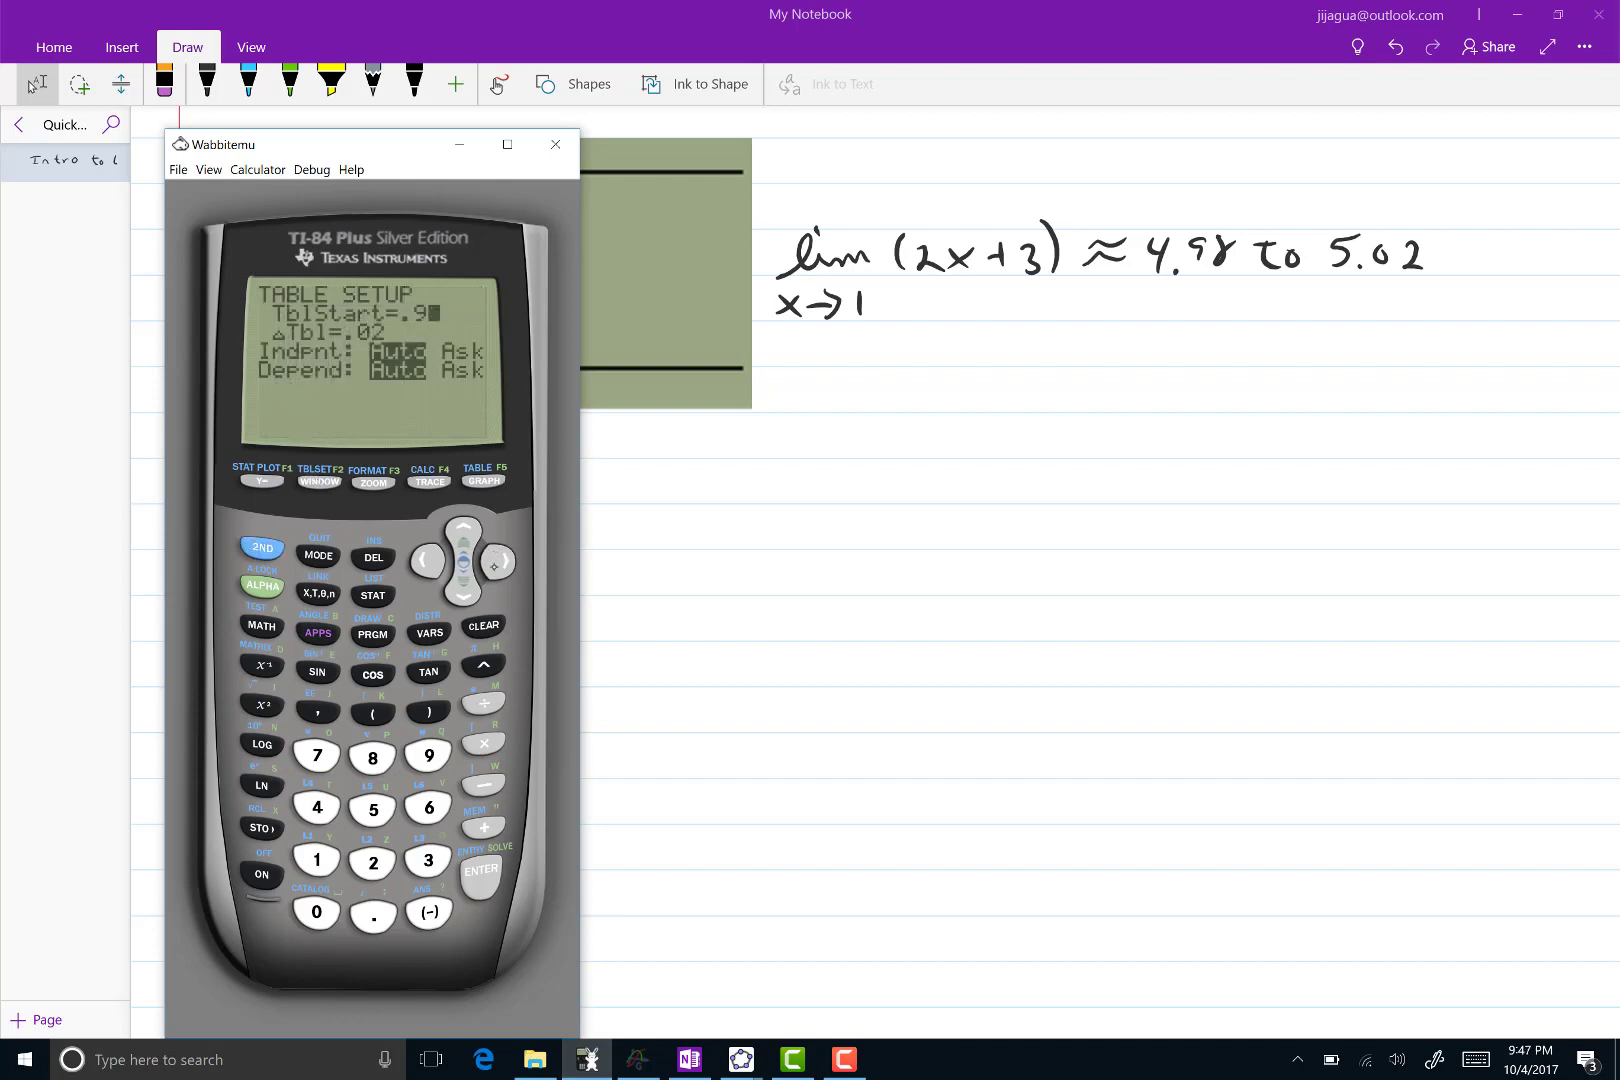
{"action": "left_click", "coordinate": [428, 756]}
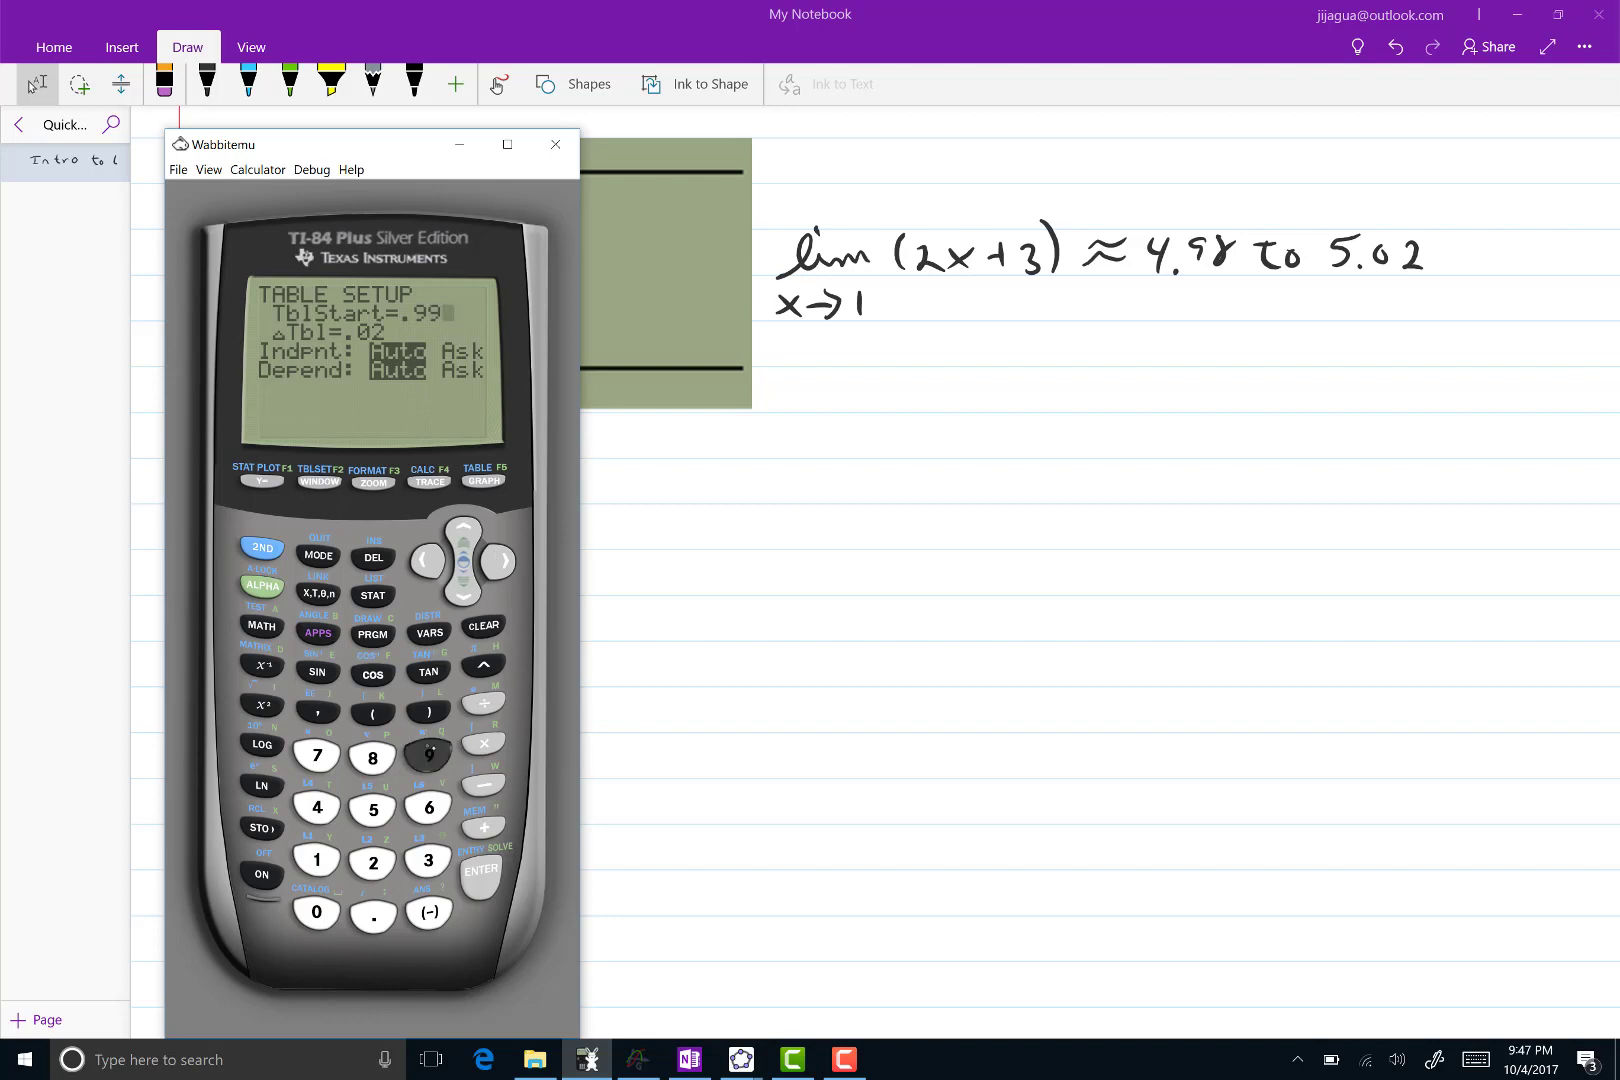
{"action": "left_click", "coordinate": [428, 756]}
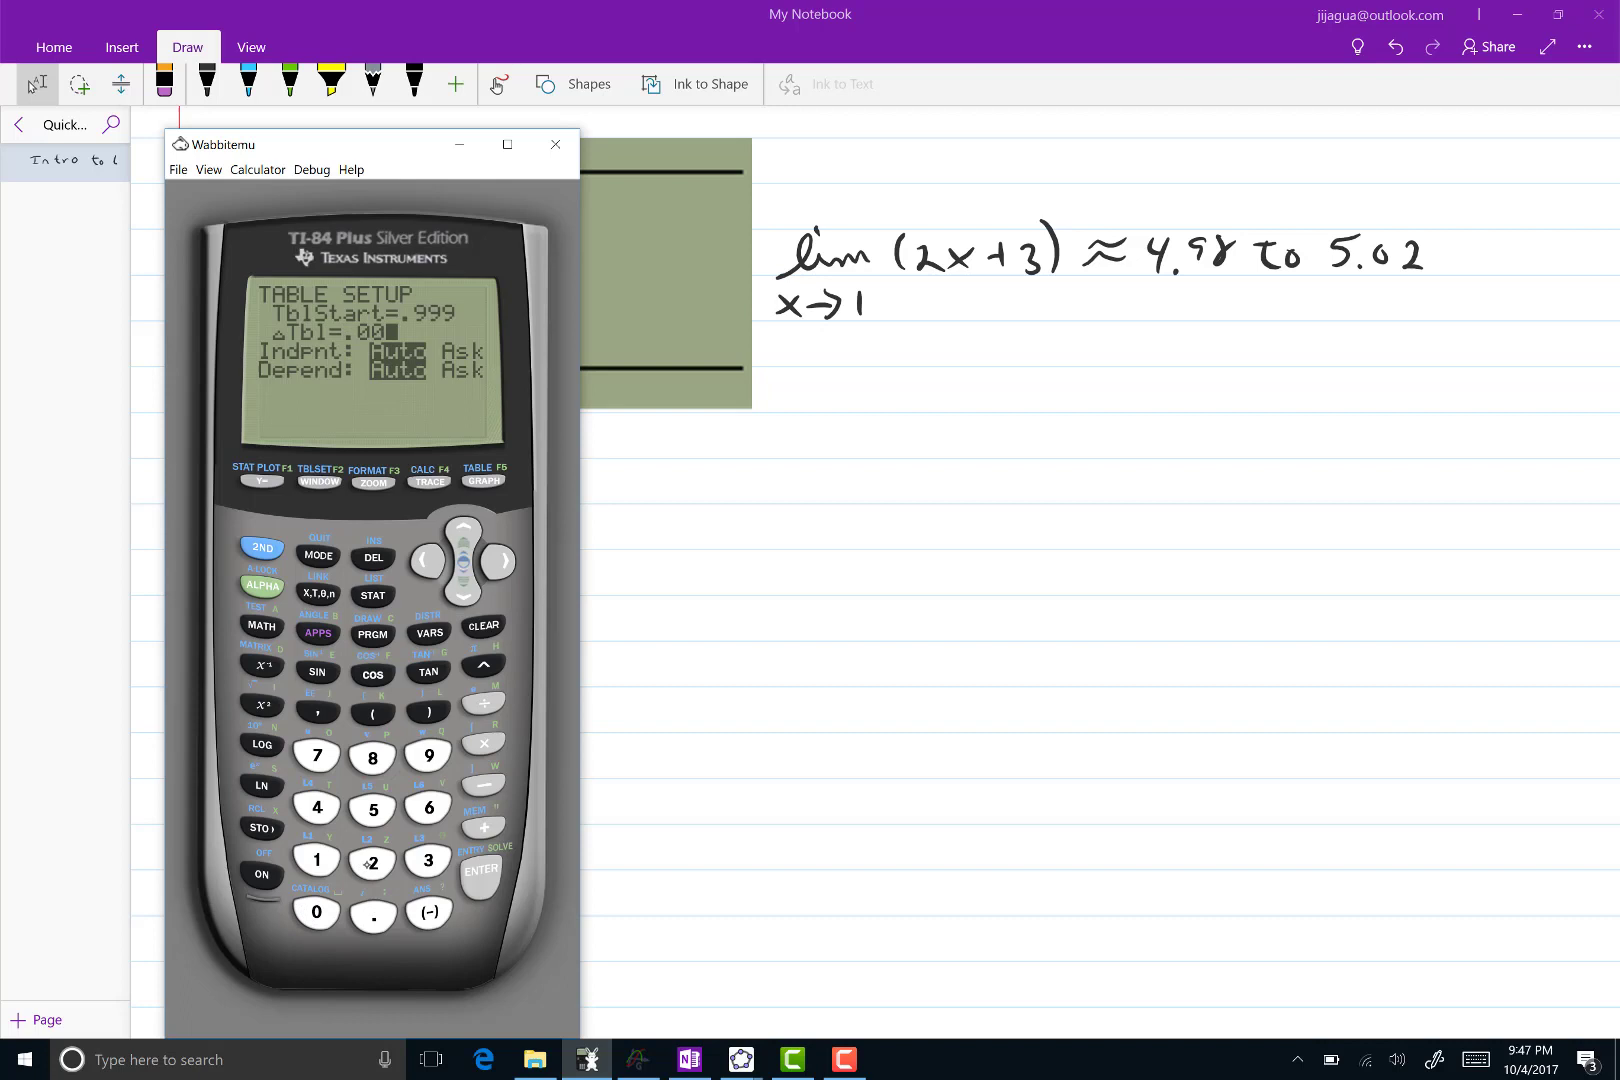
{"action": "left_click", "coordinate": [372, 860]}
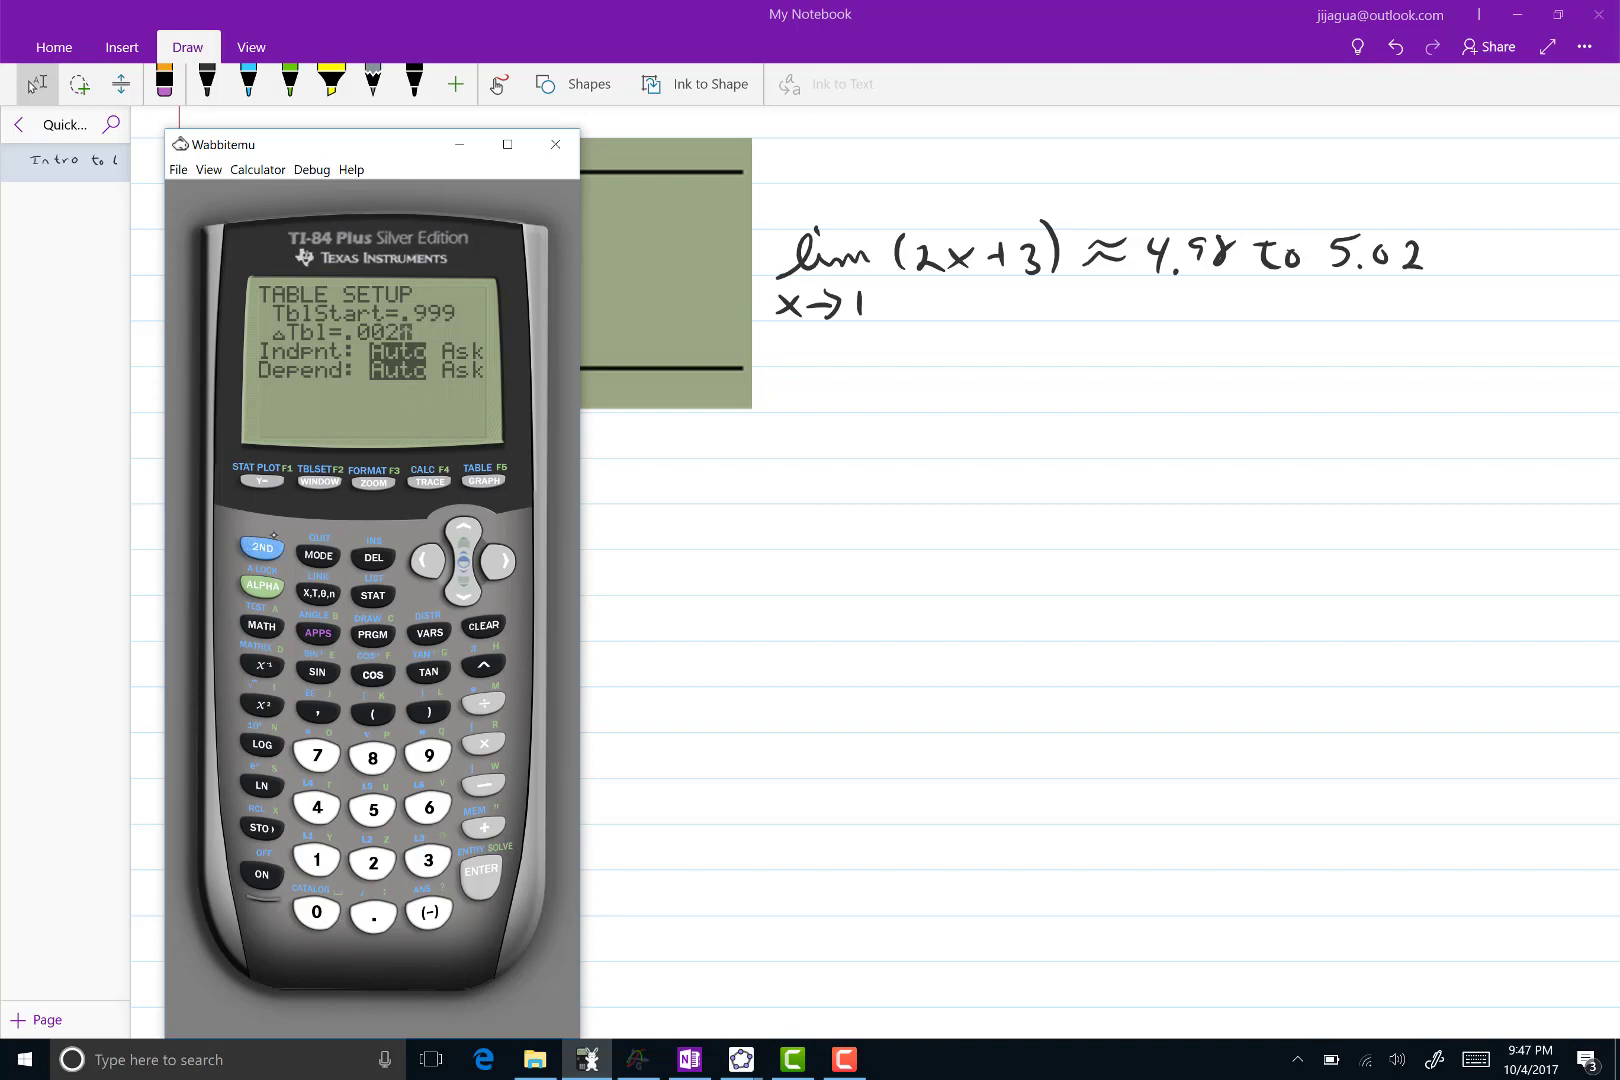
{"action": "left_click", "coordinate": [482, 482]}
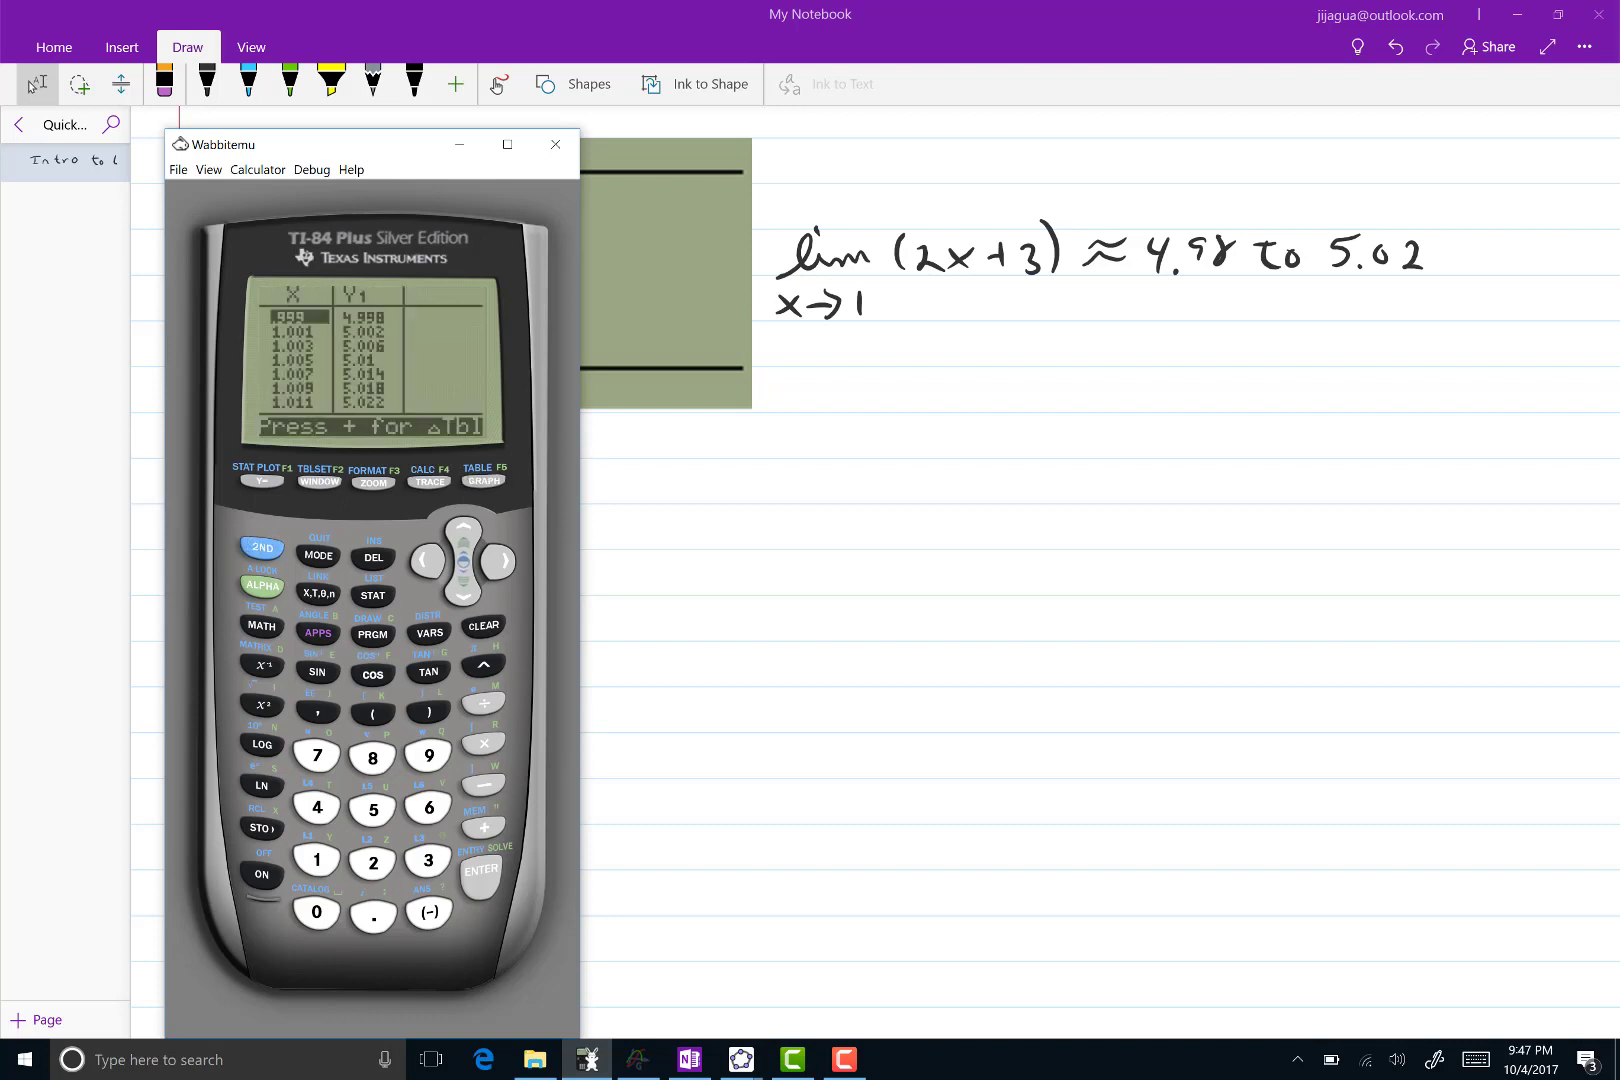
Scroll the TI-84 table up to x = .995 and save a screenshot of the calculator screen
{"action": "left_click", "coordinate": [462, 528]}
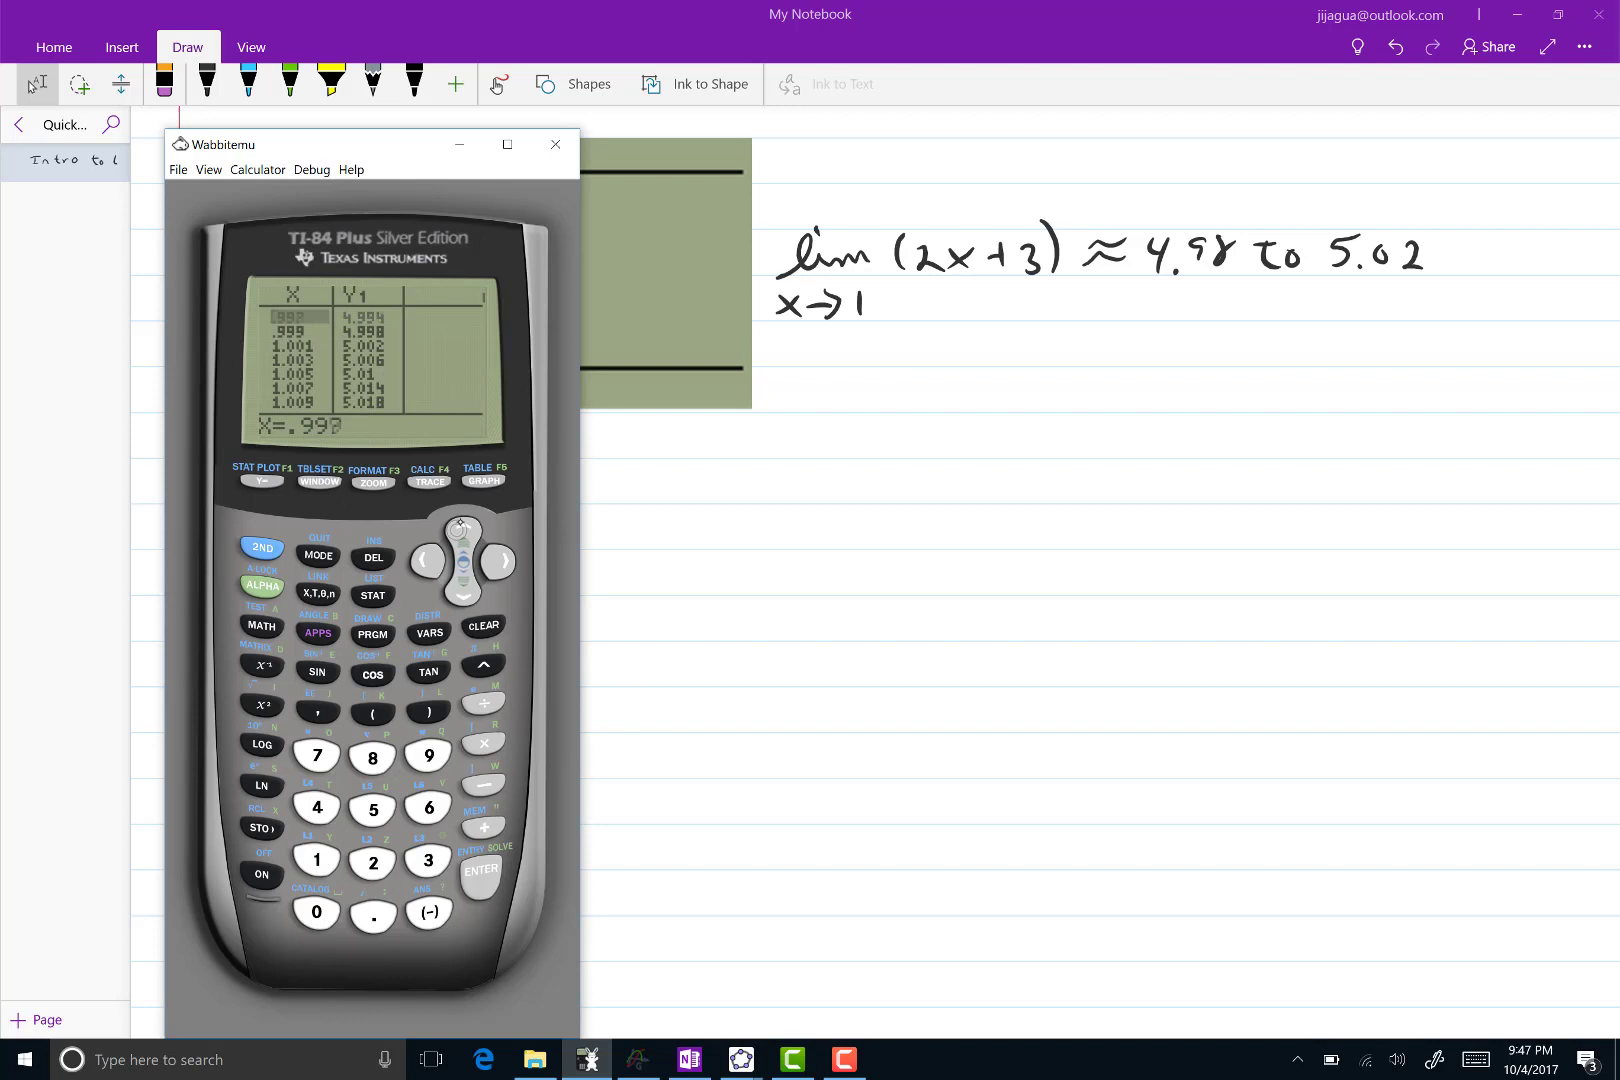
{"action": "left_click", "coordinate": [462, 530]}
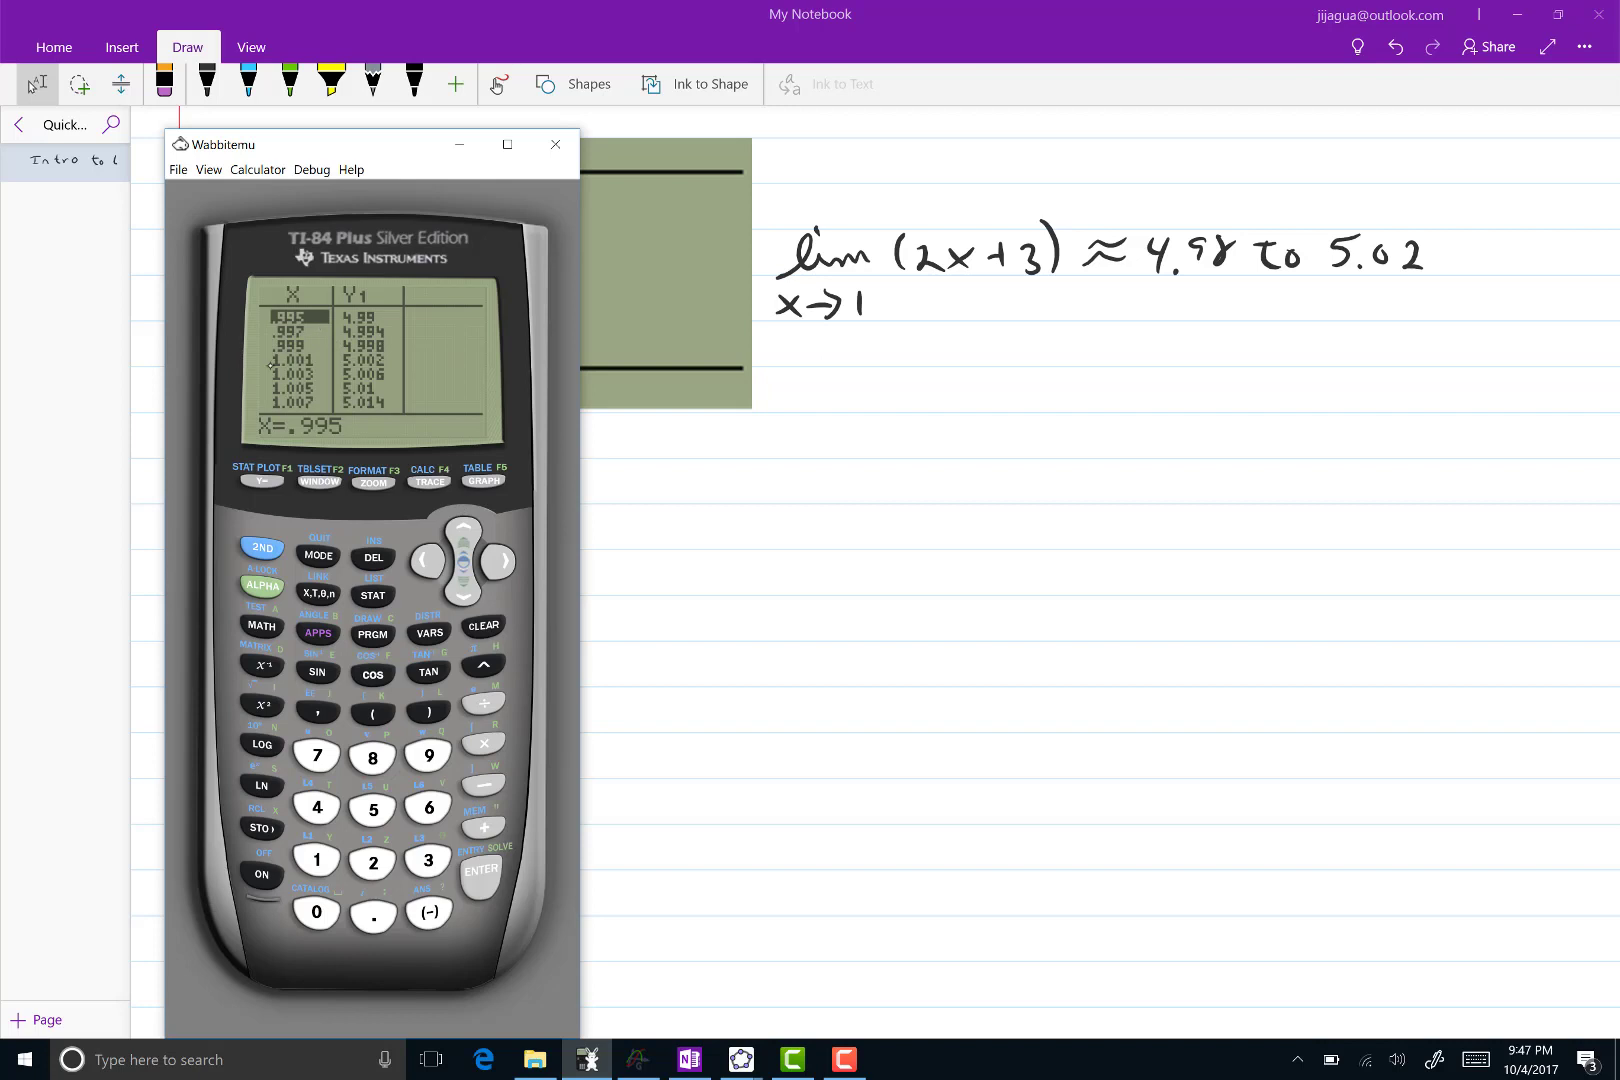
{"action": "left_click", "coordinate": [176, 170]}
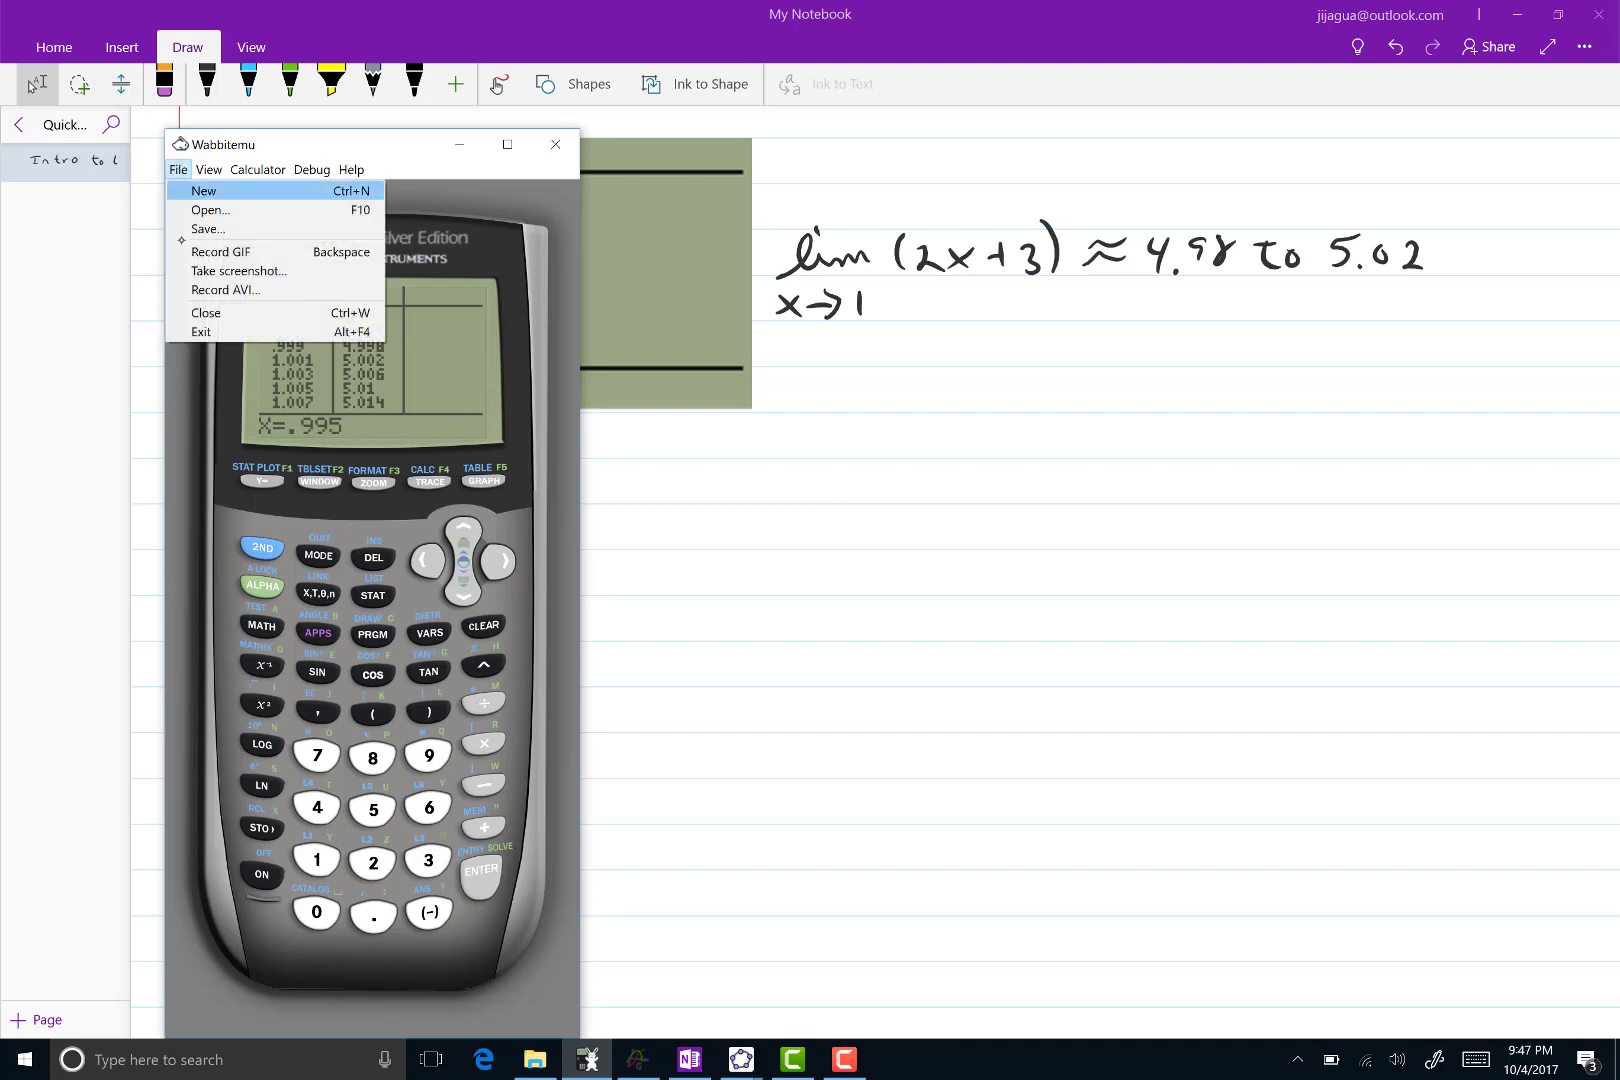
{"action": "left_click", "coordinate": [238, 270]}
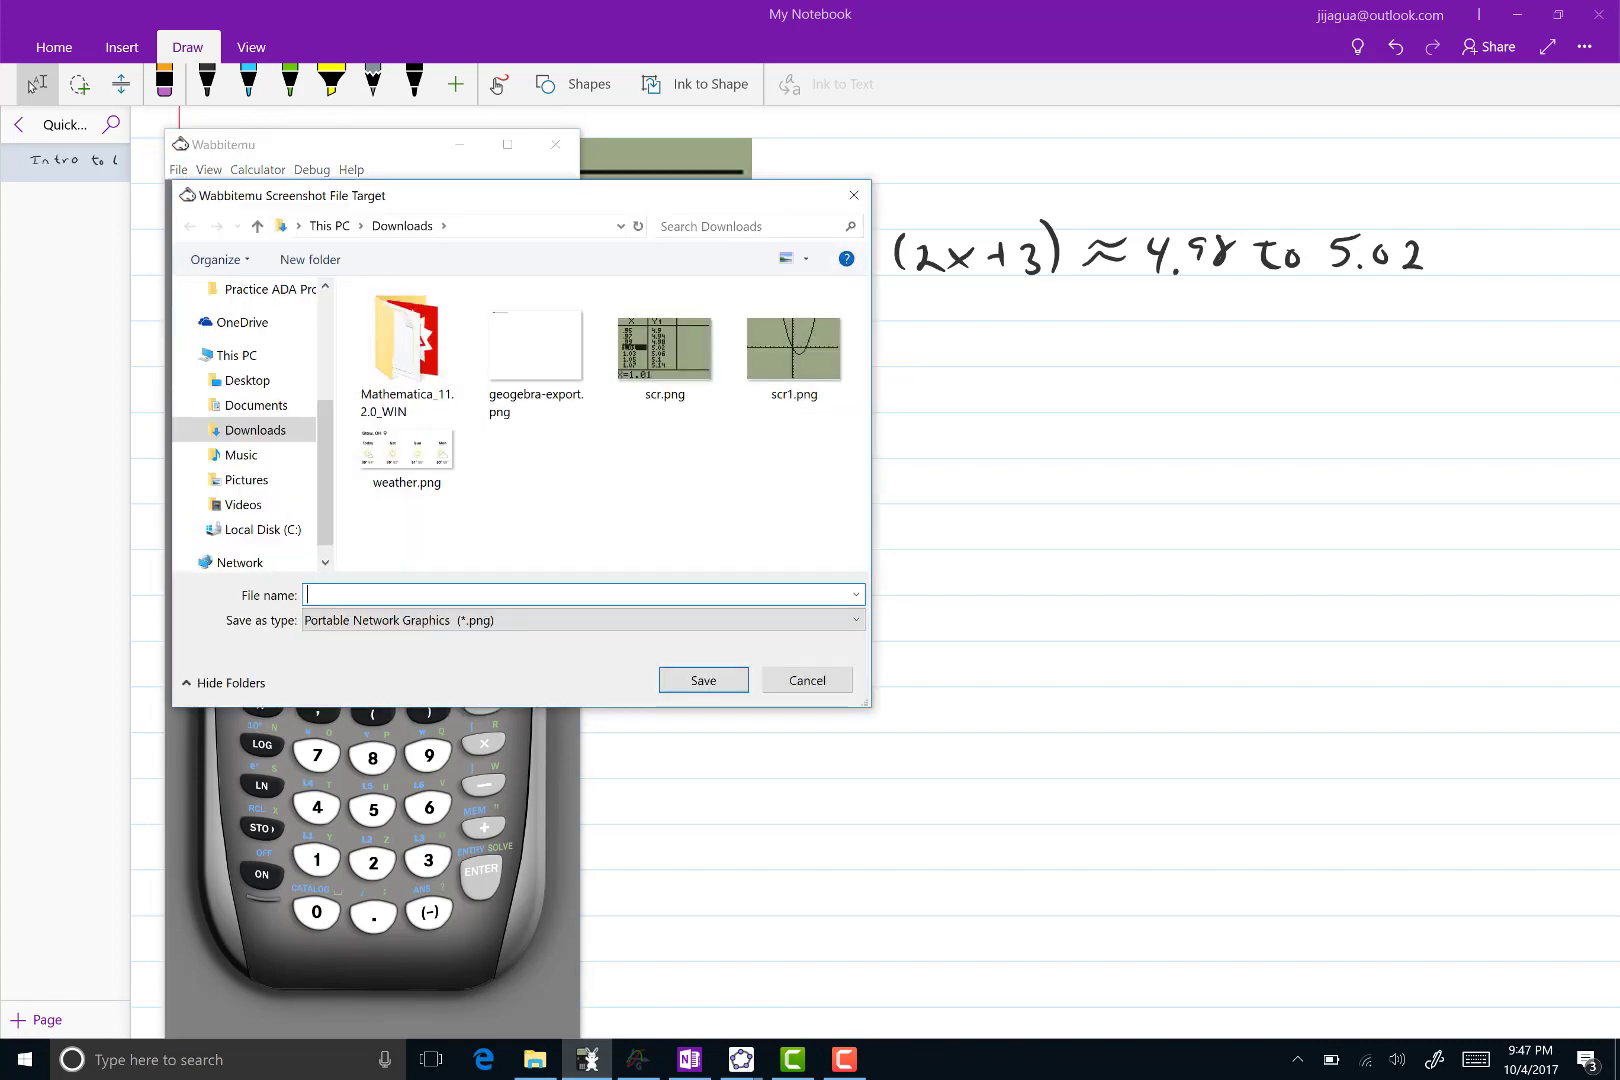
{"action": "left_click", "coordinate": [702, 680]}
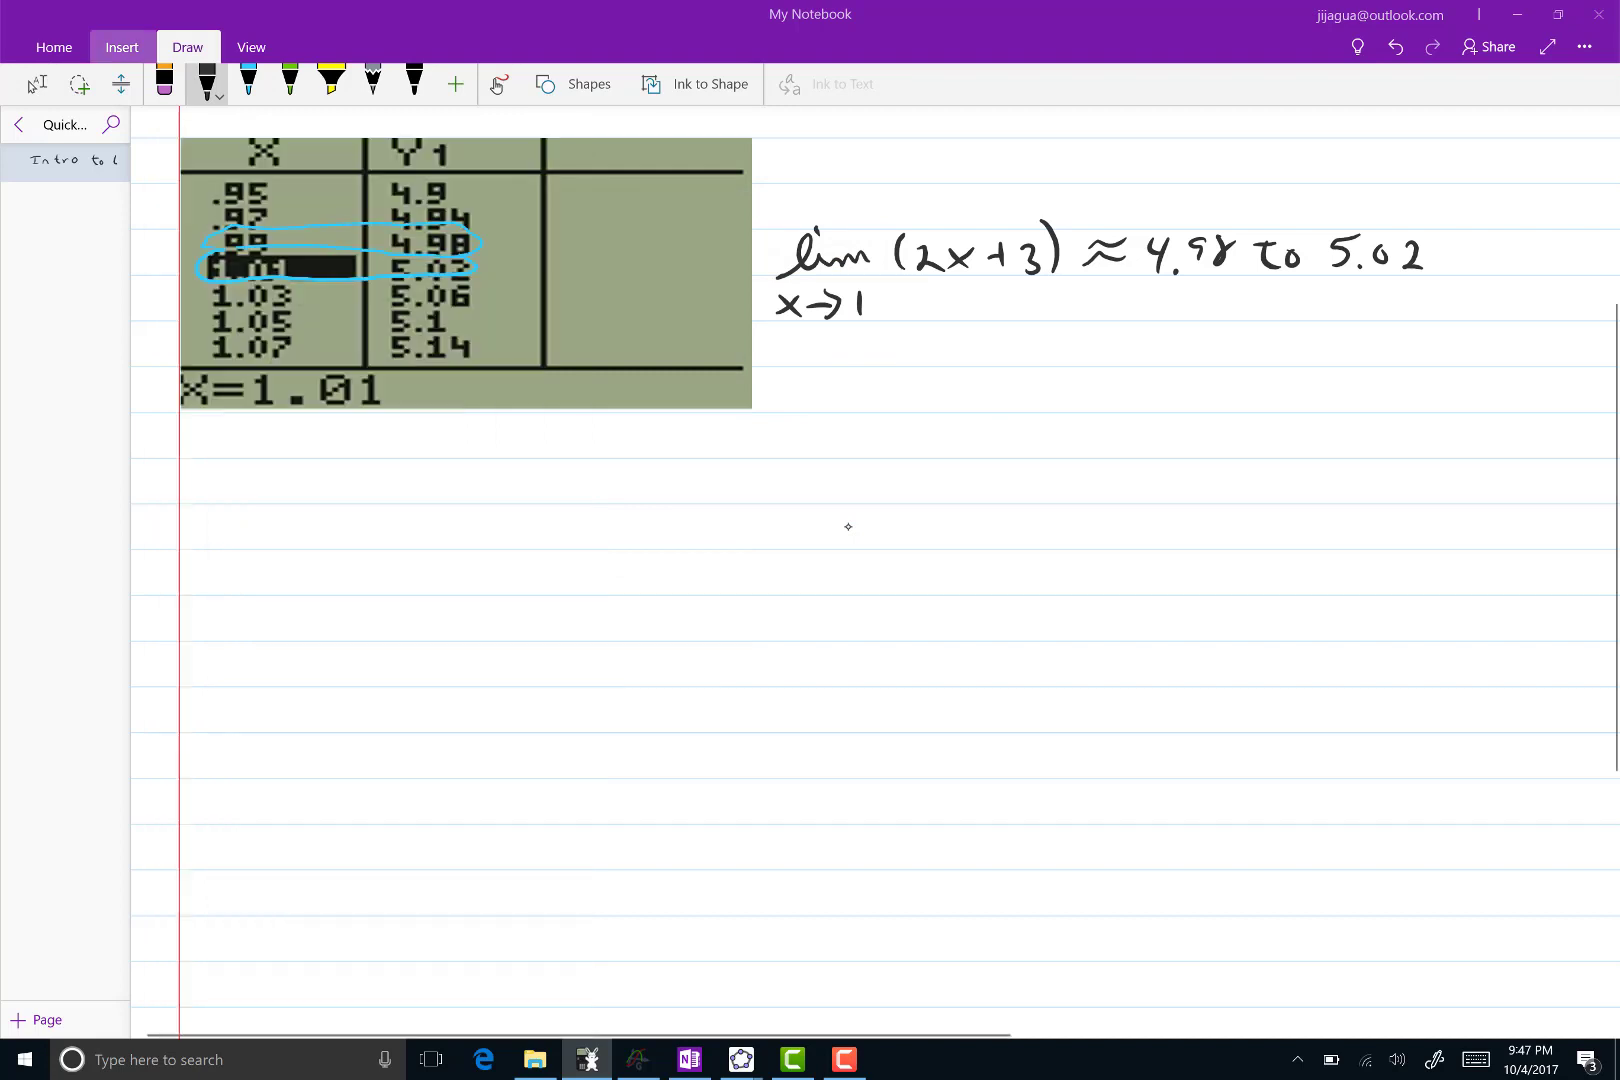
Insert scr.png below the first table on the note page and enlarge it
{"action": "left_click", "coordinate": [264, 84]}
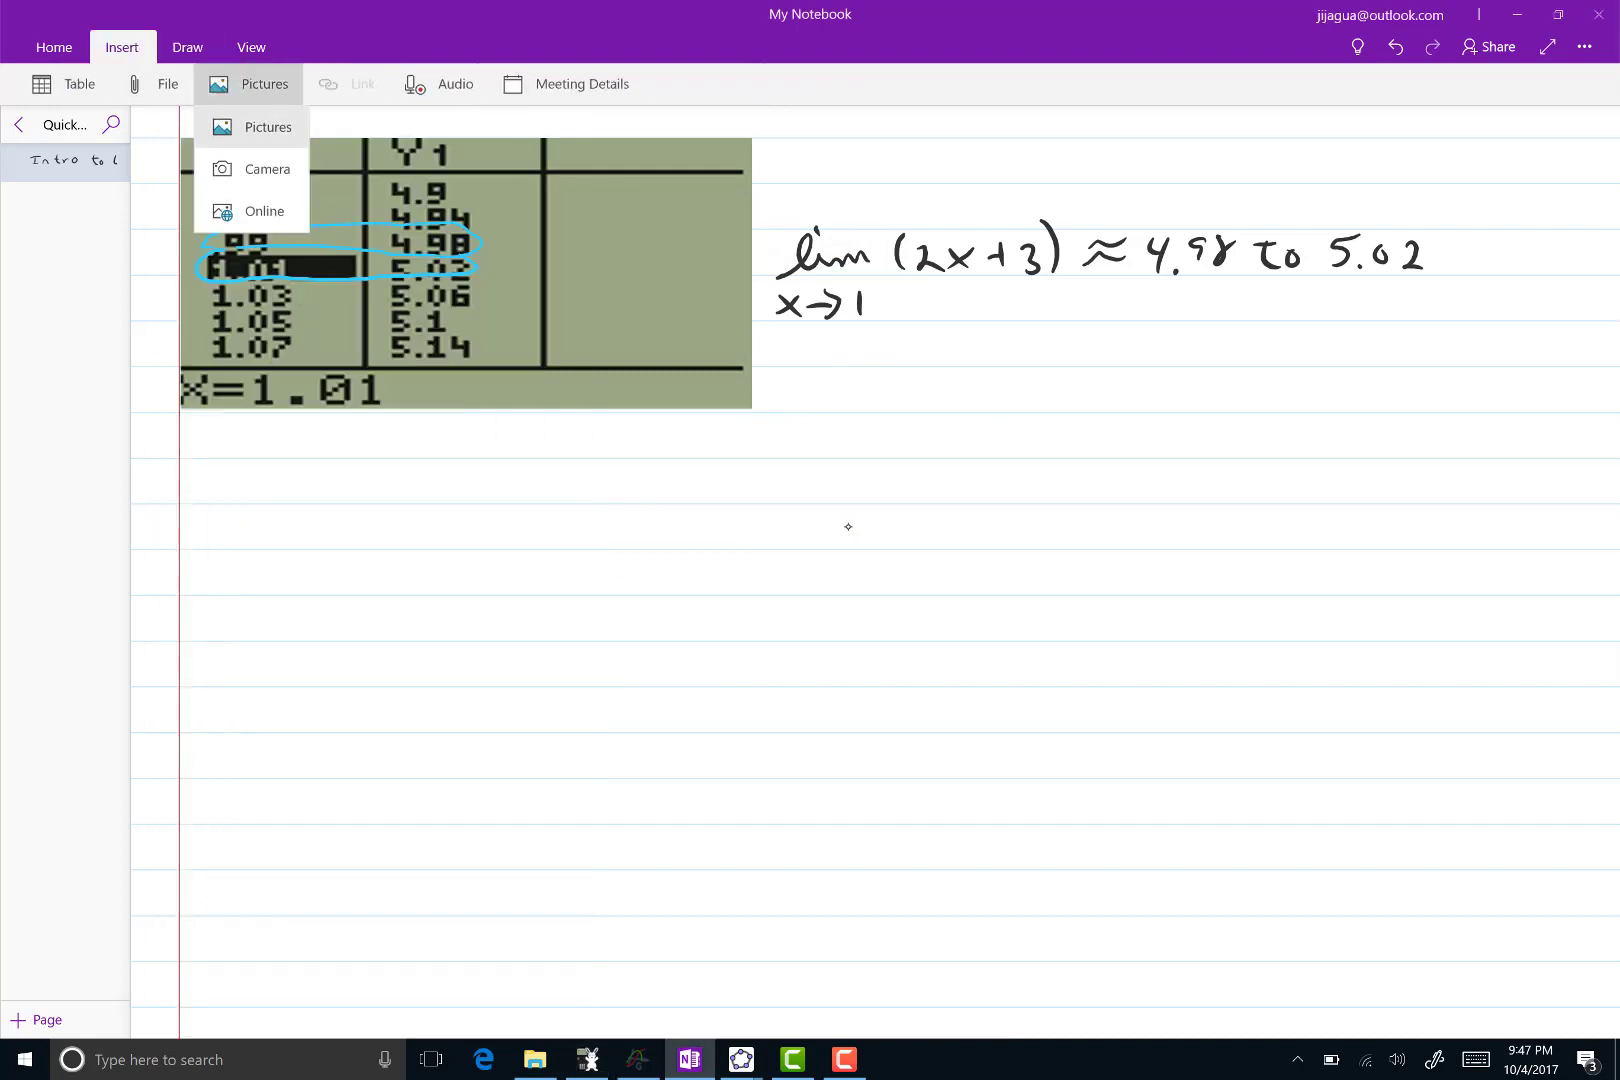
{"action": "left_click", "coordinate": [268, 126]}
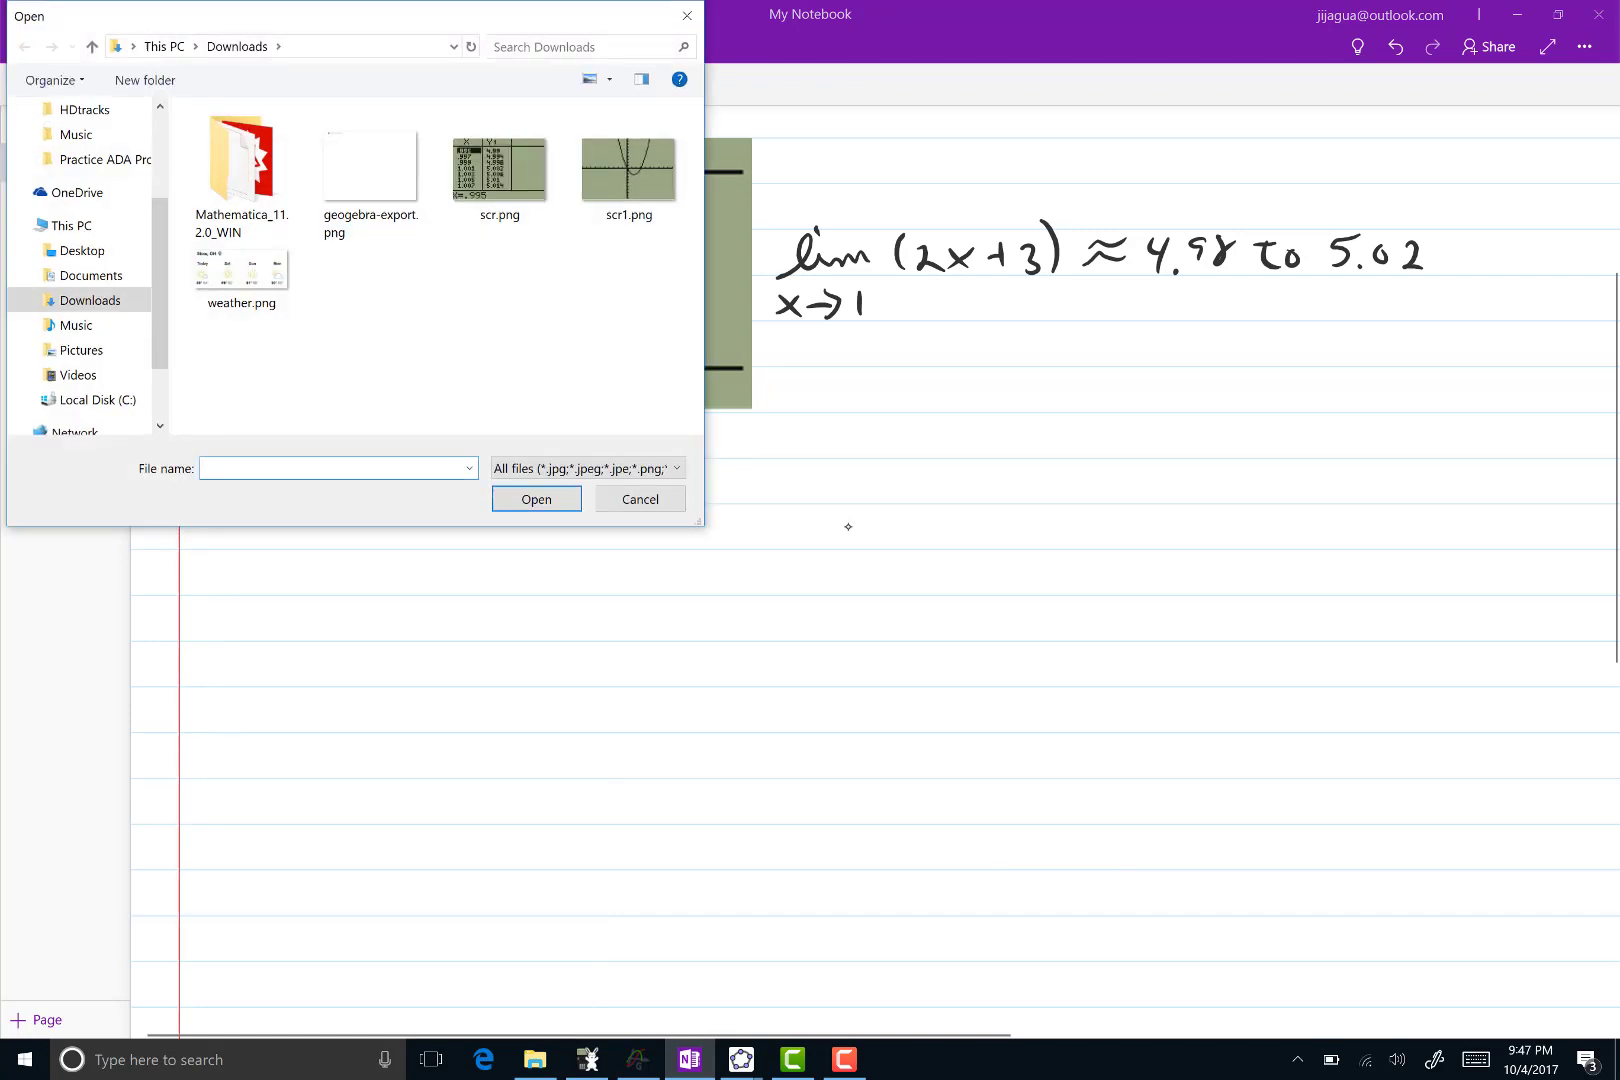
{"action": "left_click", "coordinate": [500, 166]}
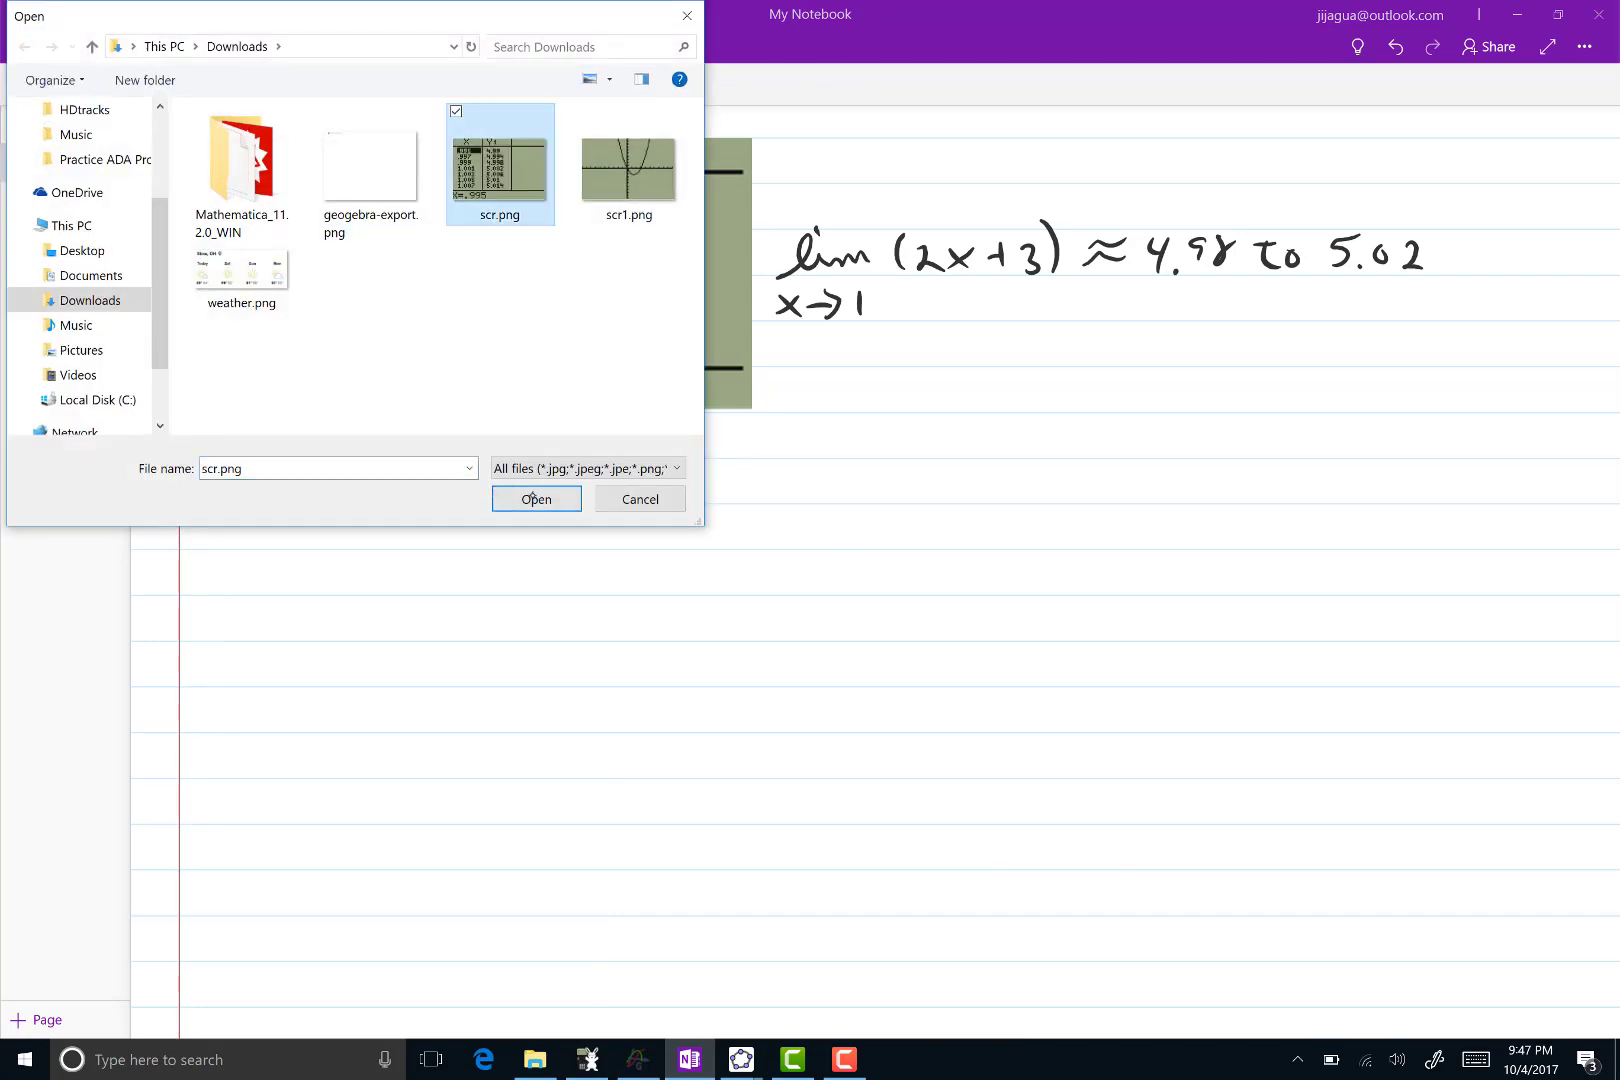
{"action": "left_click", "coordinate": [536, 500]}
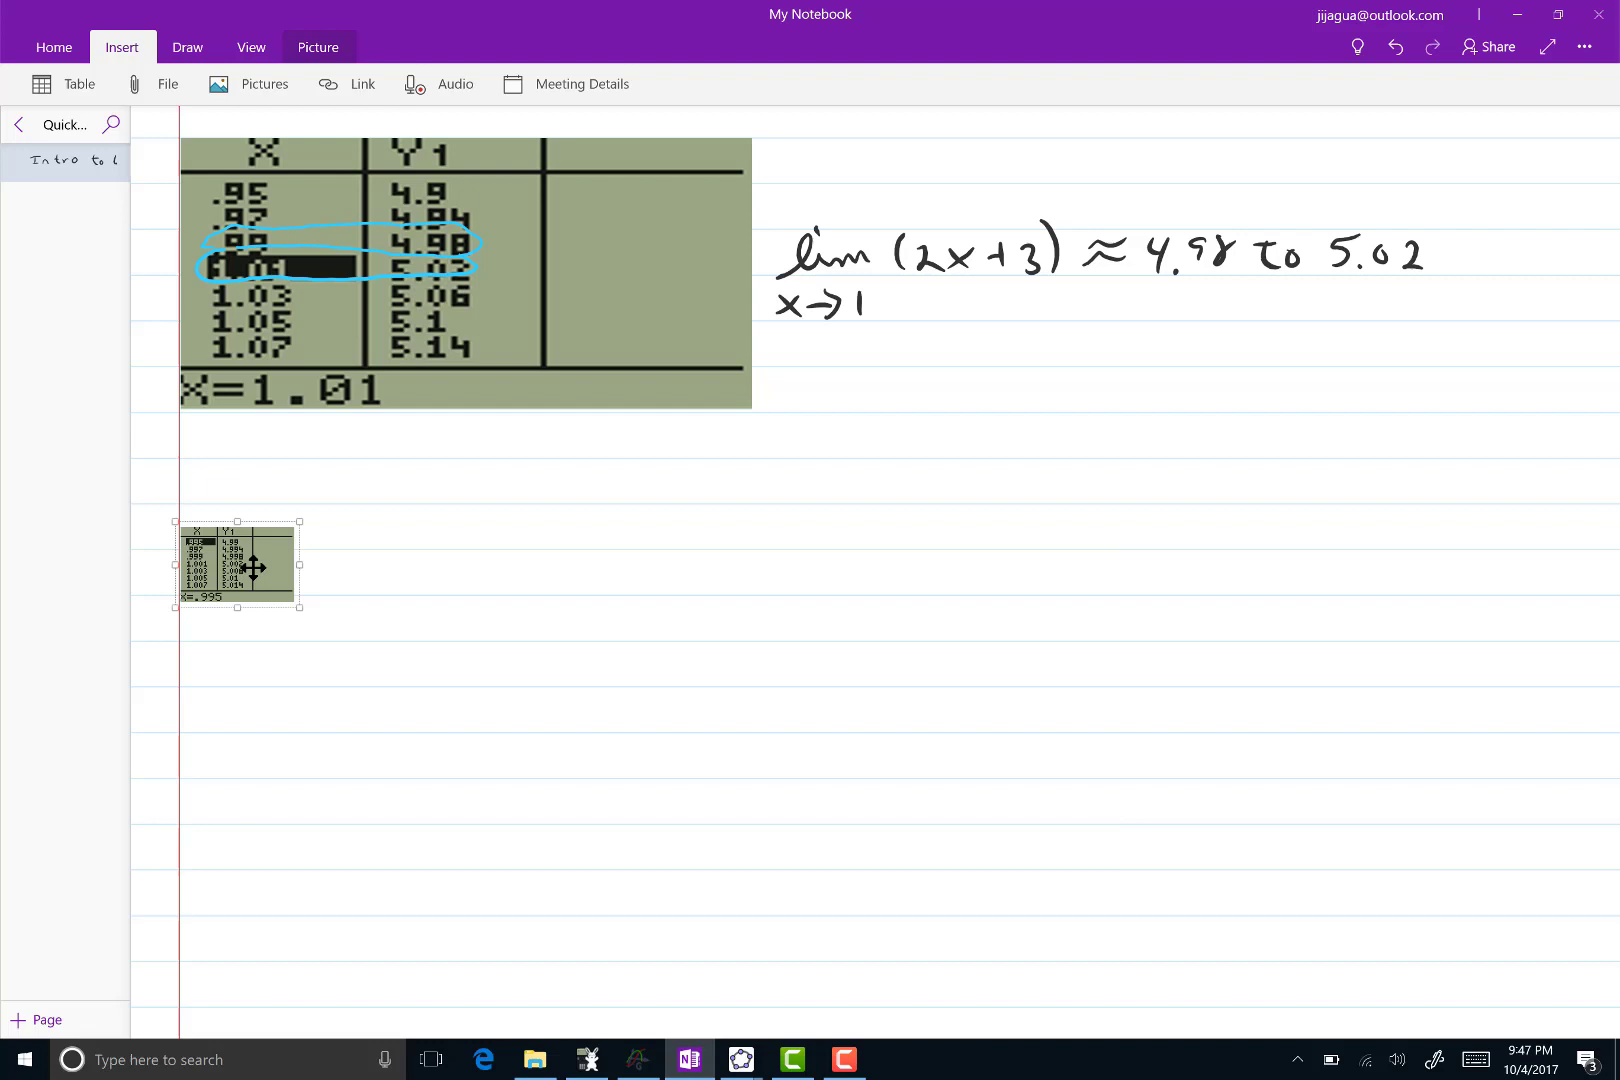
{"action": "mouse_move", "coordinate": [300, 566]}
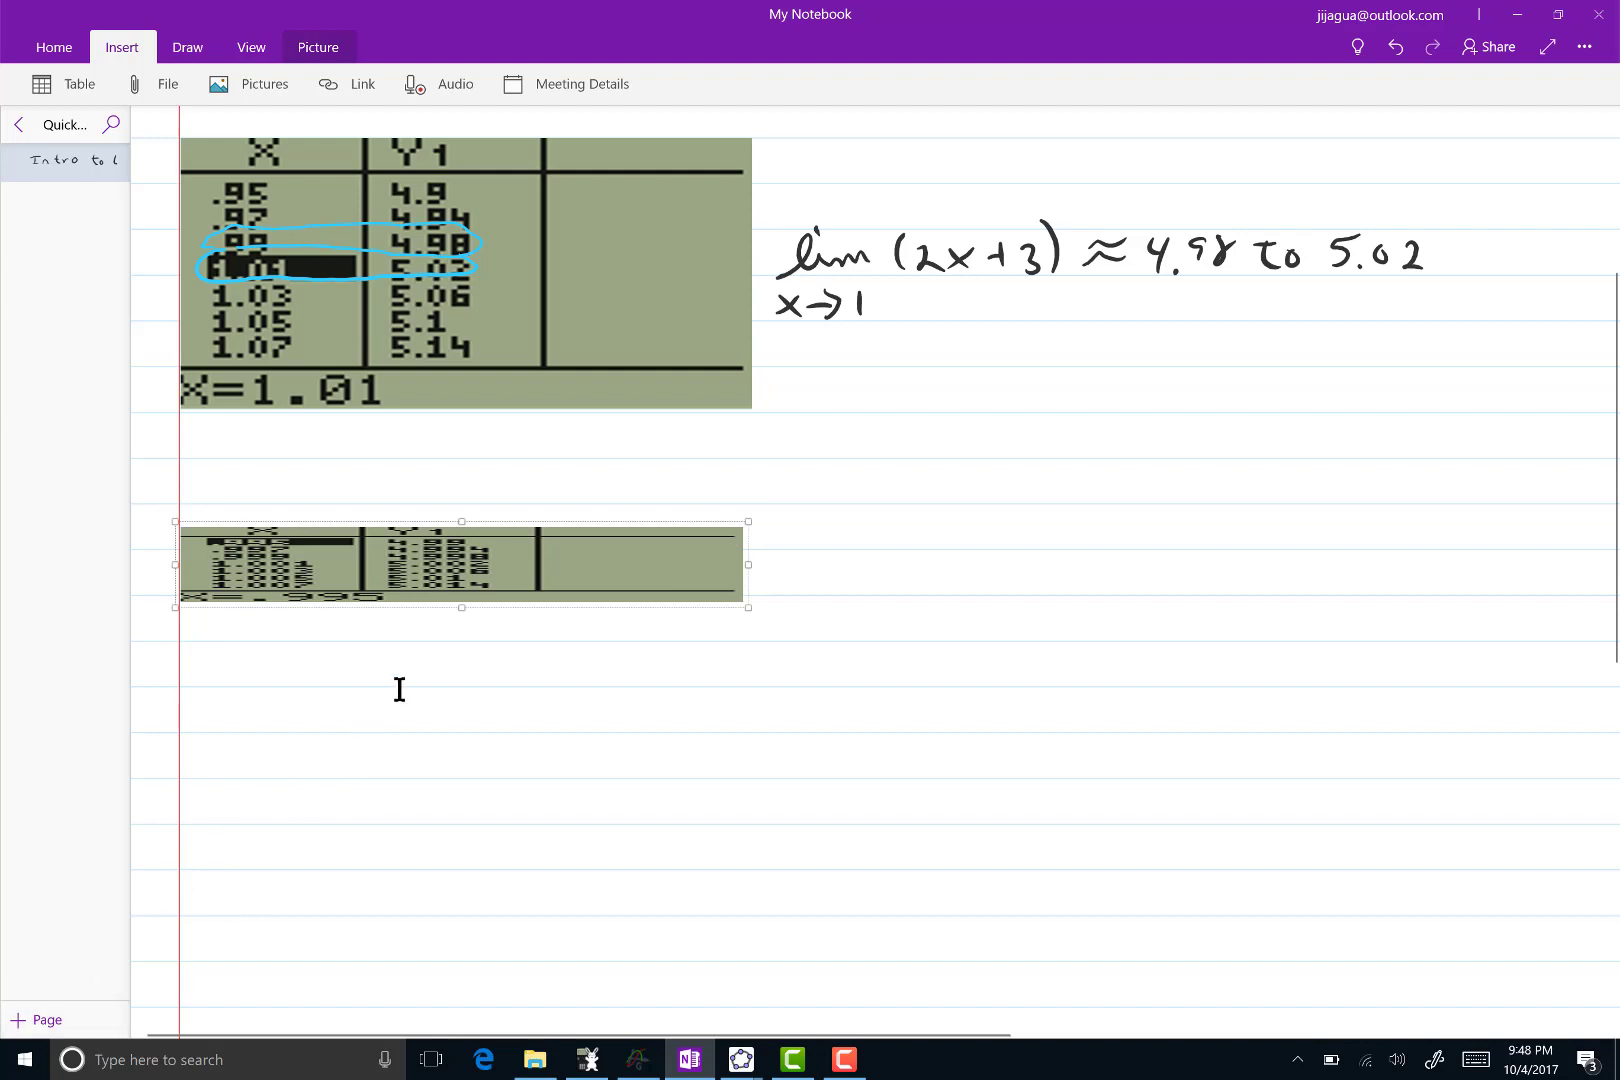
{"action": "mouse_move", "coordinate": [460, 608]}
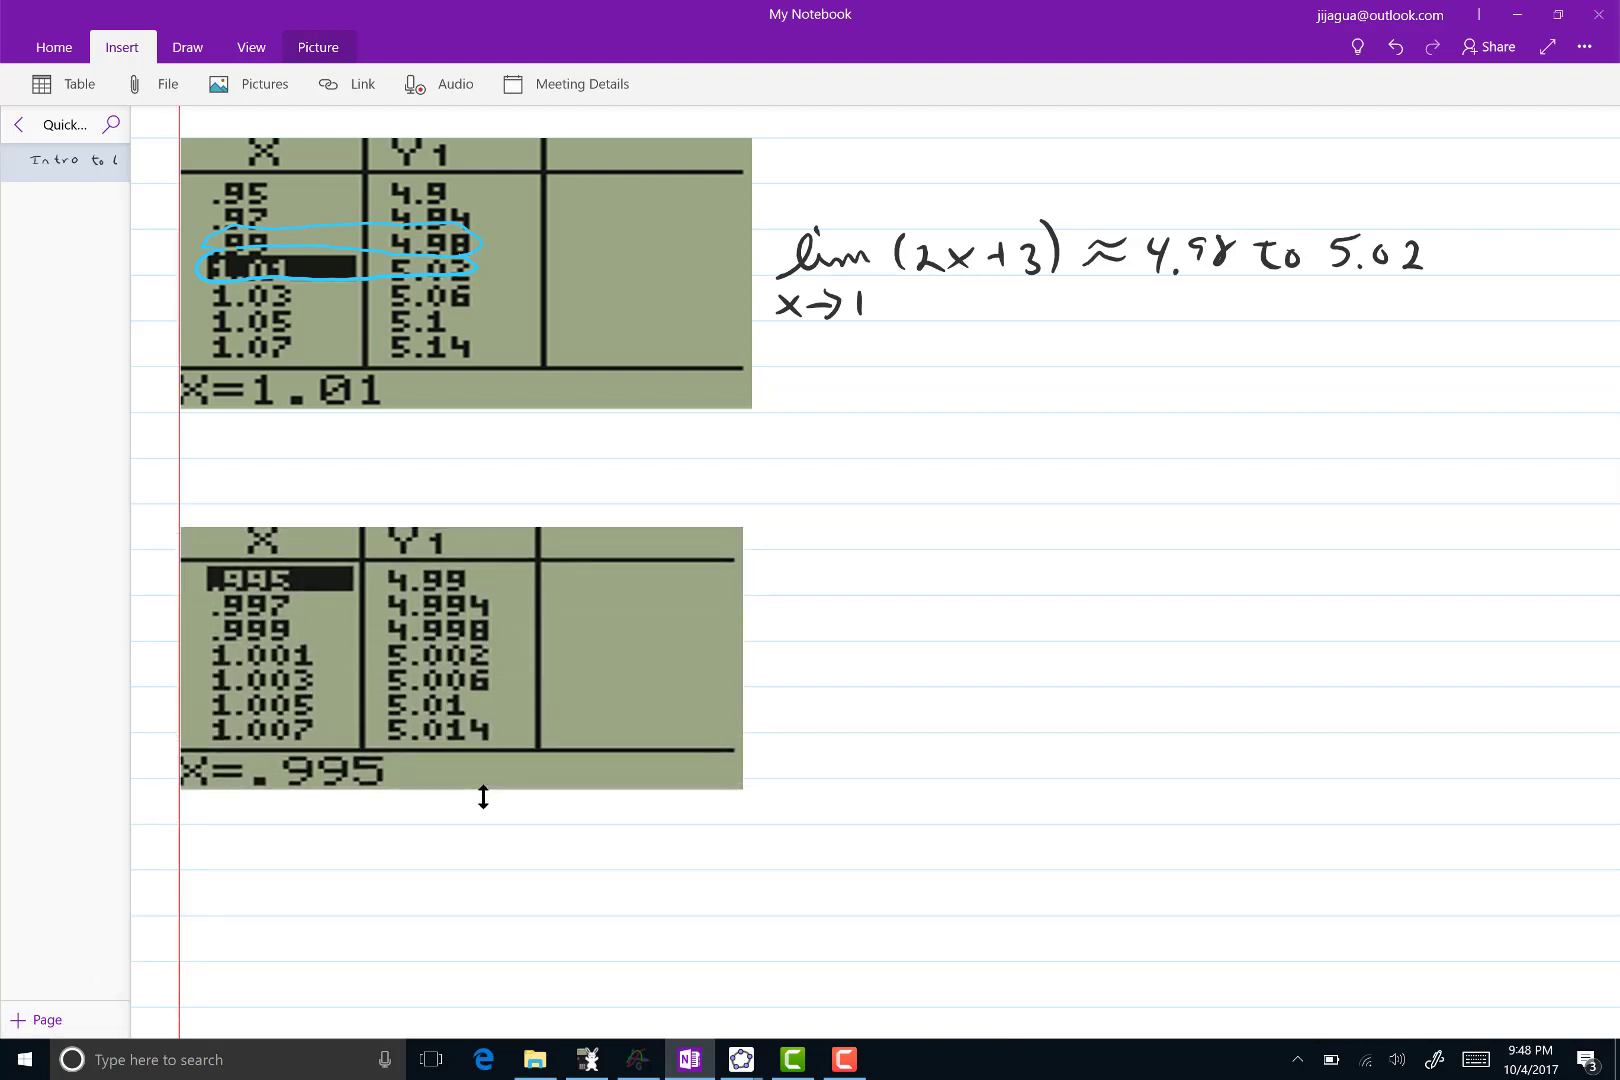
{"action": "left_click", "coordinate": [460, 658]}
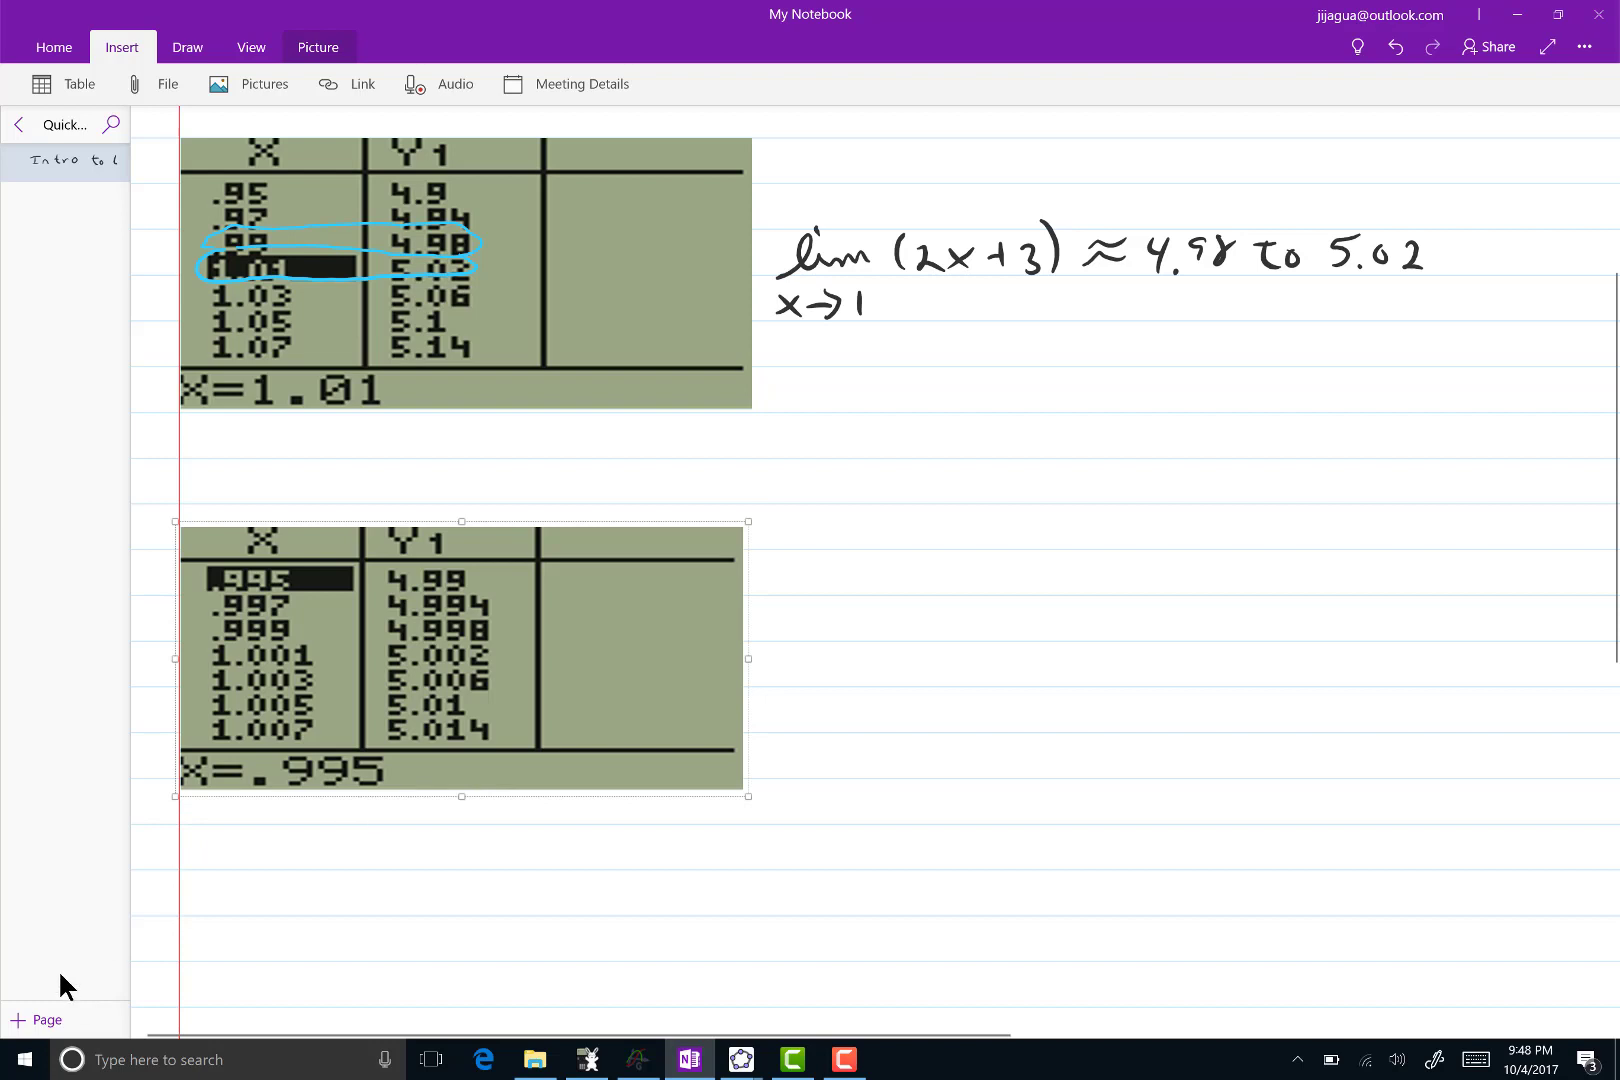
{"action": "left_click", "coordinate": [188, 46]}
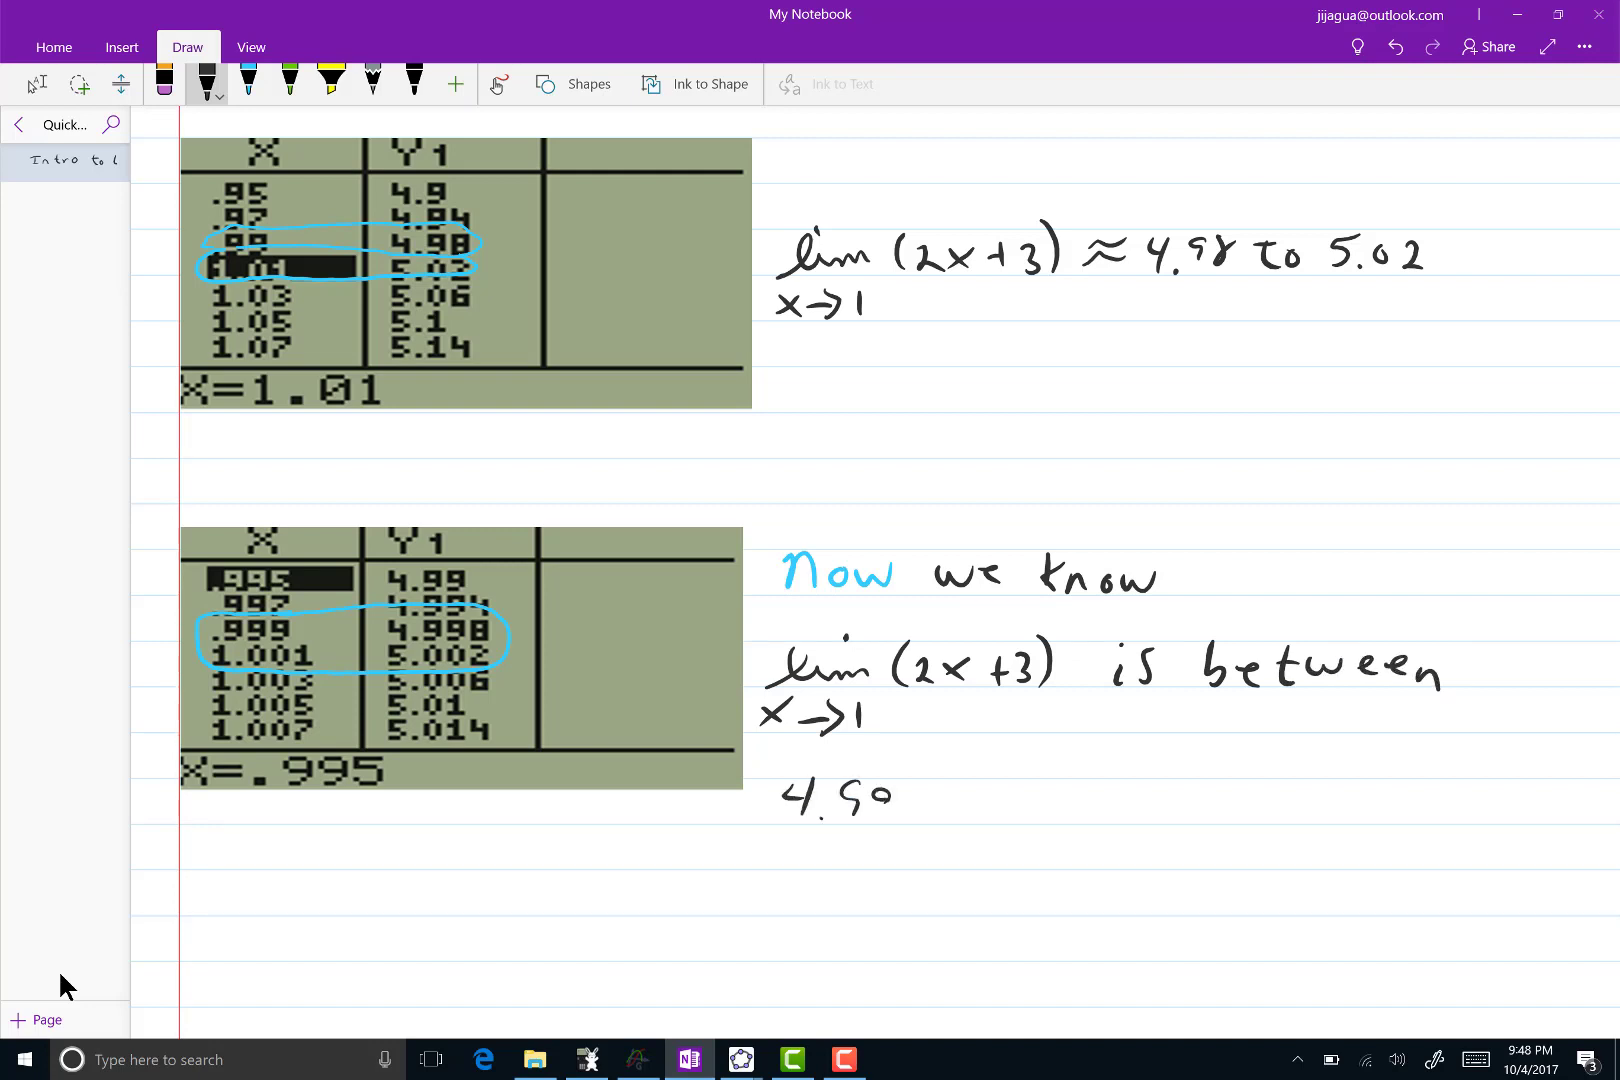
Handwrite that lim(2x+3) is now known to be between 4.998 and 5.002
{"action": "type", "text": "4.598 an"}
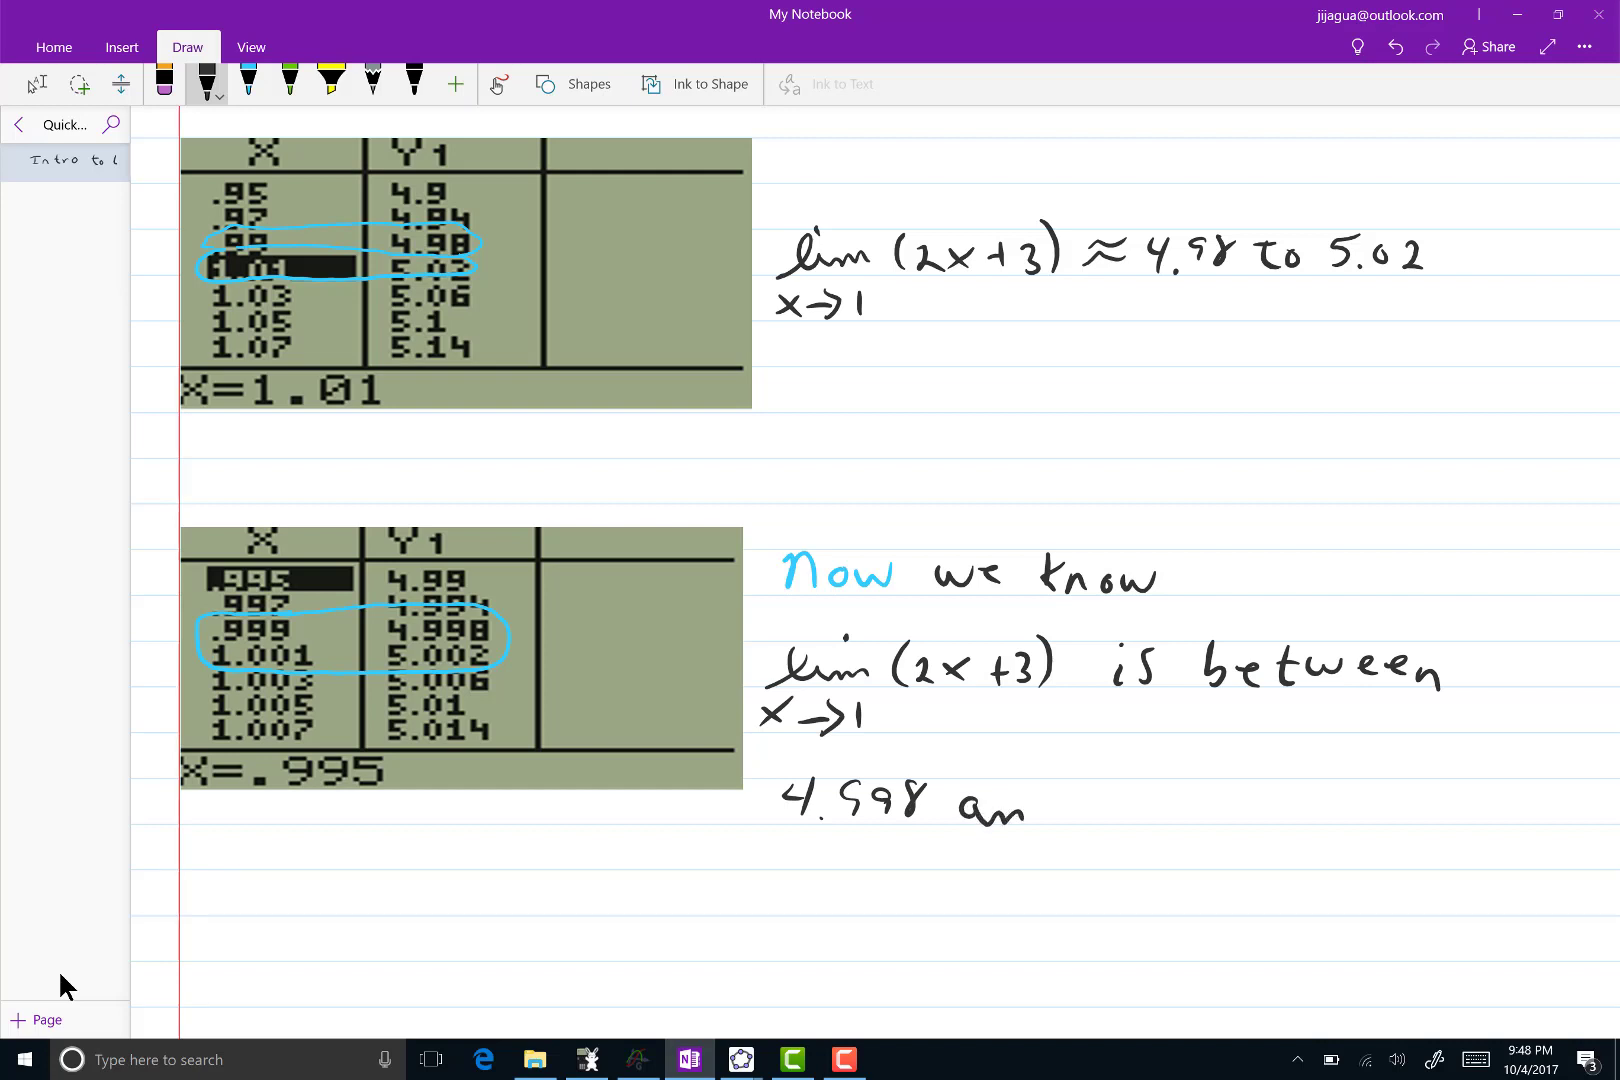
{"action": "type", "text": "nd 5.002."}
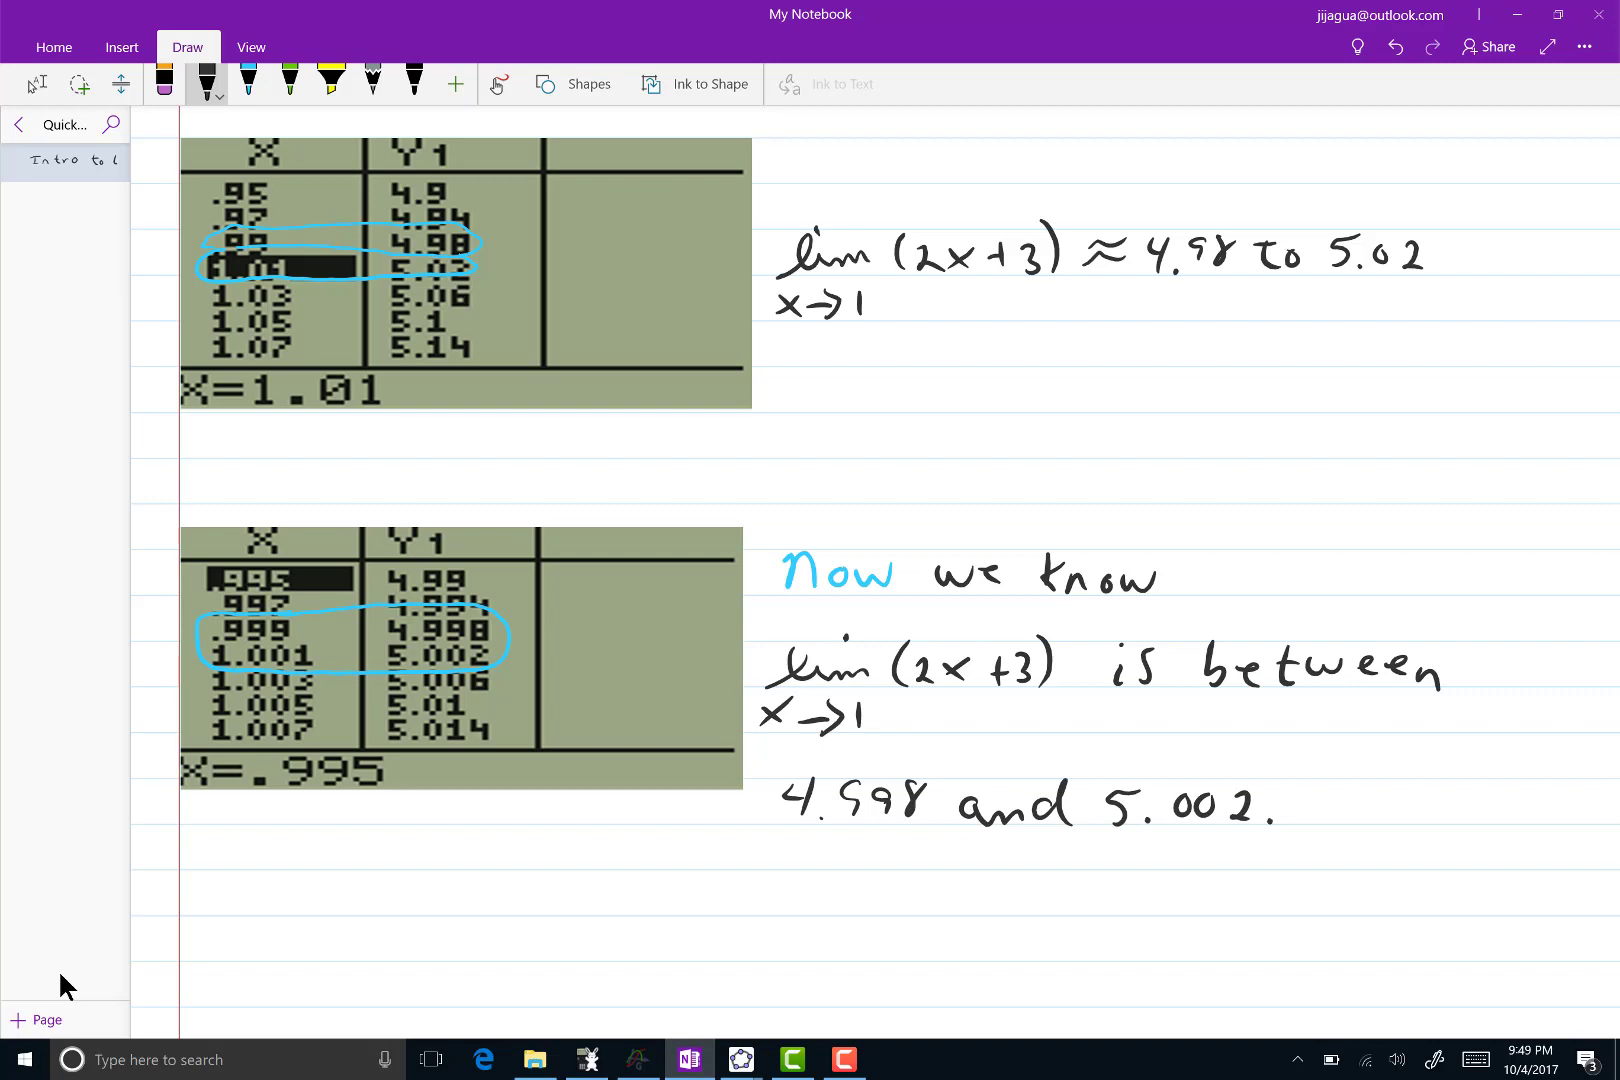
{"action": "scroll", "scroll_direction": "down", "scroll_amount": 3}
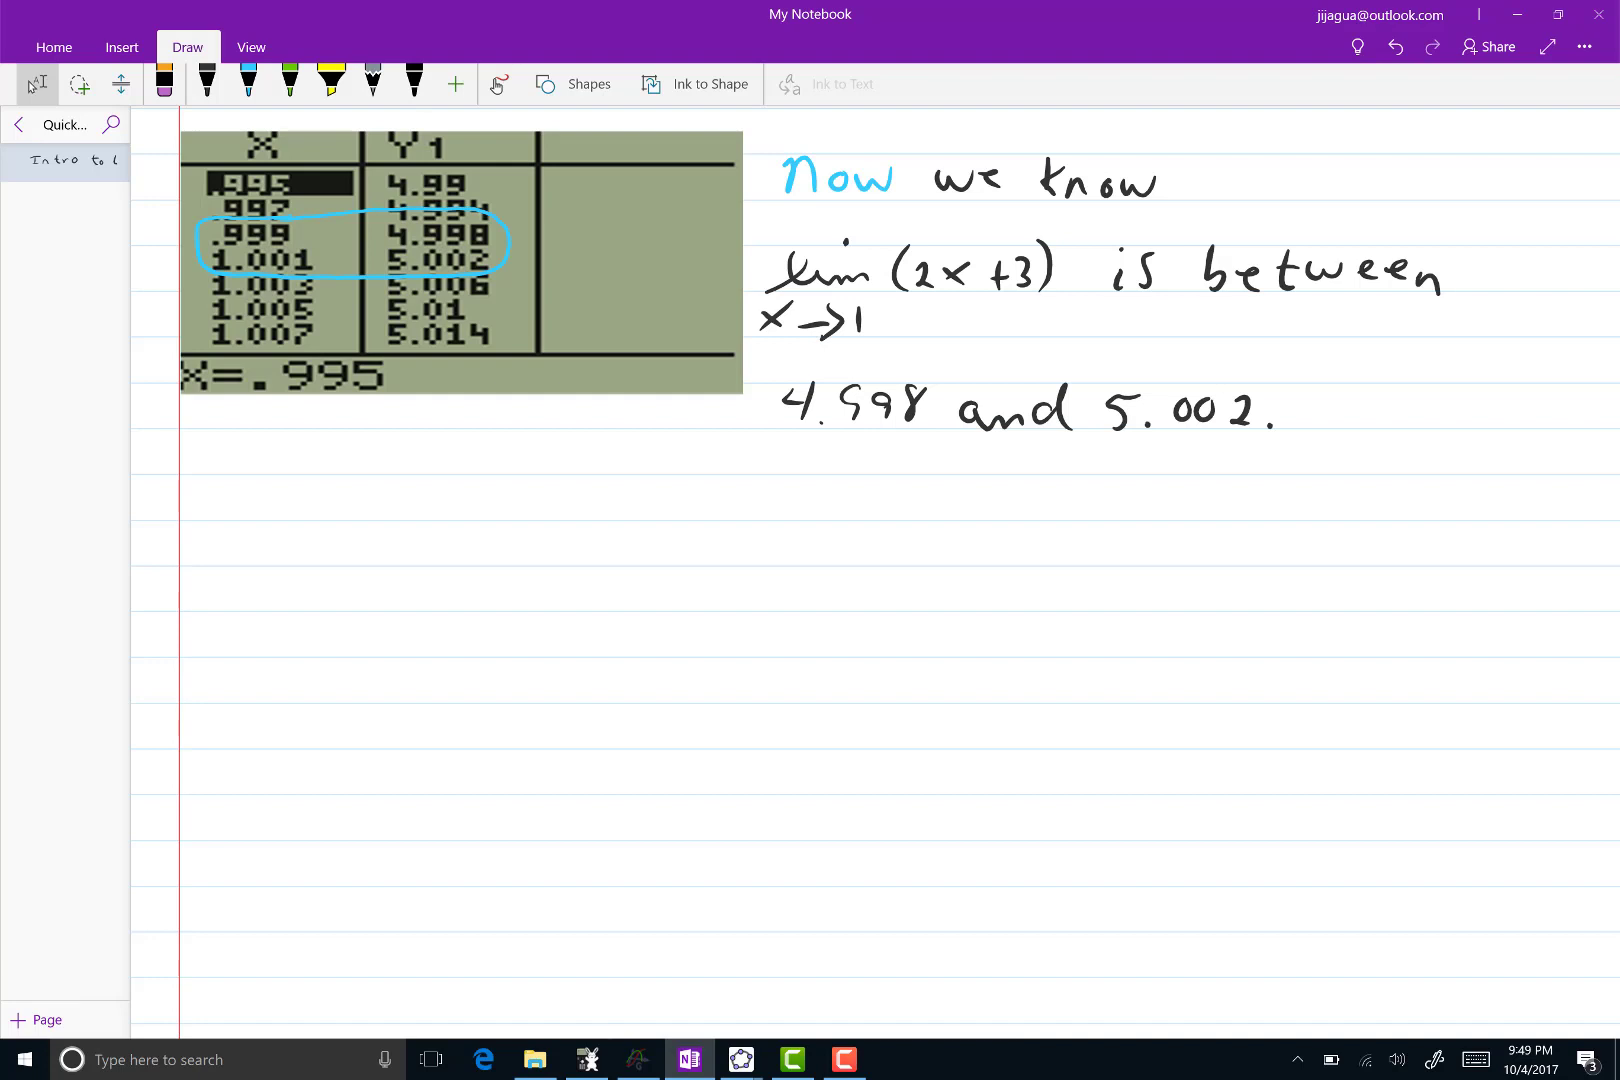
Set the table to TblStart=.9999 and ΔTbl=.0002 and show the rows around x = 1
{"action": "left_click", "coordinate": [586, 1060]}
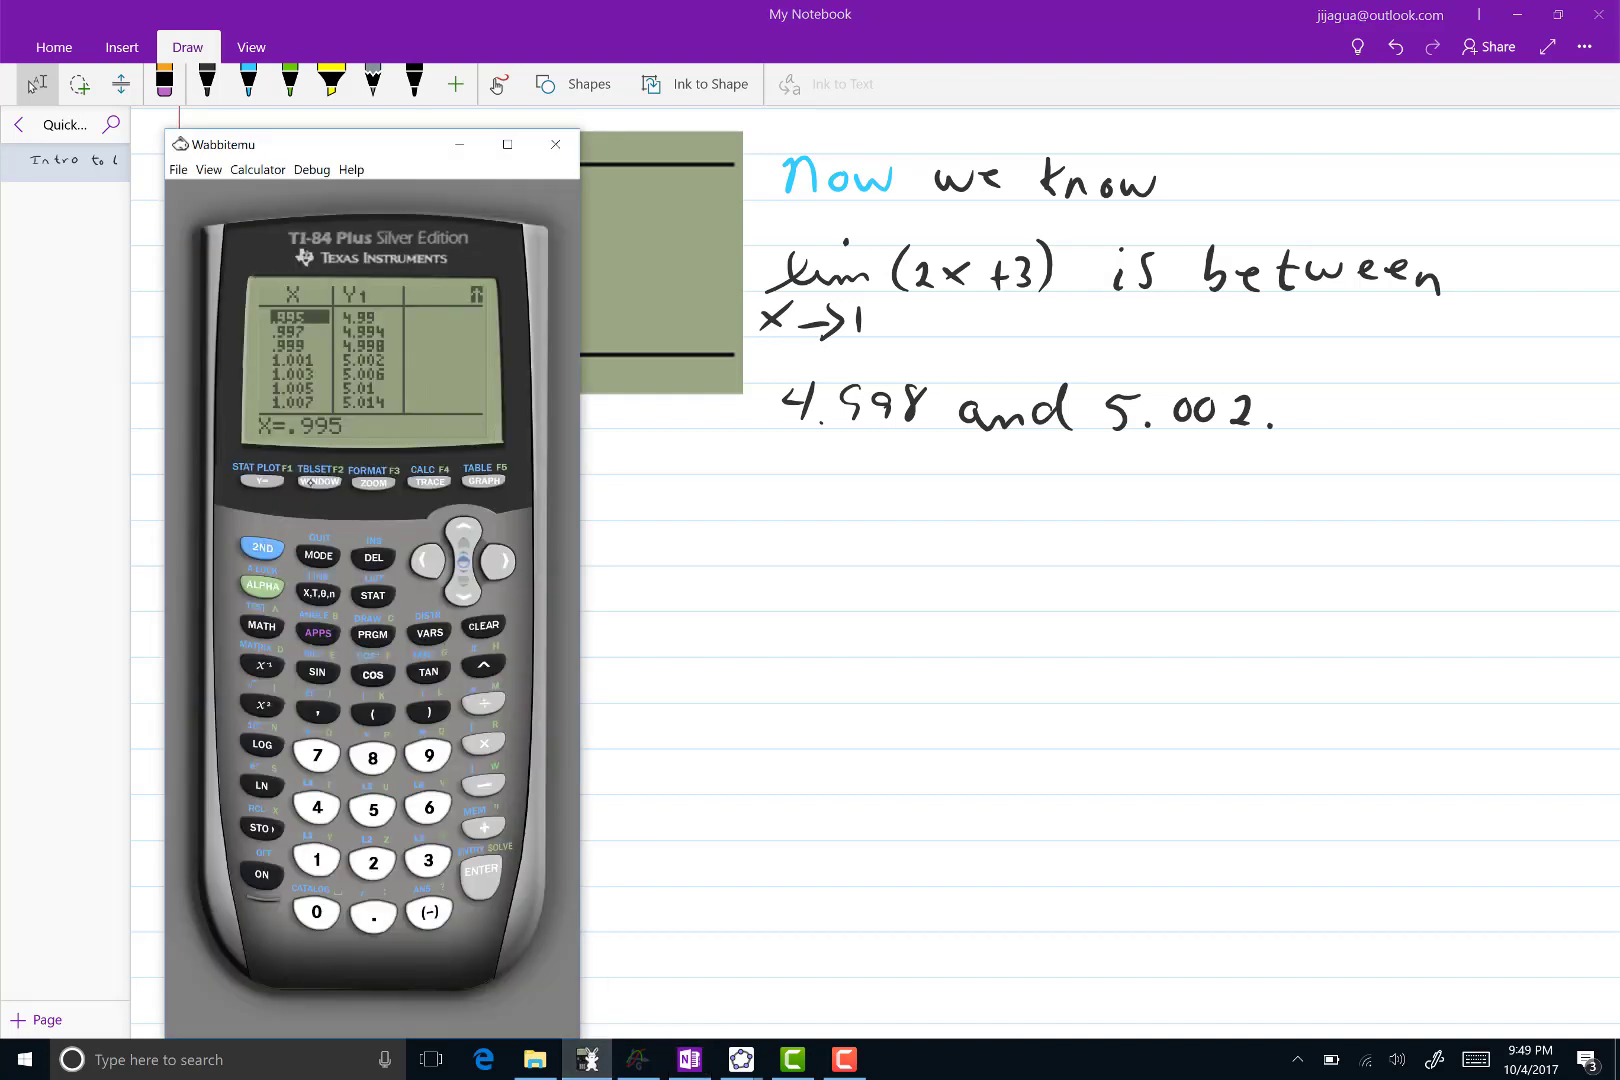
{"action": "left_click", "coordinate": [318, 480]}
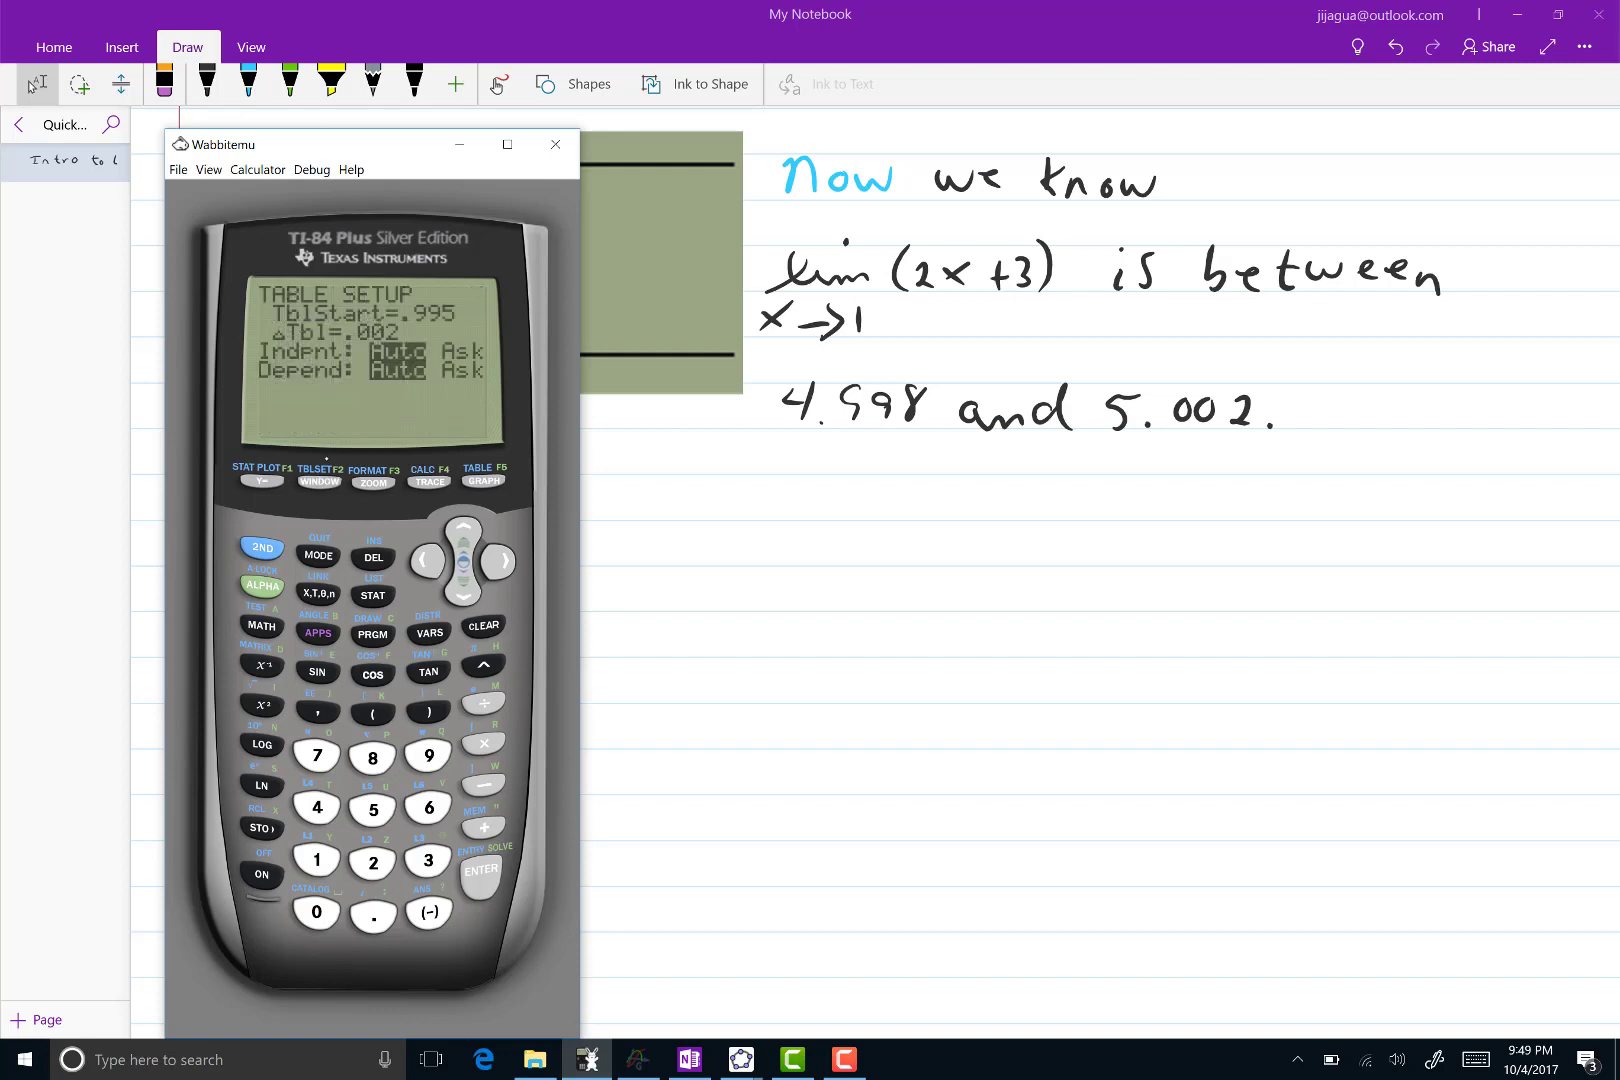
{"action": "left_click", "coordinate": [426, 754]}
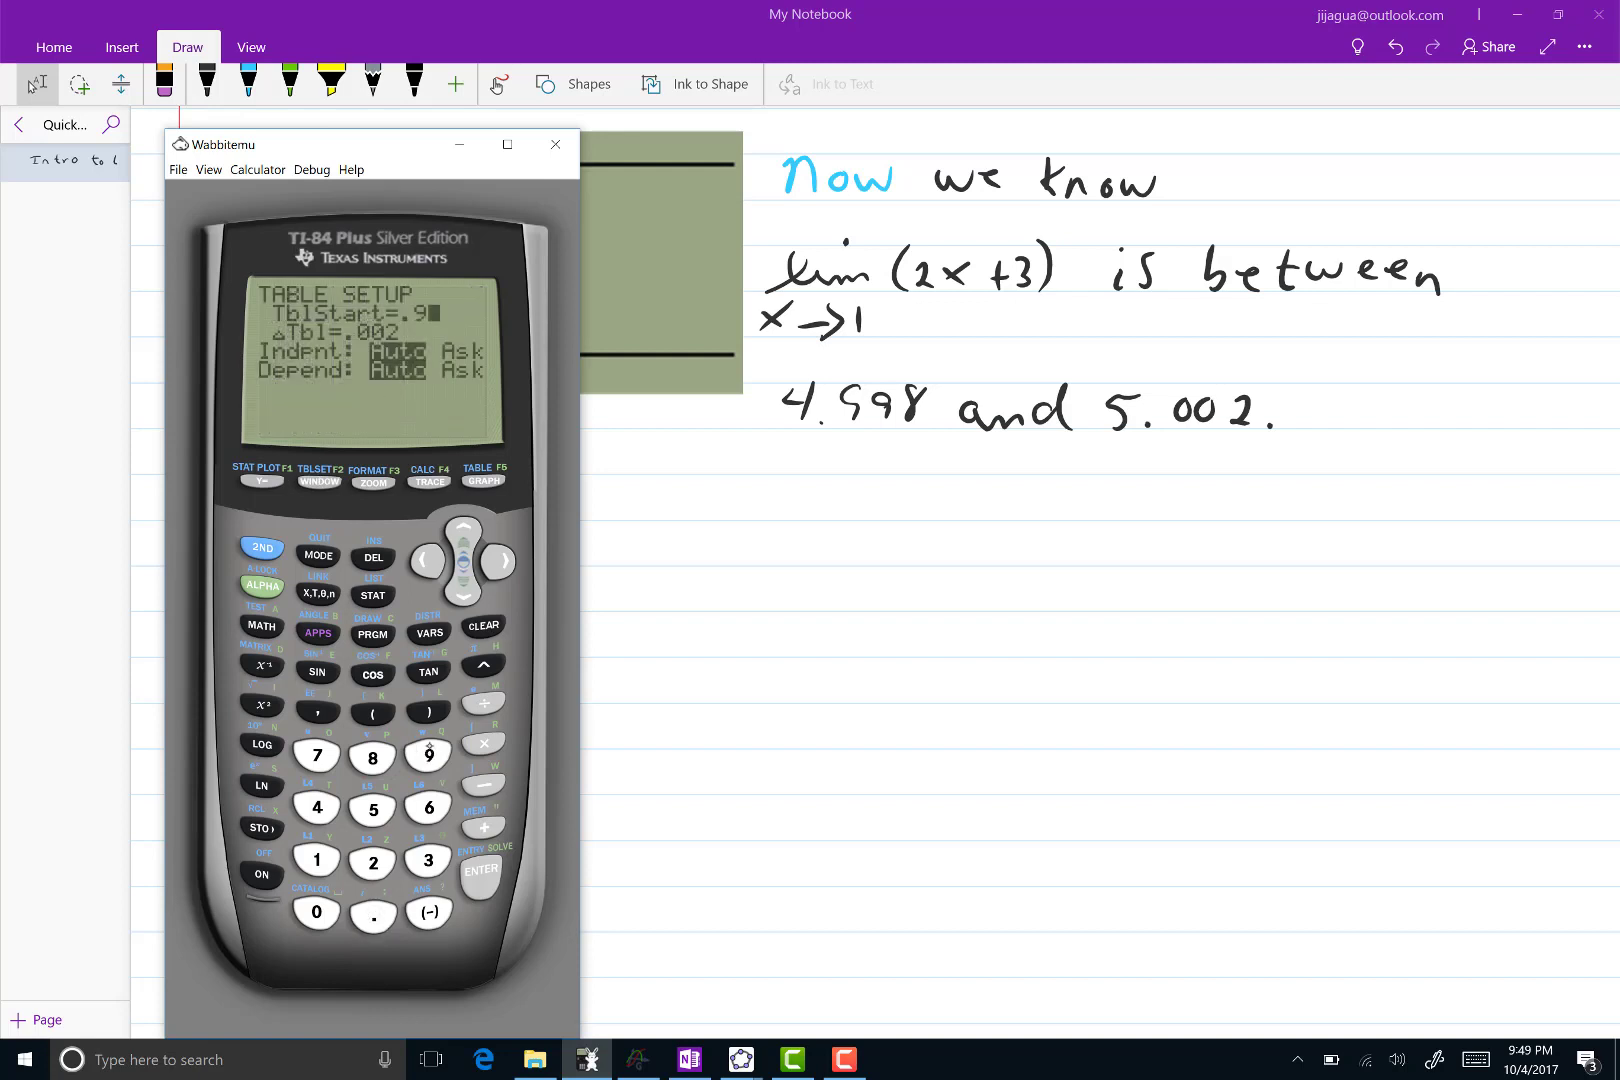
{"action": "left_click", "coordinate": [428, 758]}
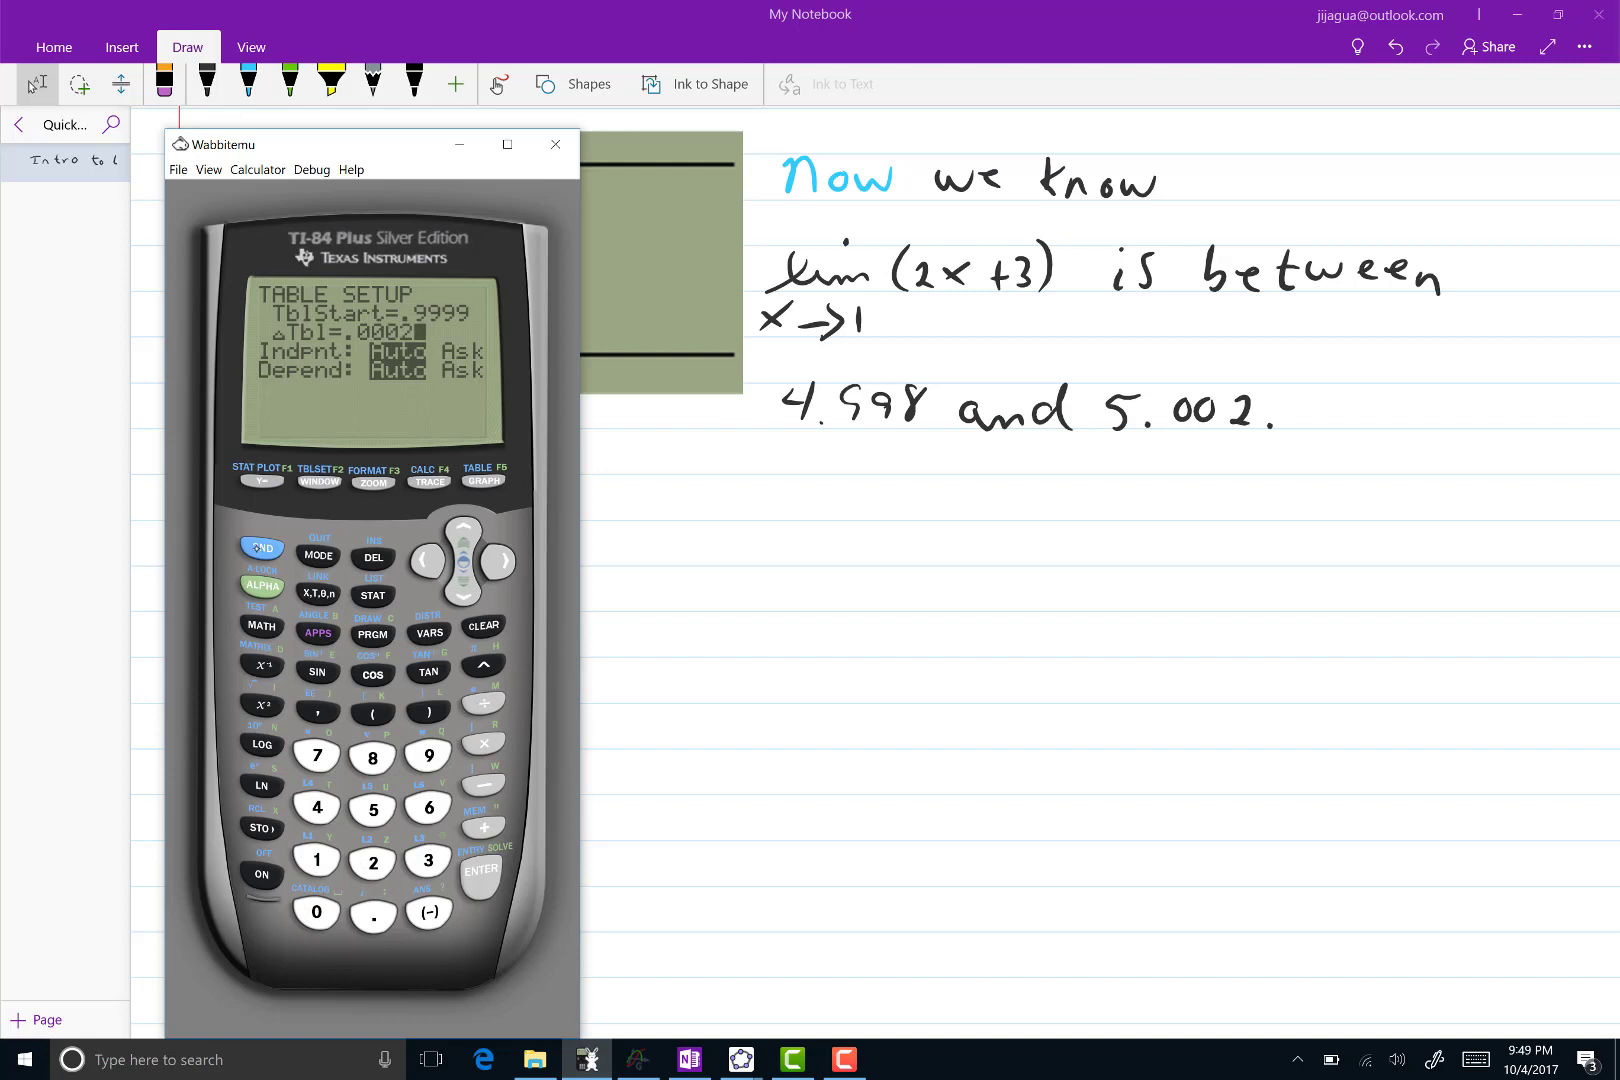
{"action": "left_click", "coordinate": [482, 480]}
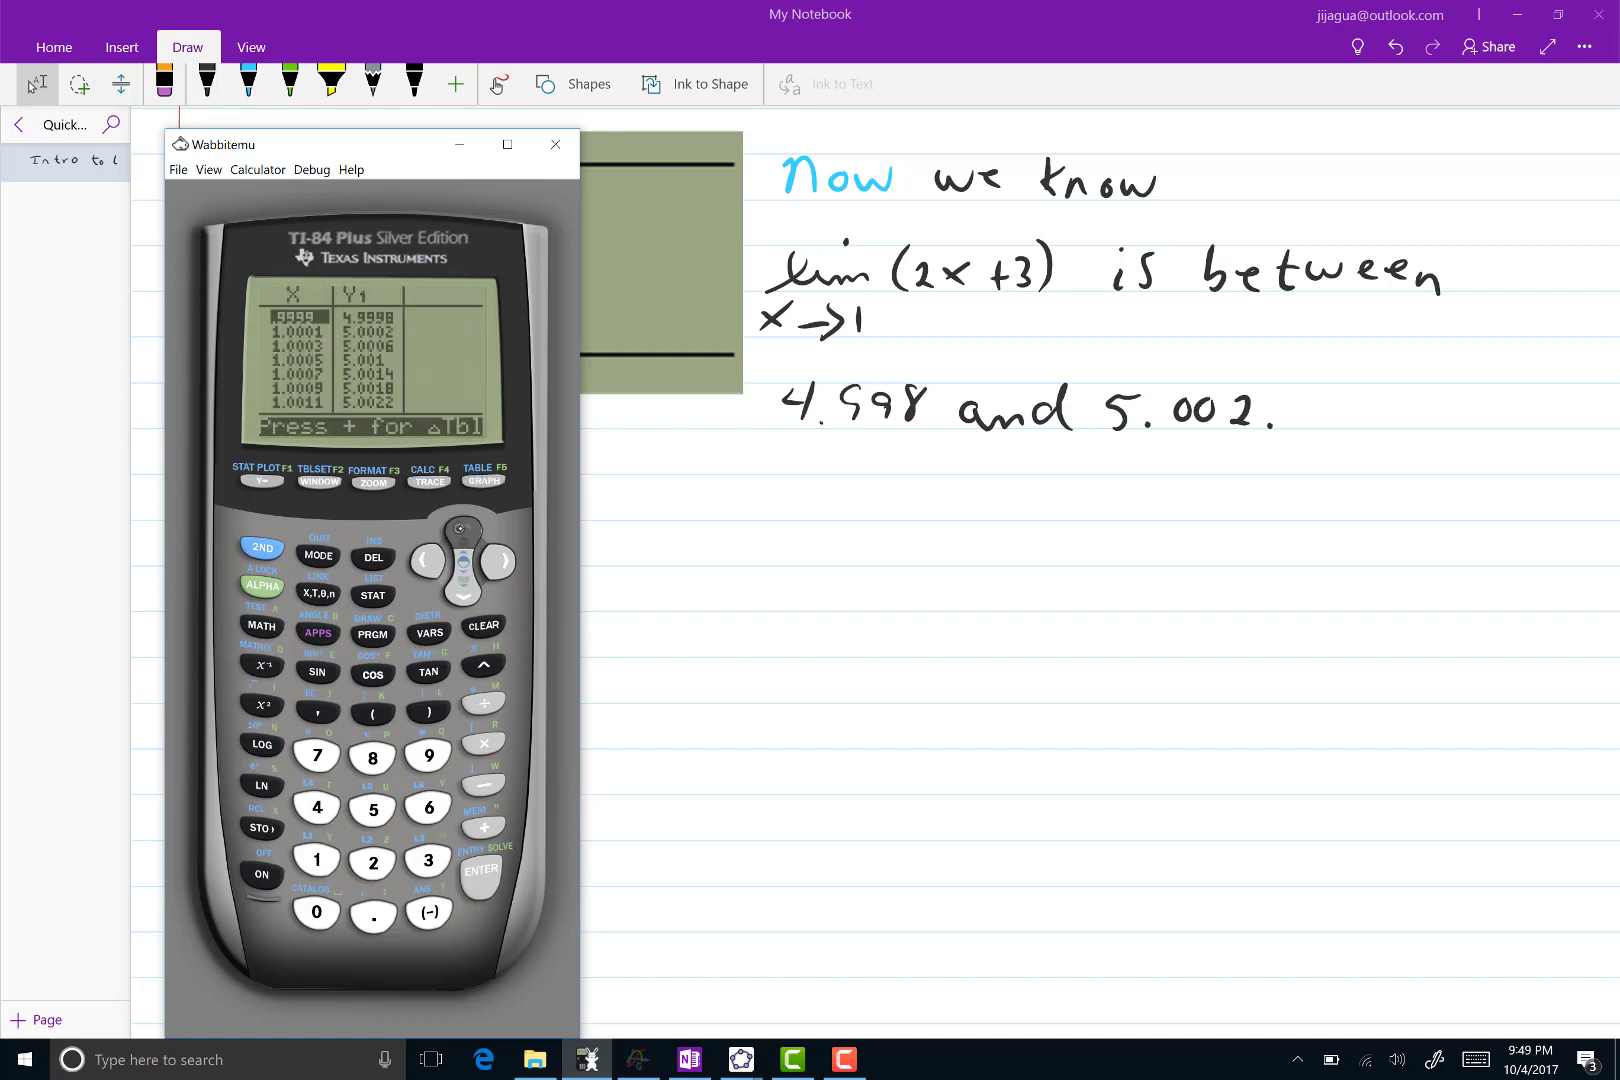
{"action": "left_click", "coordinate": [462, 532]}
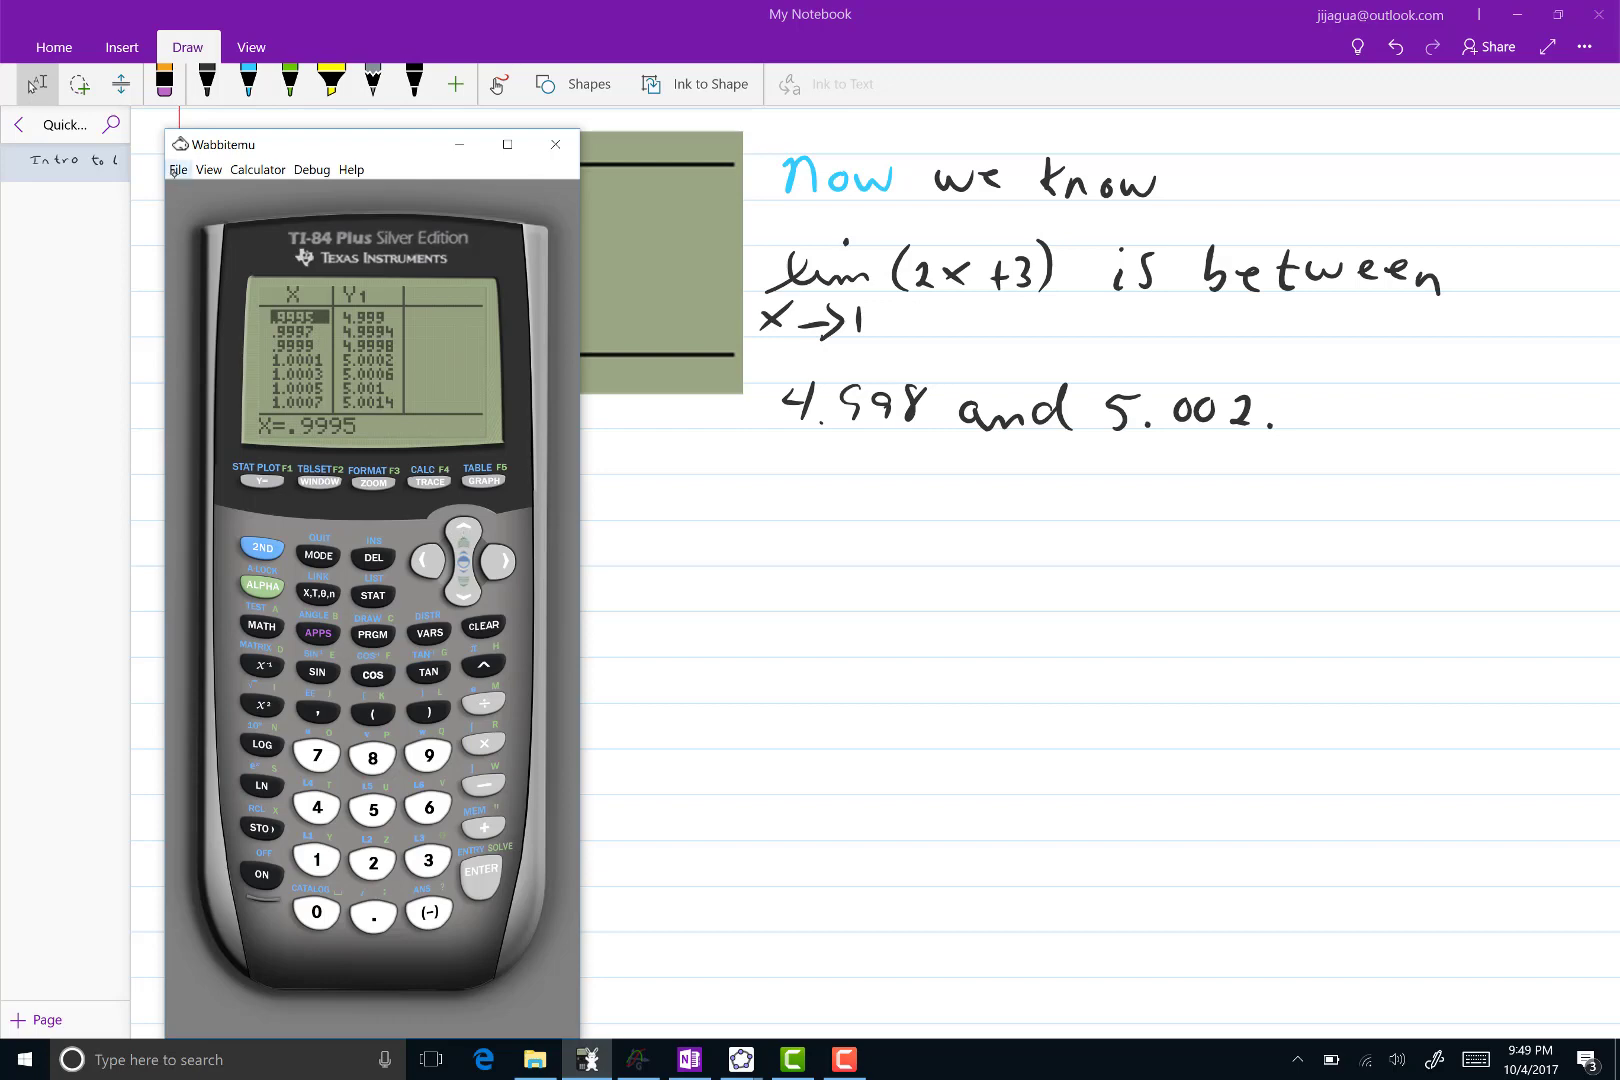
Save a screenshot of the finer table, replacing the existing scr.png
{"action": "left_click", "coordinate": [178, 170]}
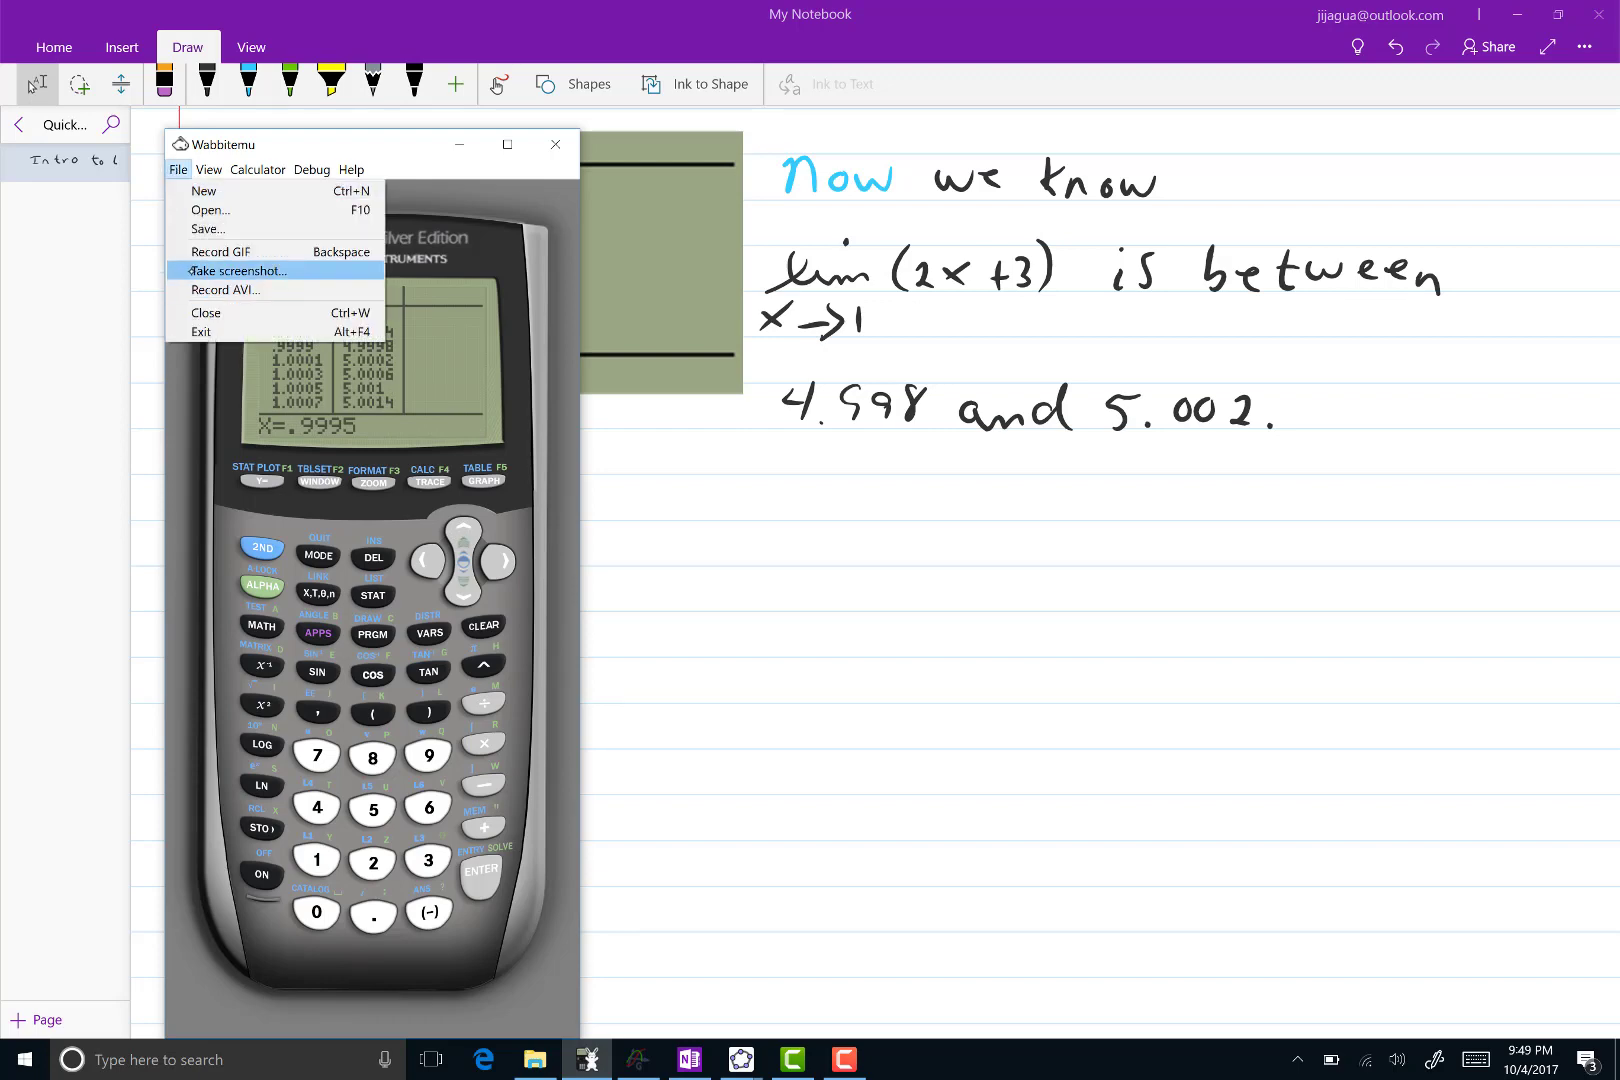
{"action": "left_click", "coordinate": [236, 270]}
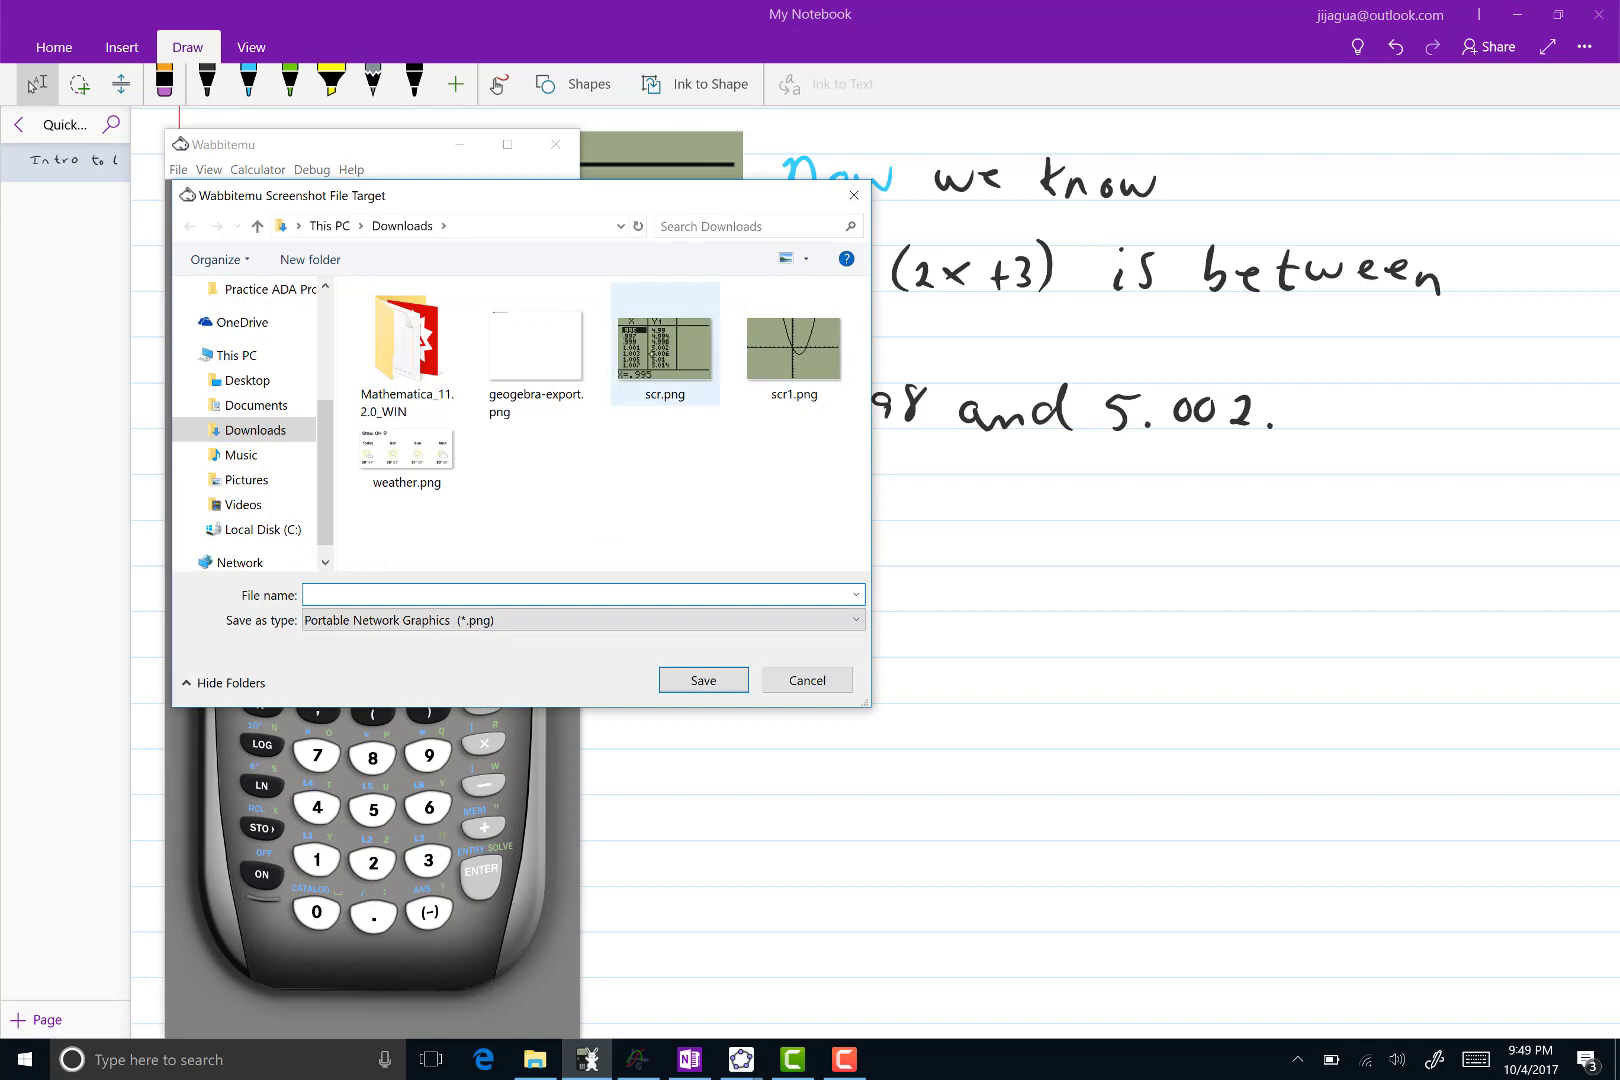
{"action": "left_click", "coordinate": [702, 680]}
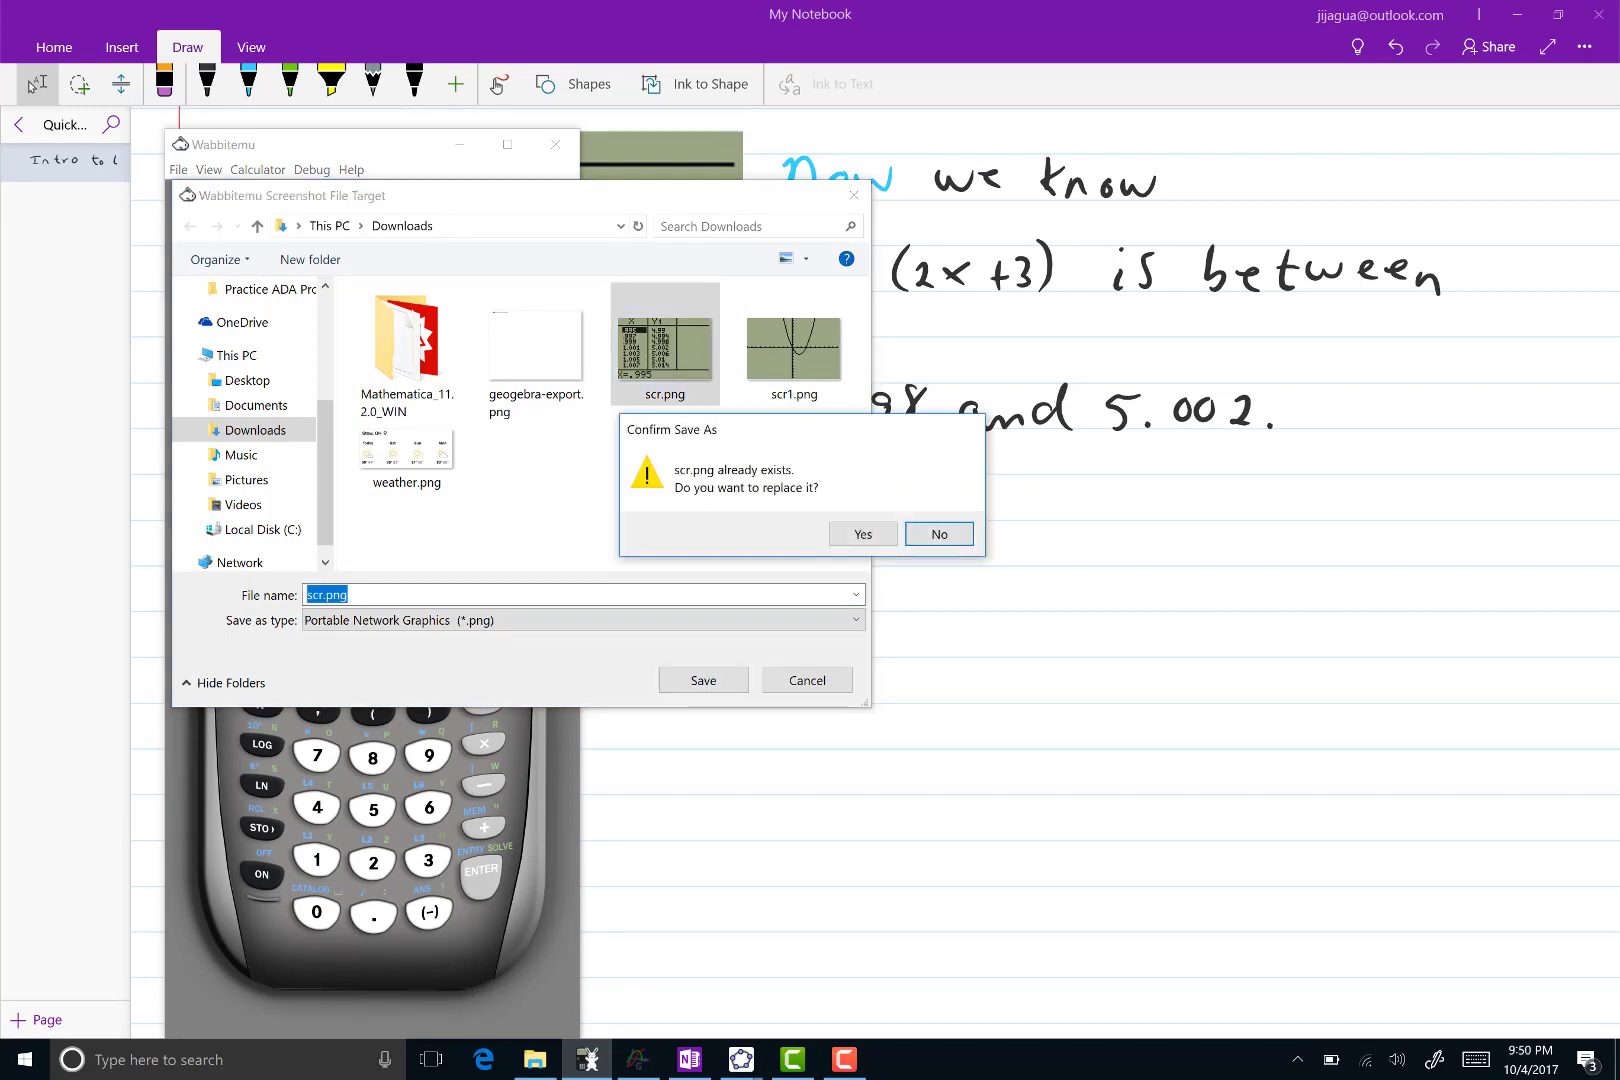
{"action": "left_click", "coordinate": [862, 534]}
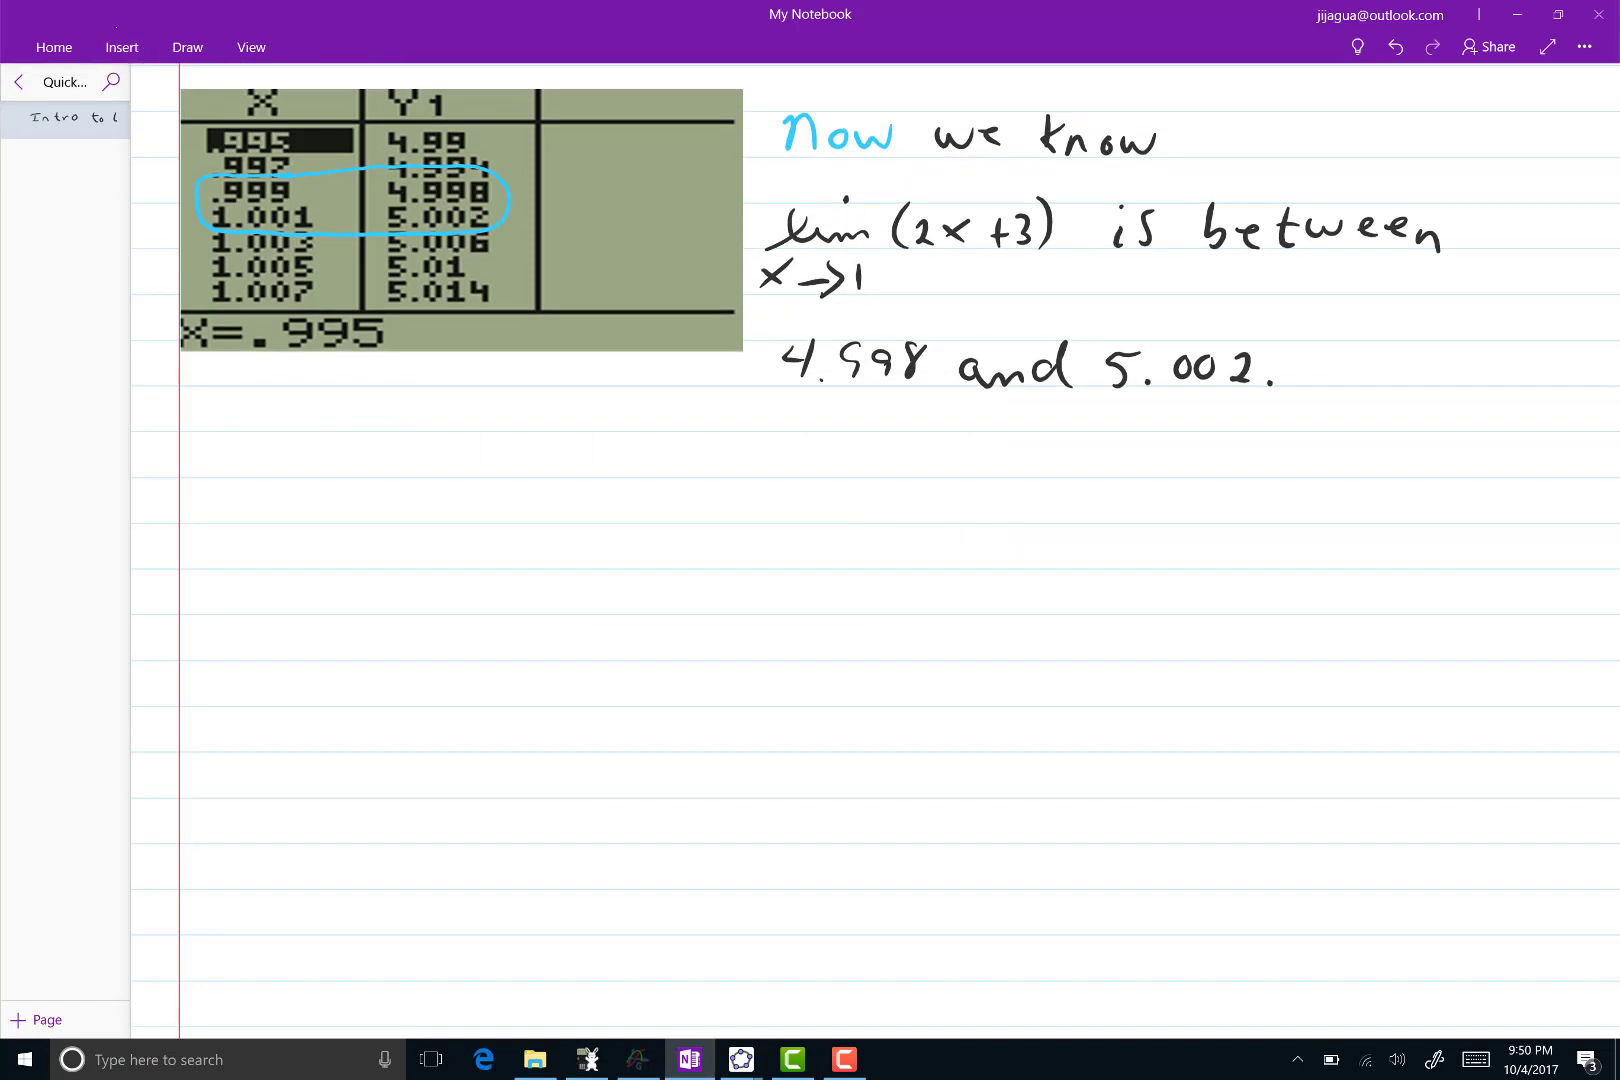
Insert the new scr.png table below the earlier notes and stretch it to a readable size
{"action": "left_click", "coordinate": [120, 46]}
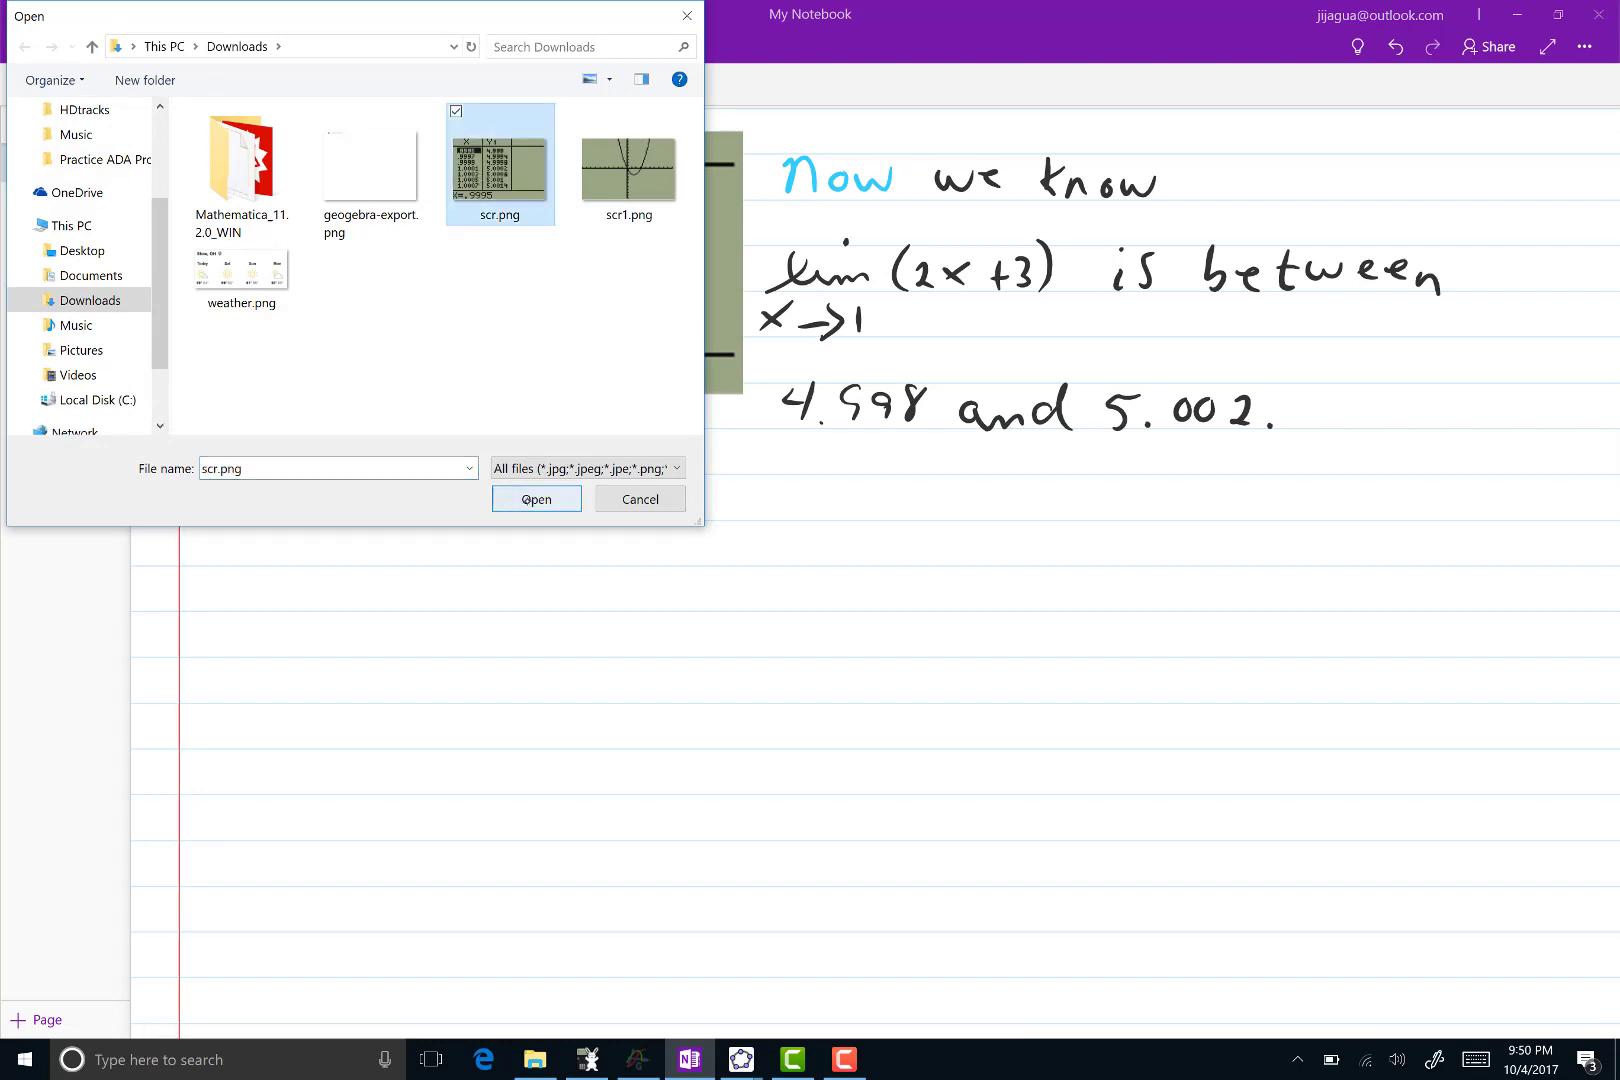
{"action": "left_click", "coordinate": [536, 500]}
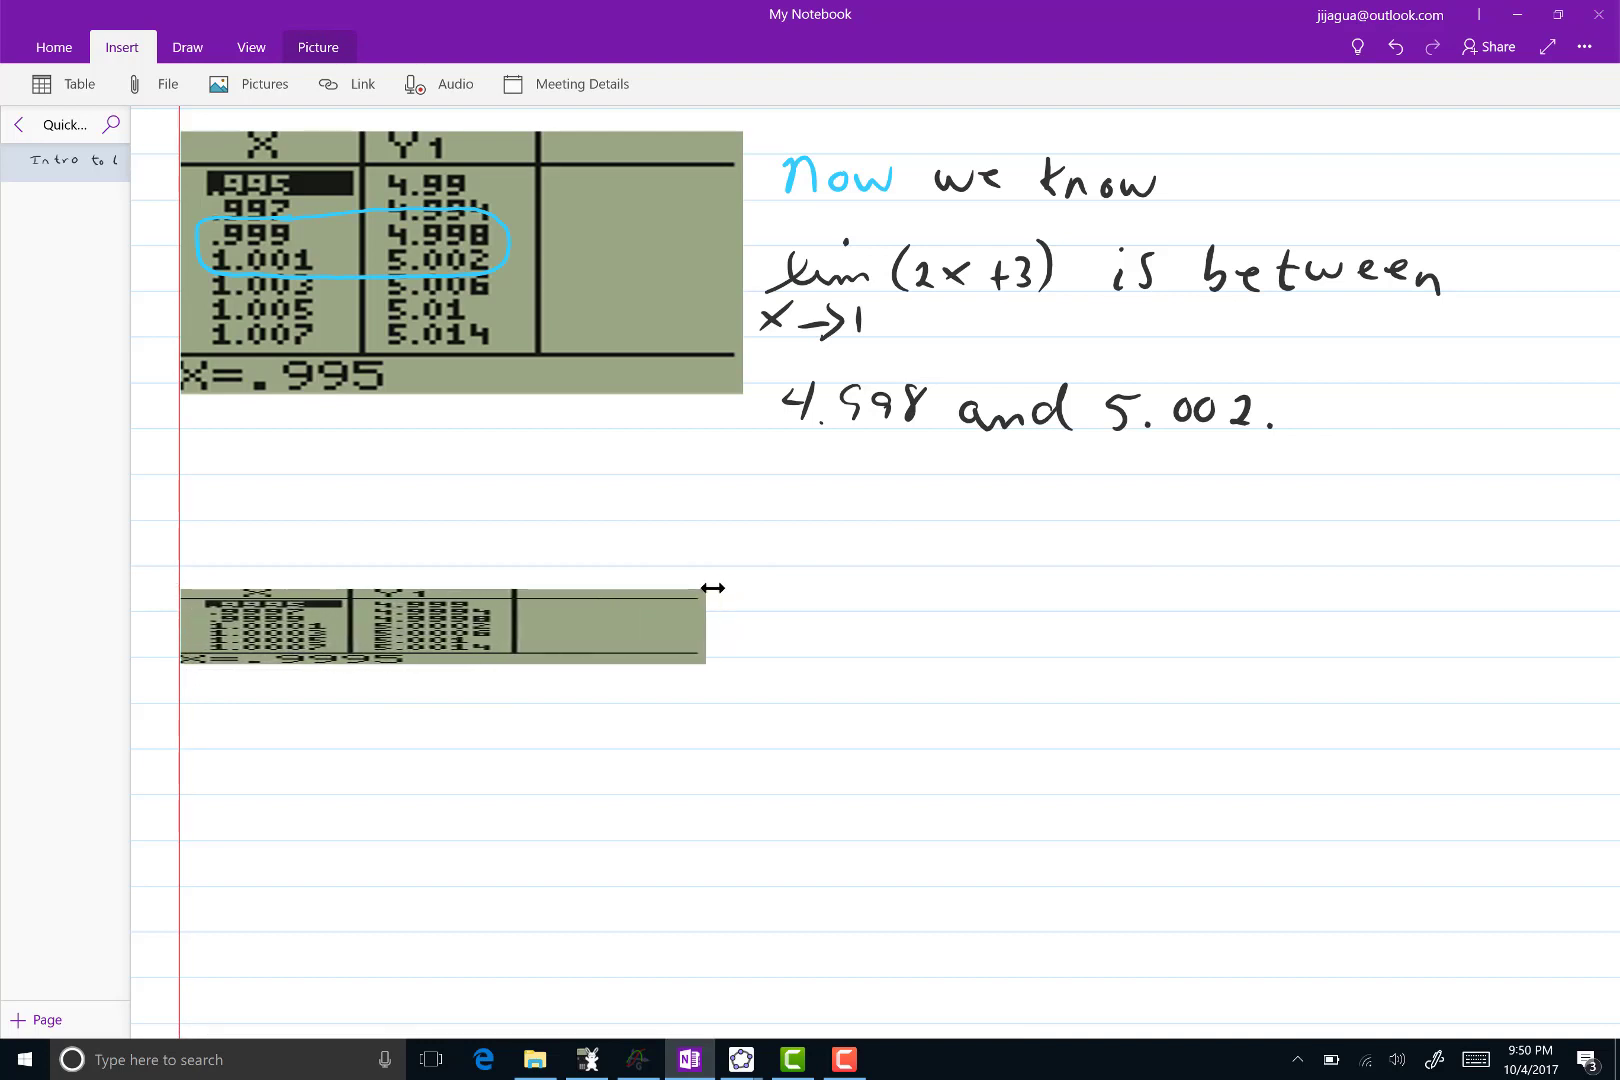
{"action": "left_click", "coordinate": [442, 624]}
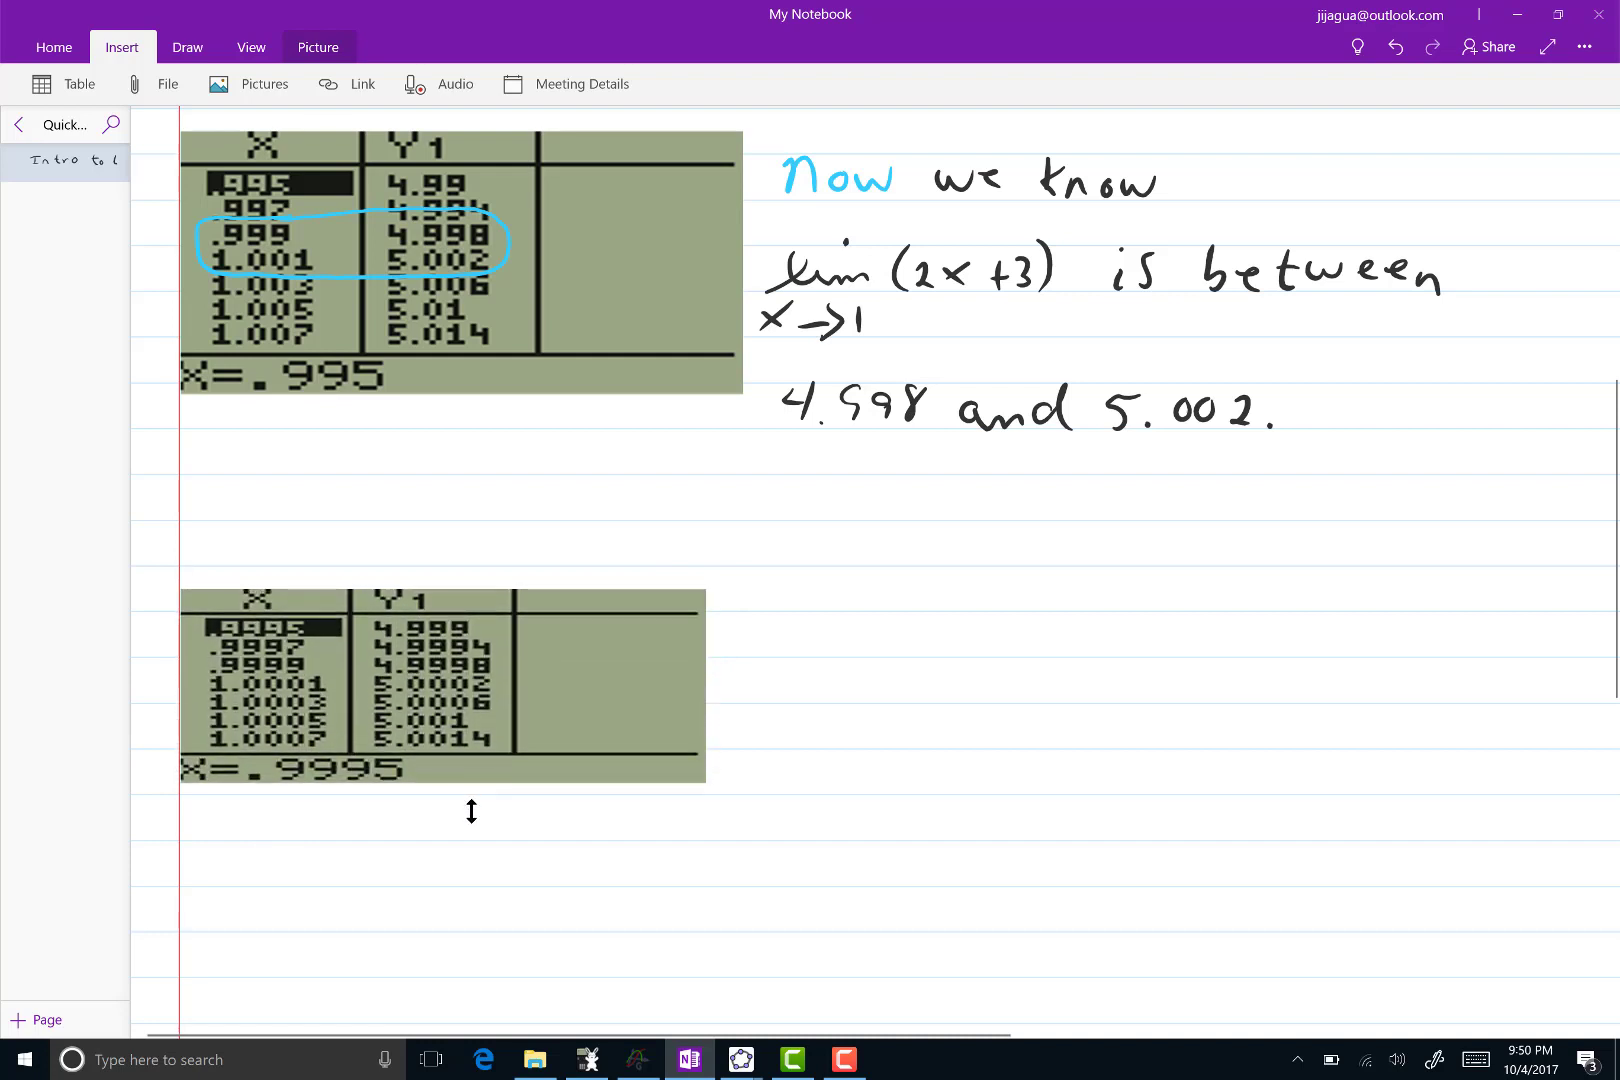
{"action": "left_click", "coordinate": [442, 688]}
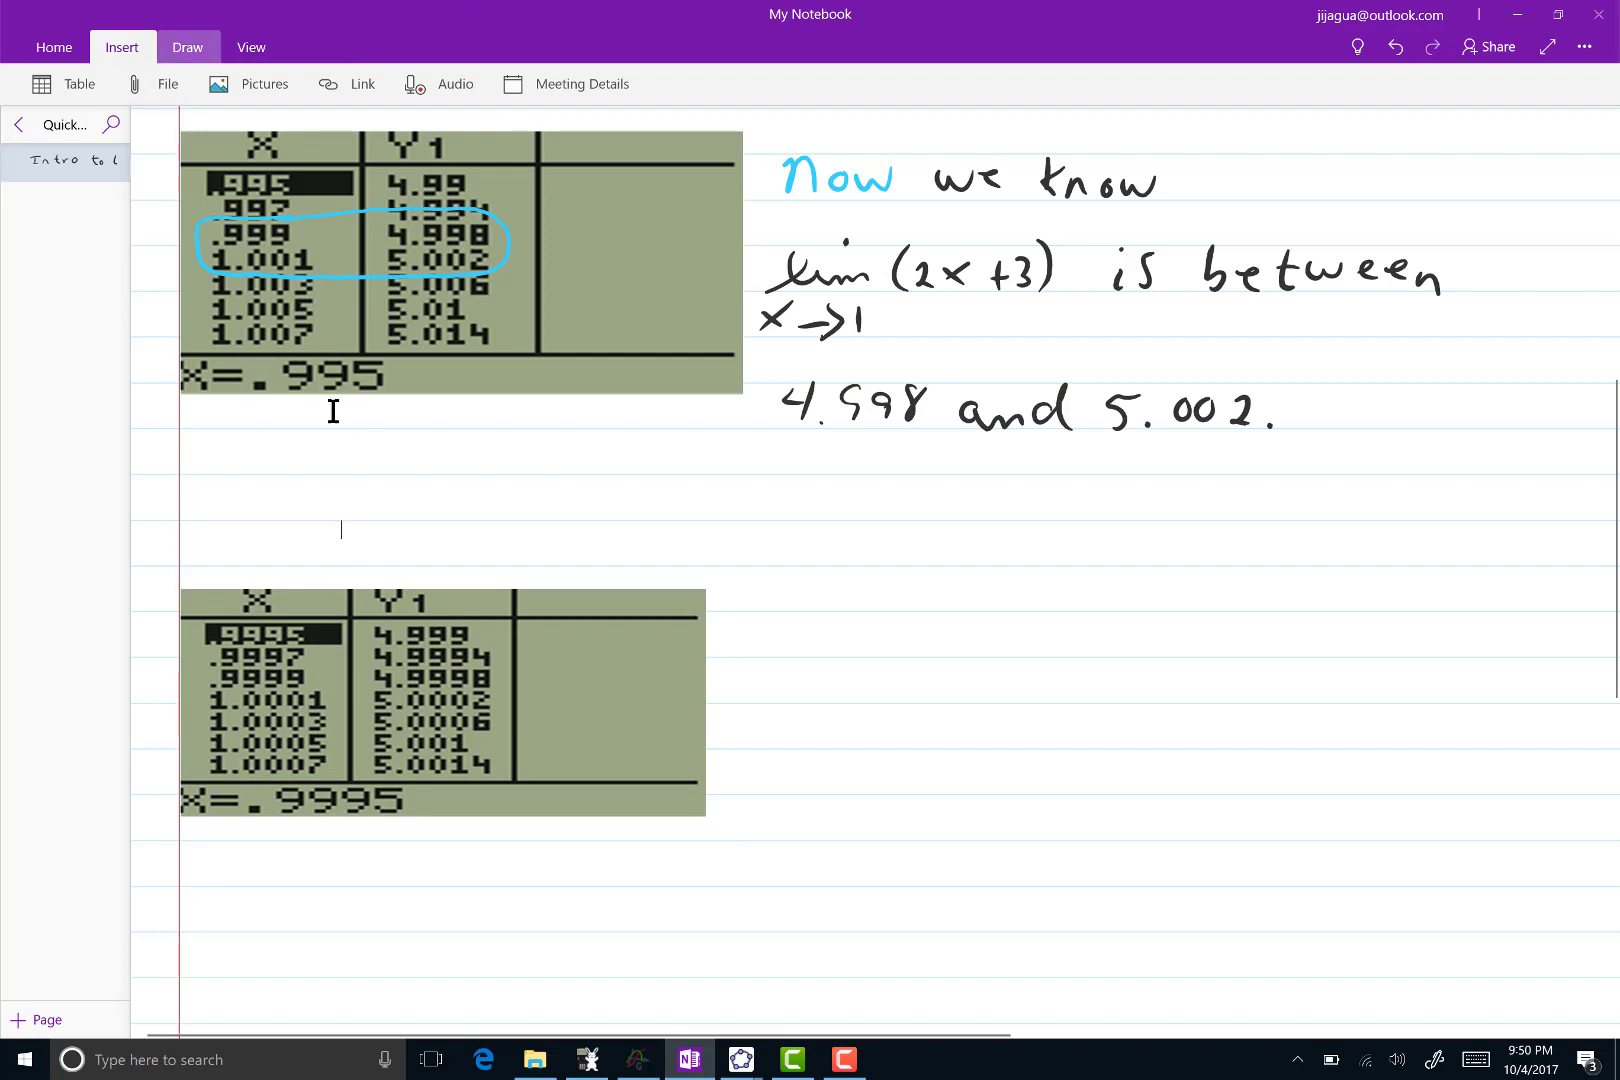
Circle the .9999 and 1.0001 rows and begin writing that 4.9998 rounds to 5.000
{"action": "left_click", "coordinate": [188, 46]}
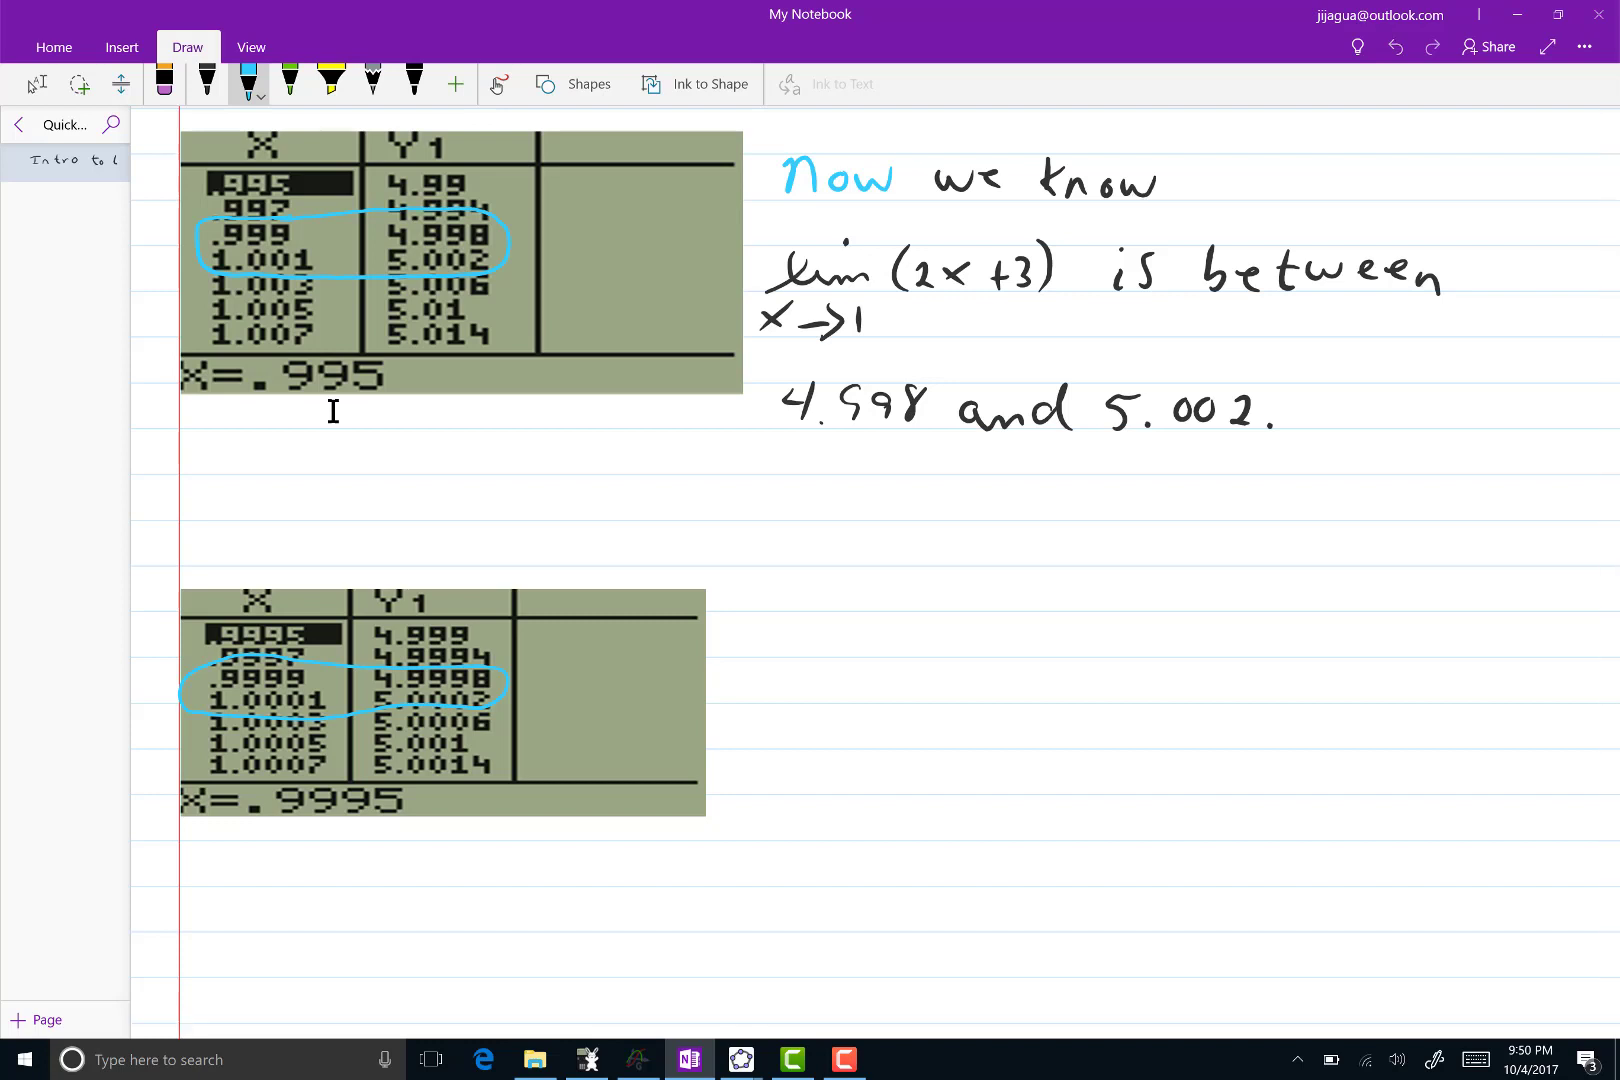
{"action": "left_click", "coordinate": [206, 80]}
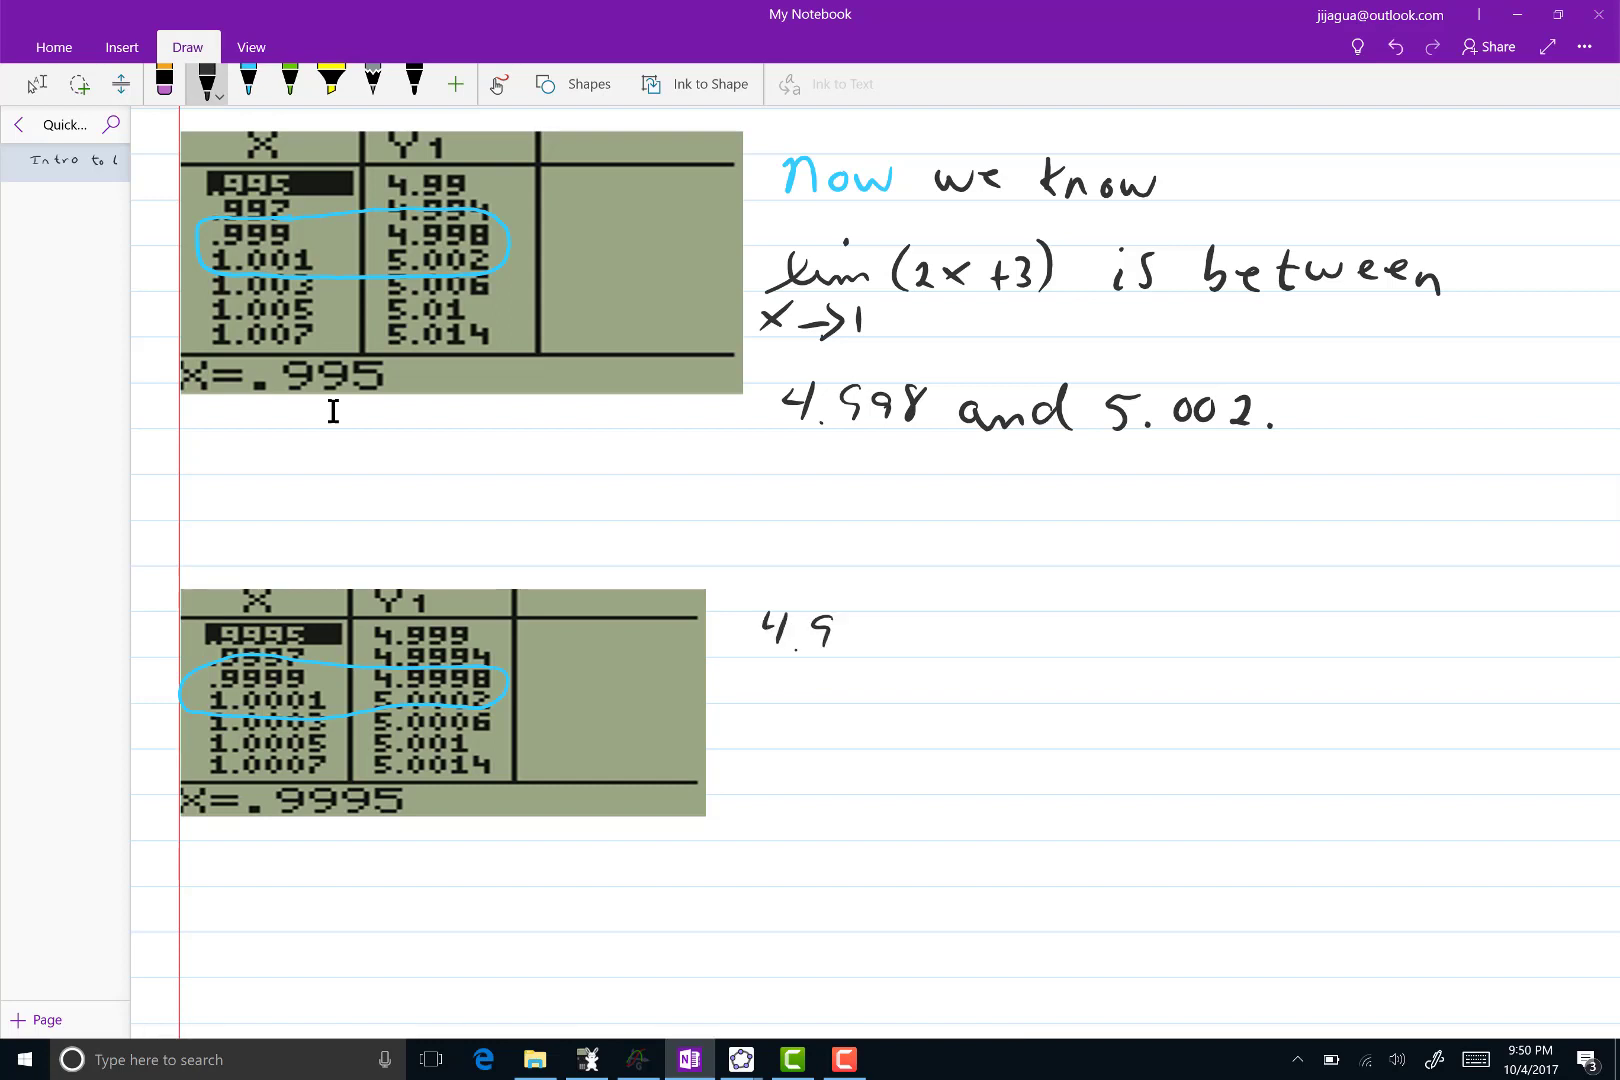
{"action": "type", "text": "998"}
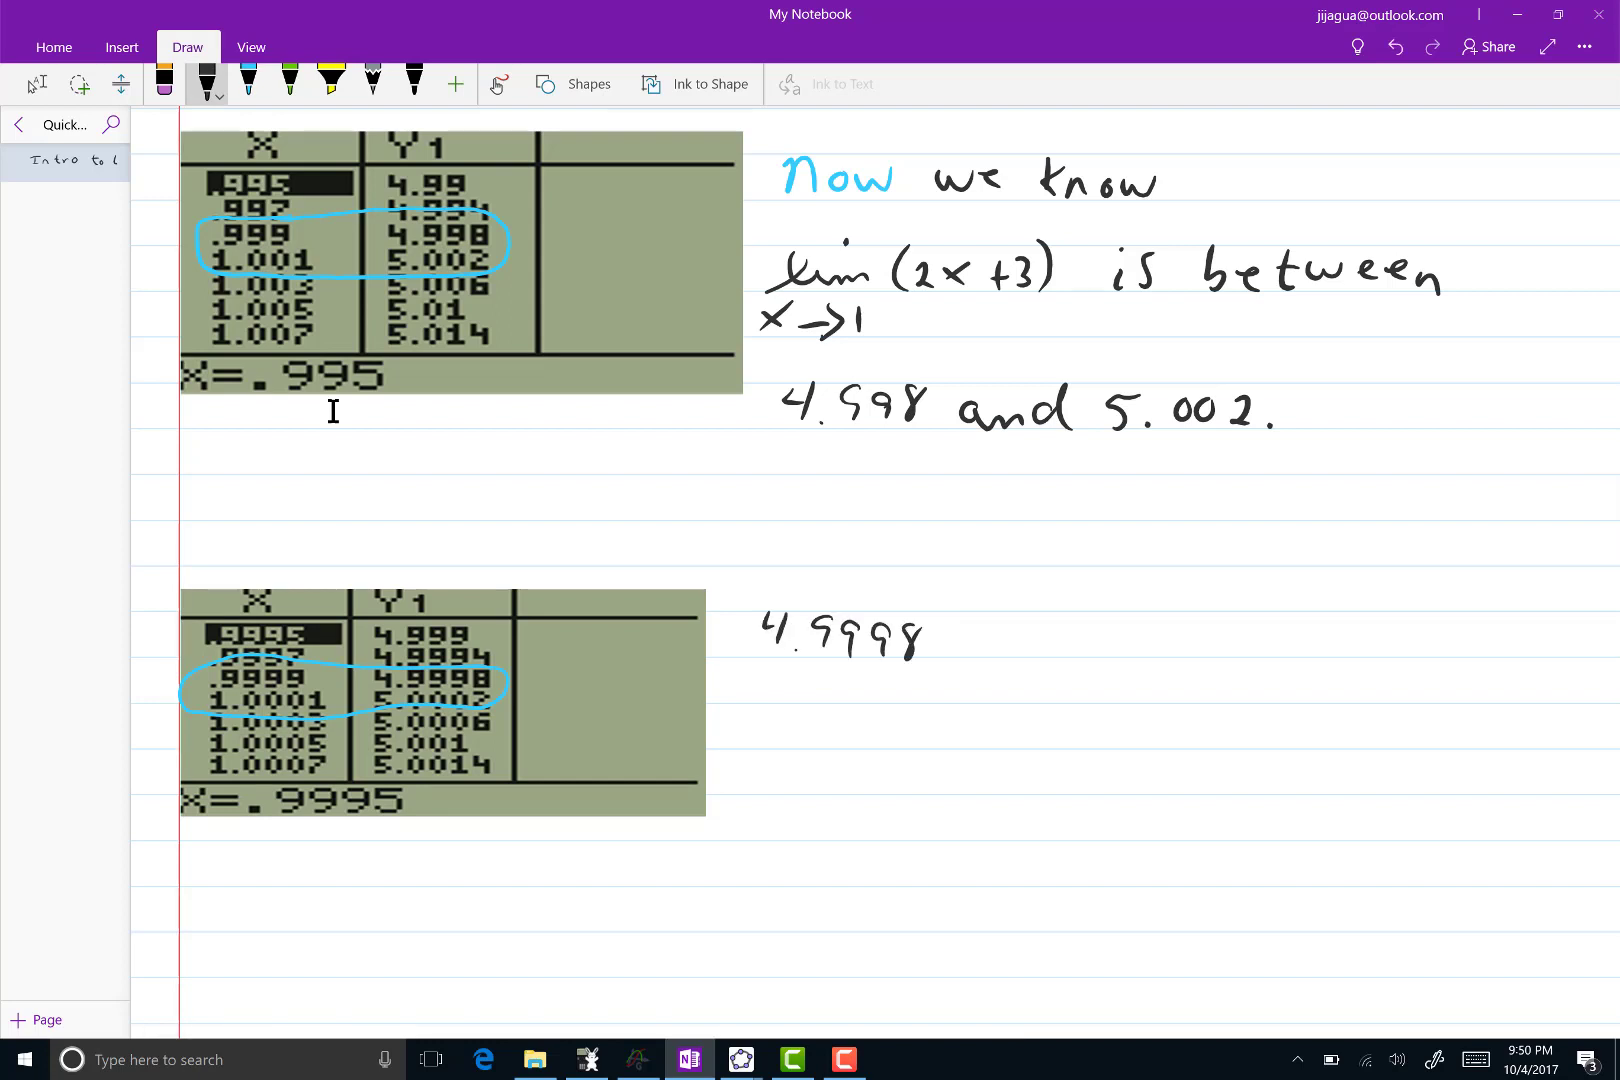
{"action": "type", "text": "roun"}
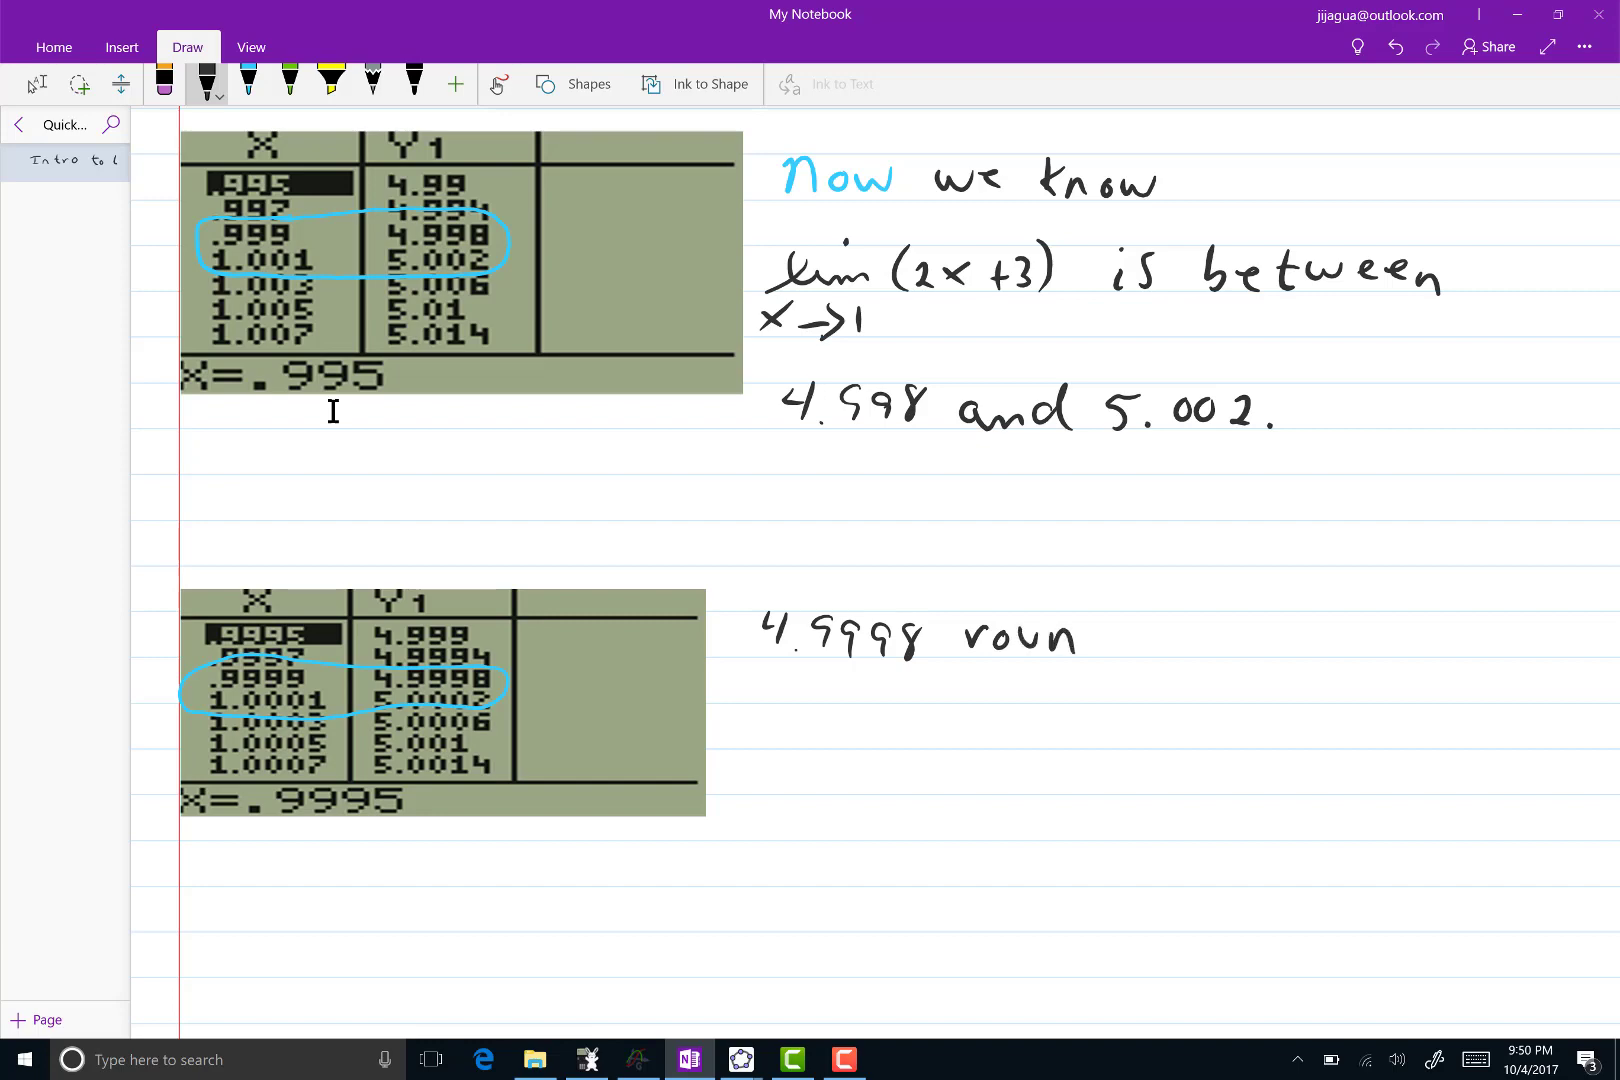
{"action": "type", "text": "ds to 5.000"}
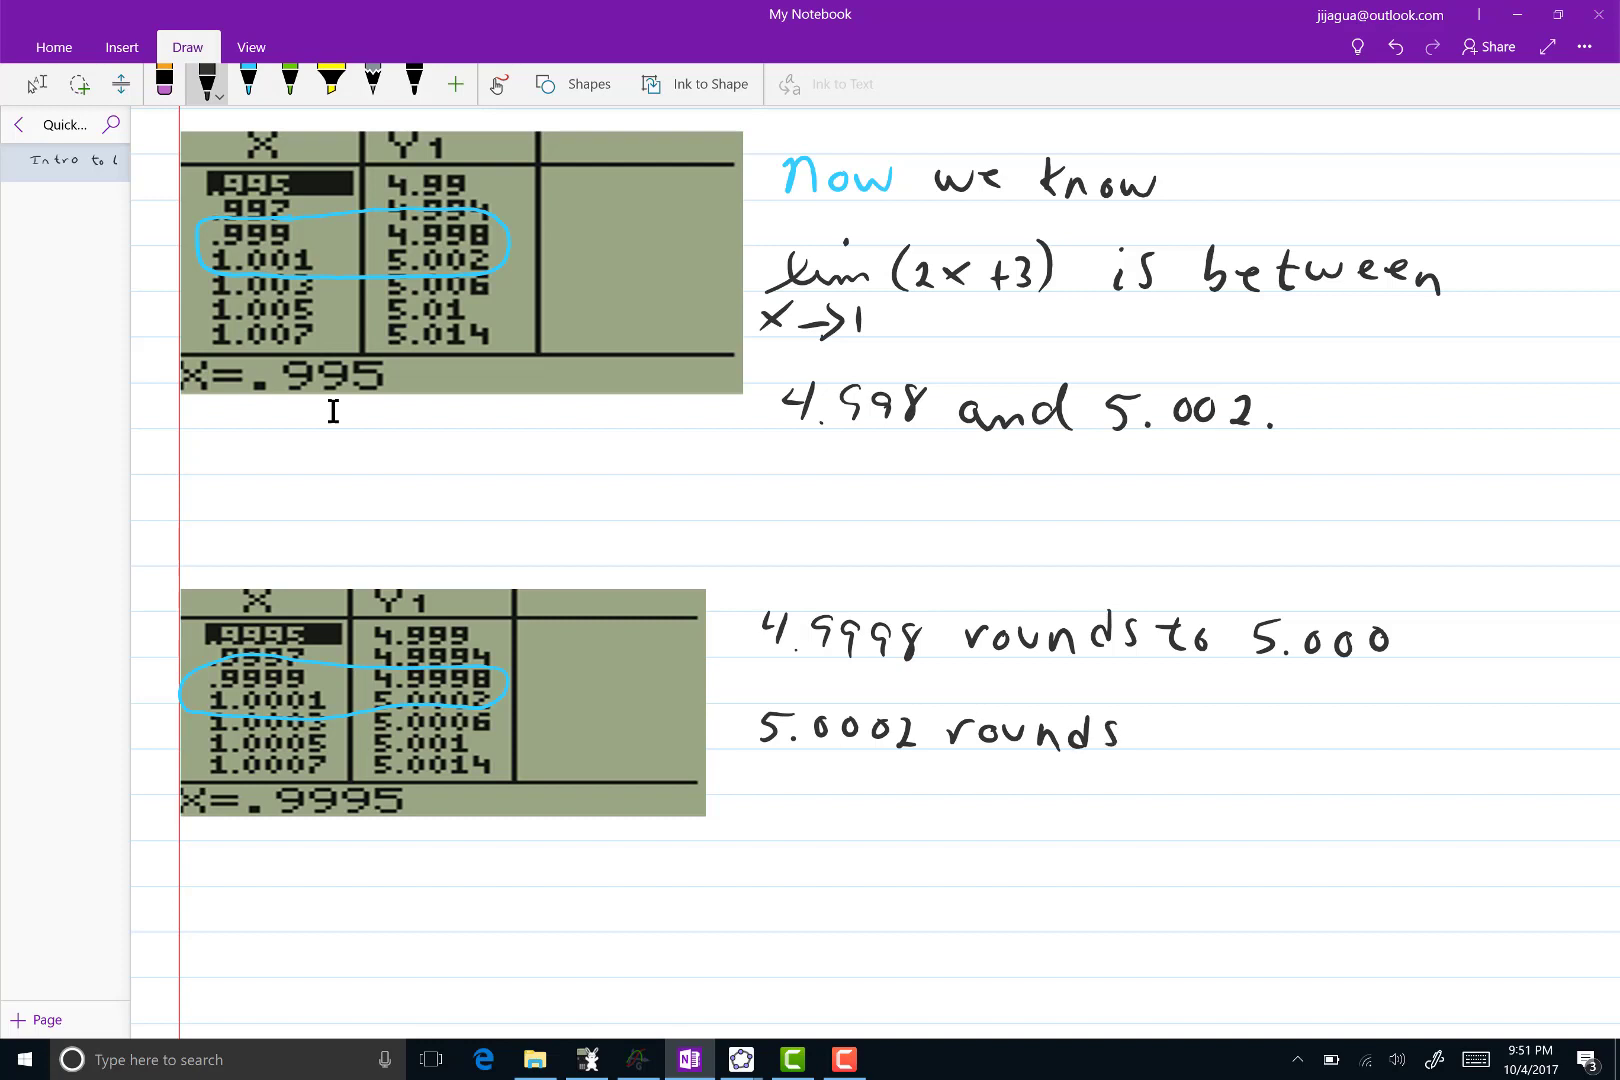
Finish the notes that both values round to 5.000, concluding the limit is 5.000
{"action": "type", "text": "to 5.0"}
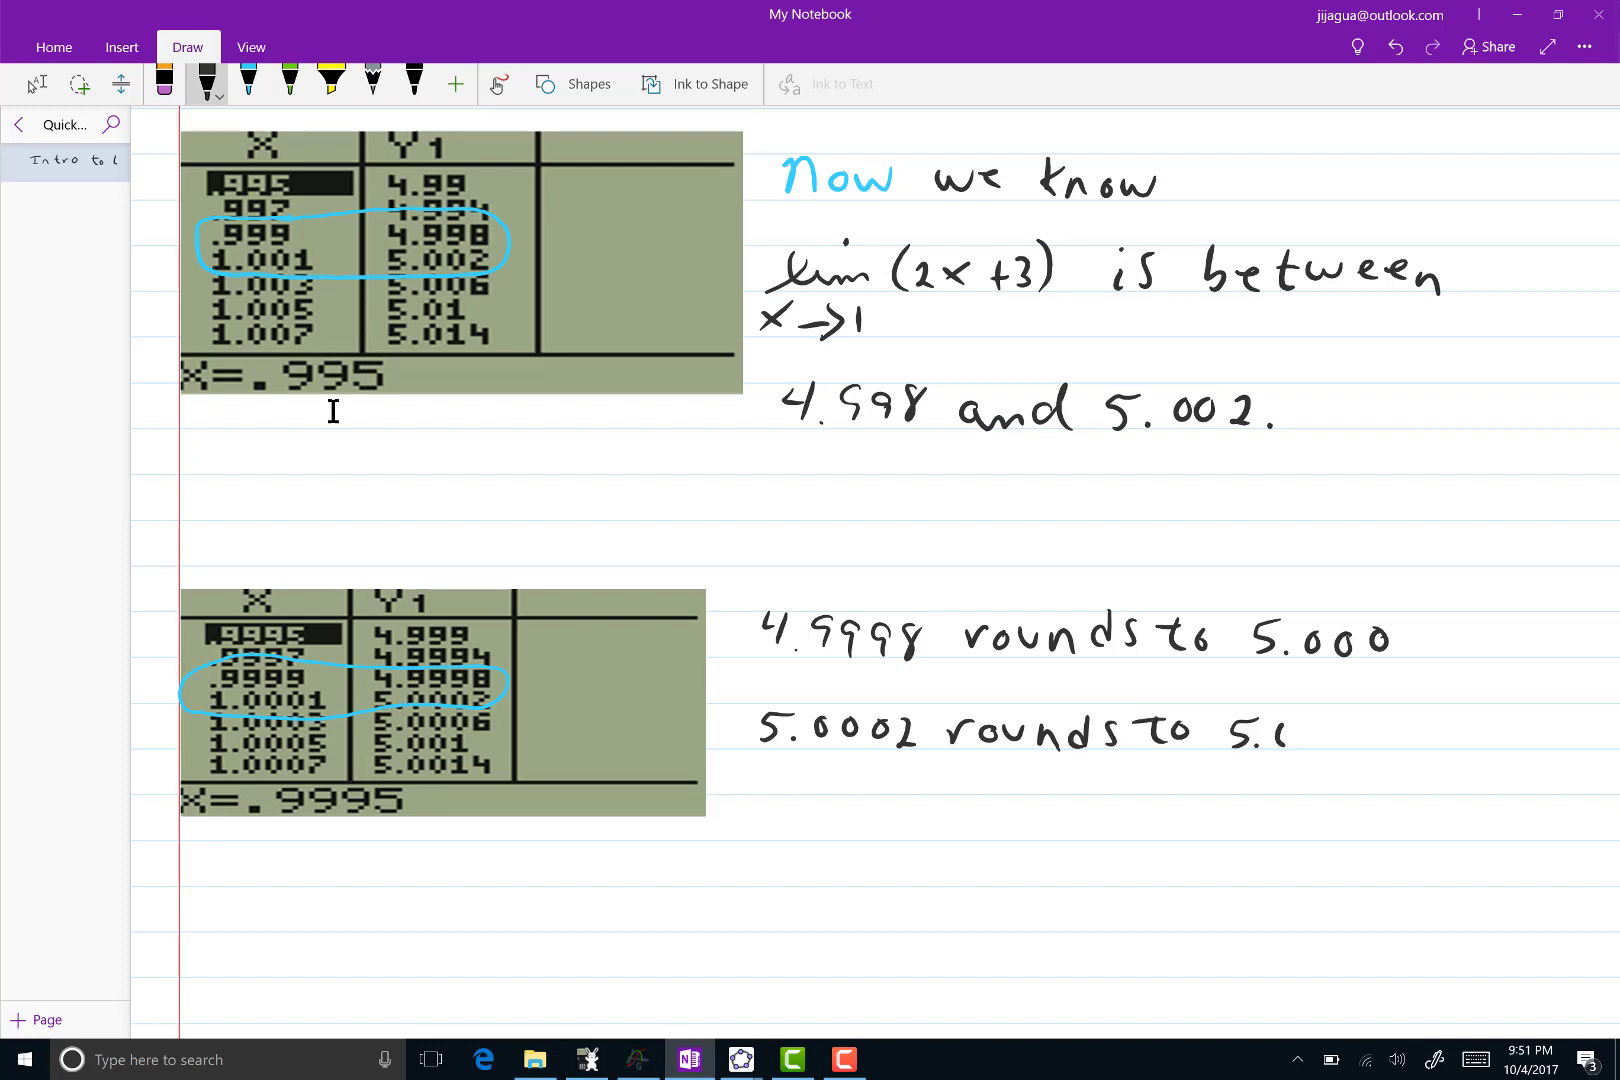
{"action": "type", "text": "00"}
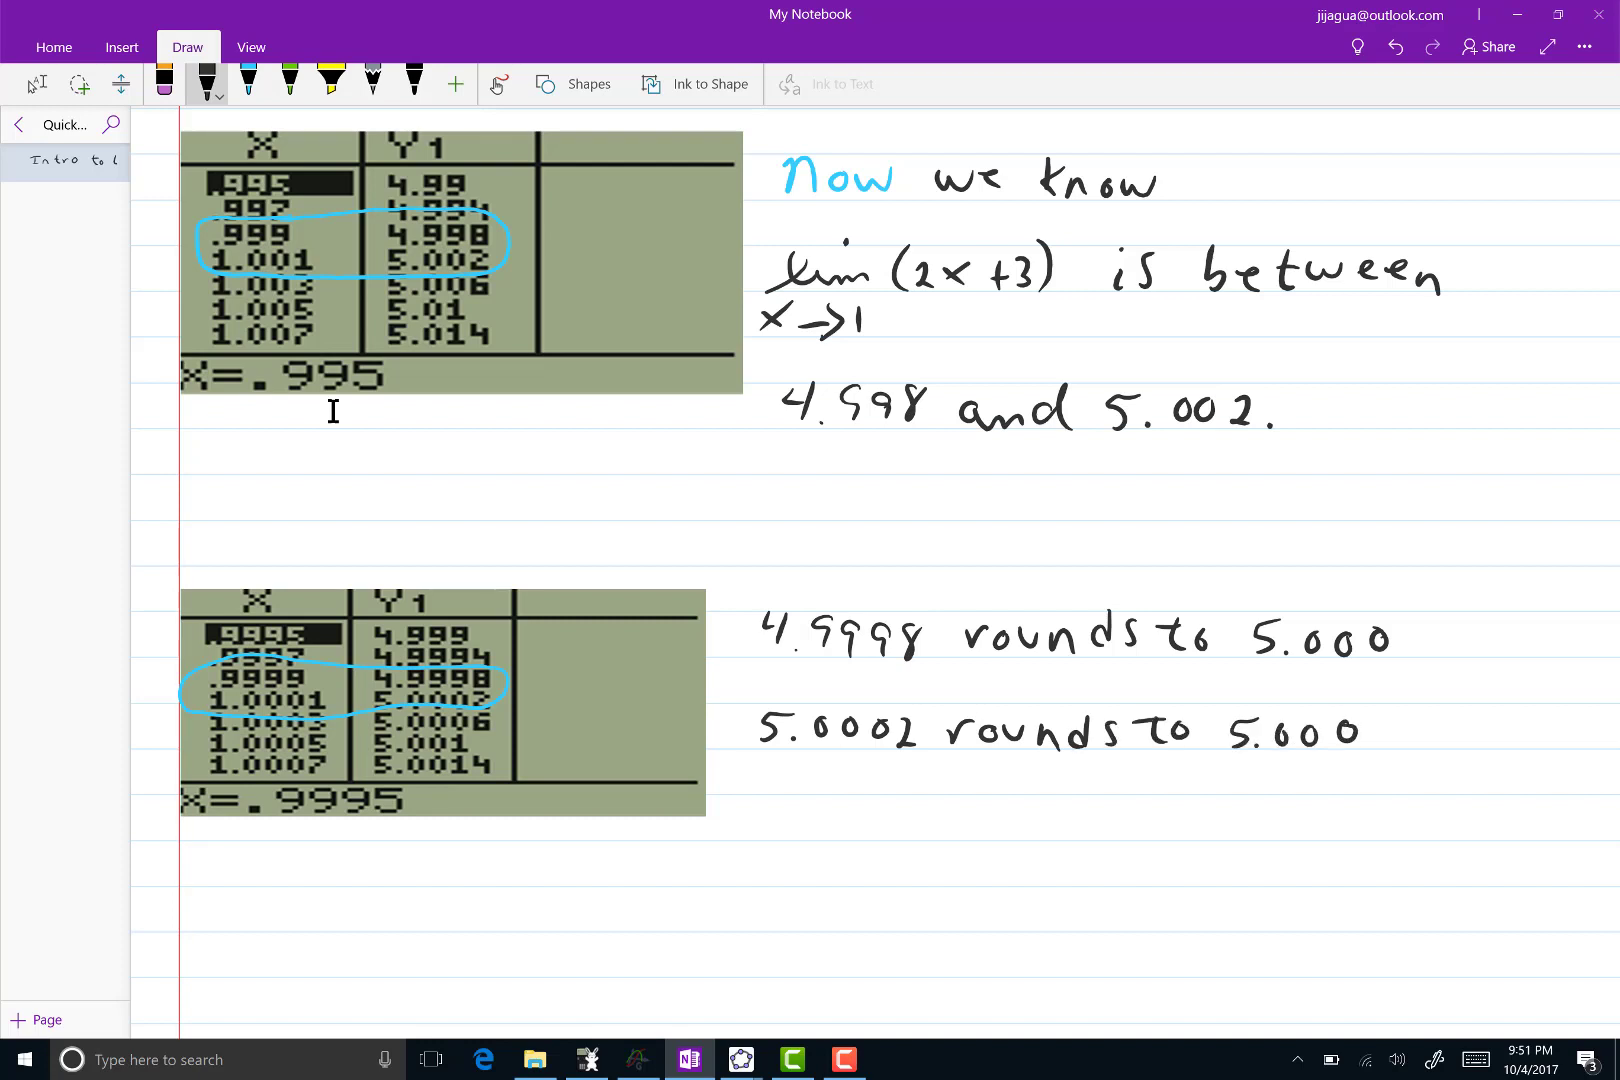
{"action": "left_click", "coordinate": [740, 842]}
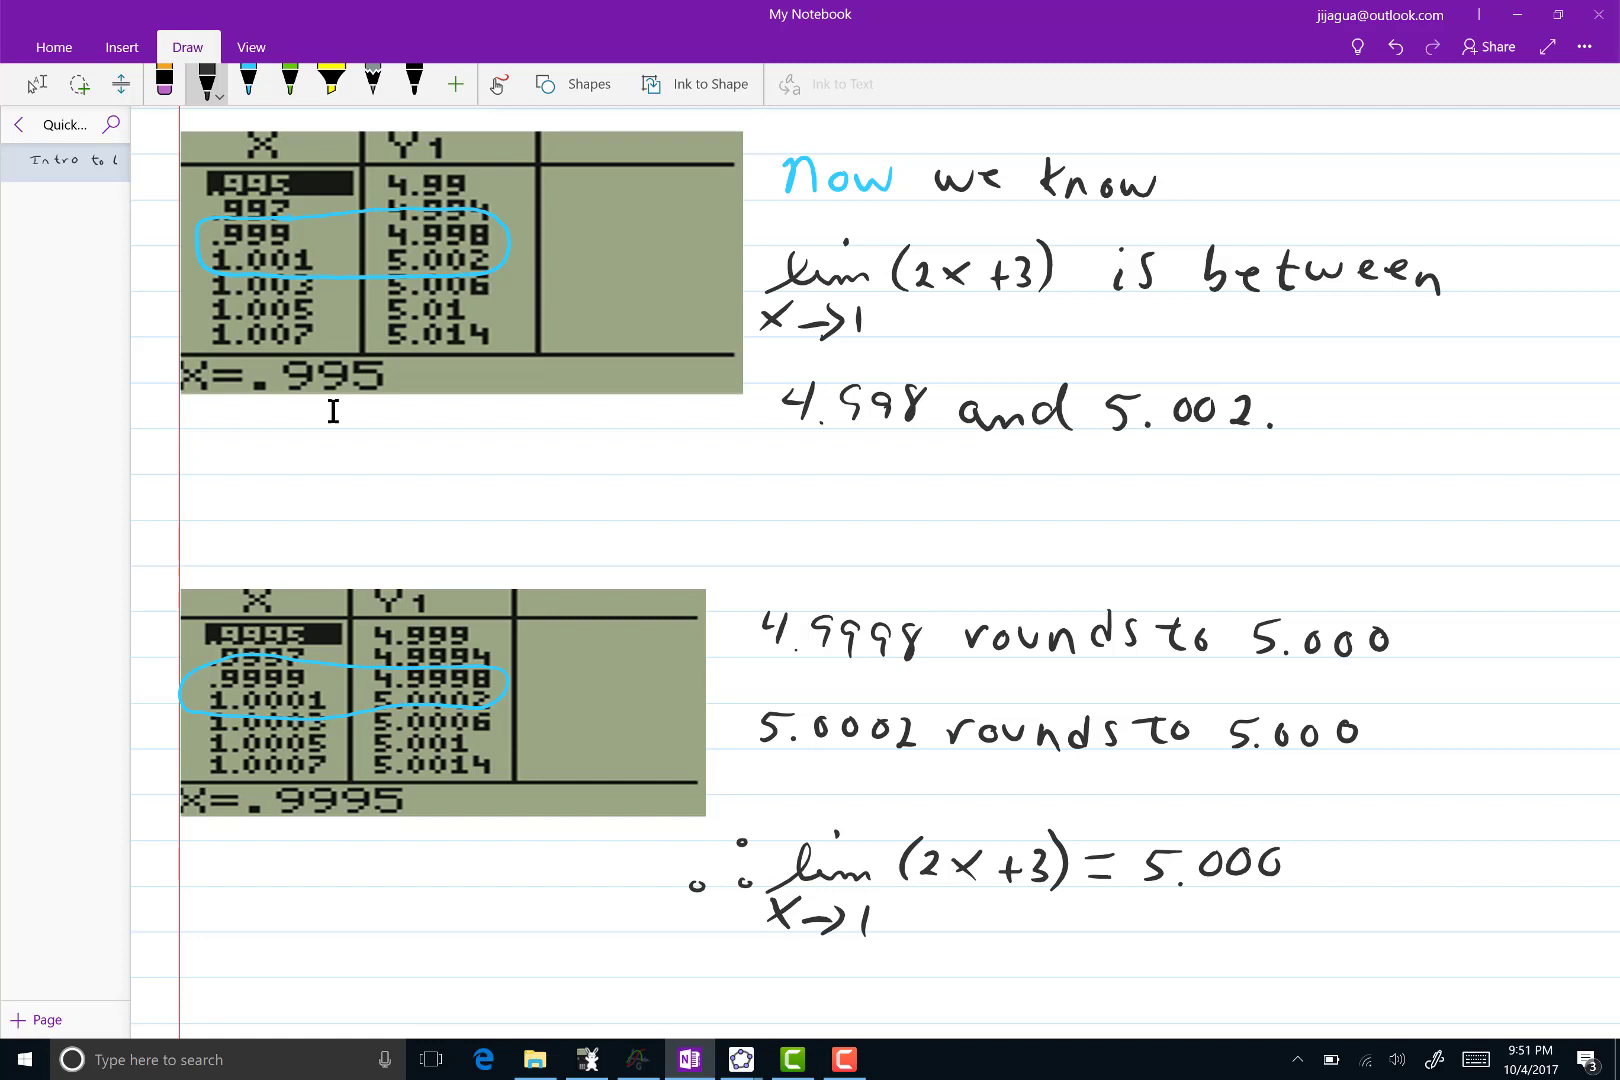
{"action": "left_click", "coordinate": [844, 1060]}
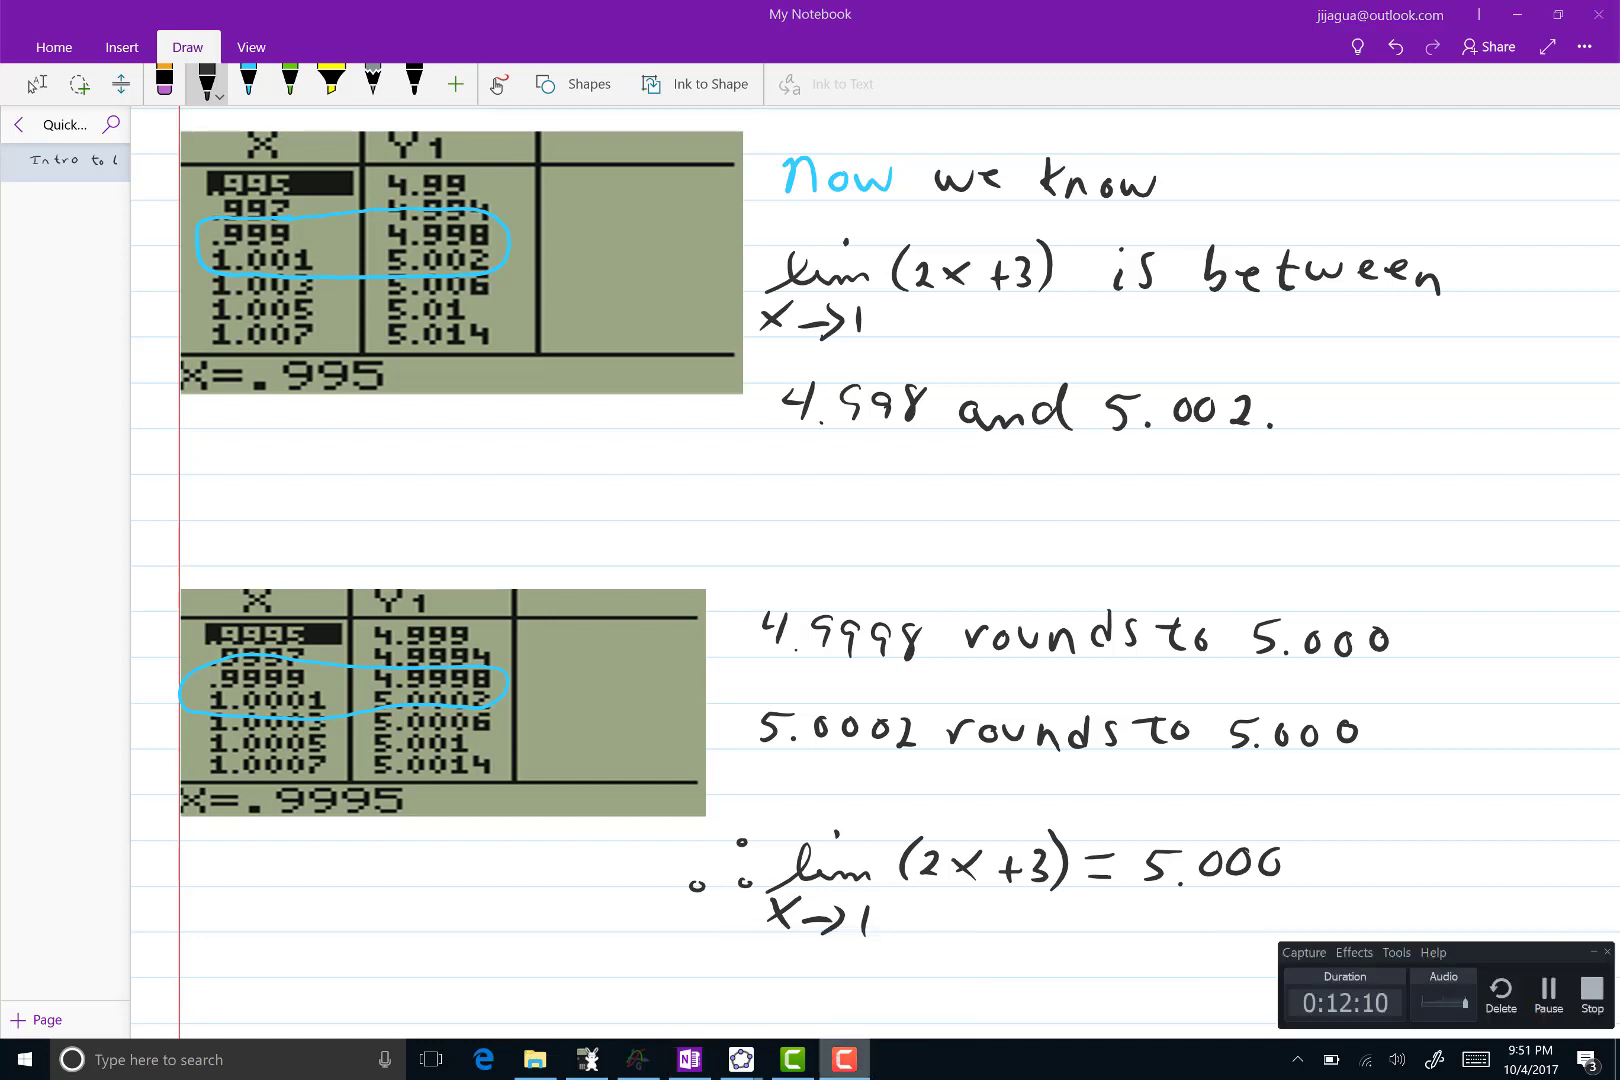